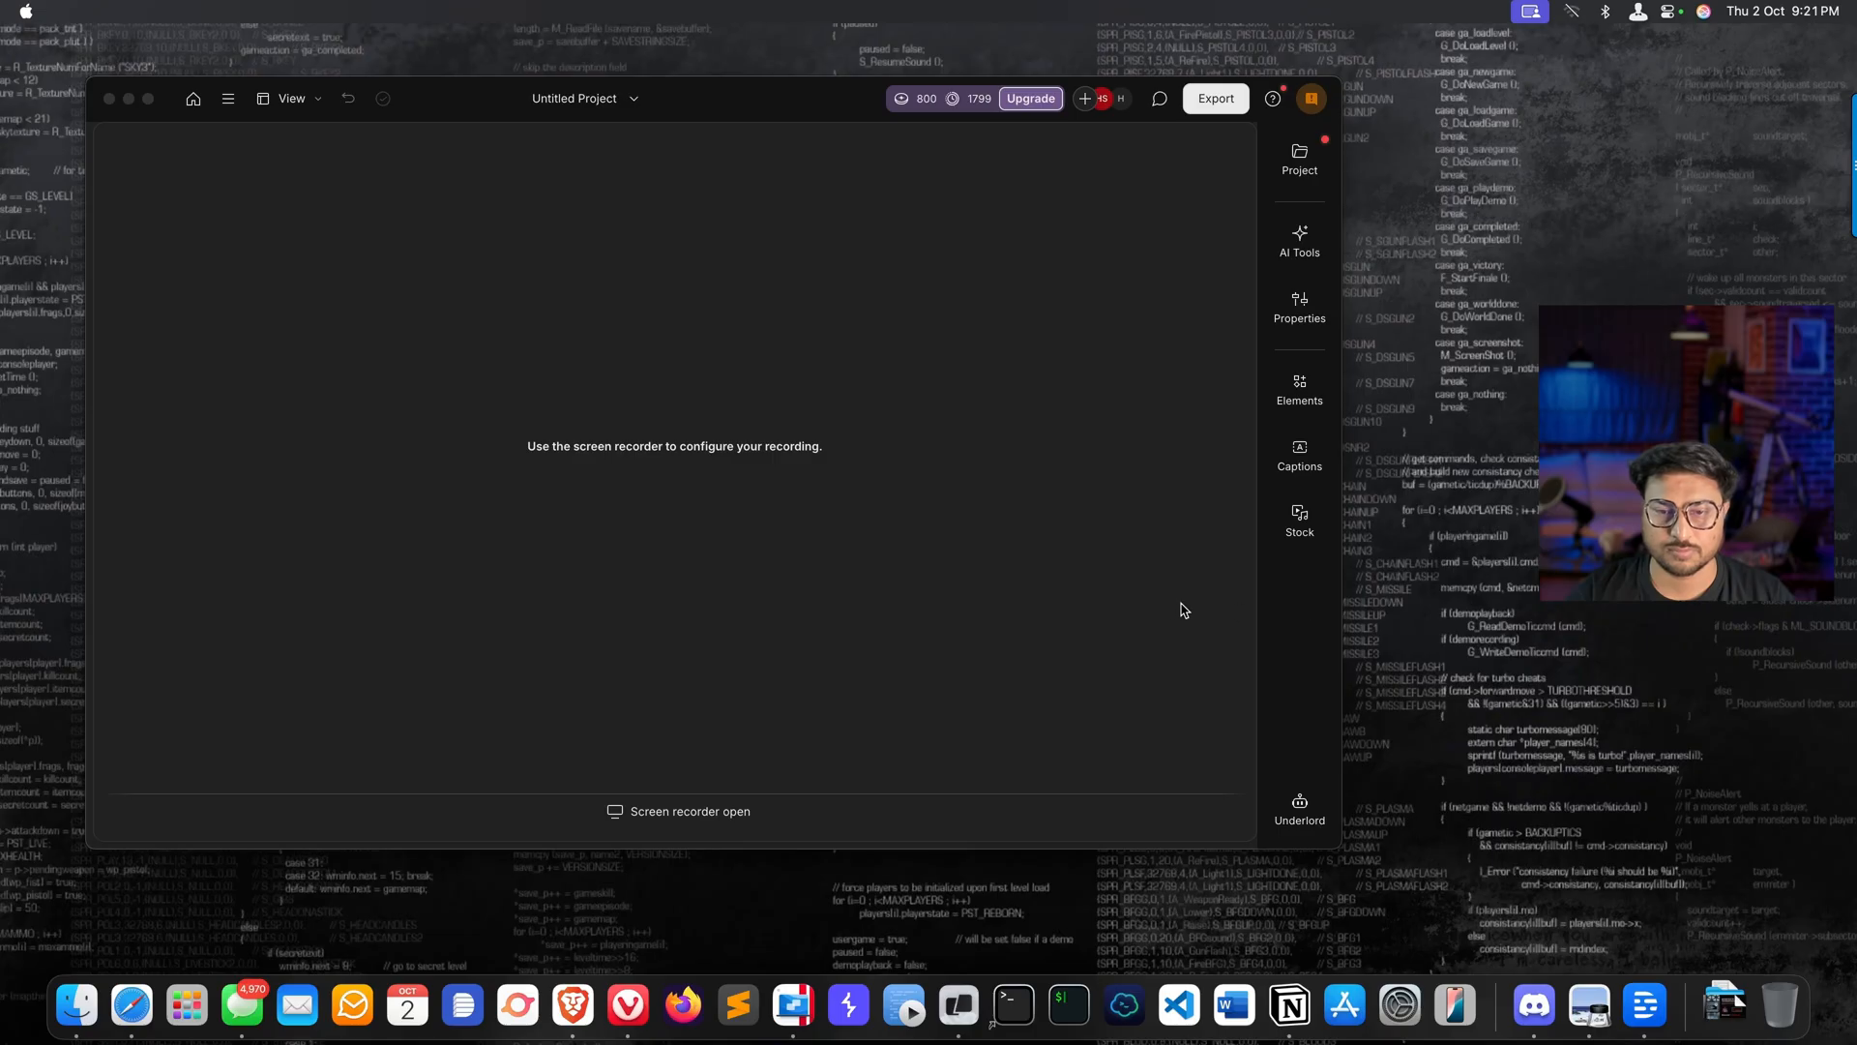
mouse_move(1659, 130)
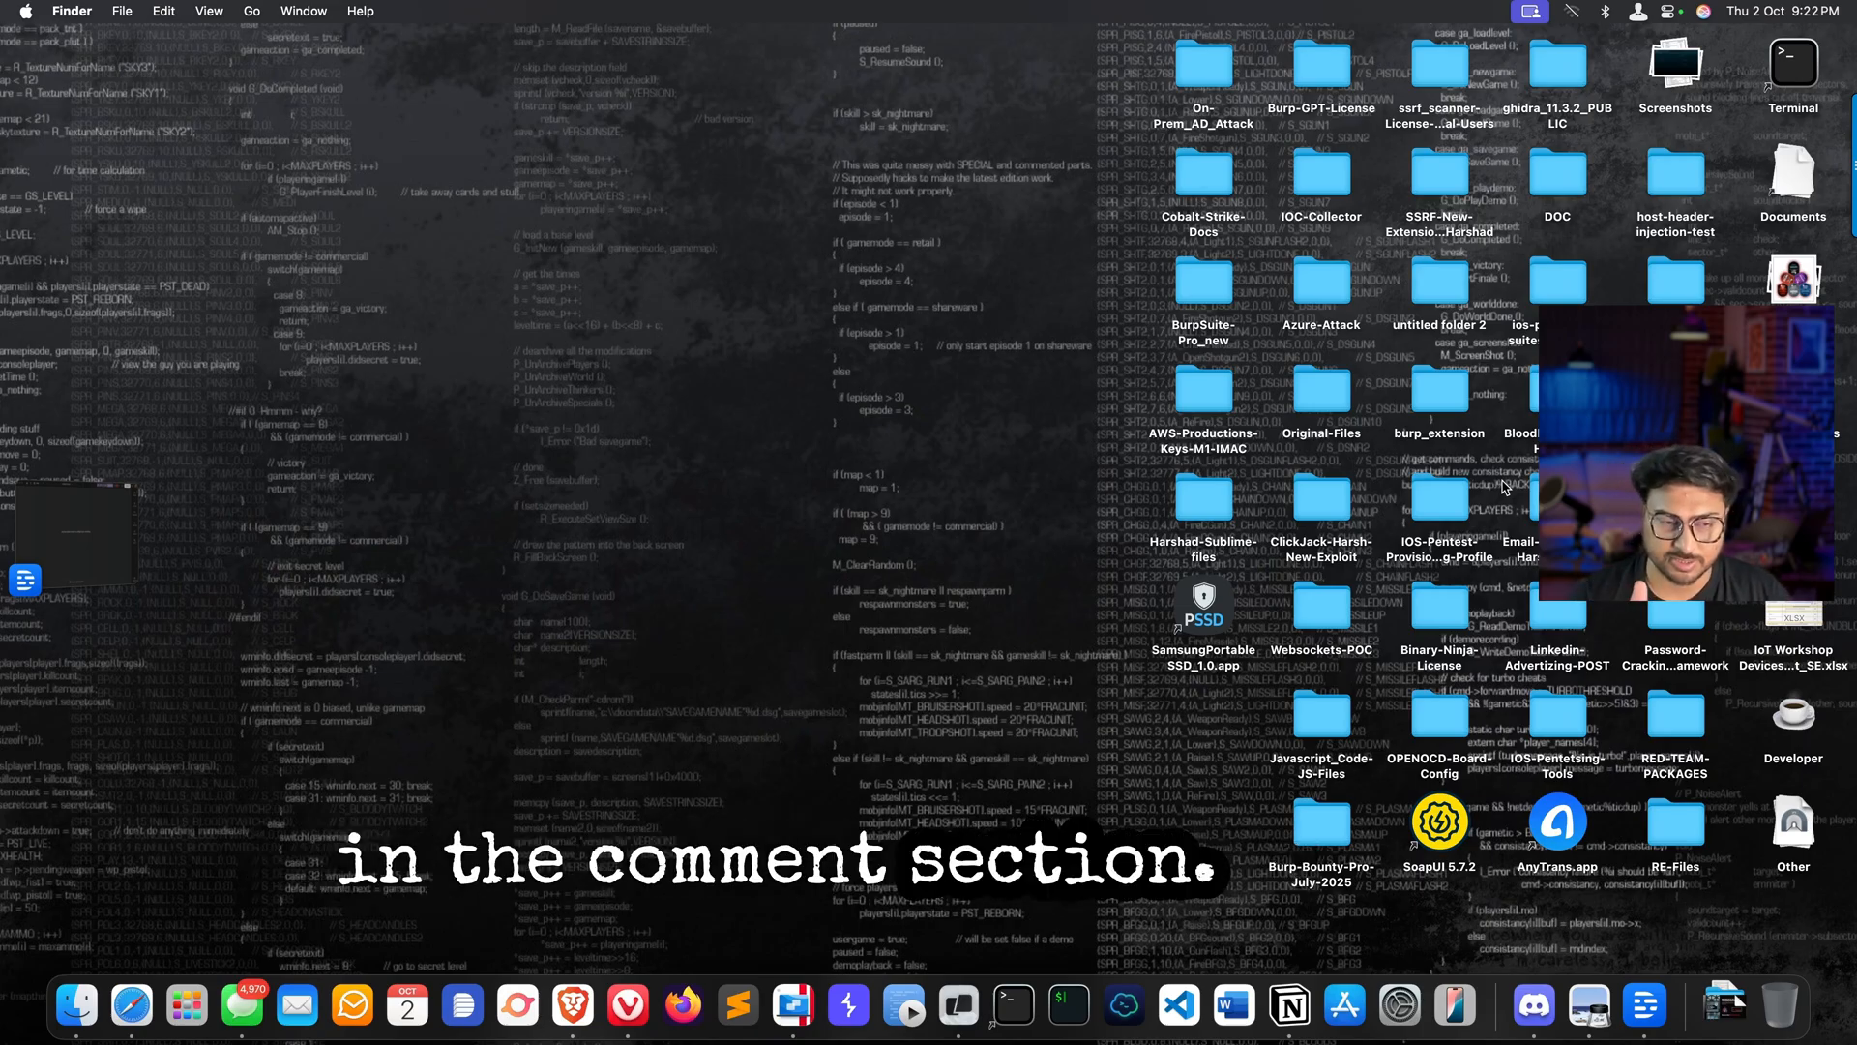
Step: Open the Gemini CLI presentation PDF from the Downloads folder in Finder
click(75, 1006)
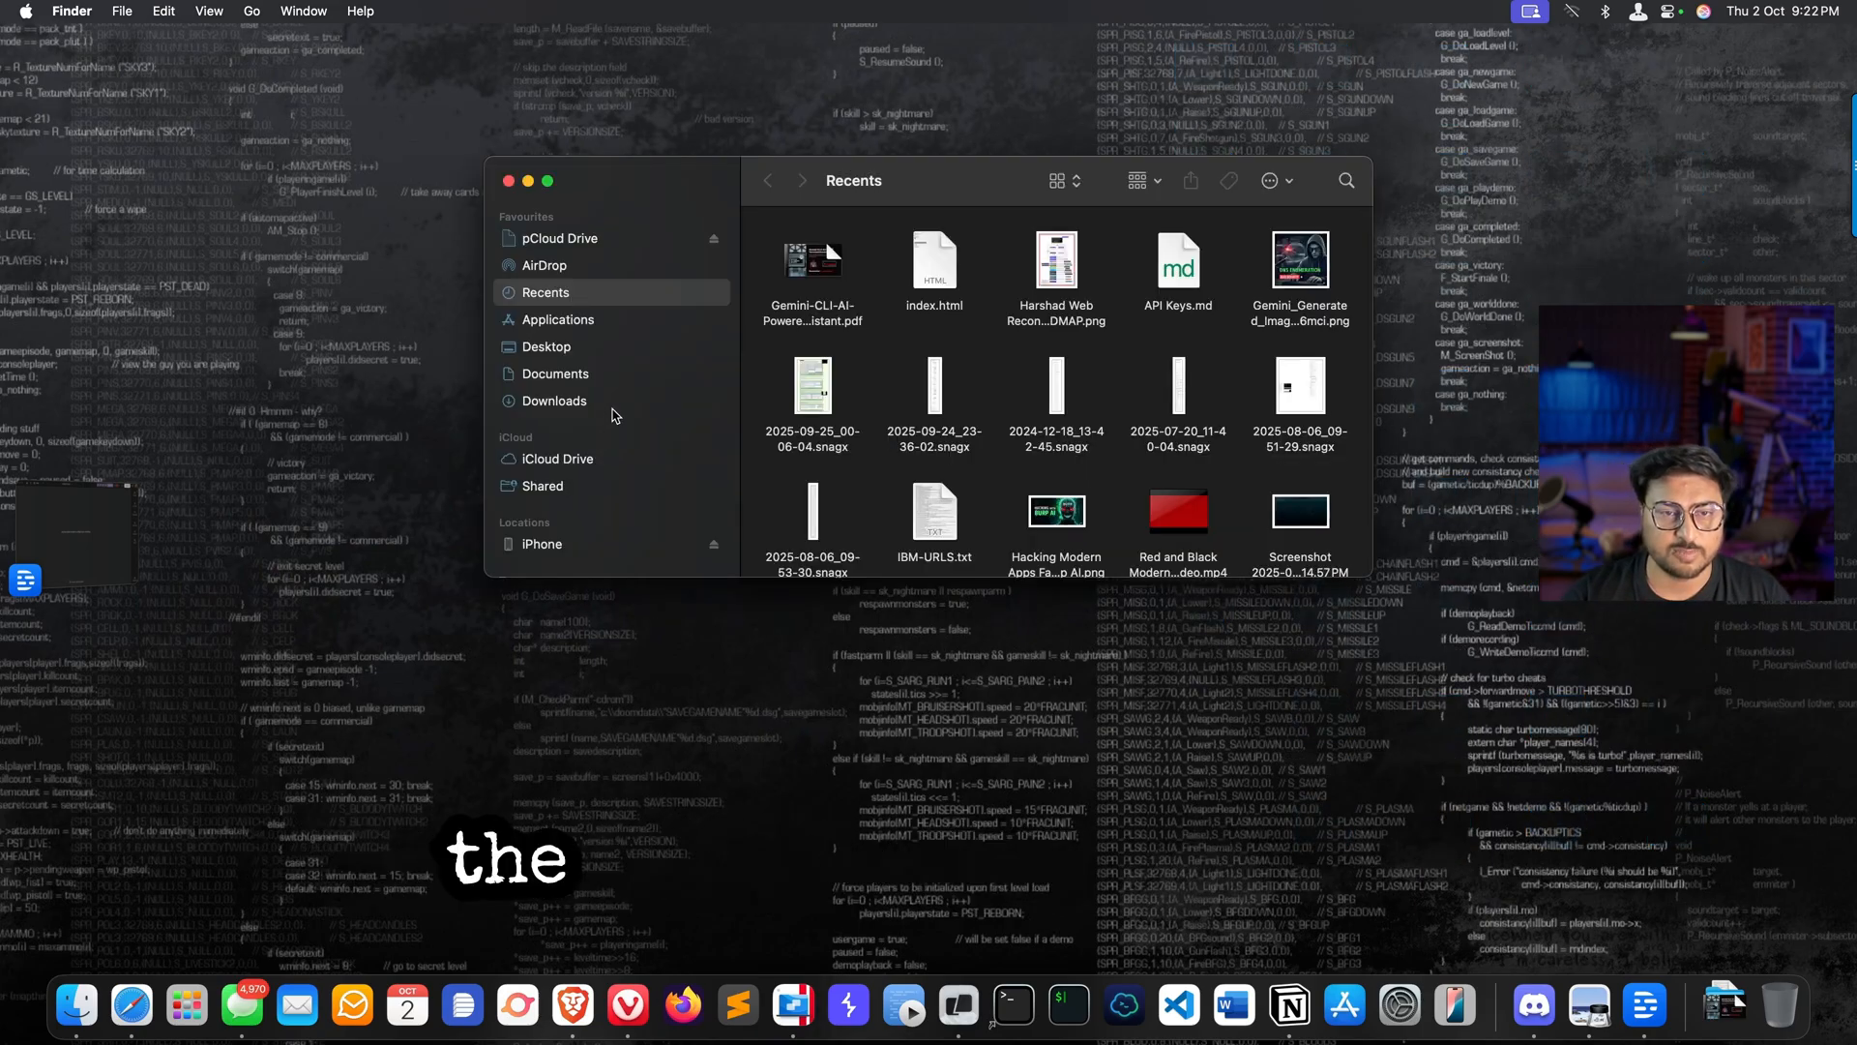
right_click(781, 285)
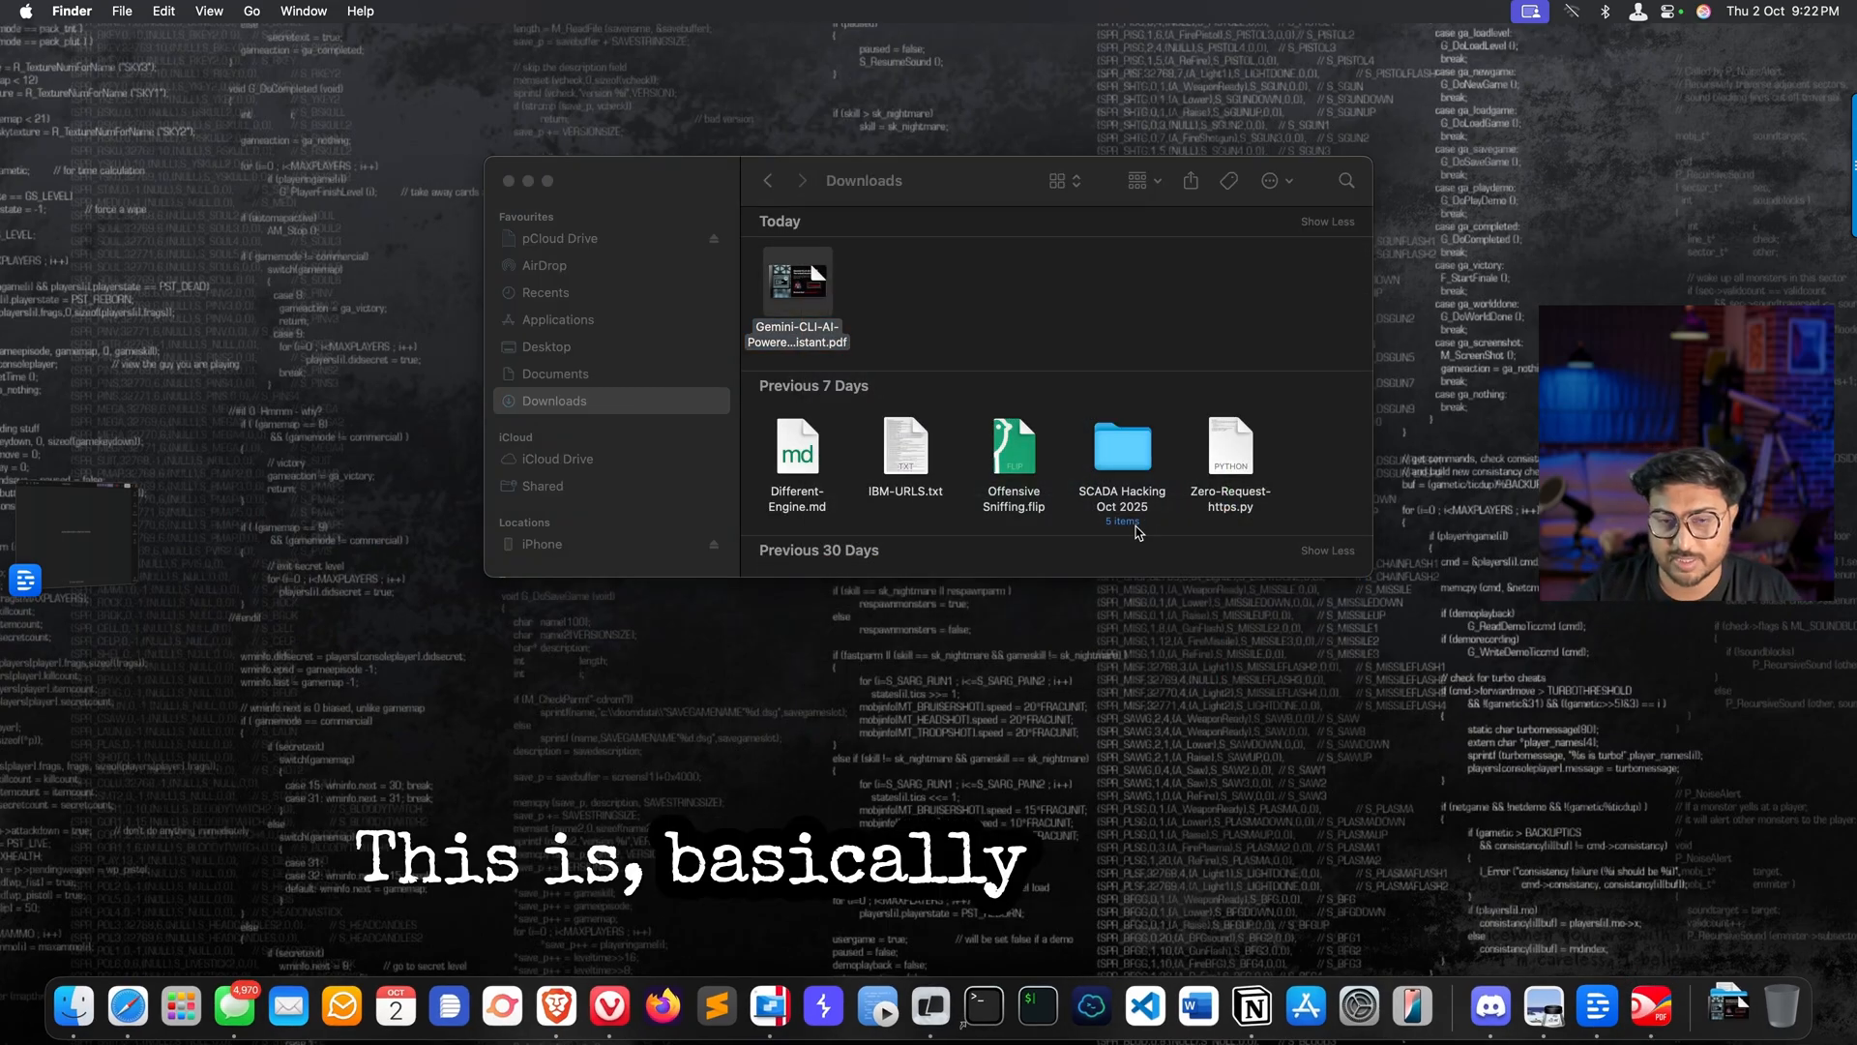
double_click(797, 282)
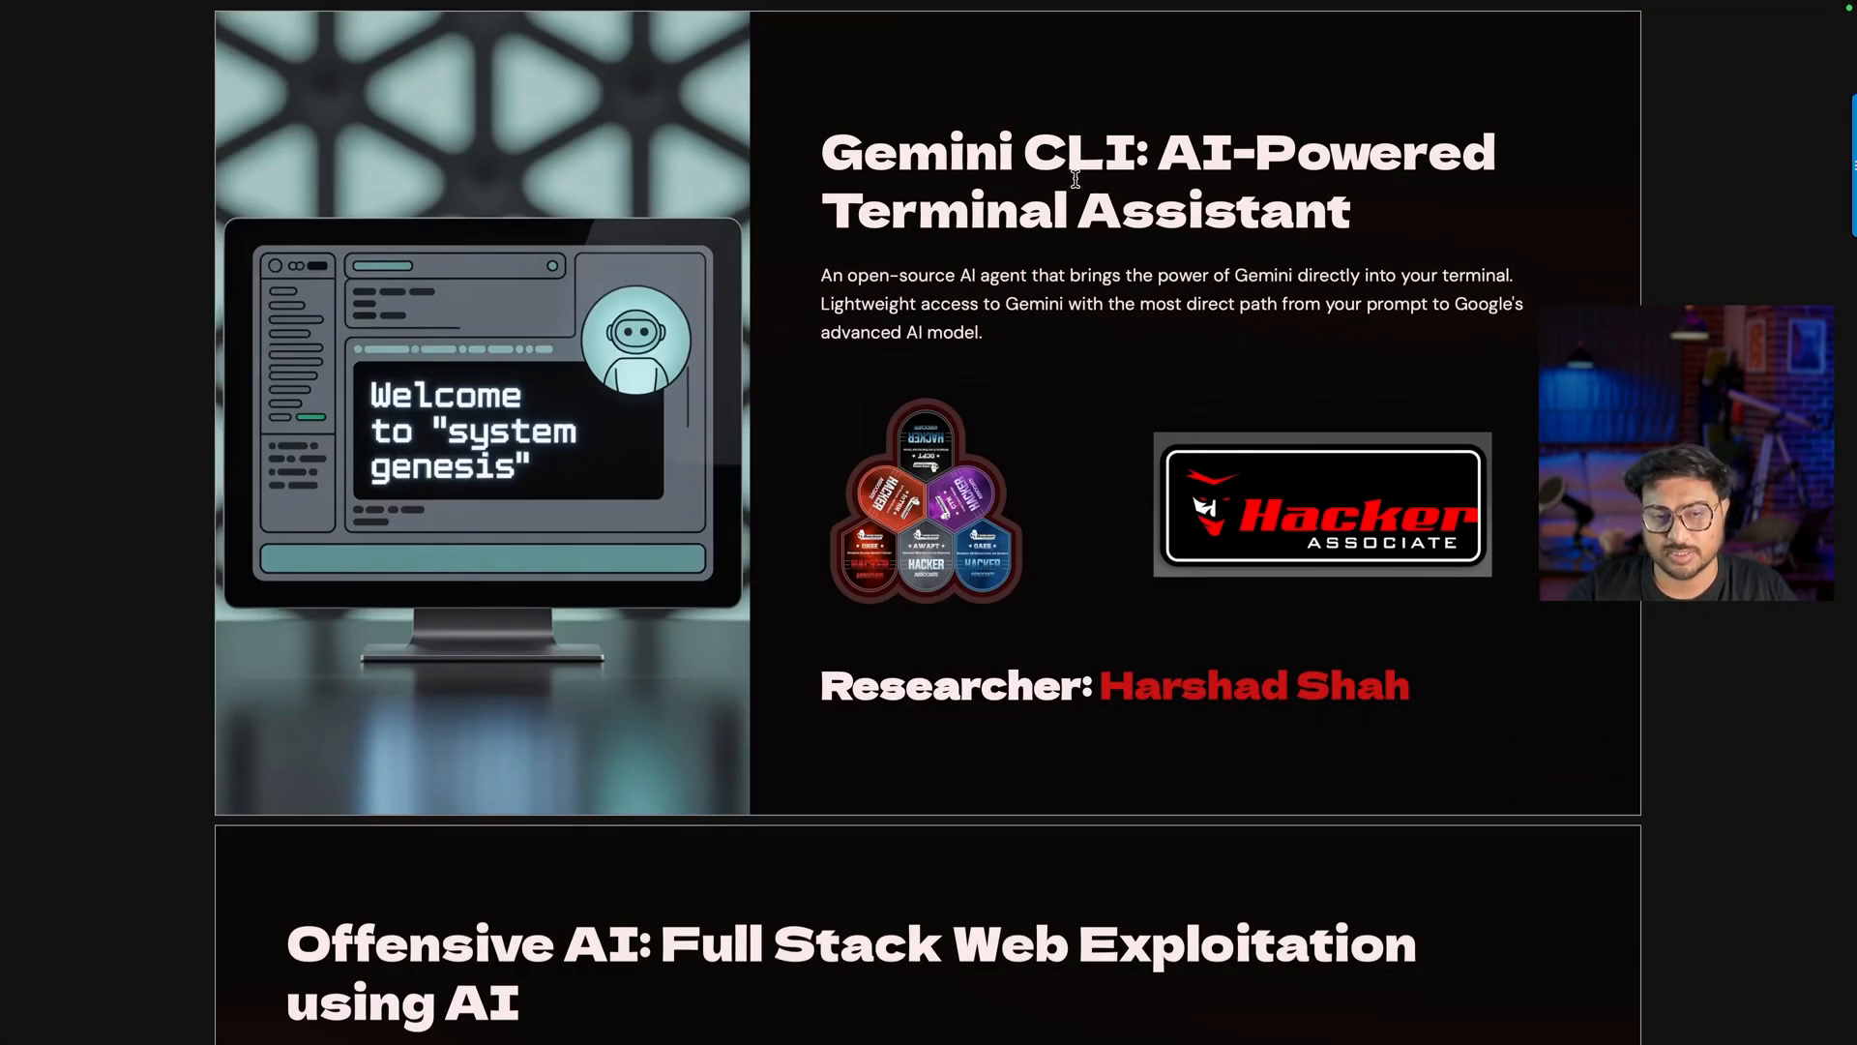
Step: Scroll the deck past 'Why Choose Gemini CLI?' down to the Installation Methods slide
scroll(down, 3)
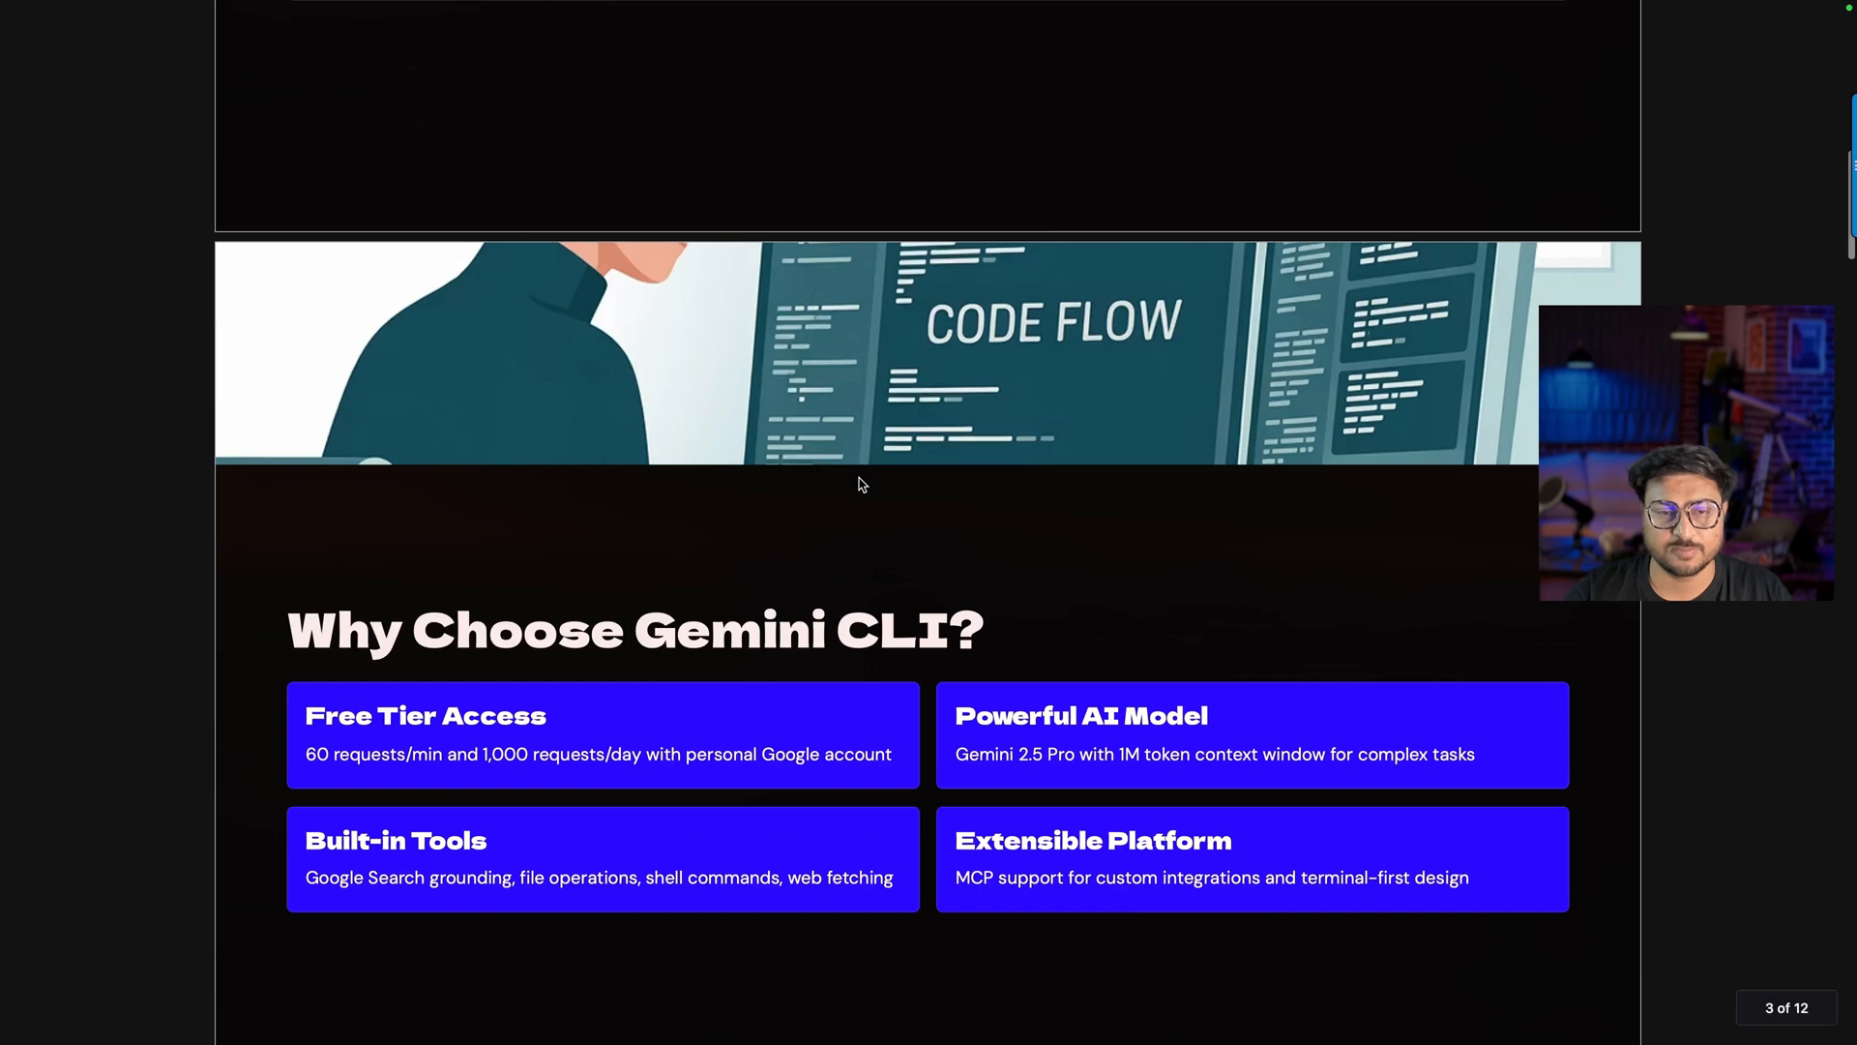
scroll(down, 3)
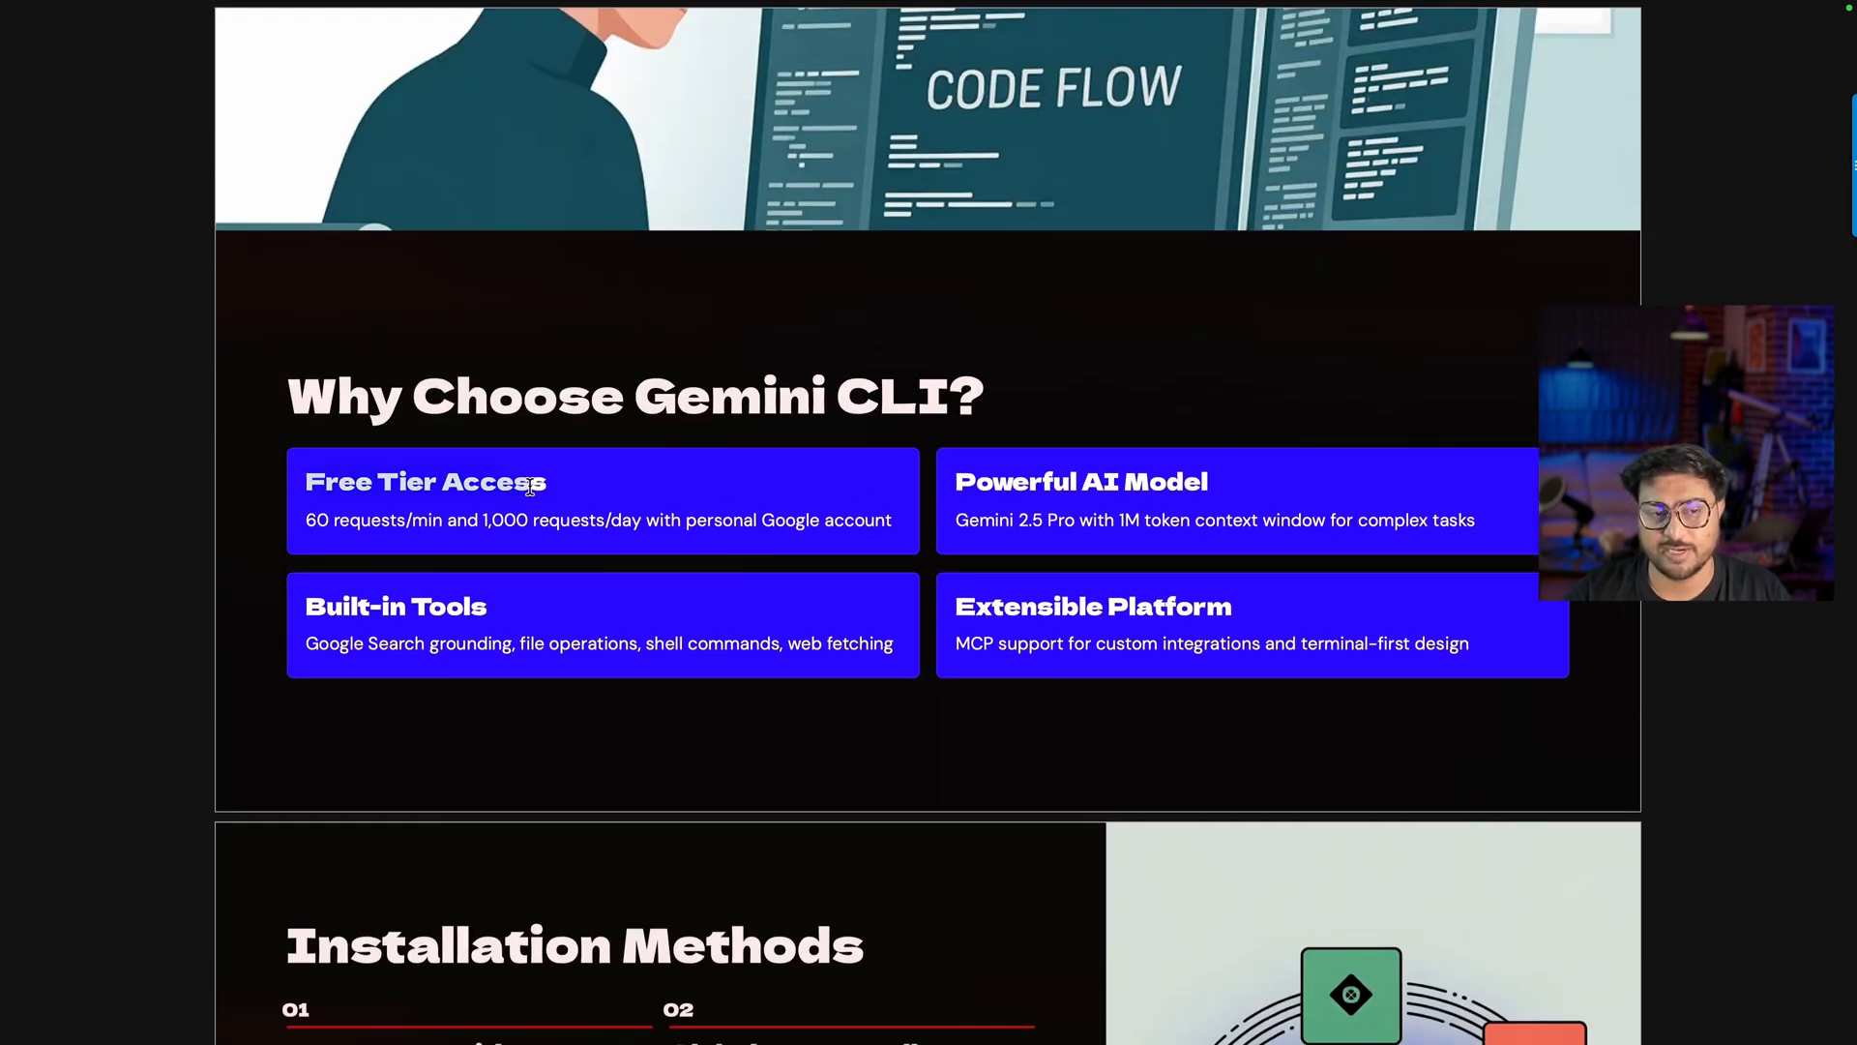
mouse_move(675, 497)
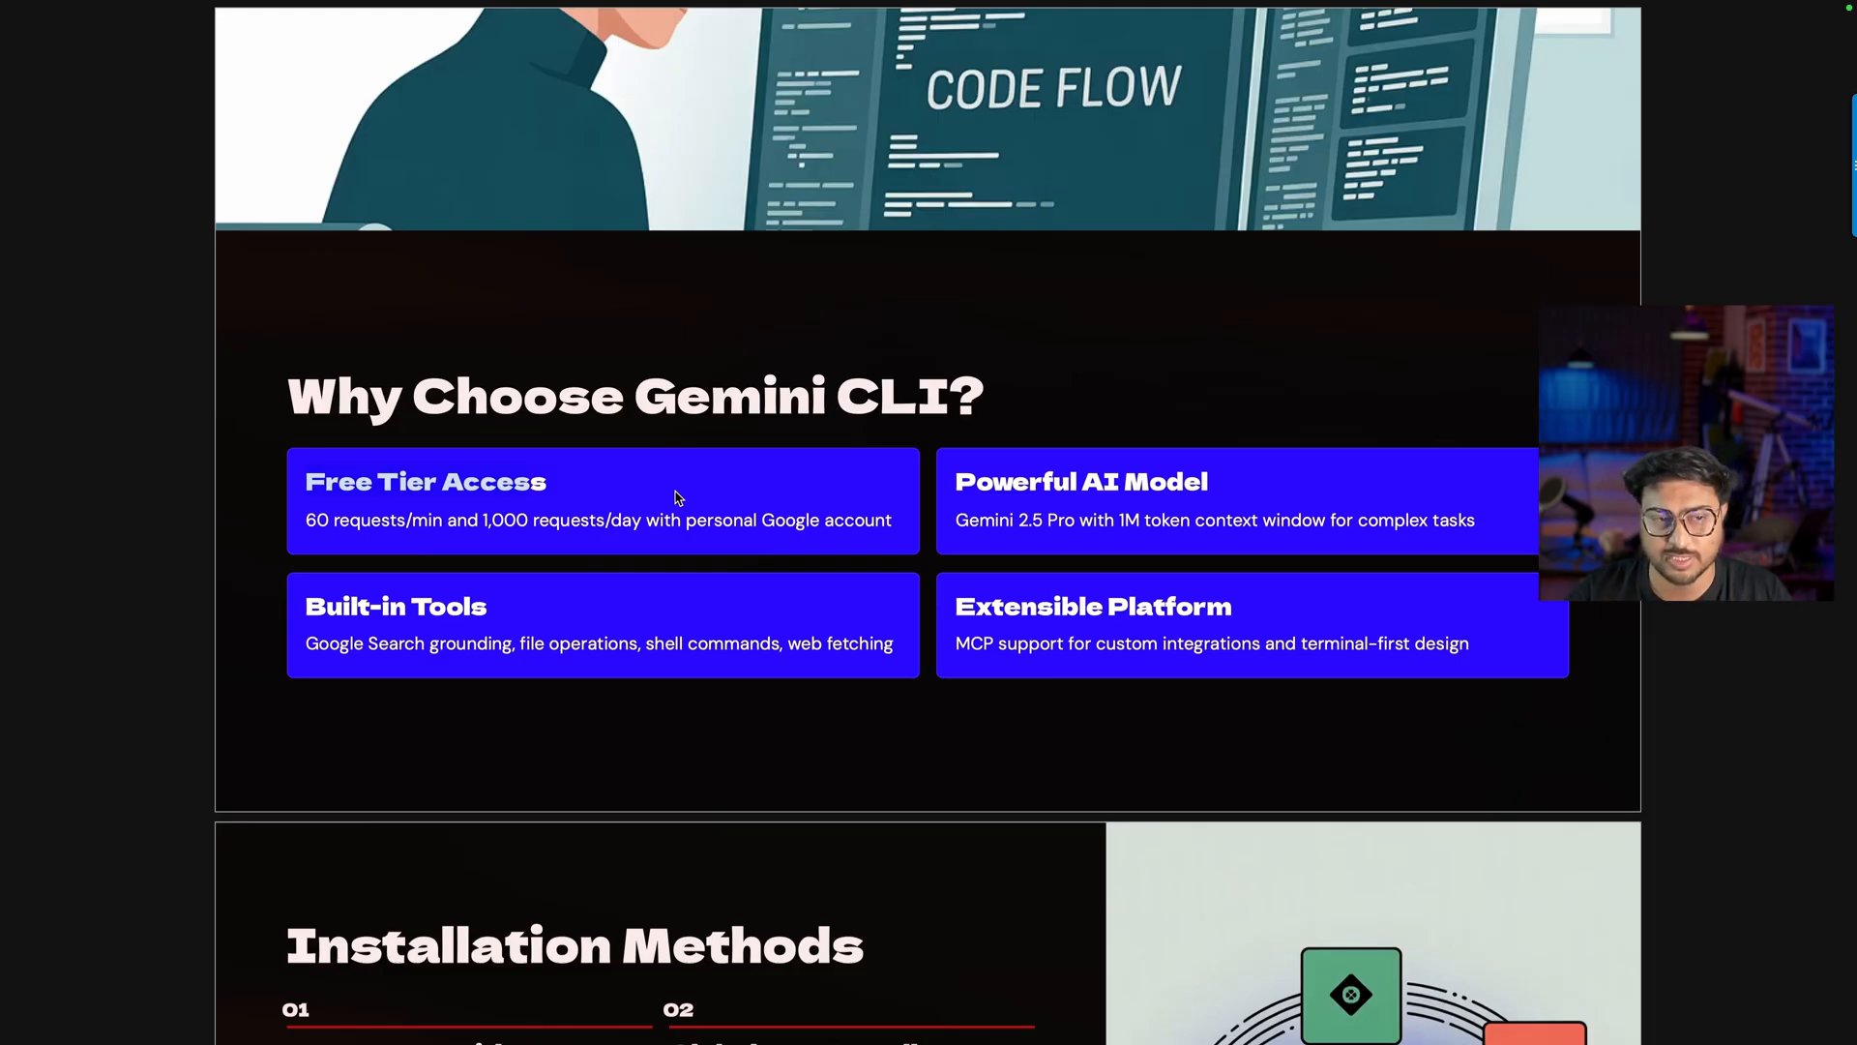
mouse_move(536, 548)
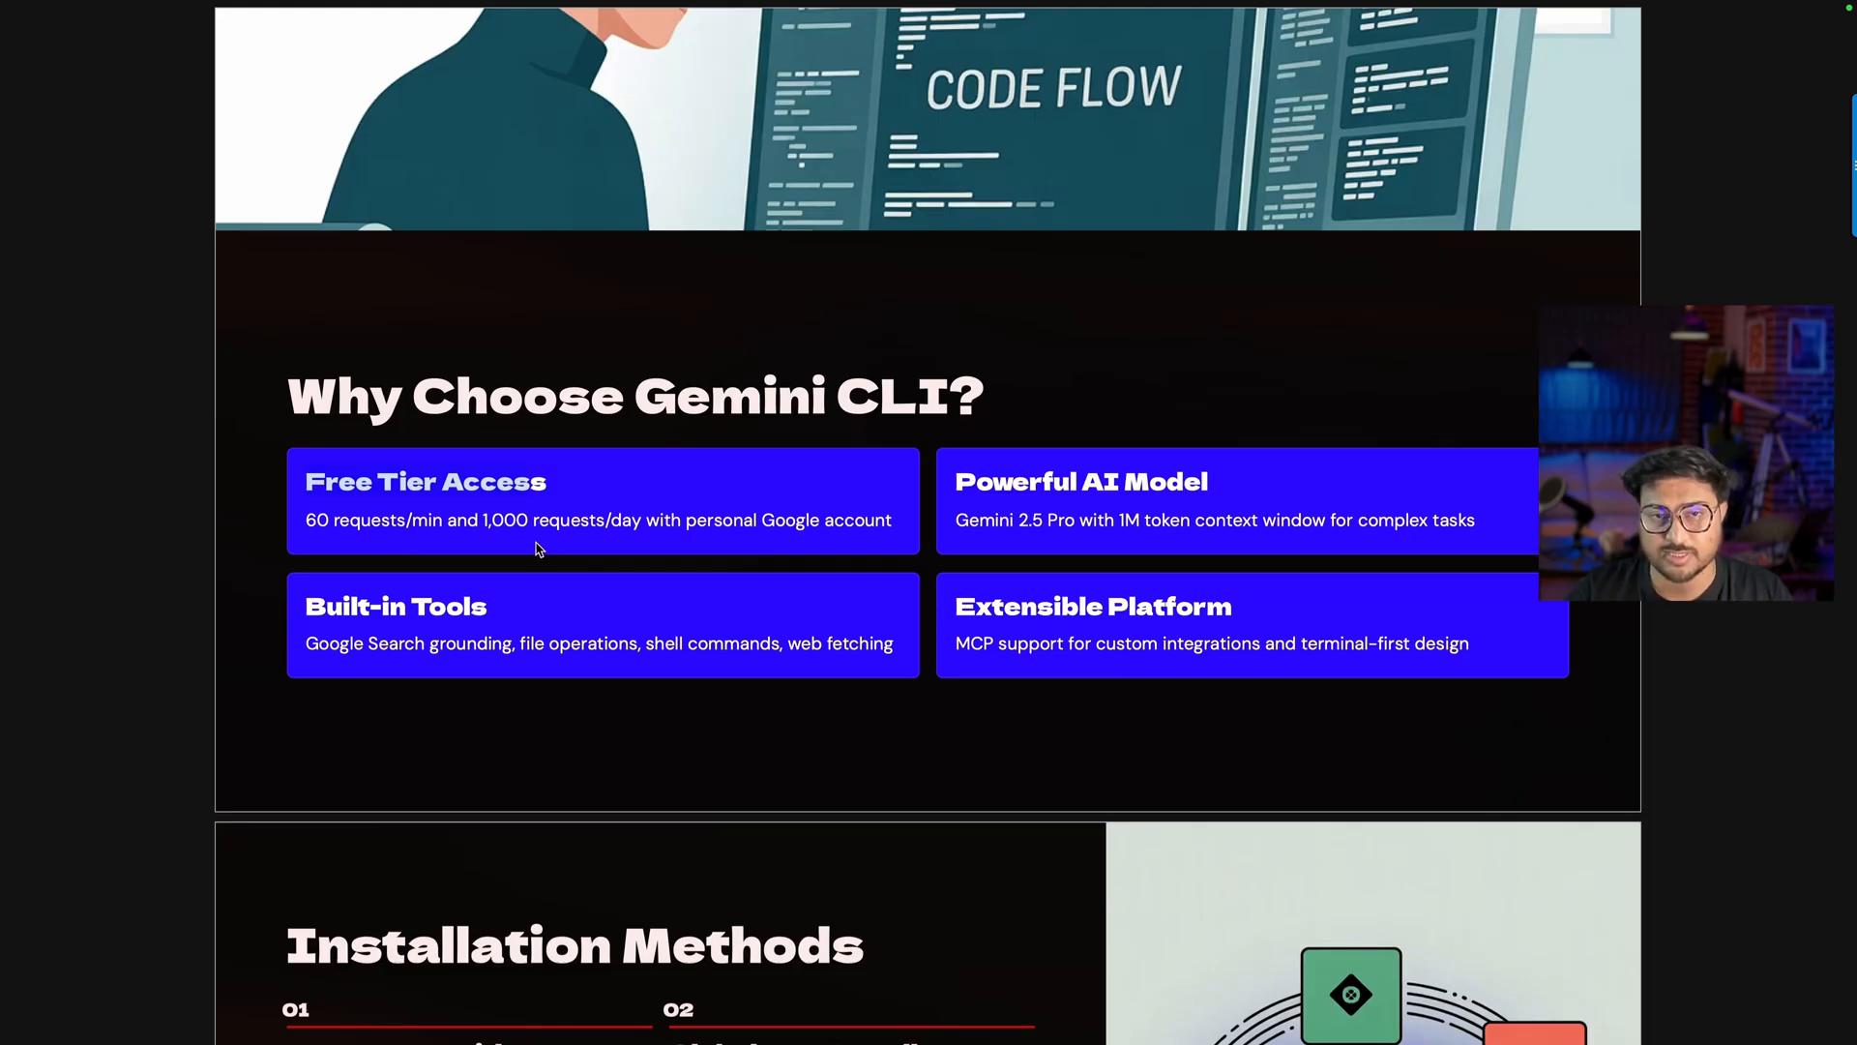
mouse_move(378, 524)
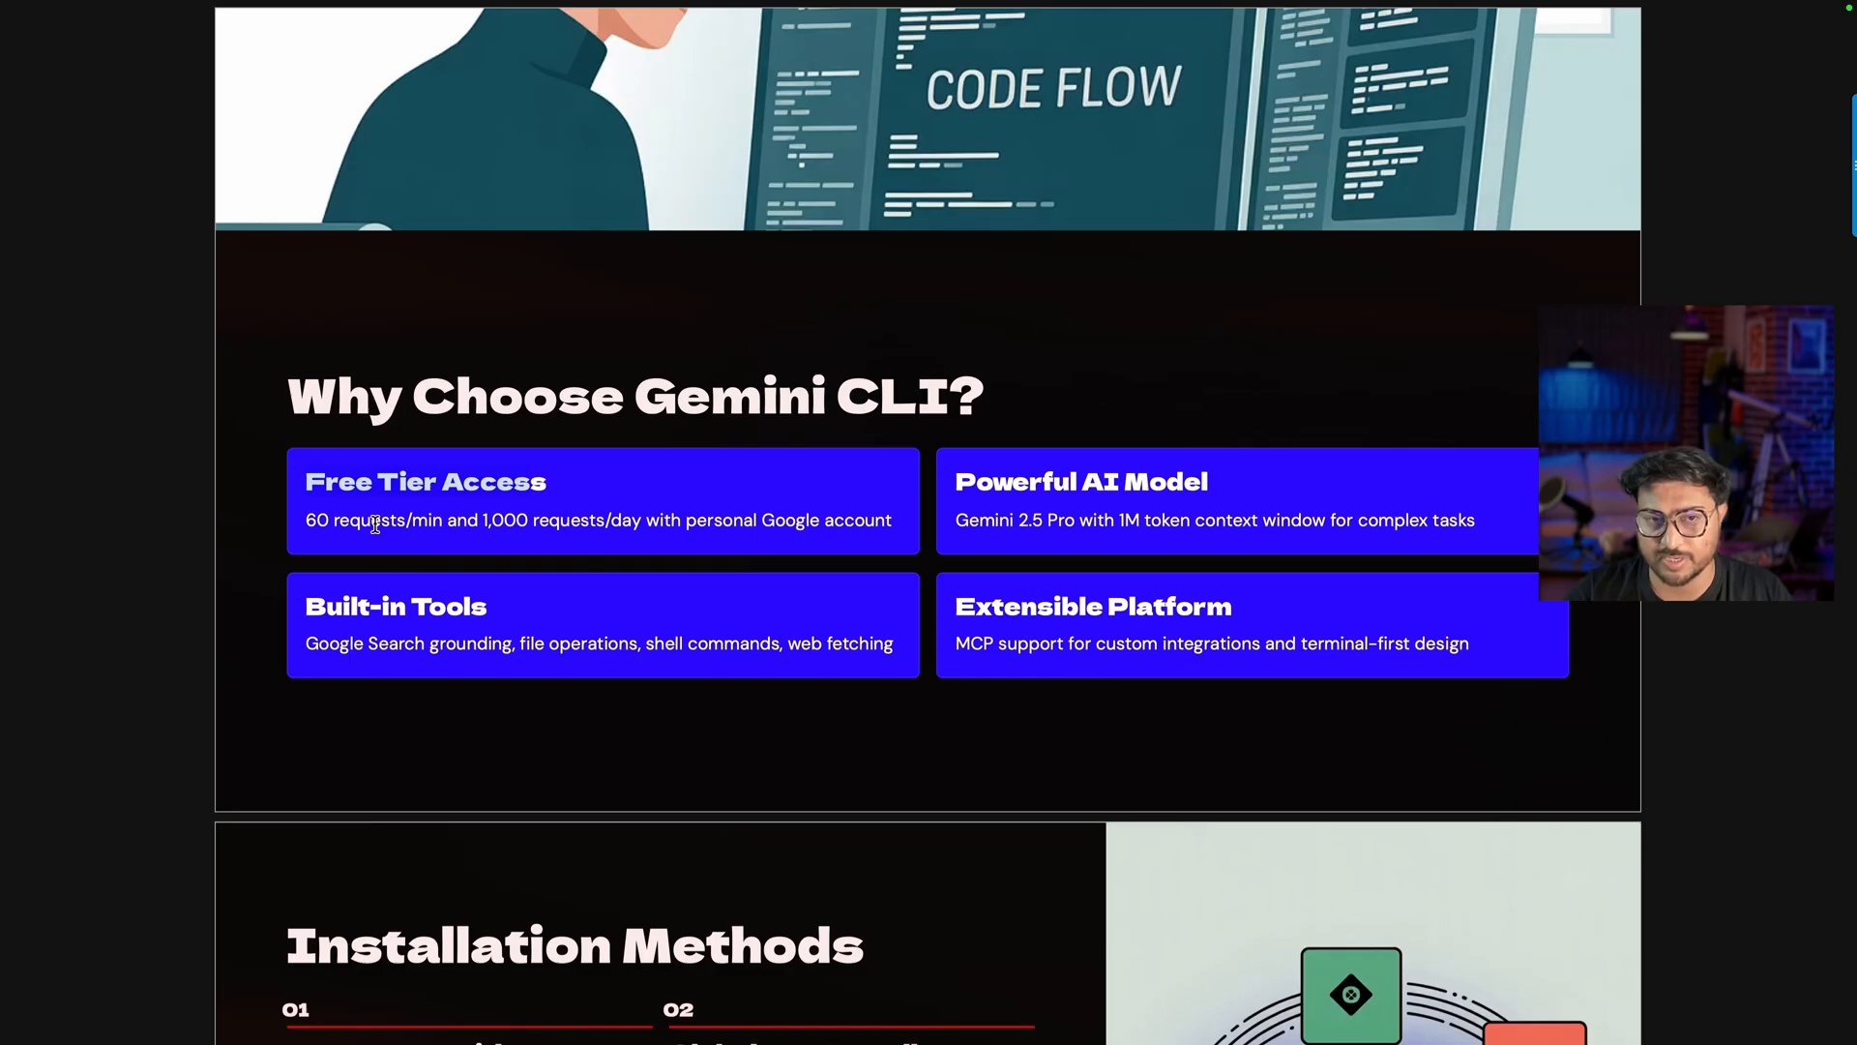
mouse_move(521, 521)
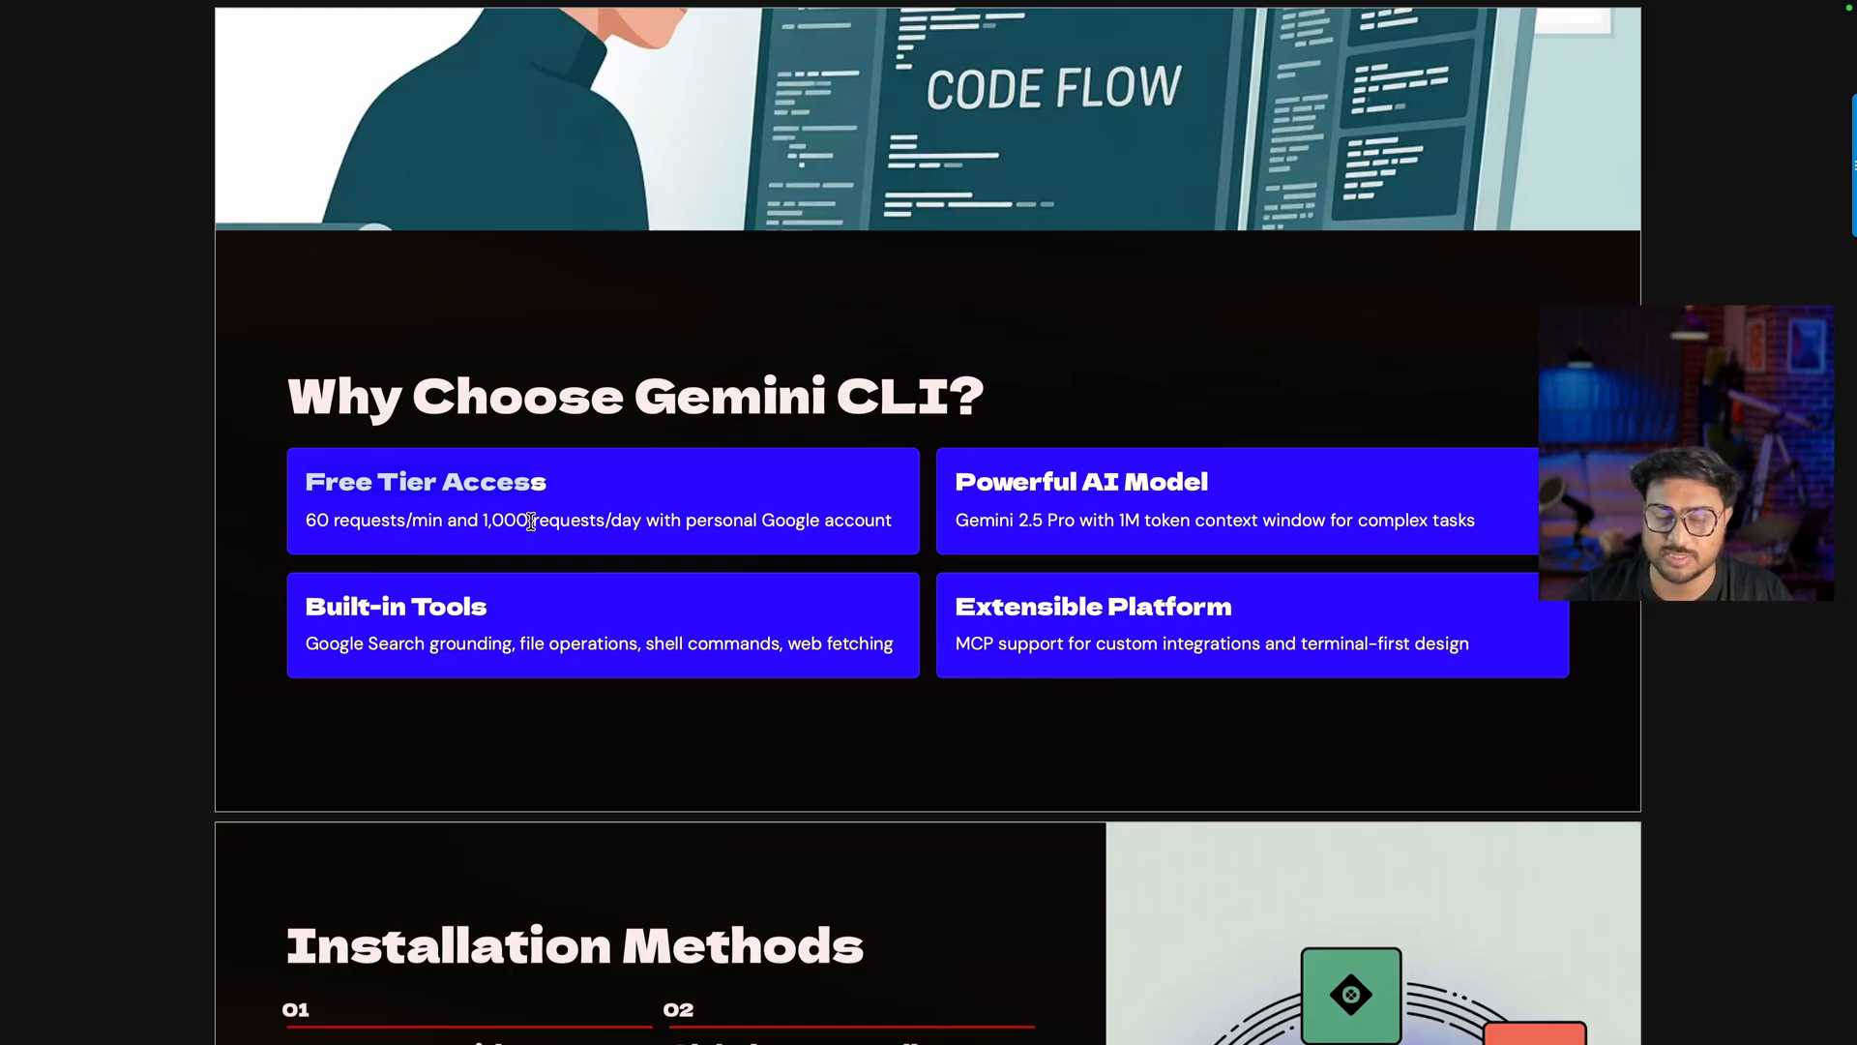
mouse_move(1016, 518)
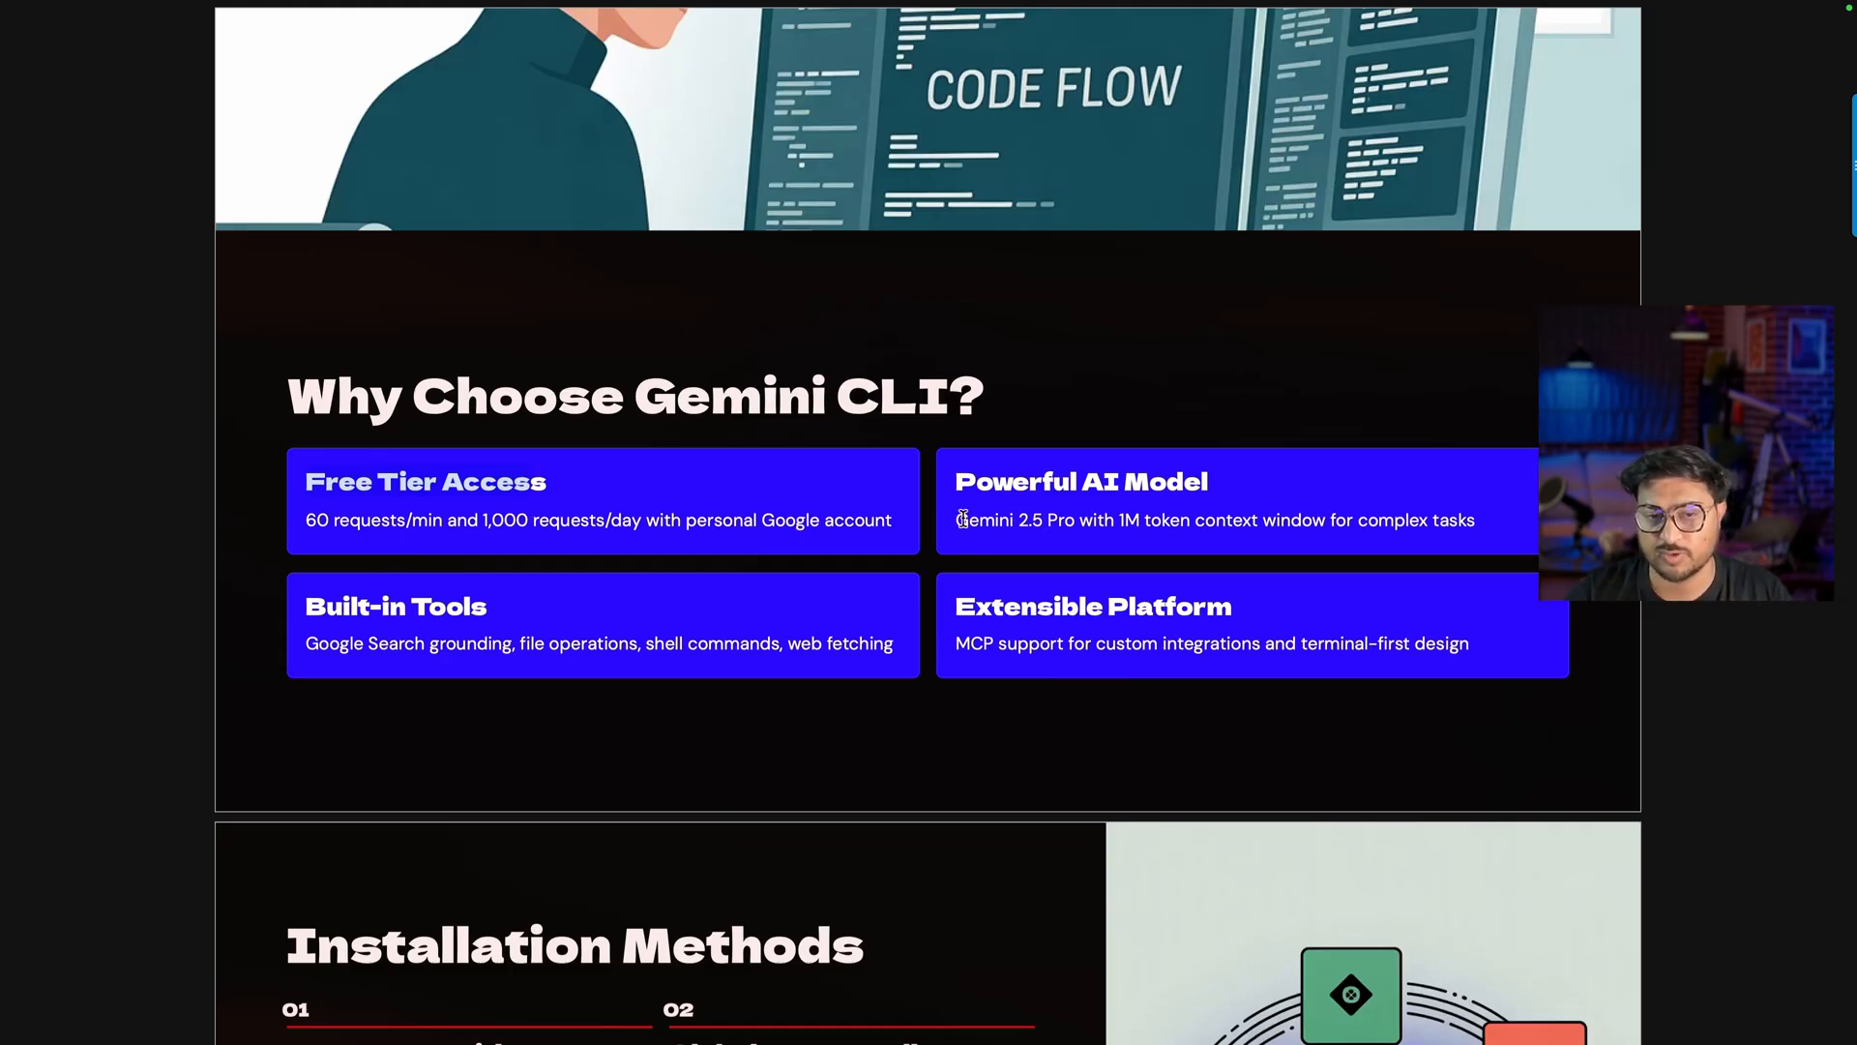
mouse_move(1114, 580)
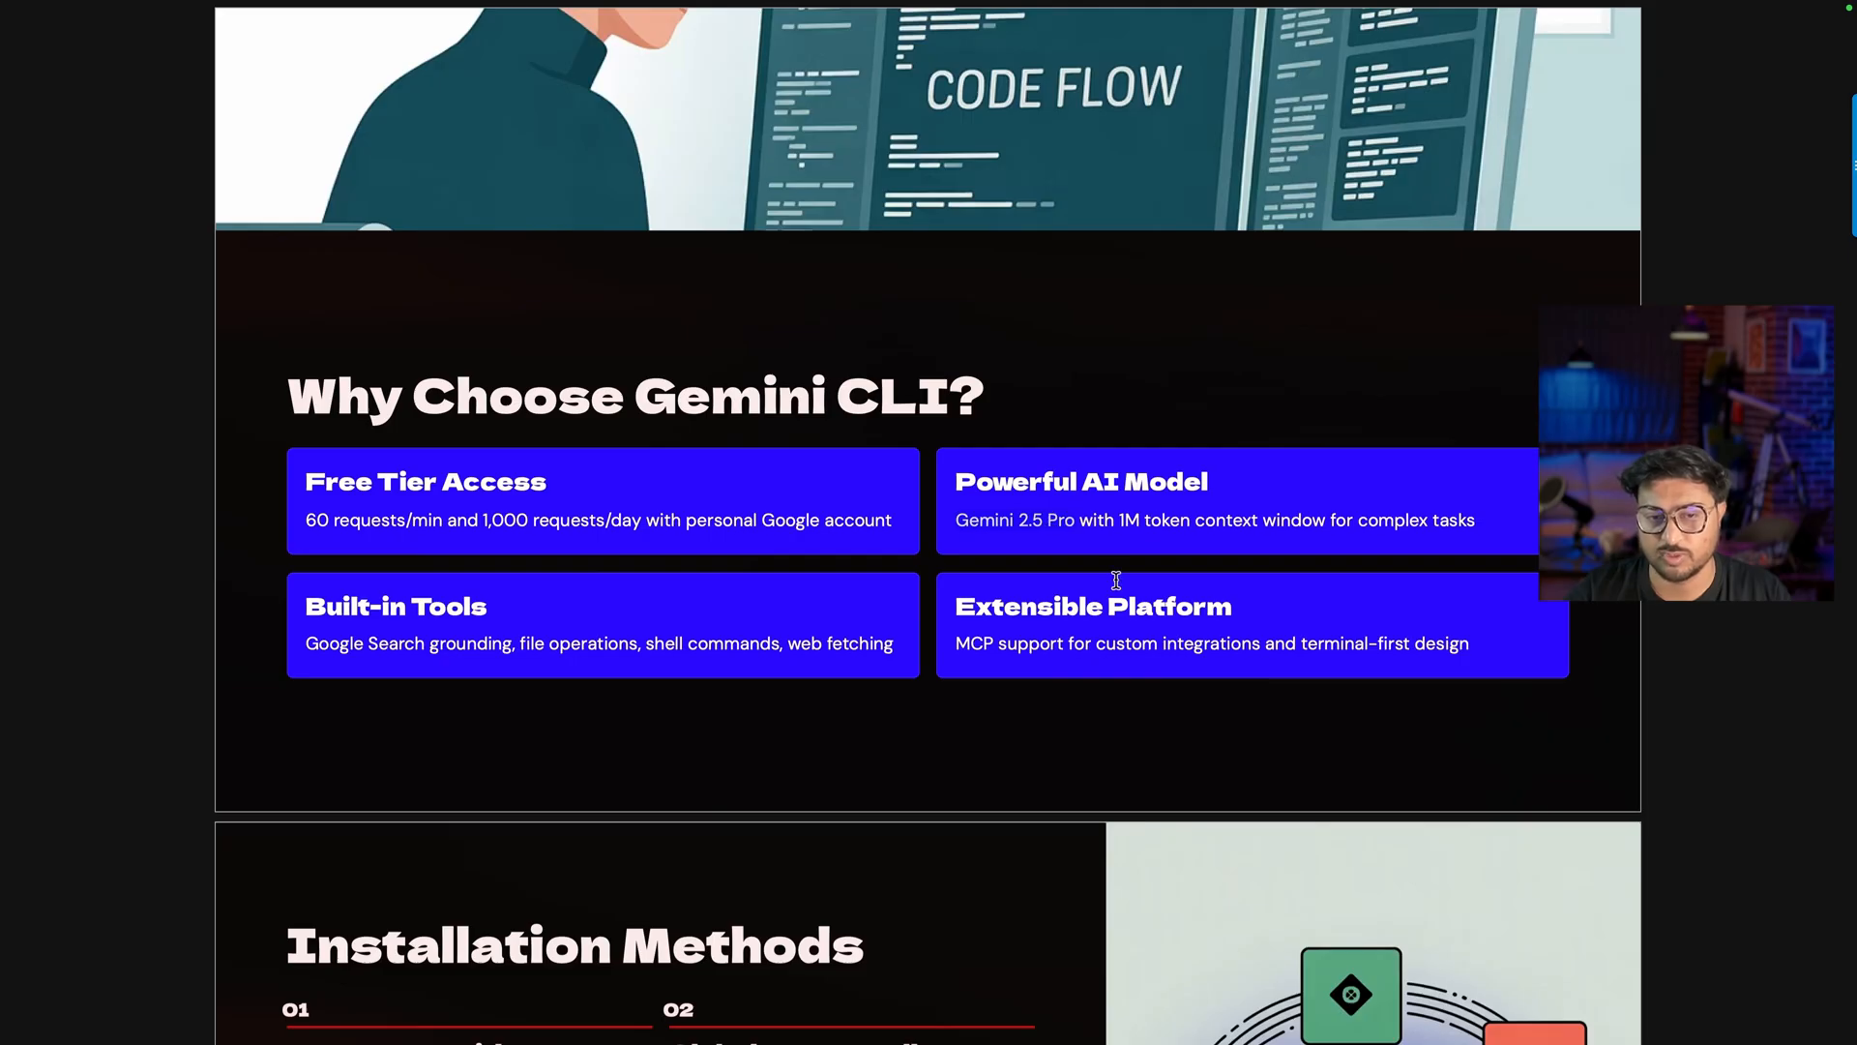
mouse_move(855, 600)
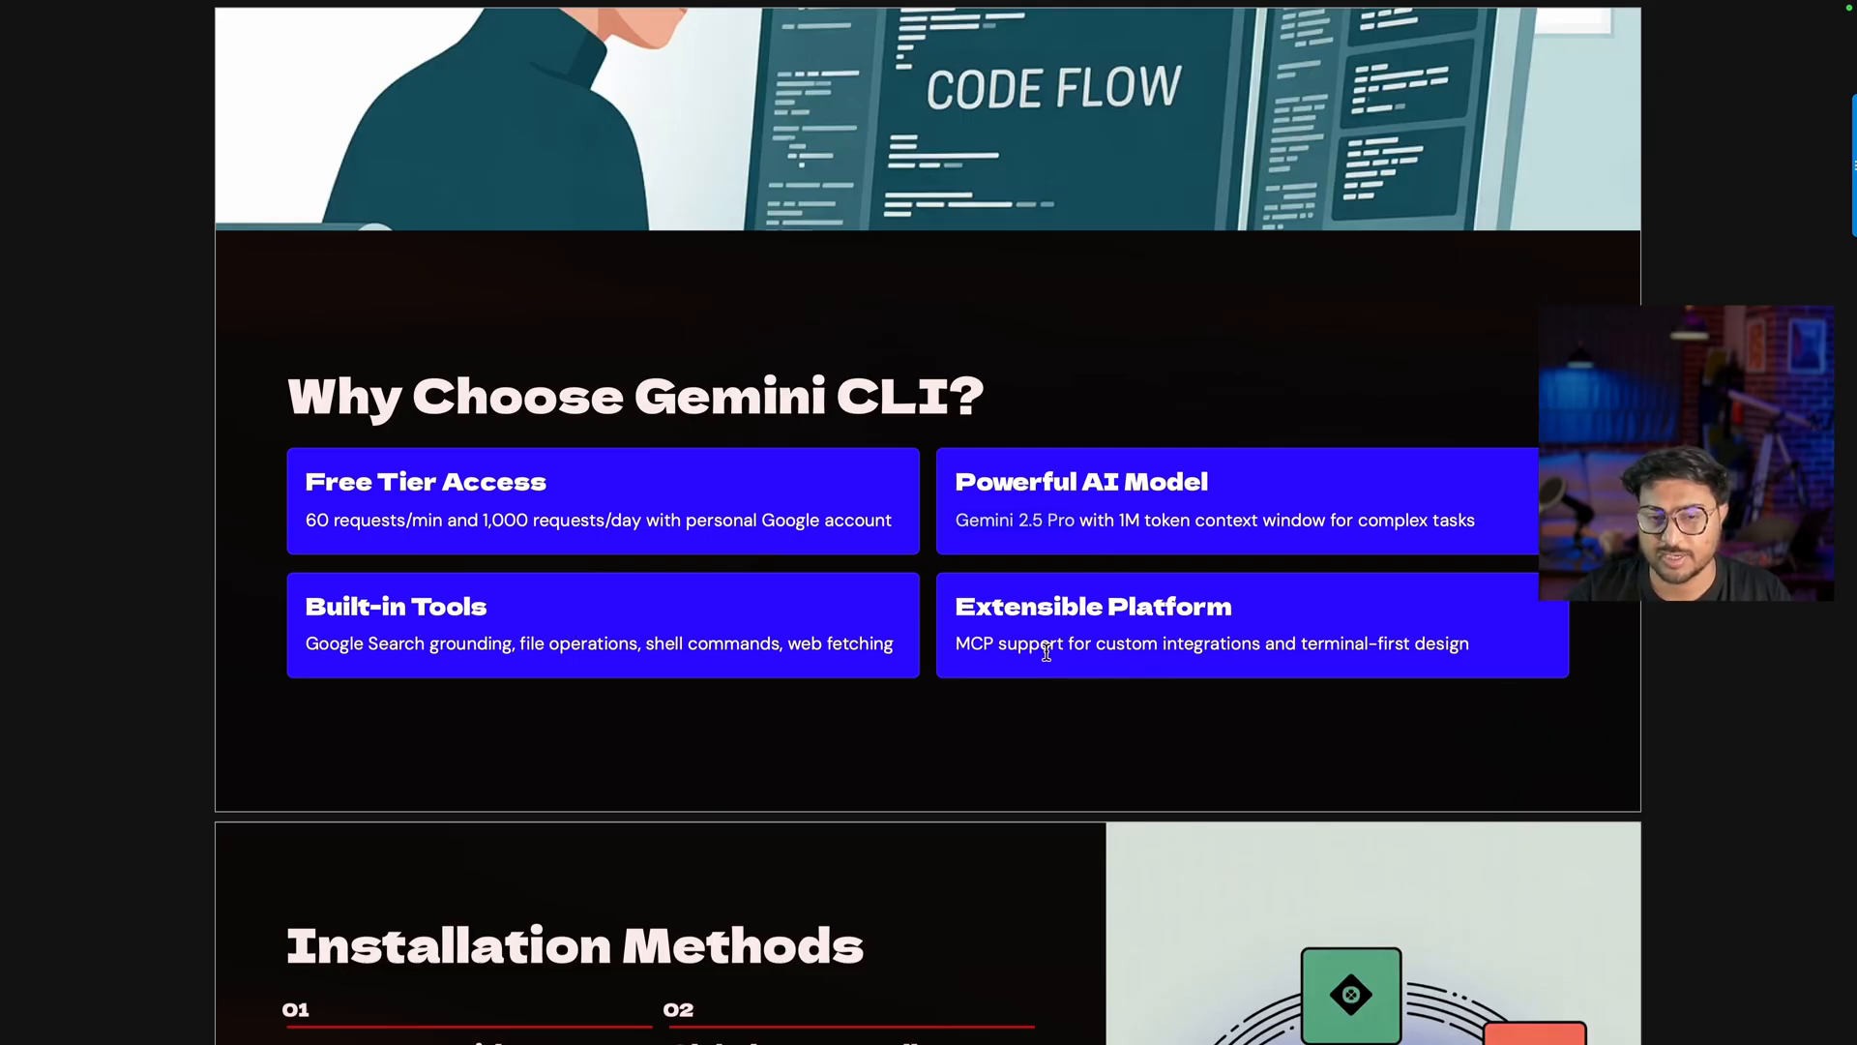
scroll(down, 3)
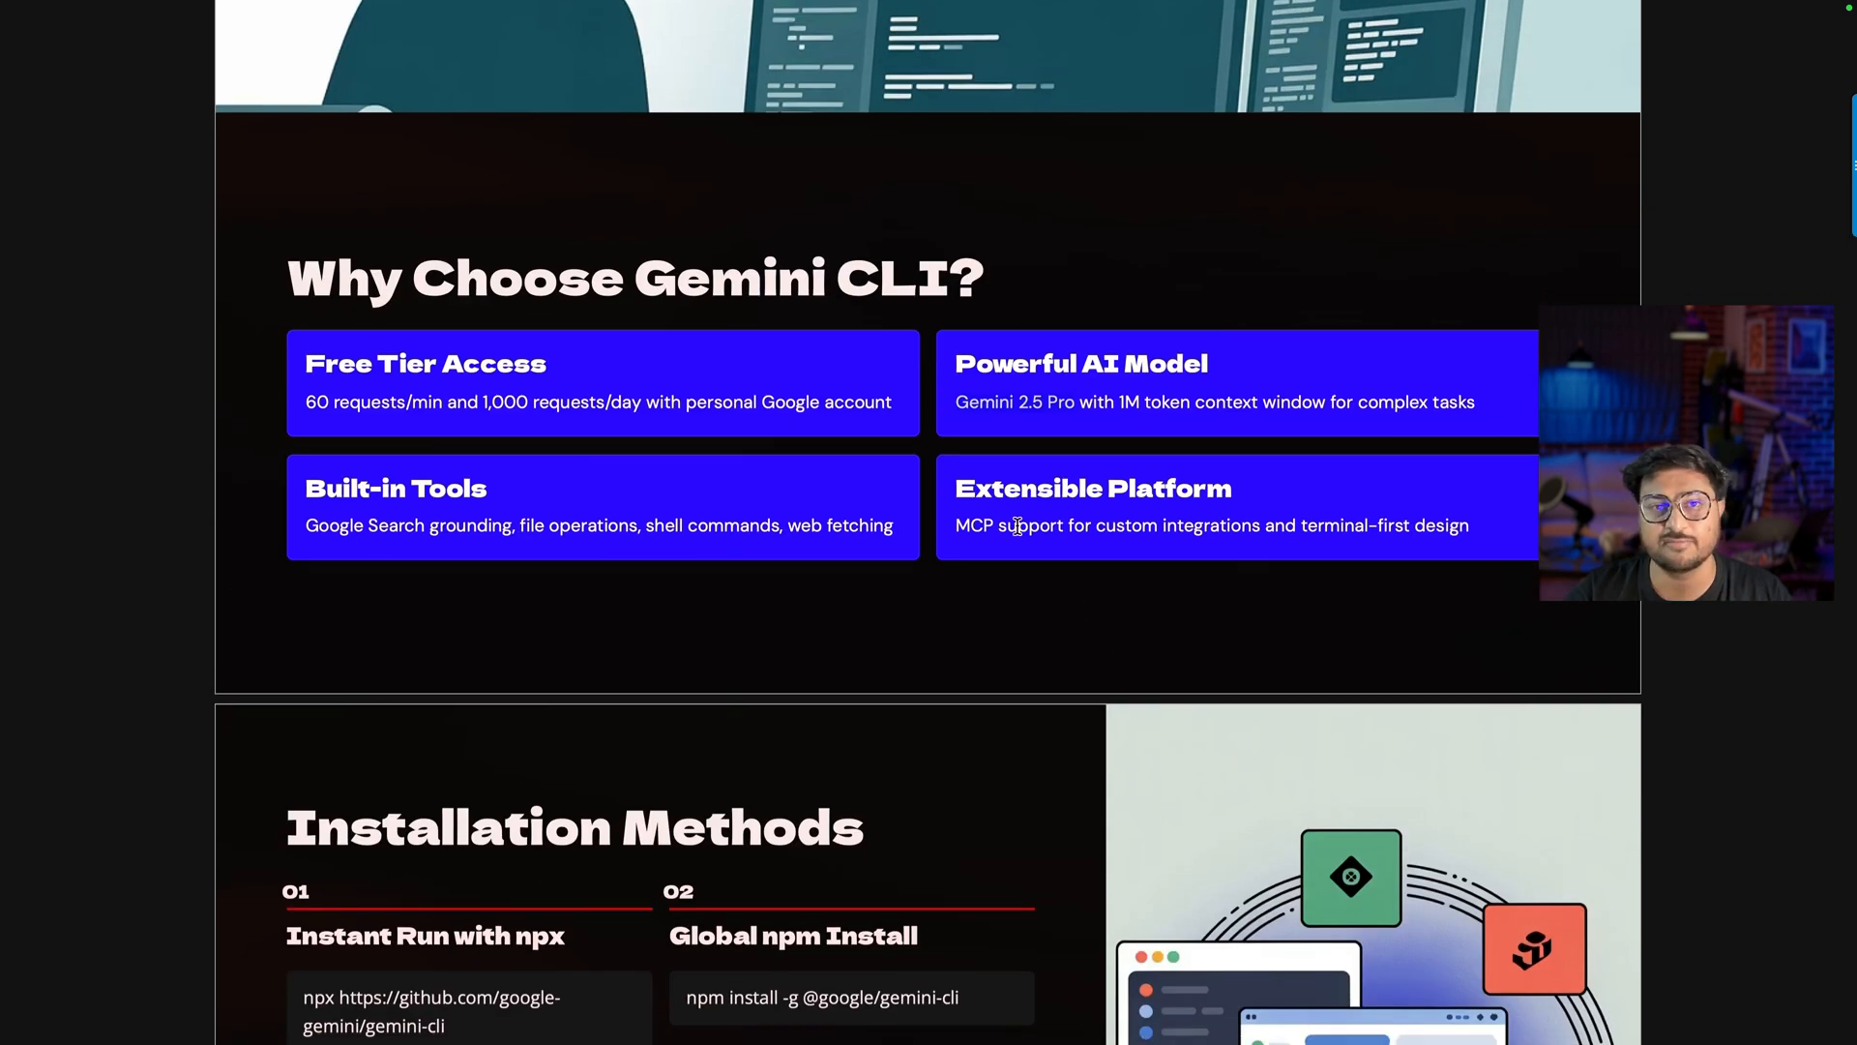
scroll(down, 3)
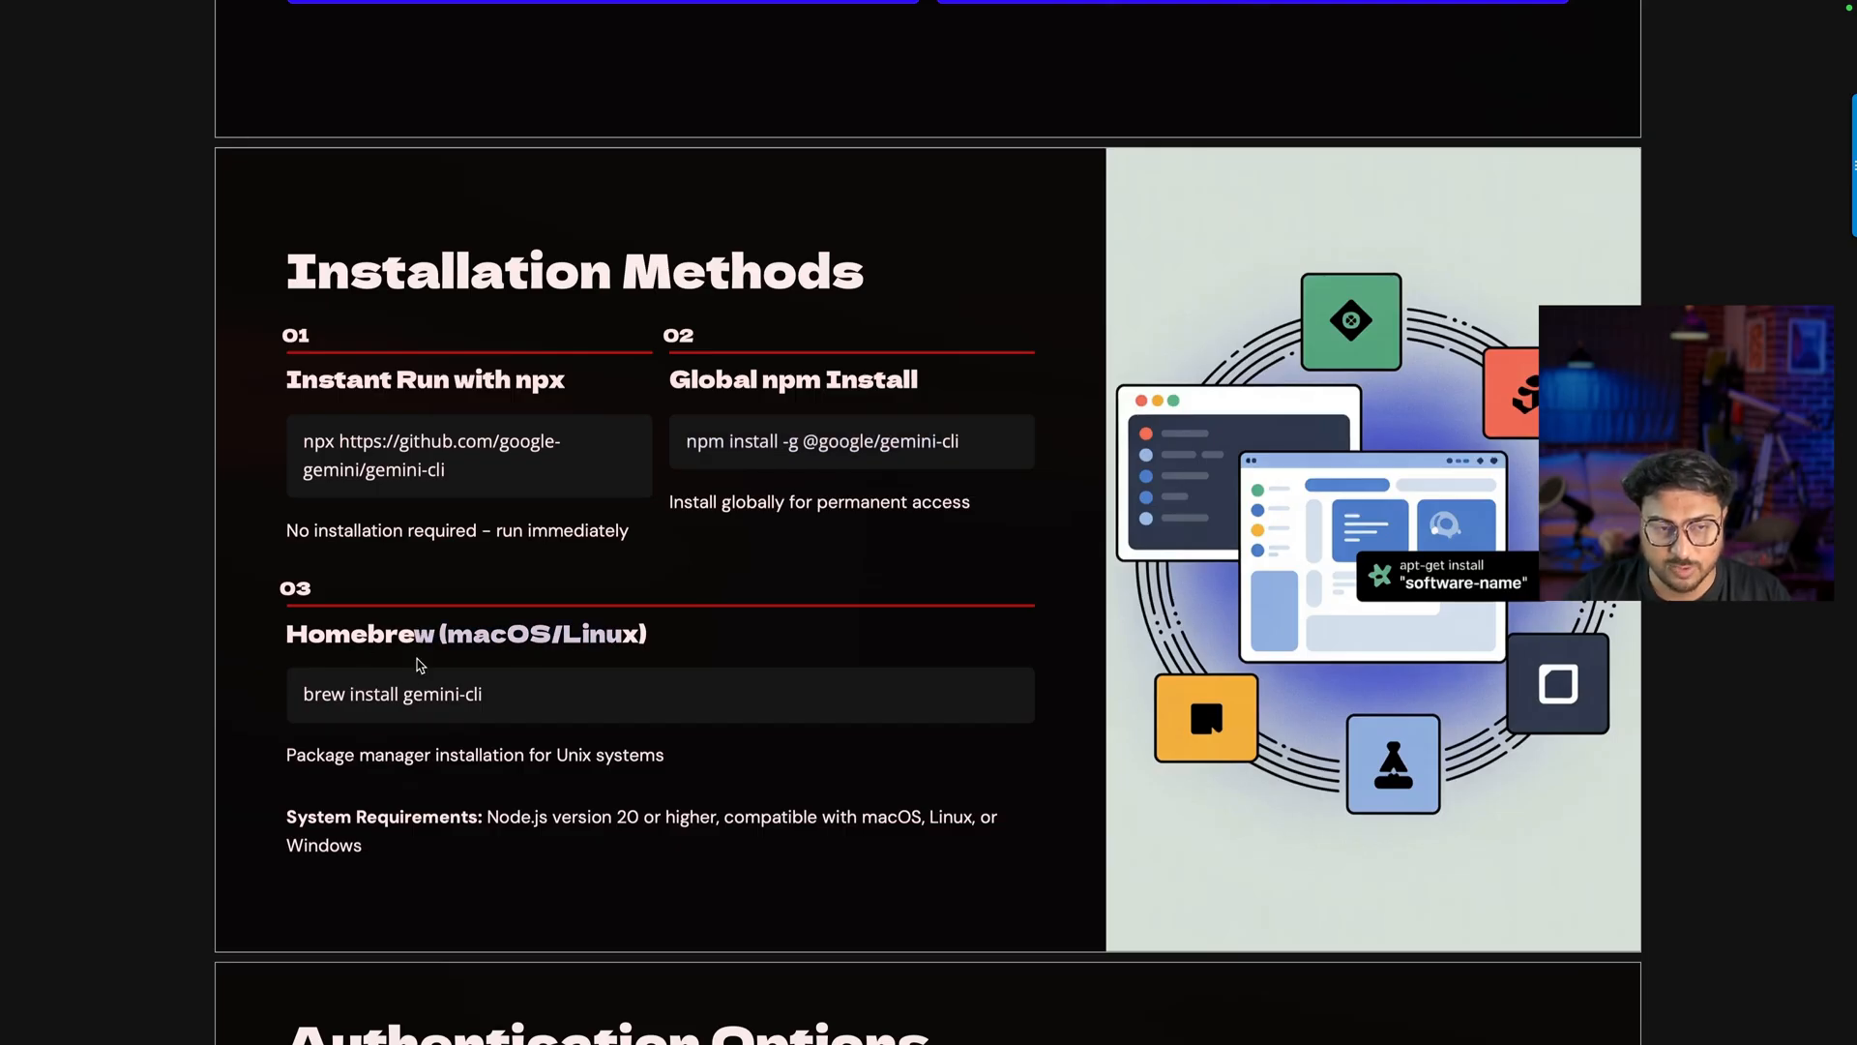
mouse_move(337, 716)
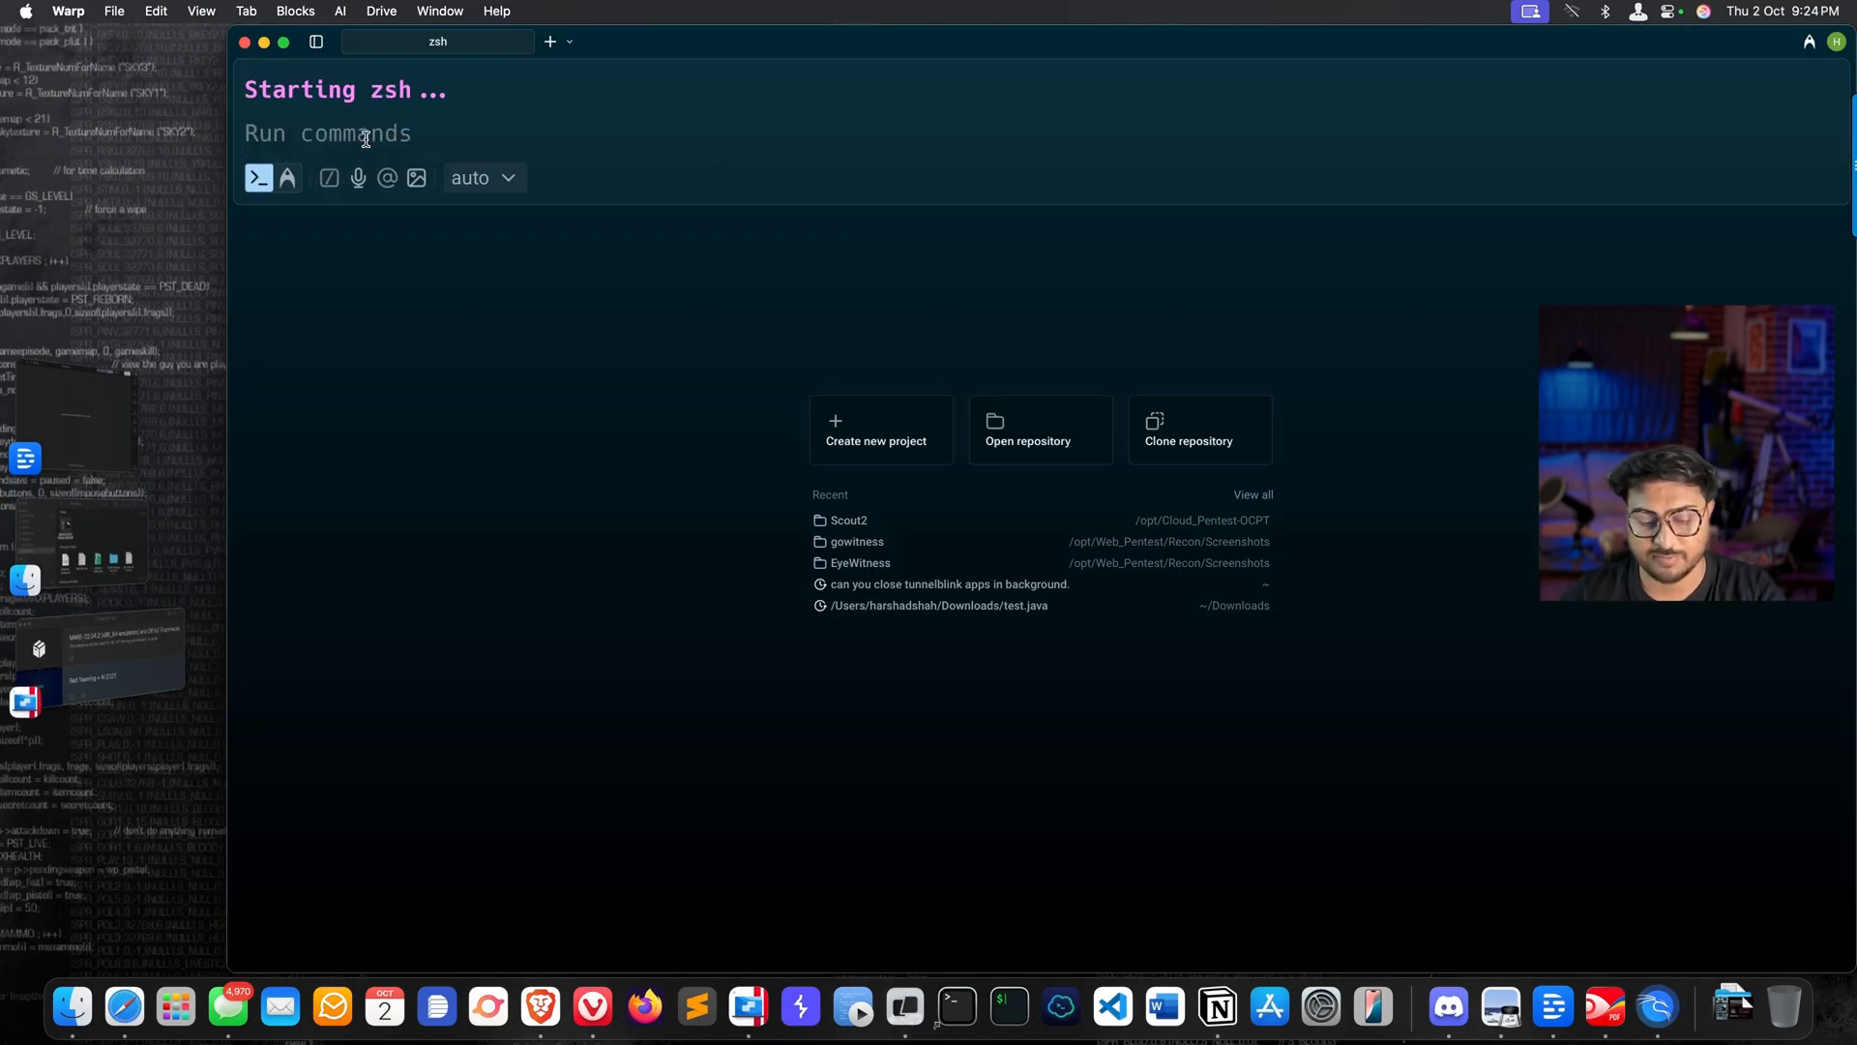
Step: Run 'gemini' in Warp to show the startup banner with cached credentials, then log in to Kali
text(gemini)
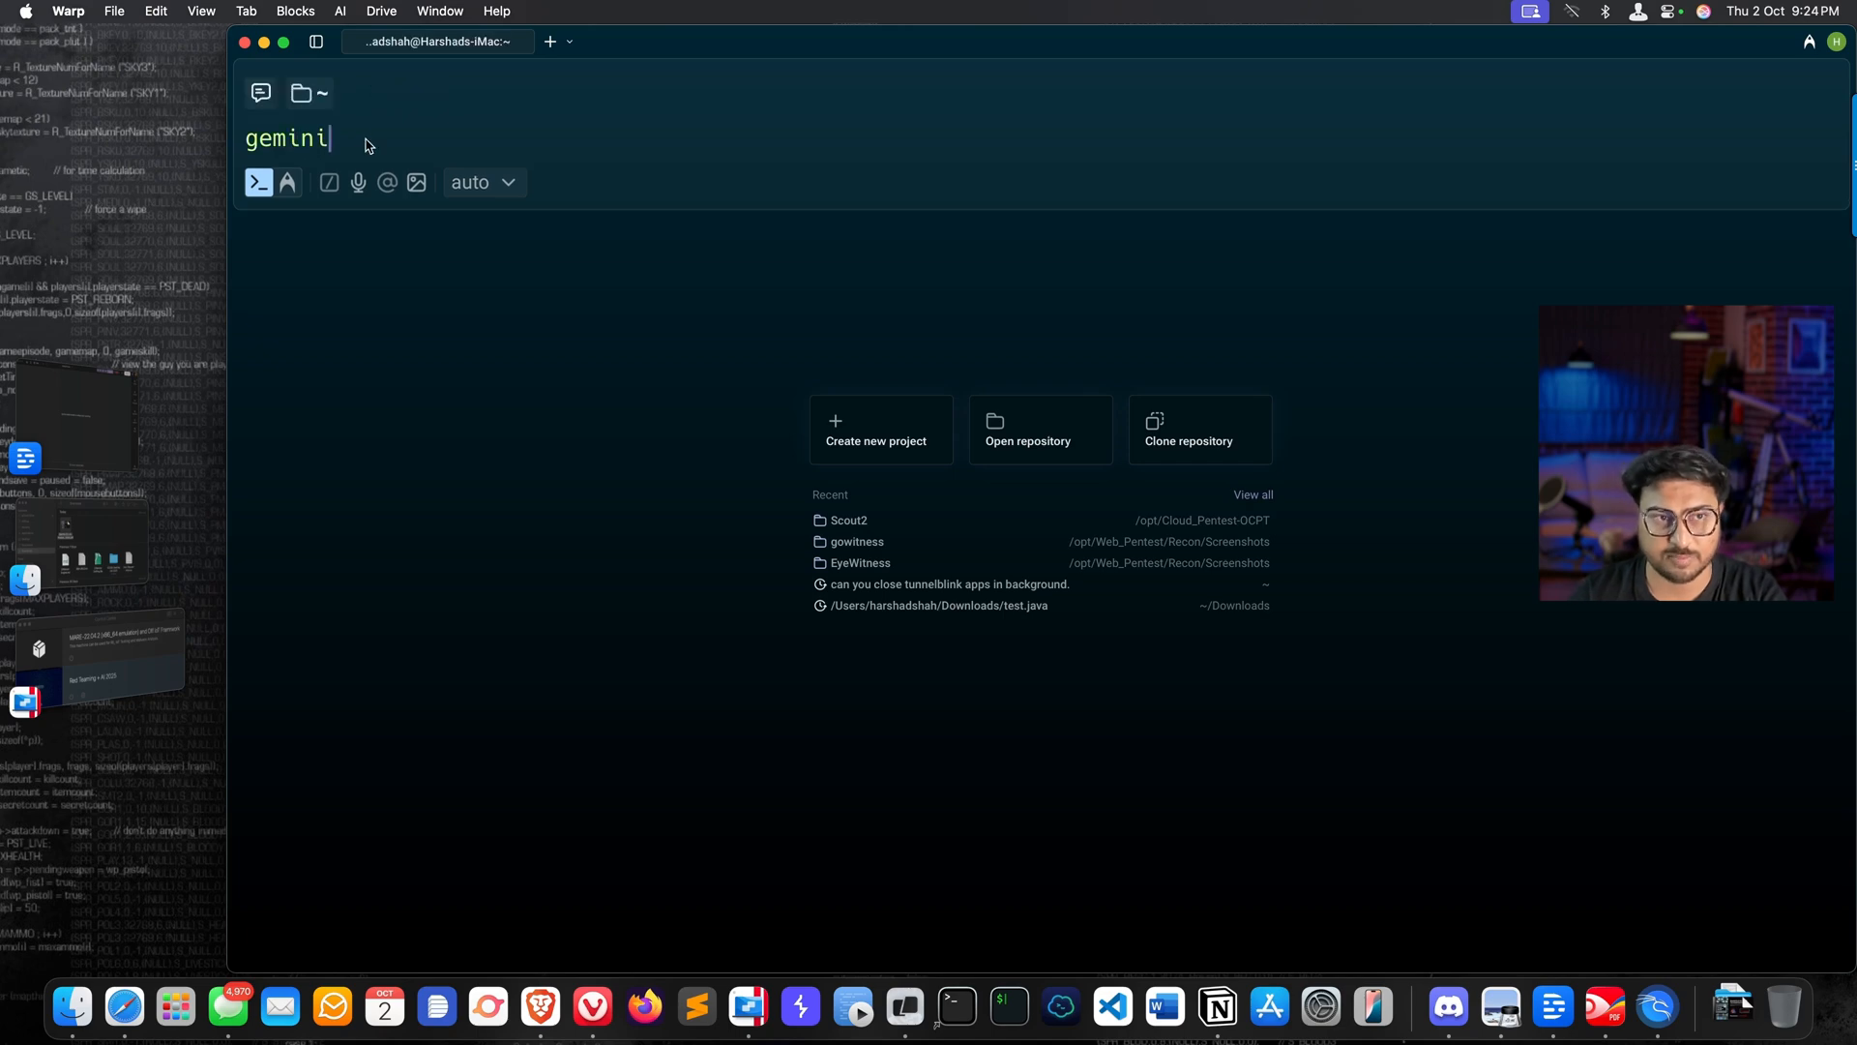
key(Return)
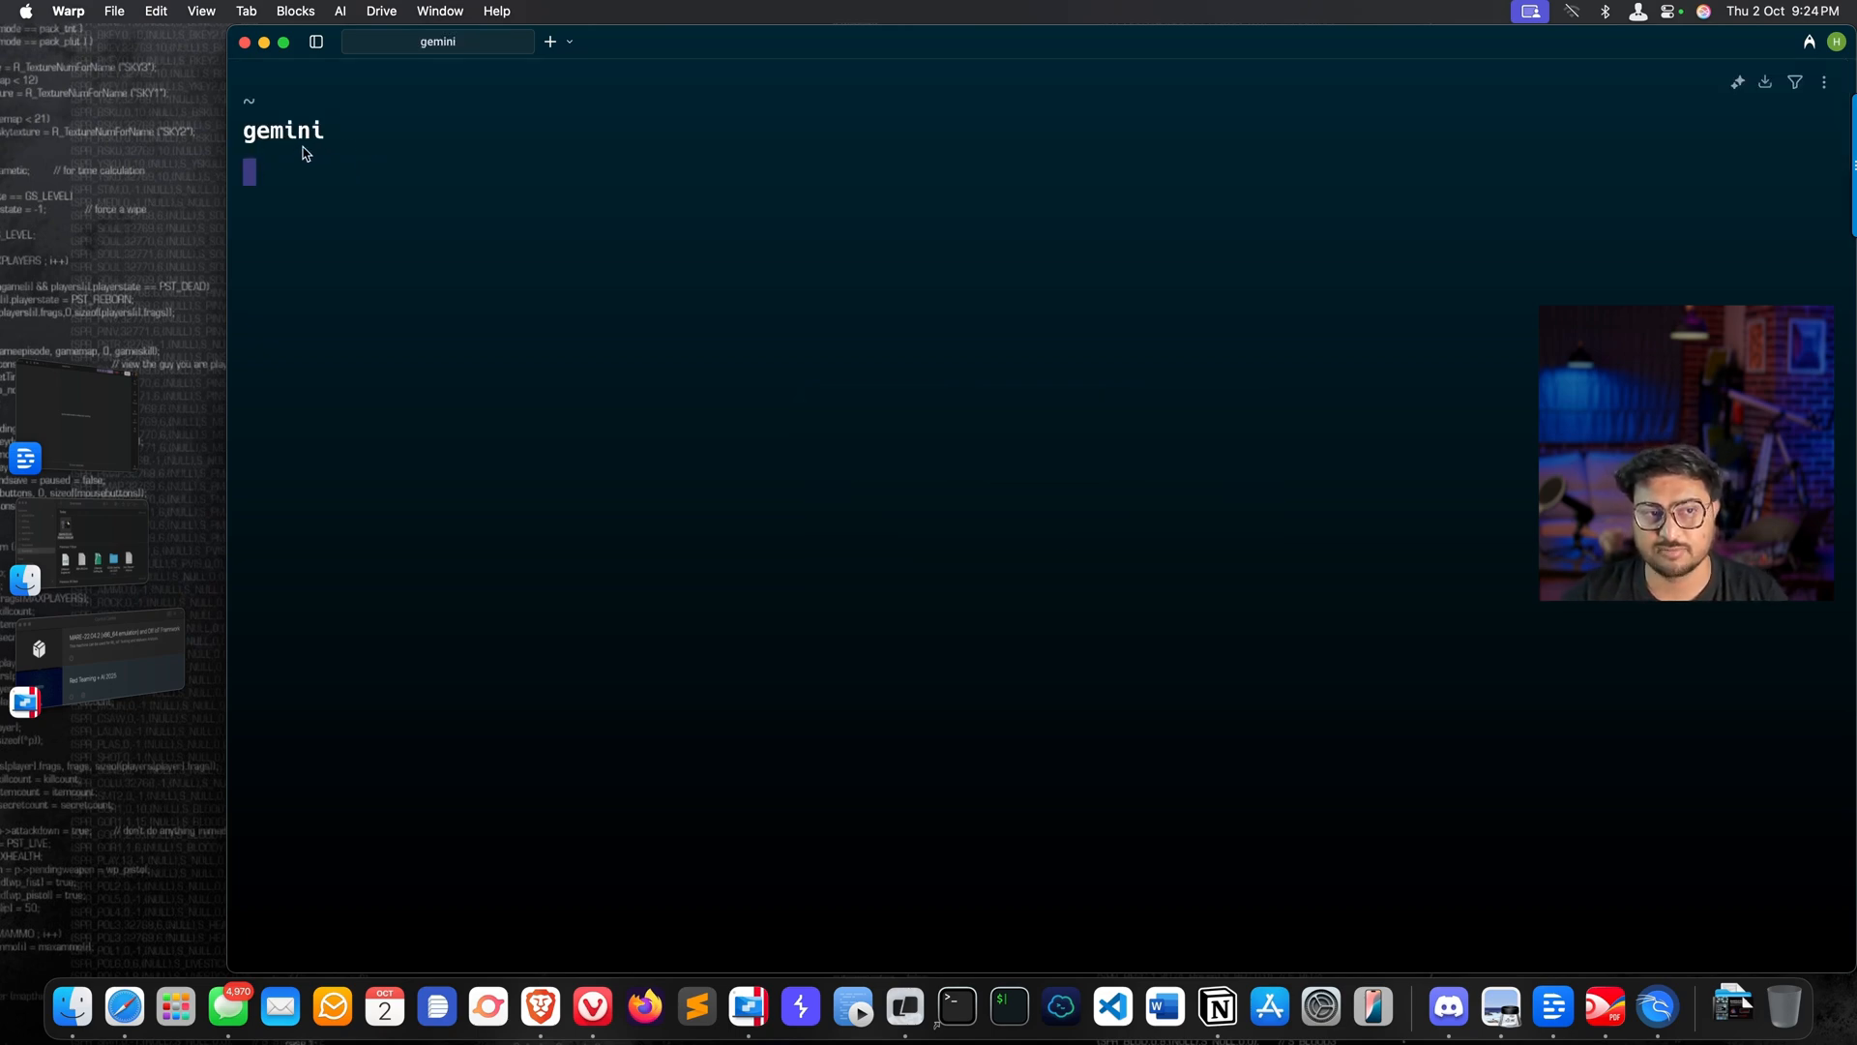
key(Return)
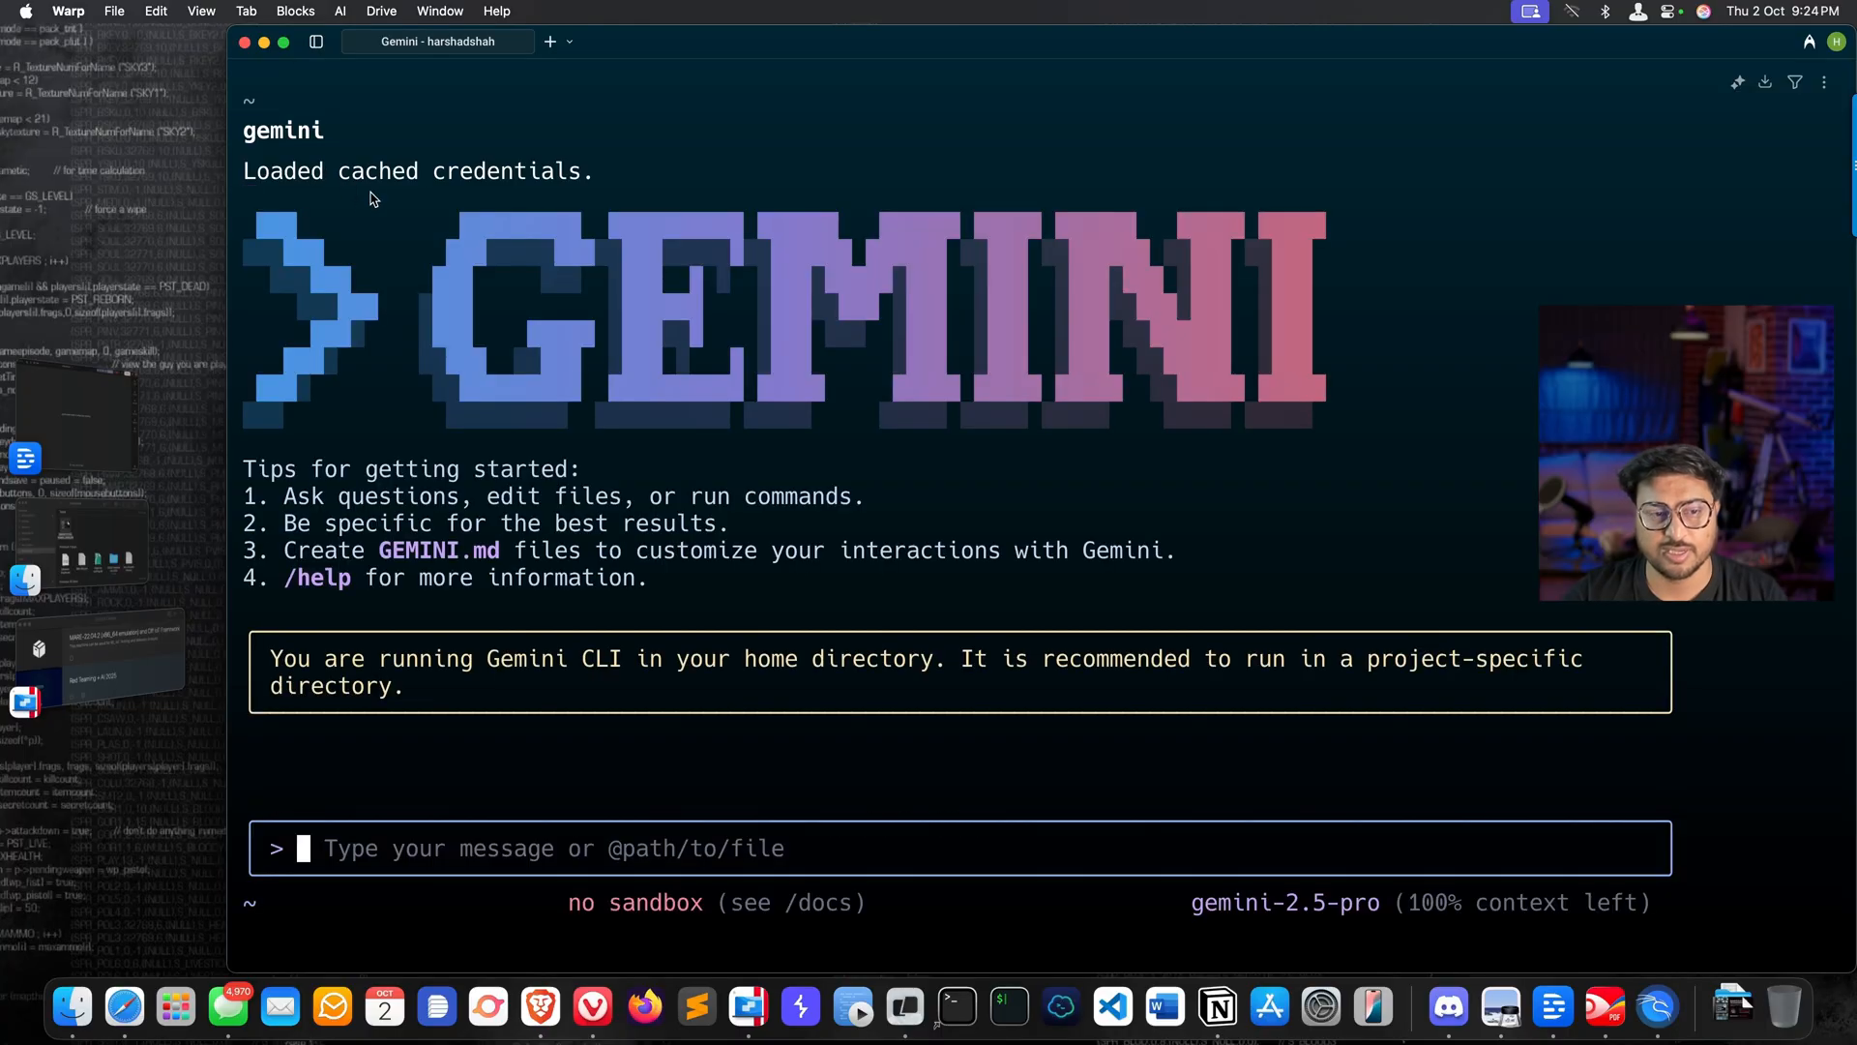
mouse_move(468, 694)
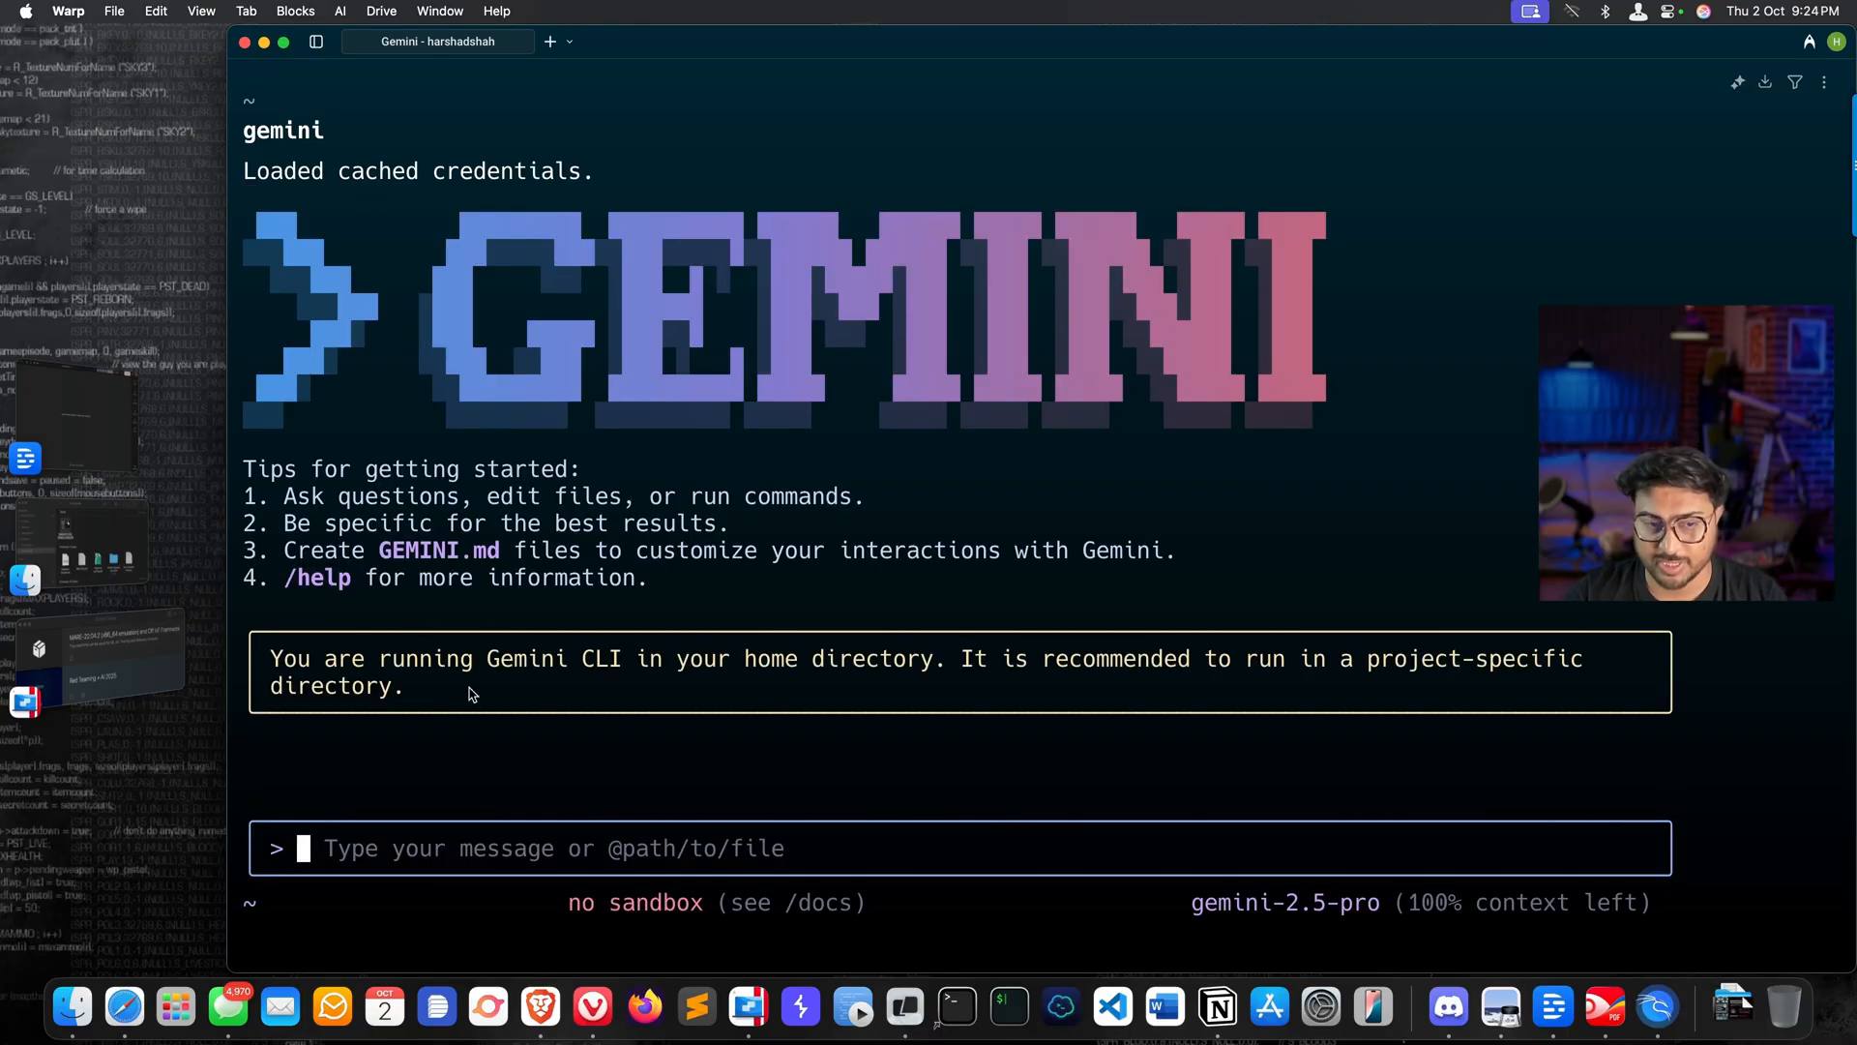
mouse_move(460, 695)
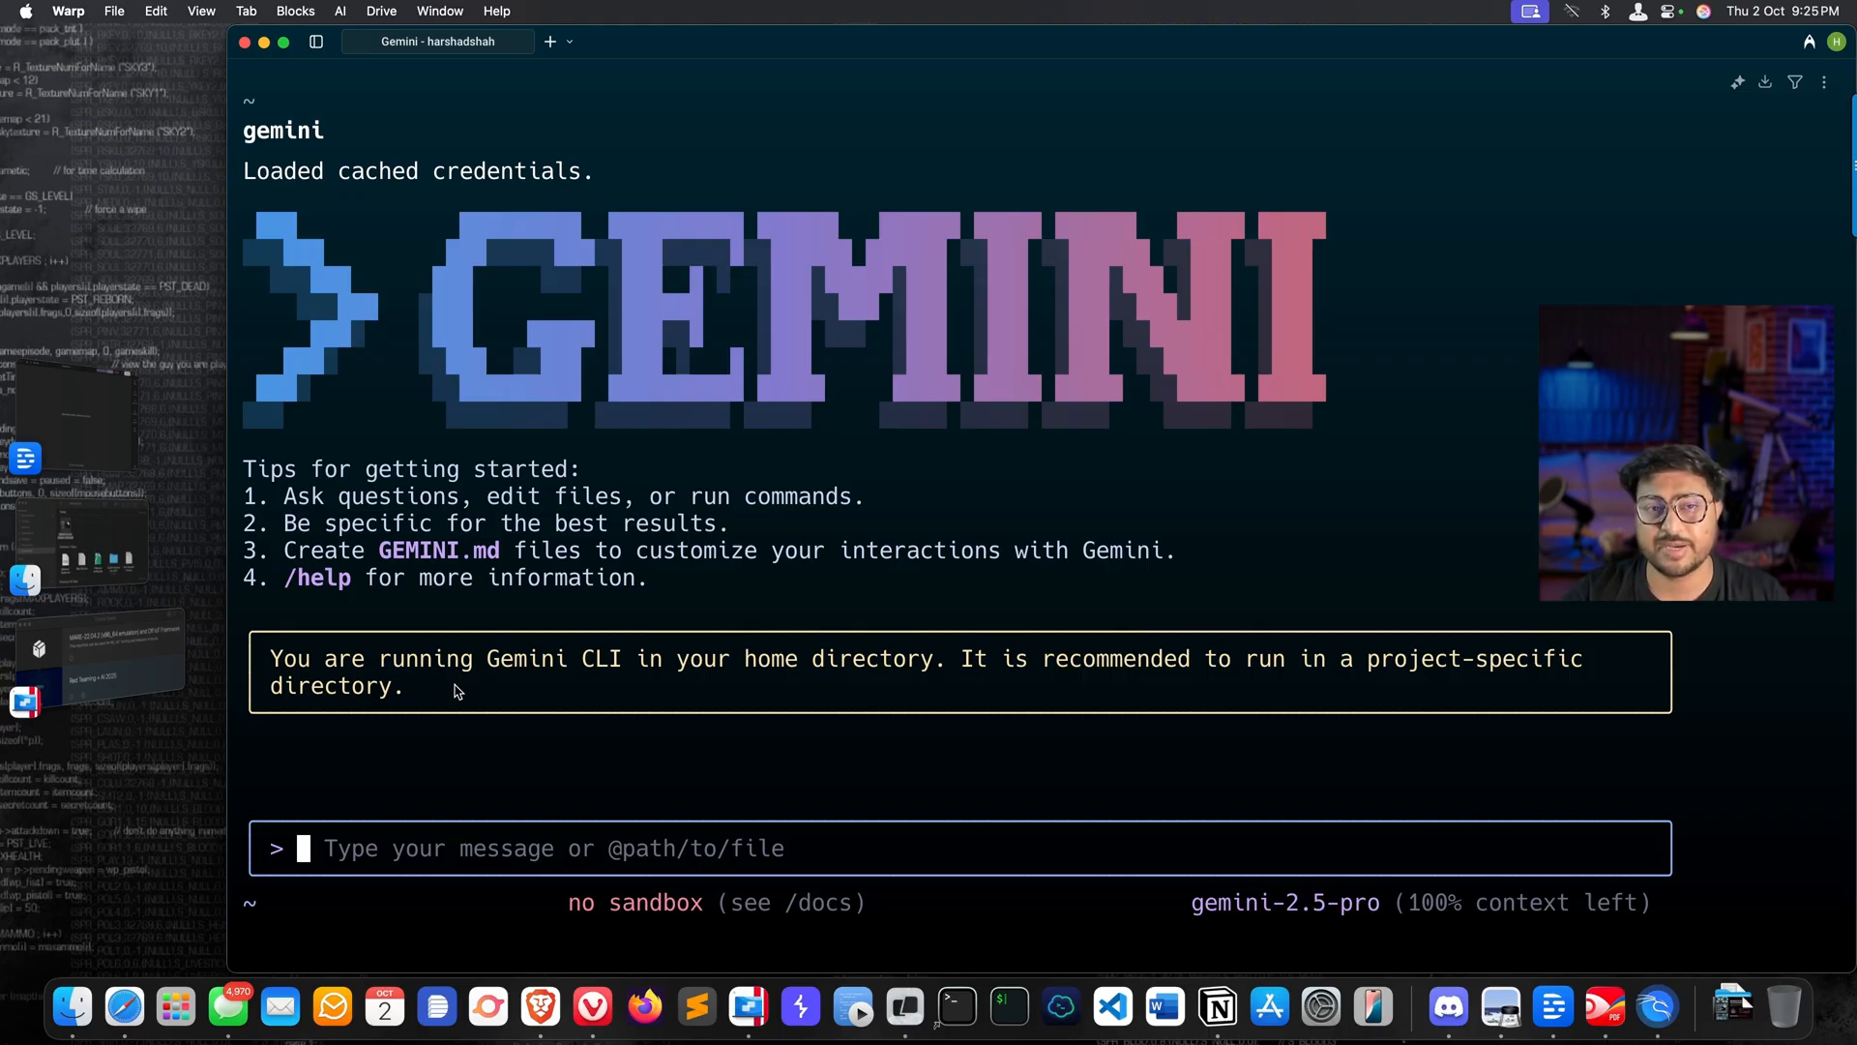
mouse_move(451, 692)
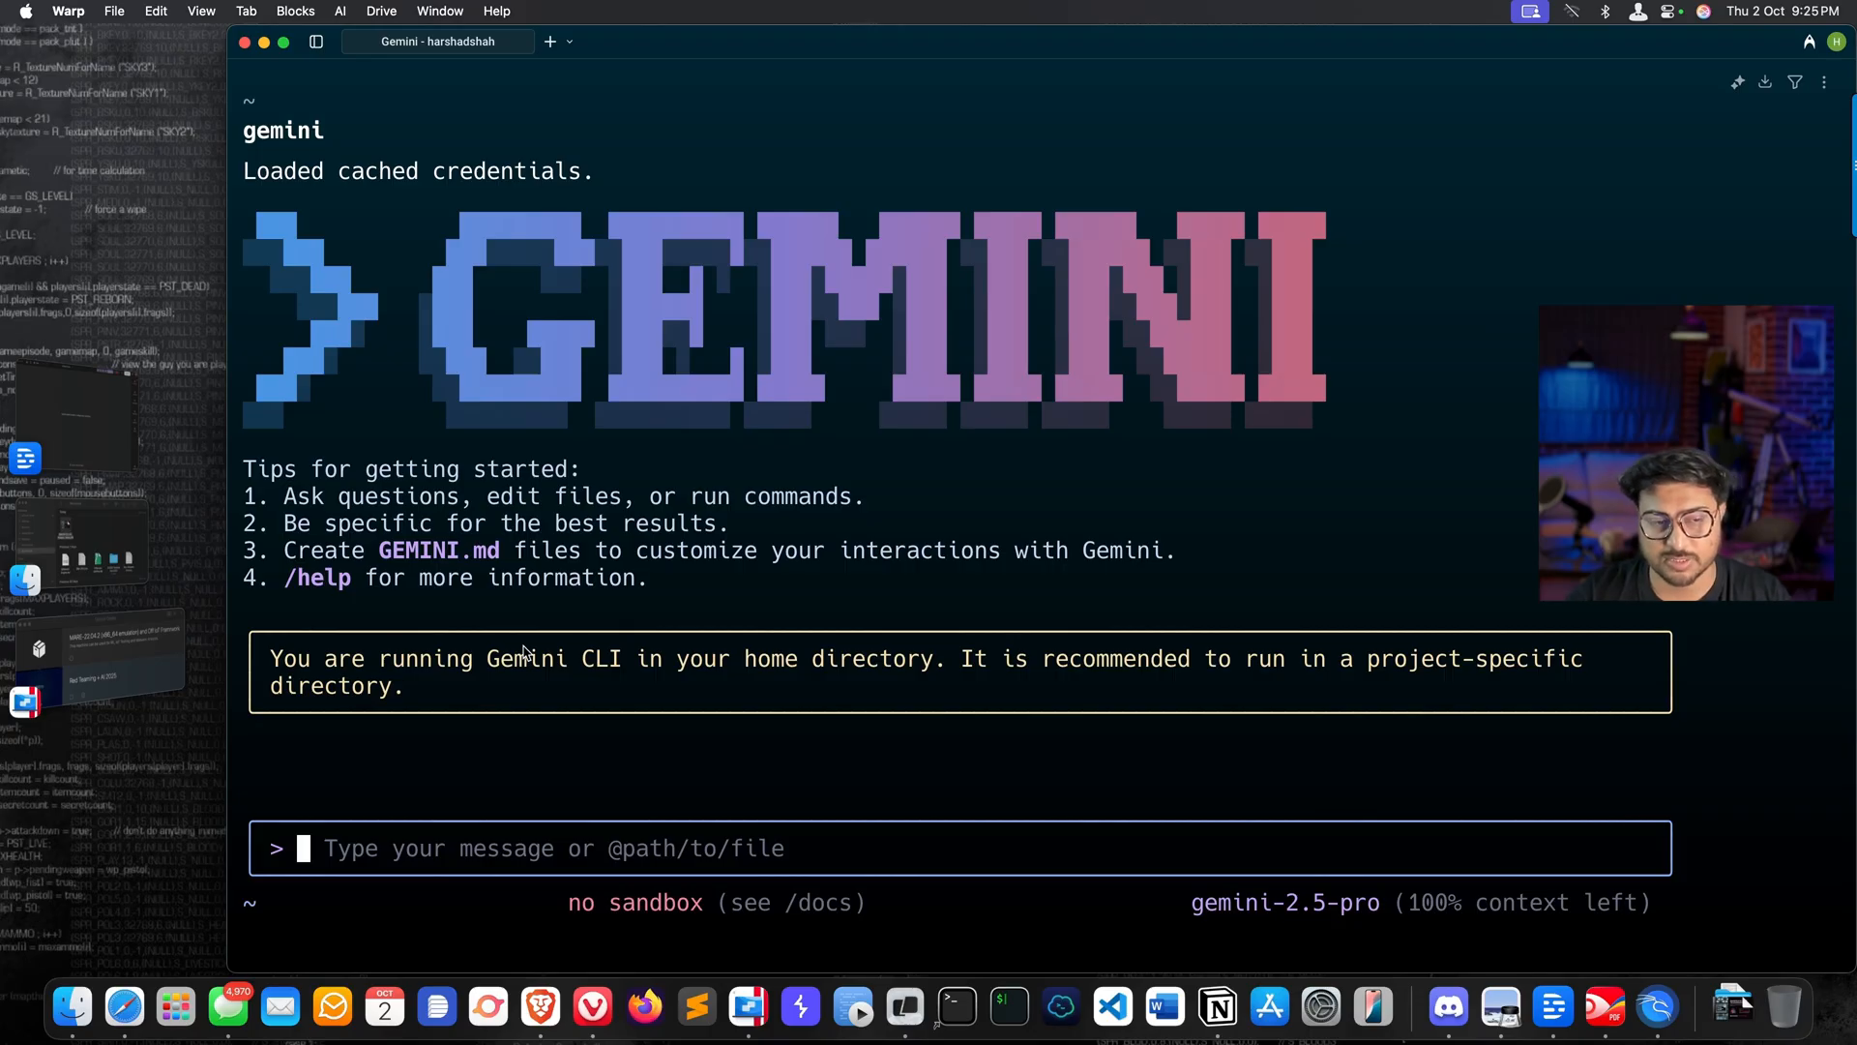
mouse_move(273, 141)
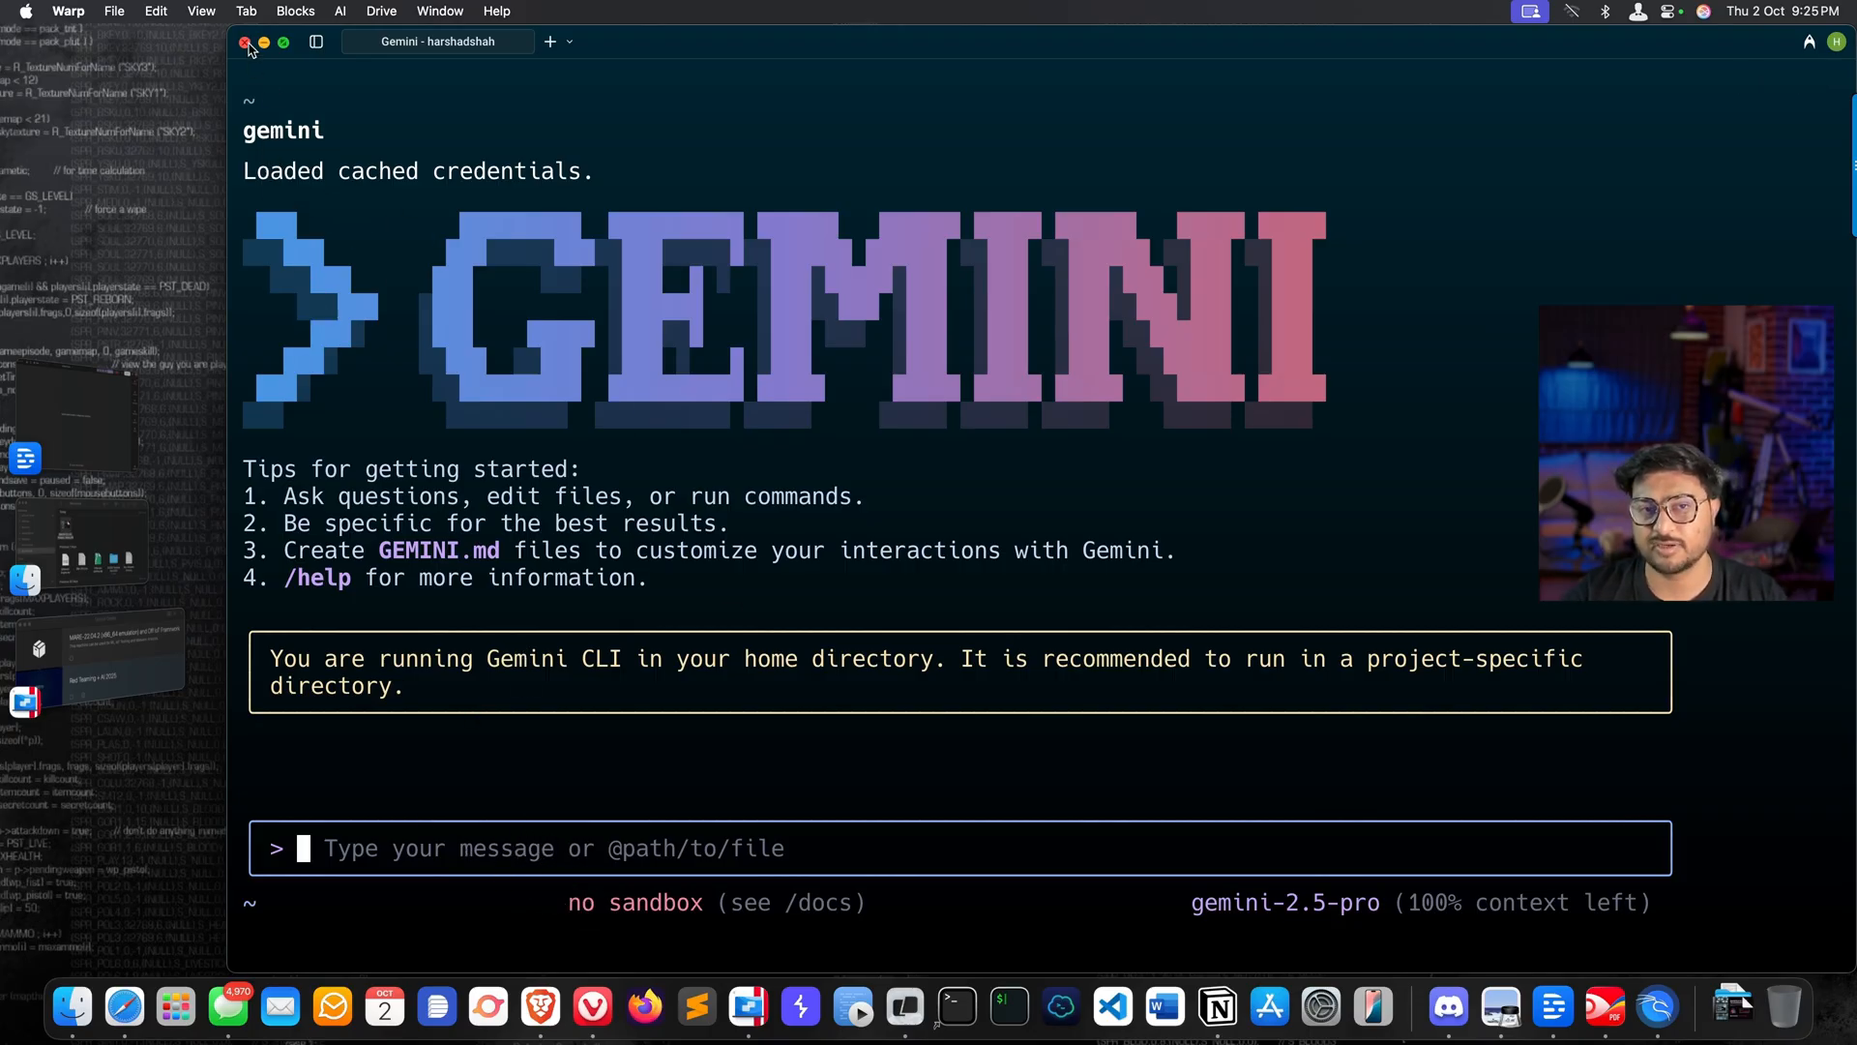
mouse_move(940, 367)
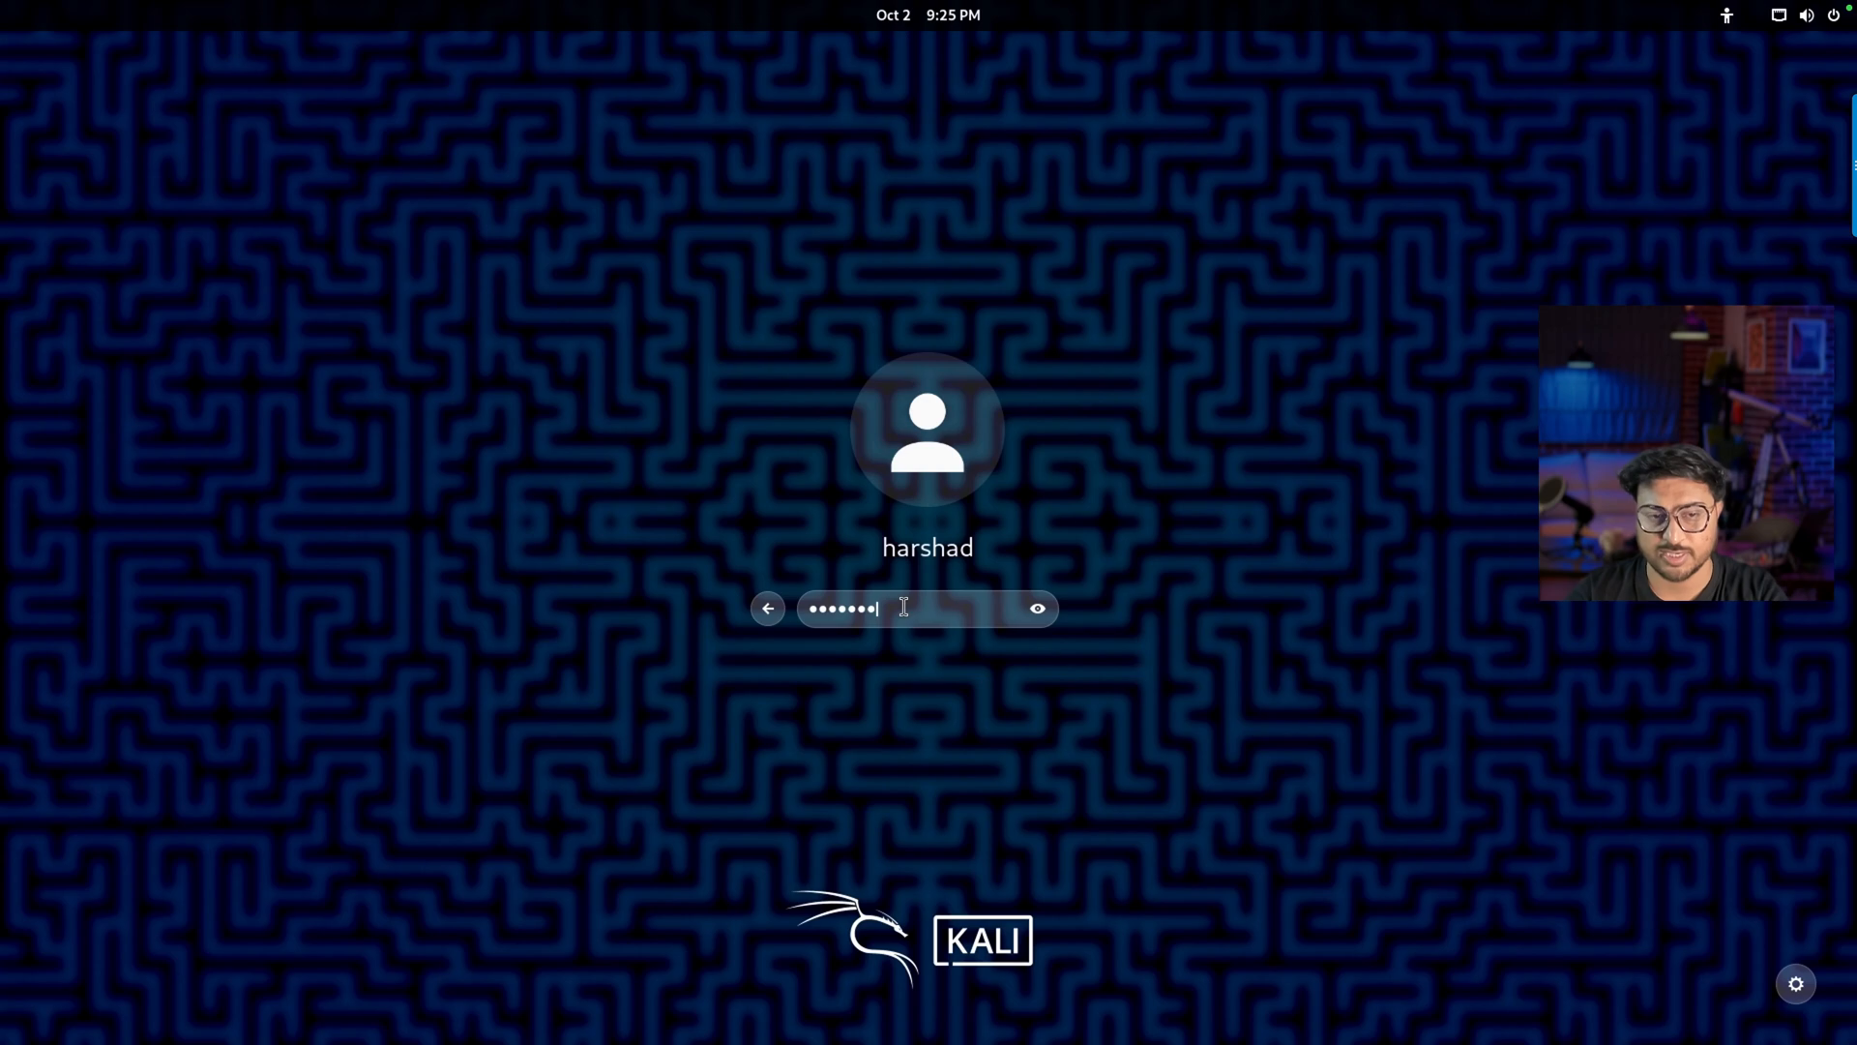
key(Return)
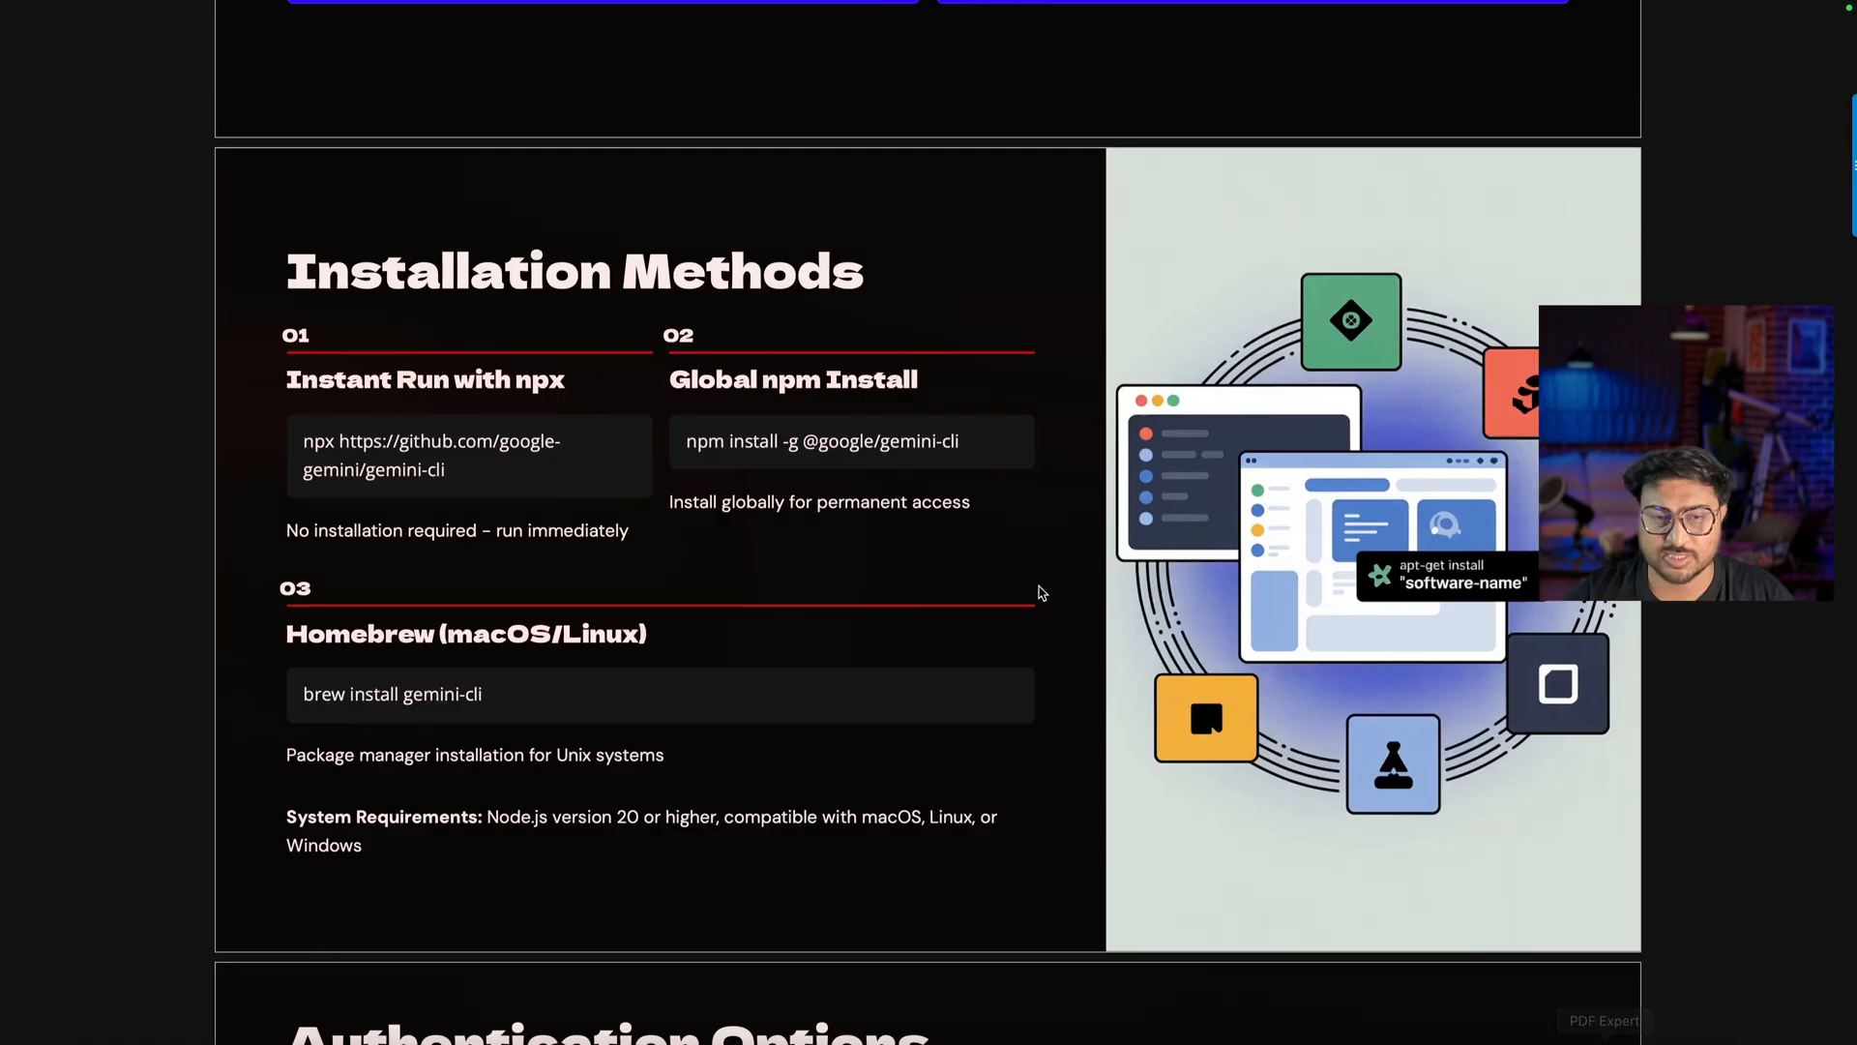
mouse_move(567, 279)
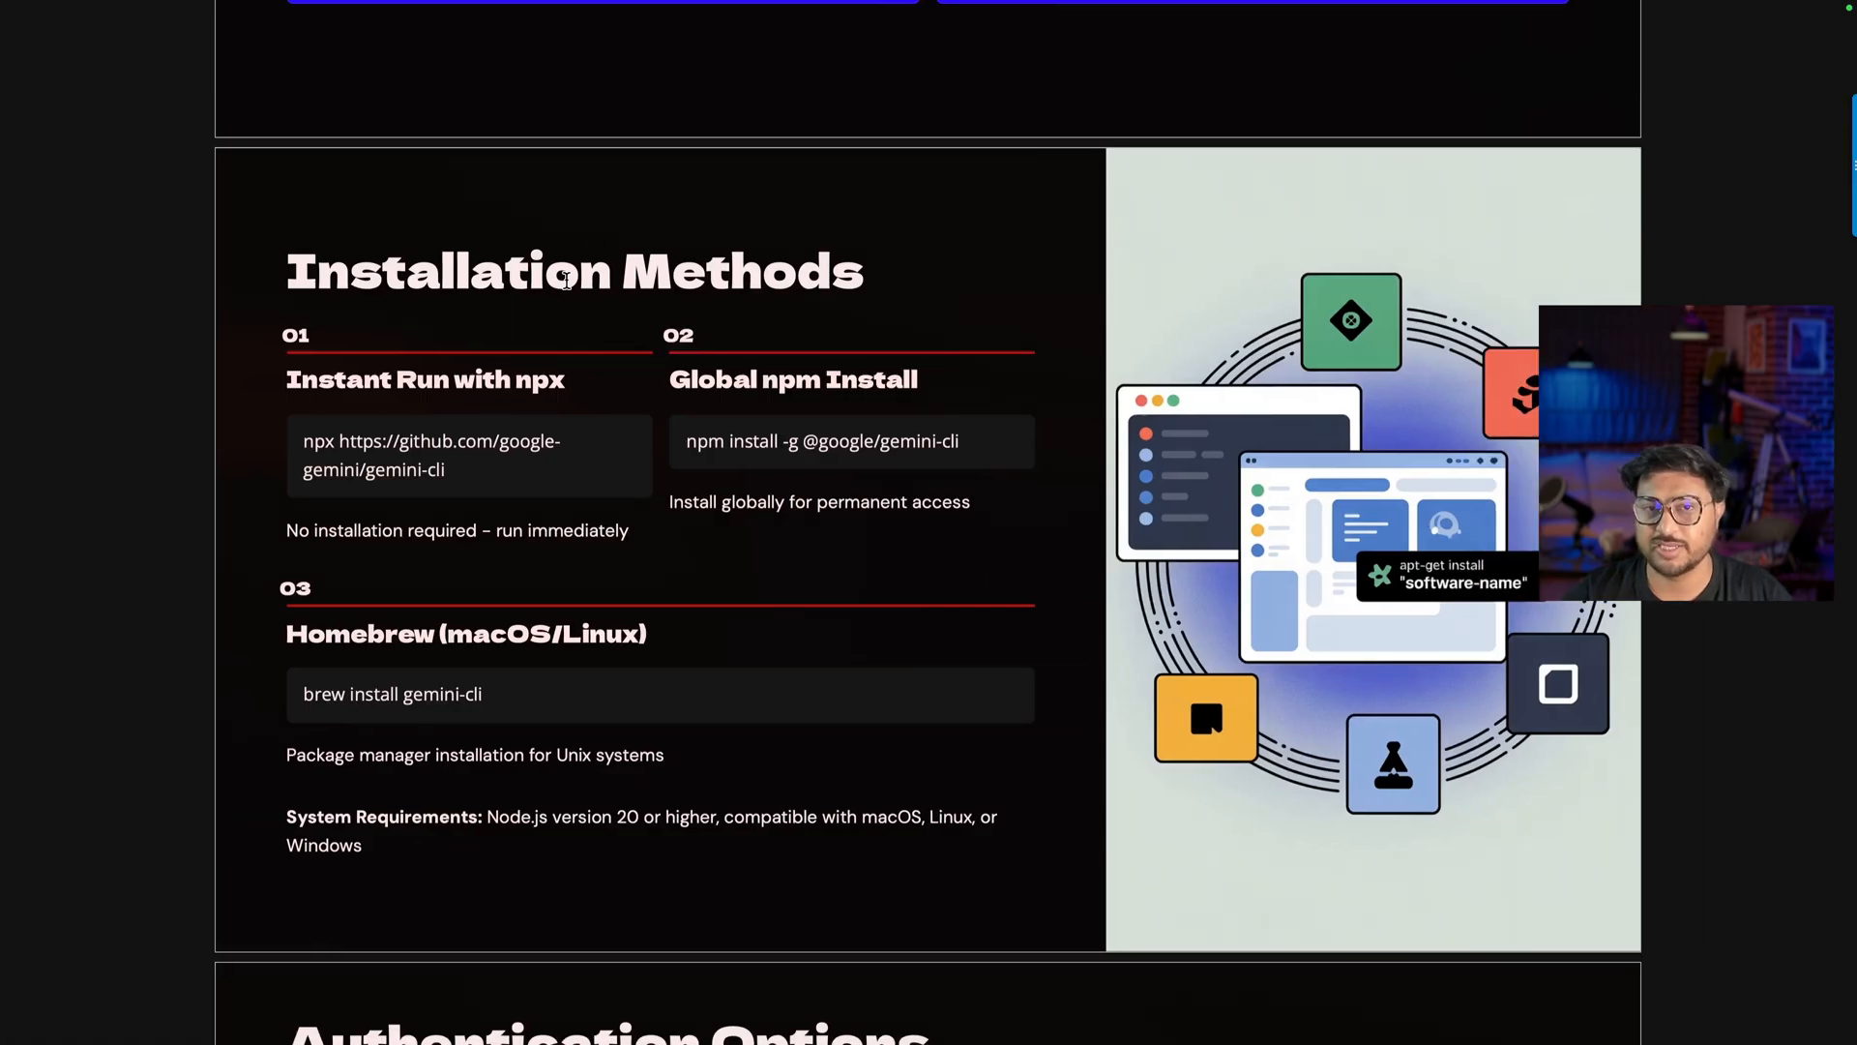
scroll(down, 3)
text(disc)
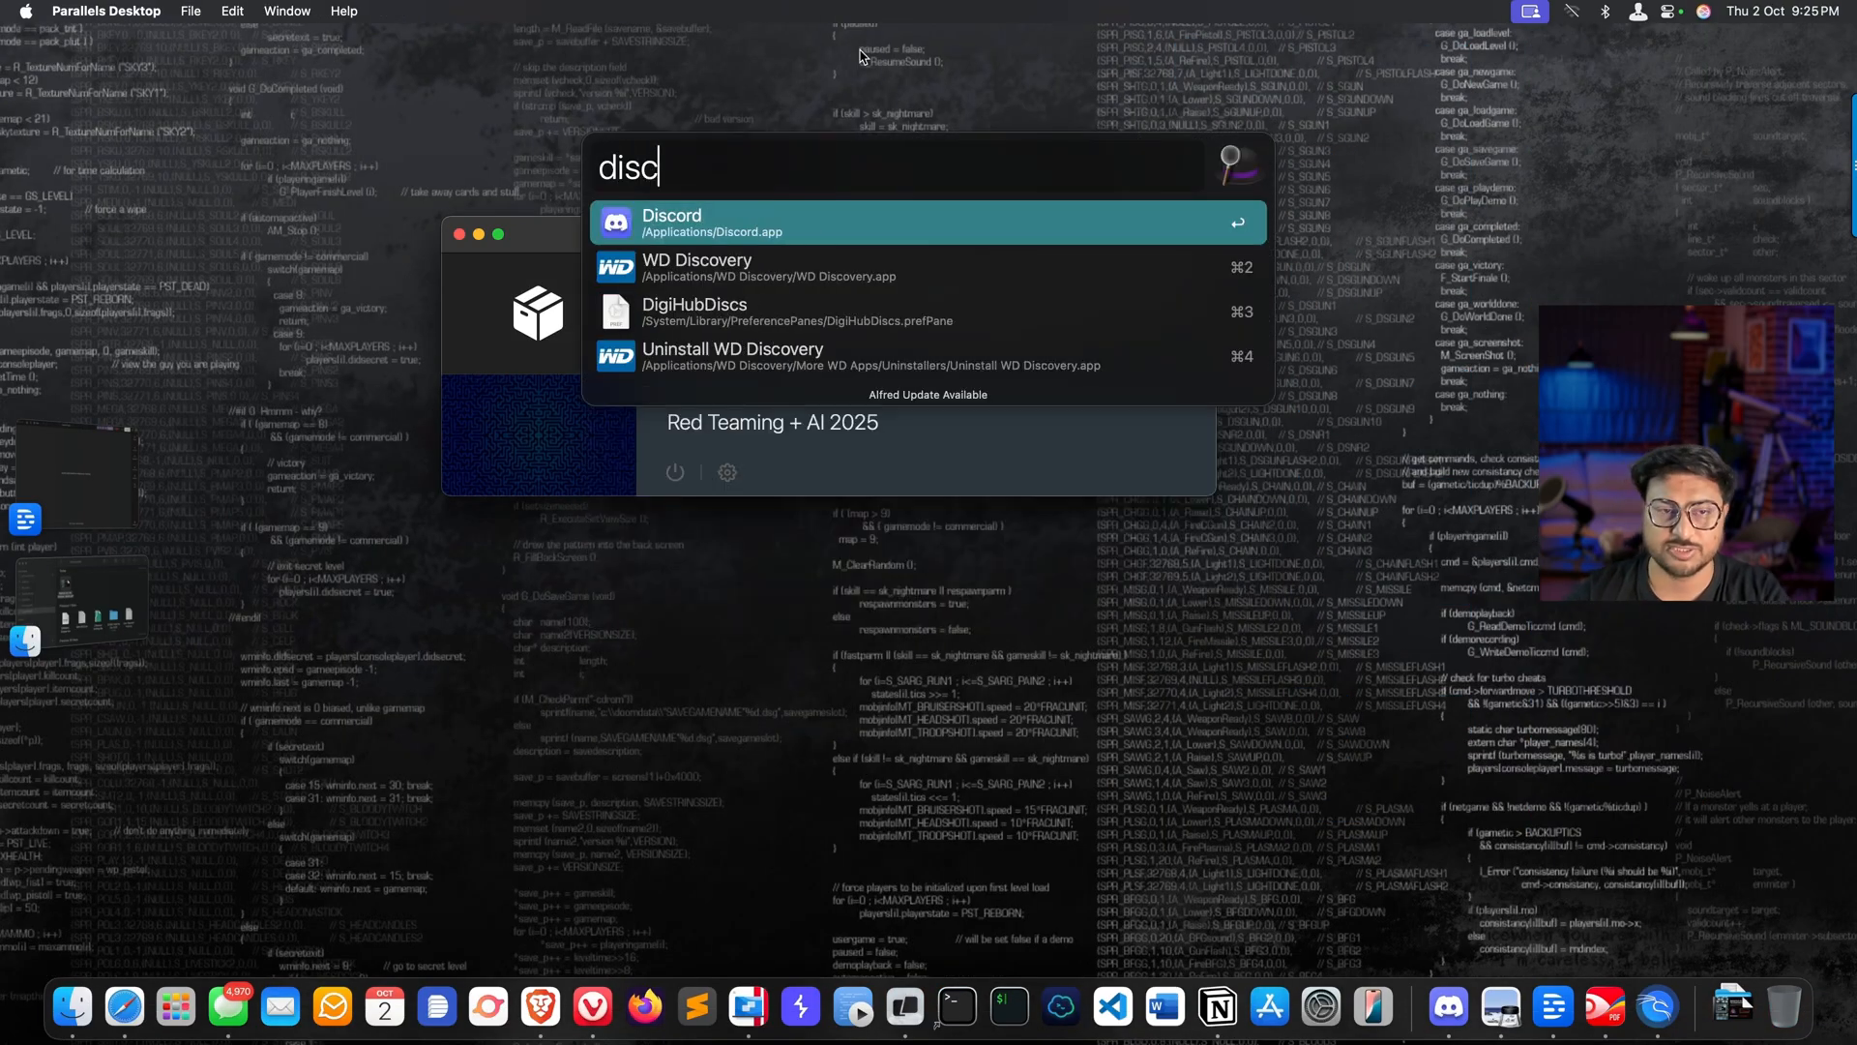
Step: Launch Discord keeping the current audio input device, then switch to the Vivaldi browser
click(927, 222)
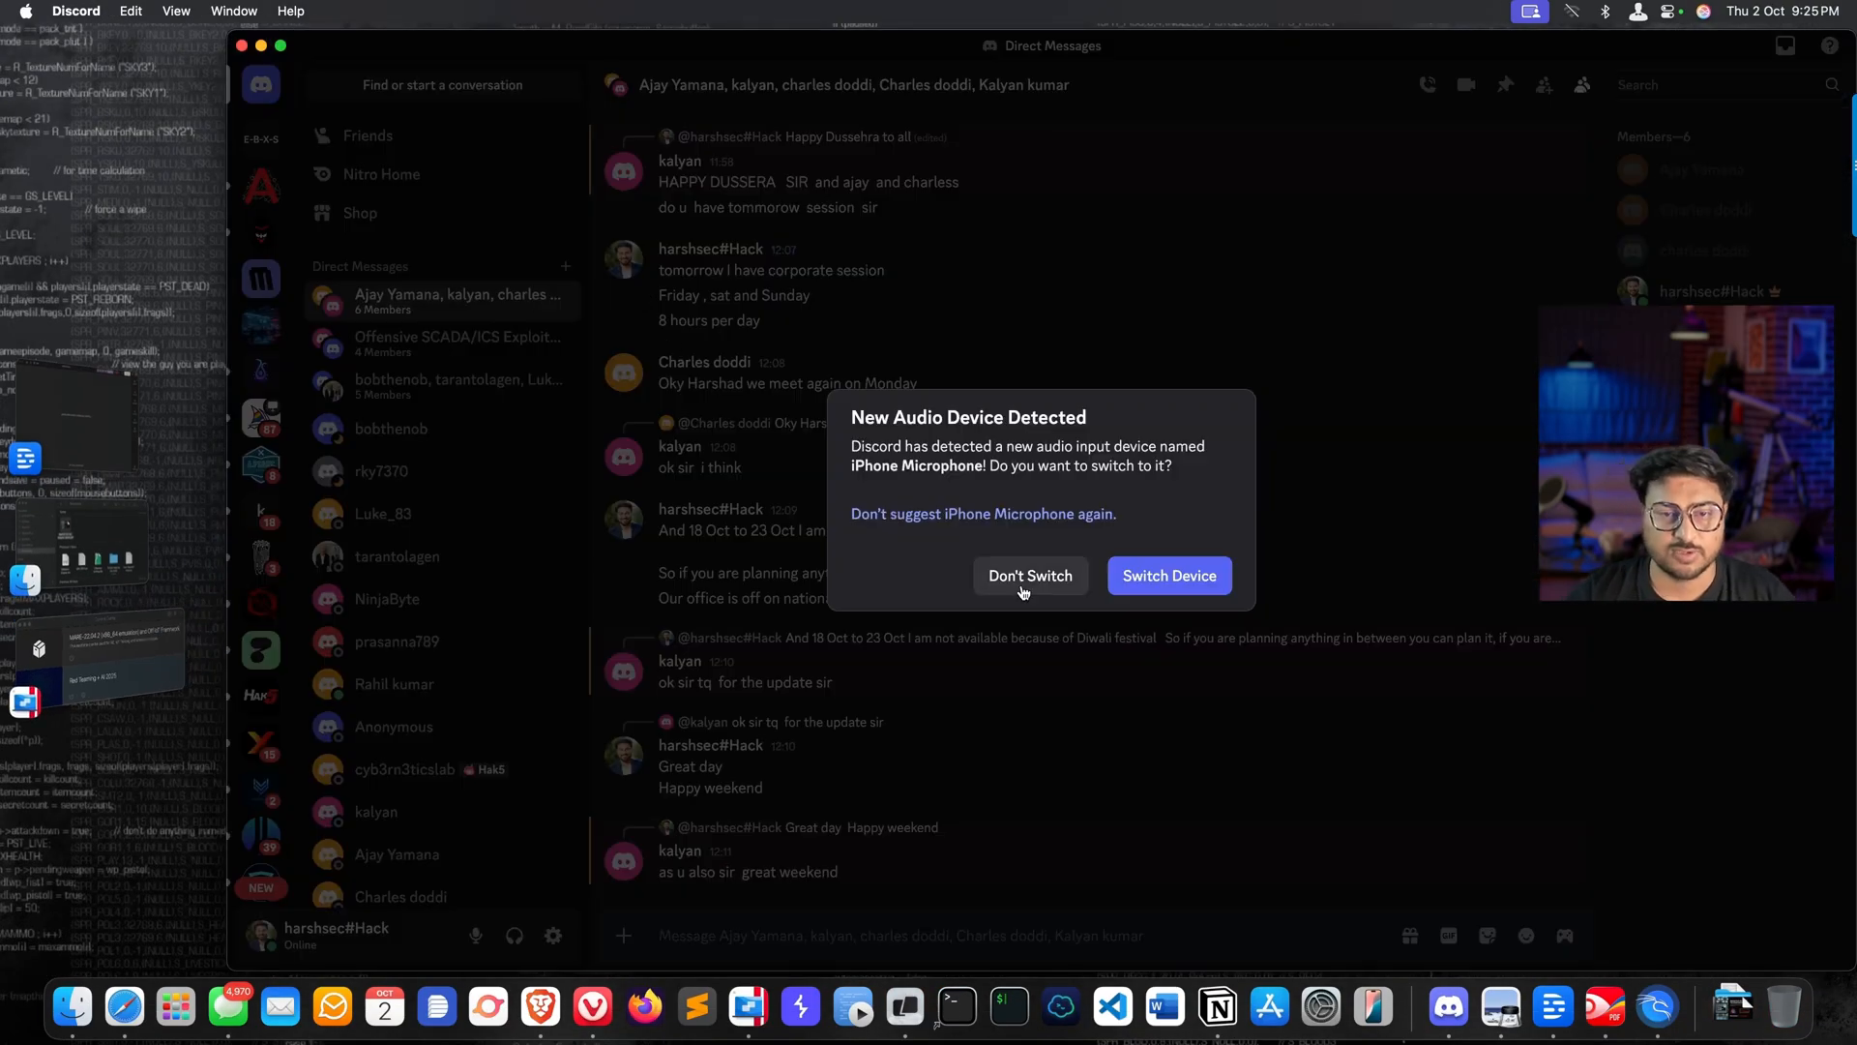
click(1029, 576)
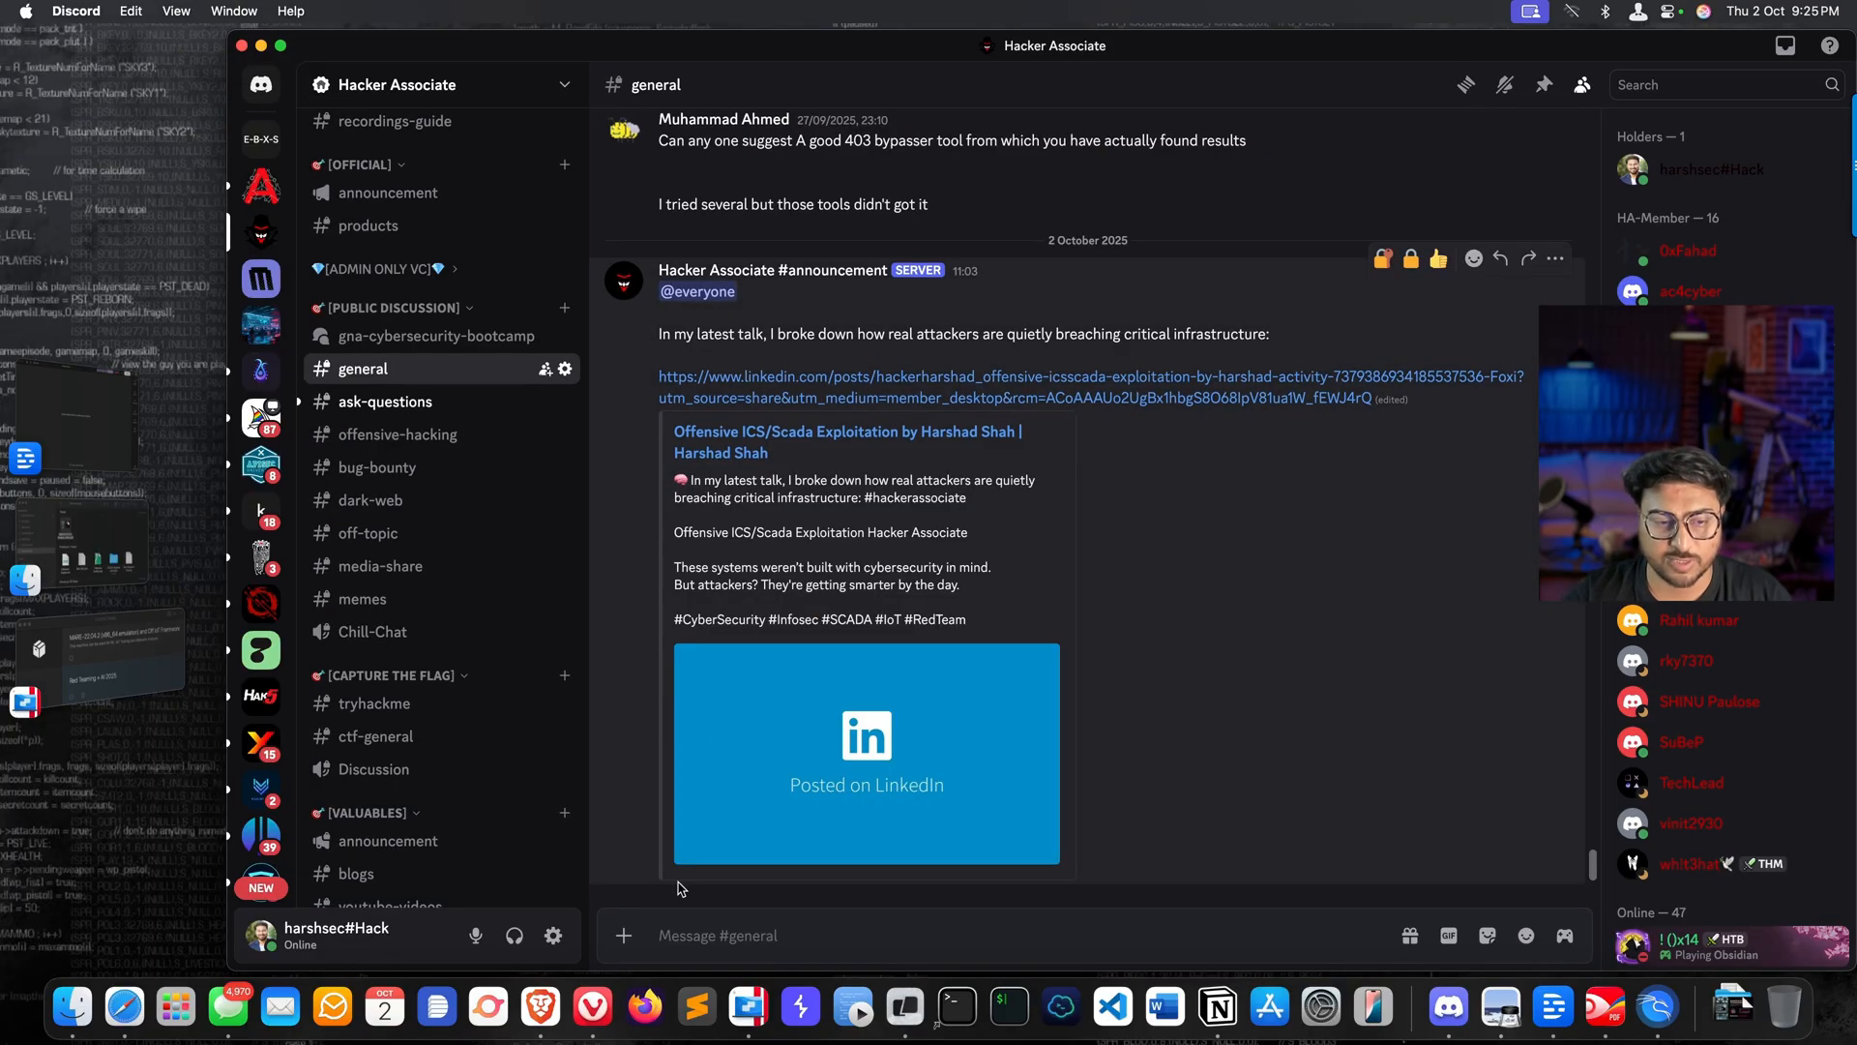
click(592, 1008)
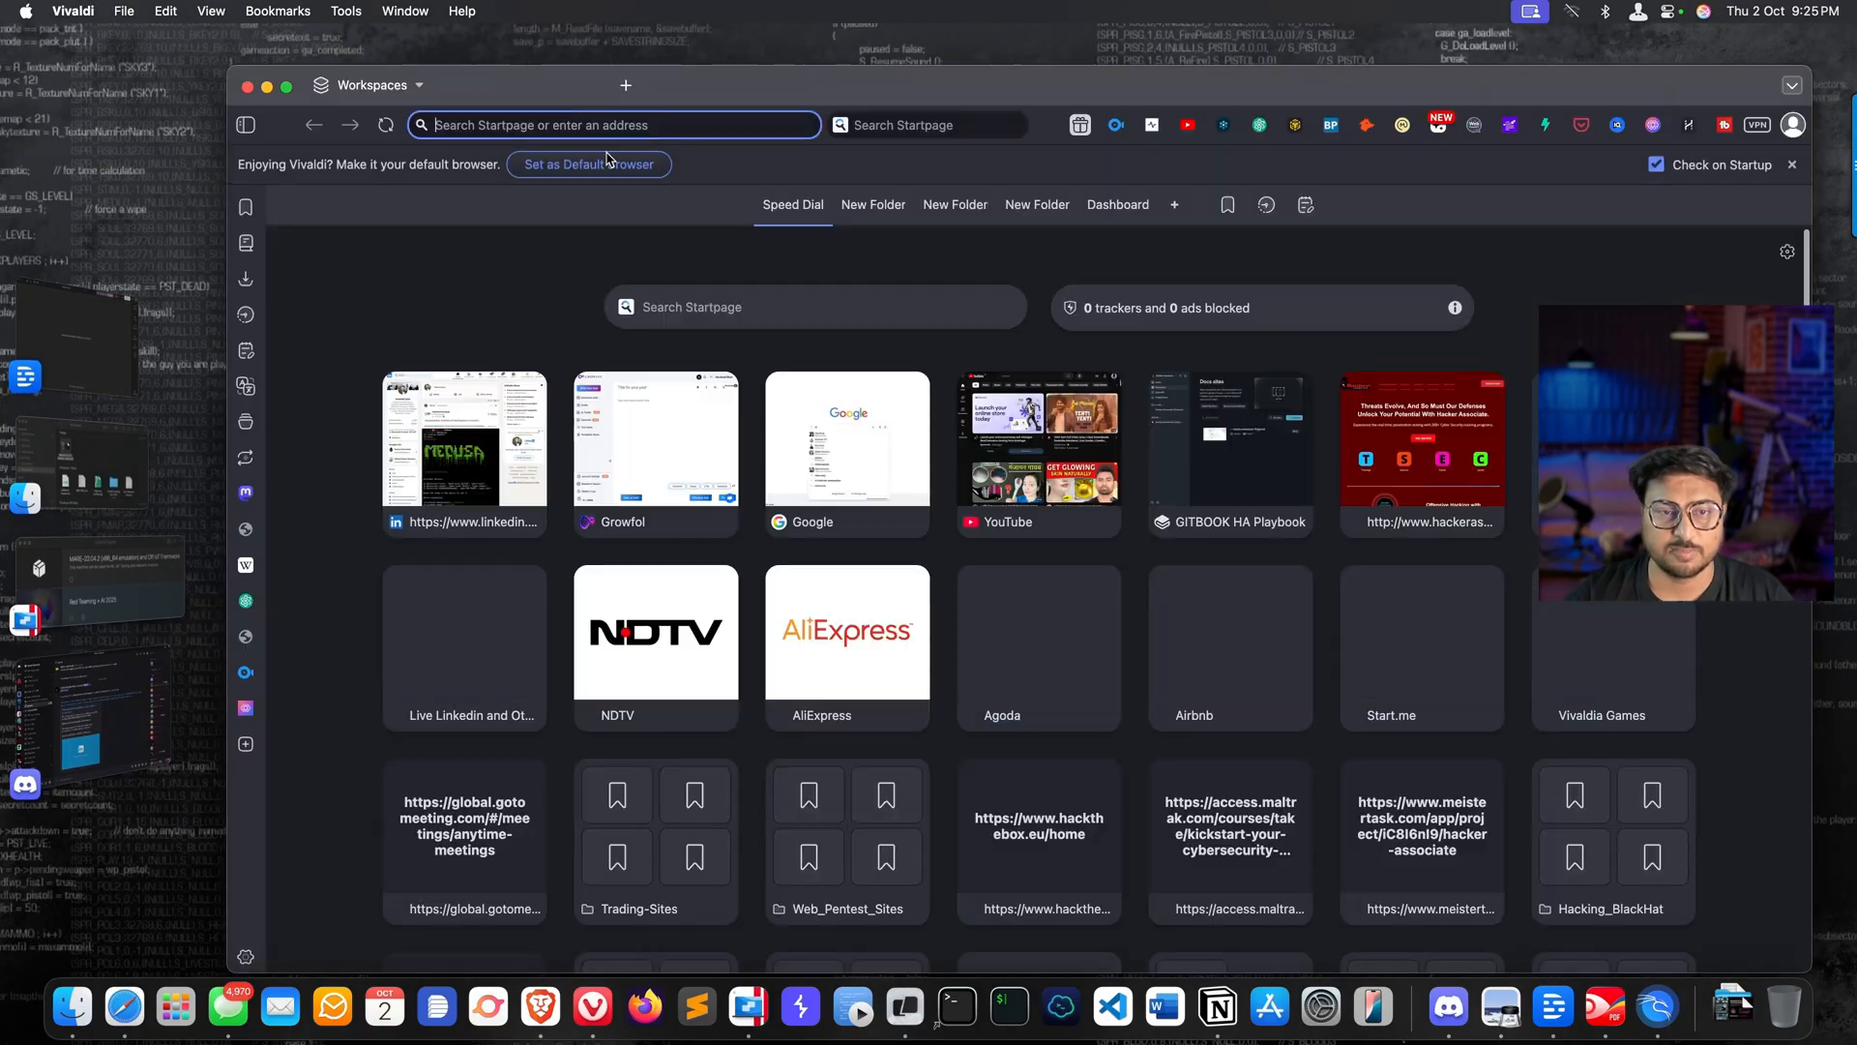
Step: Load hackerassociate.com in Vivaldi, then return to the Discord community server
text(hackerassociate.com)
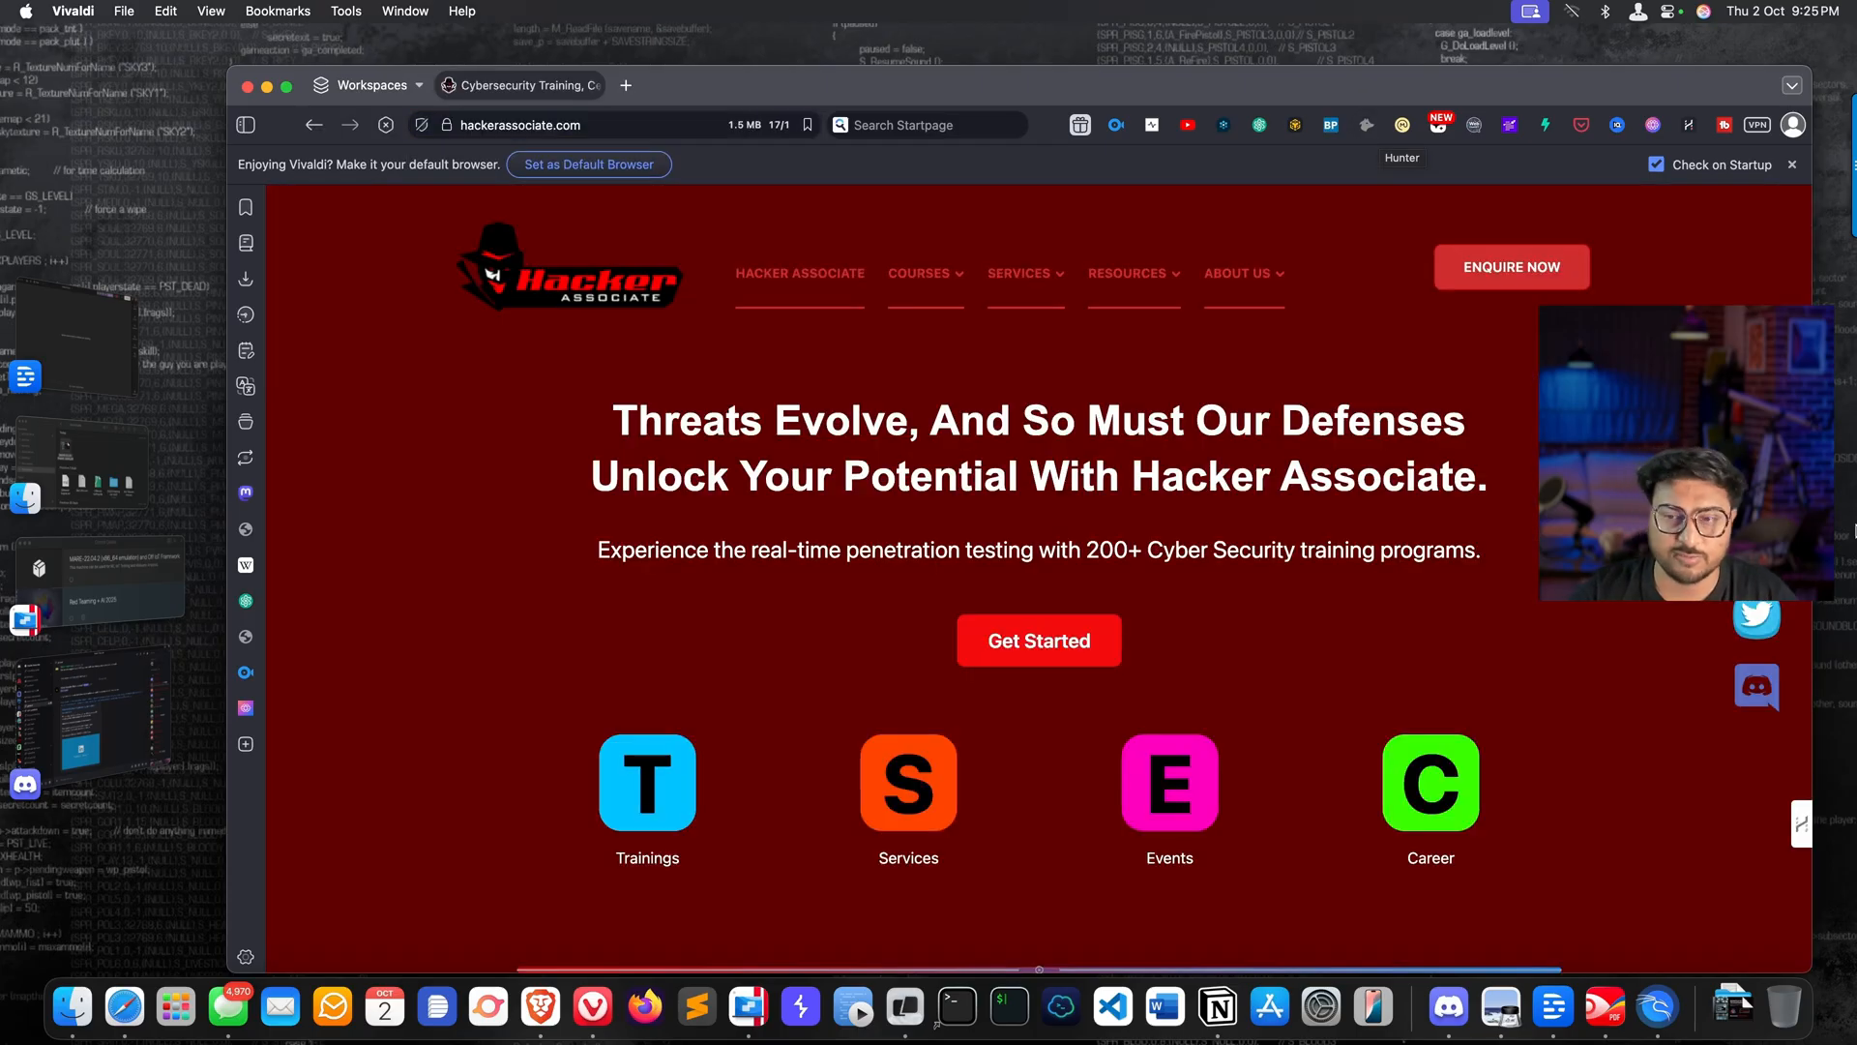
mouse_move(1698, 724)
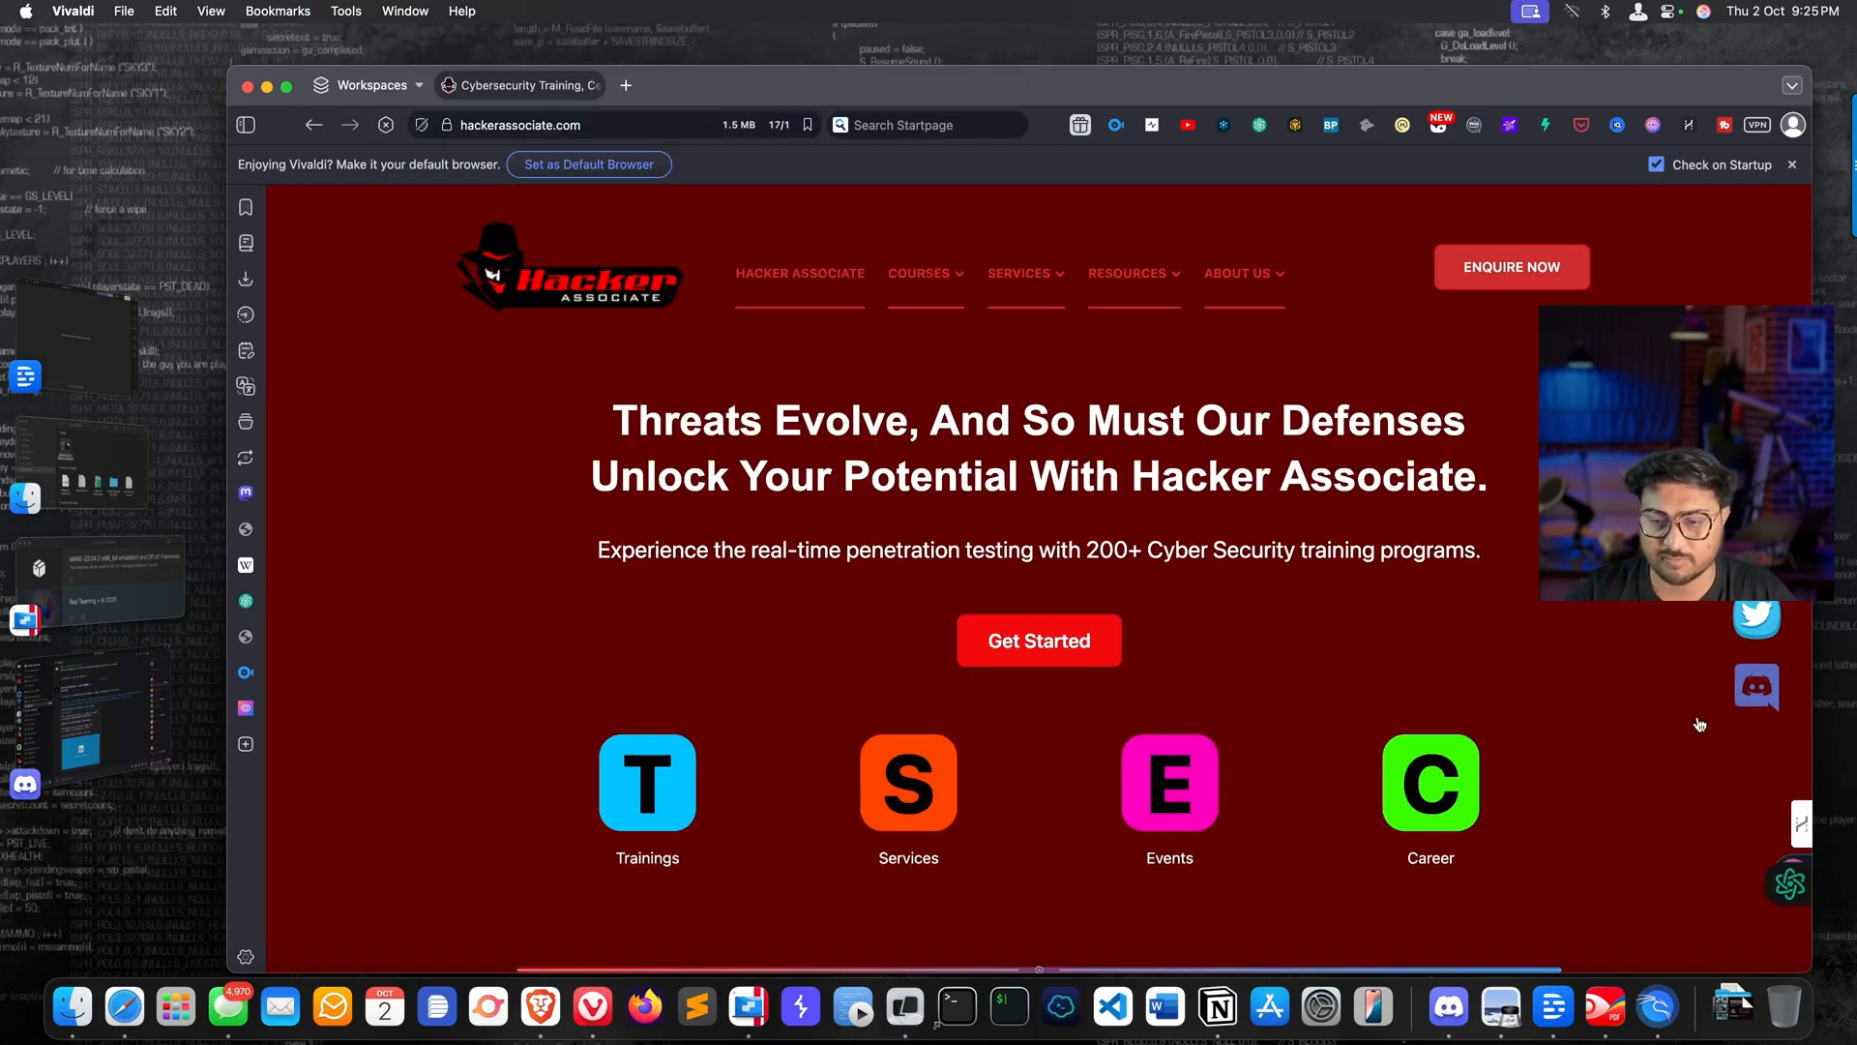
click(1447, 1008)
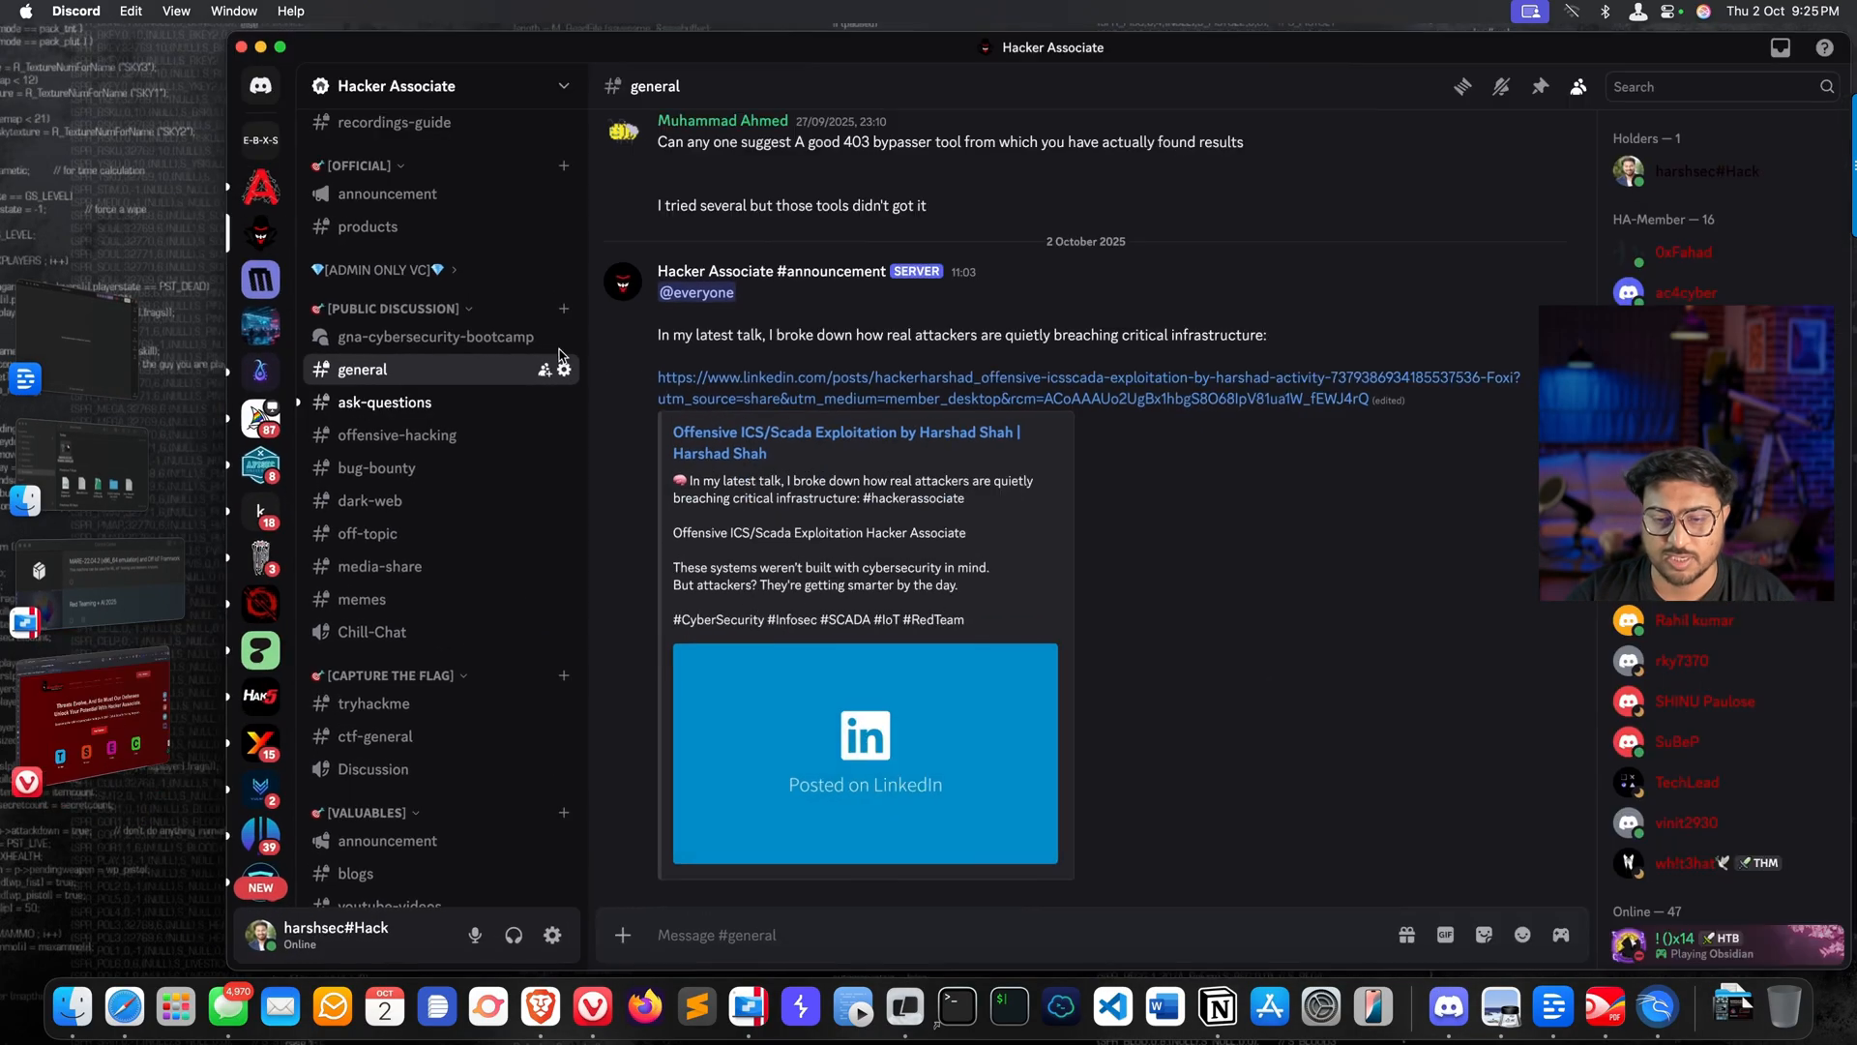
Step: Post the Gemini CLI PDF in #recordings-guide captioned 'Hacking using Gemini CLI : AI Powered Assistant'
scroll(up, 3)
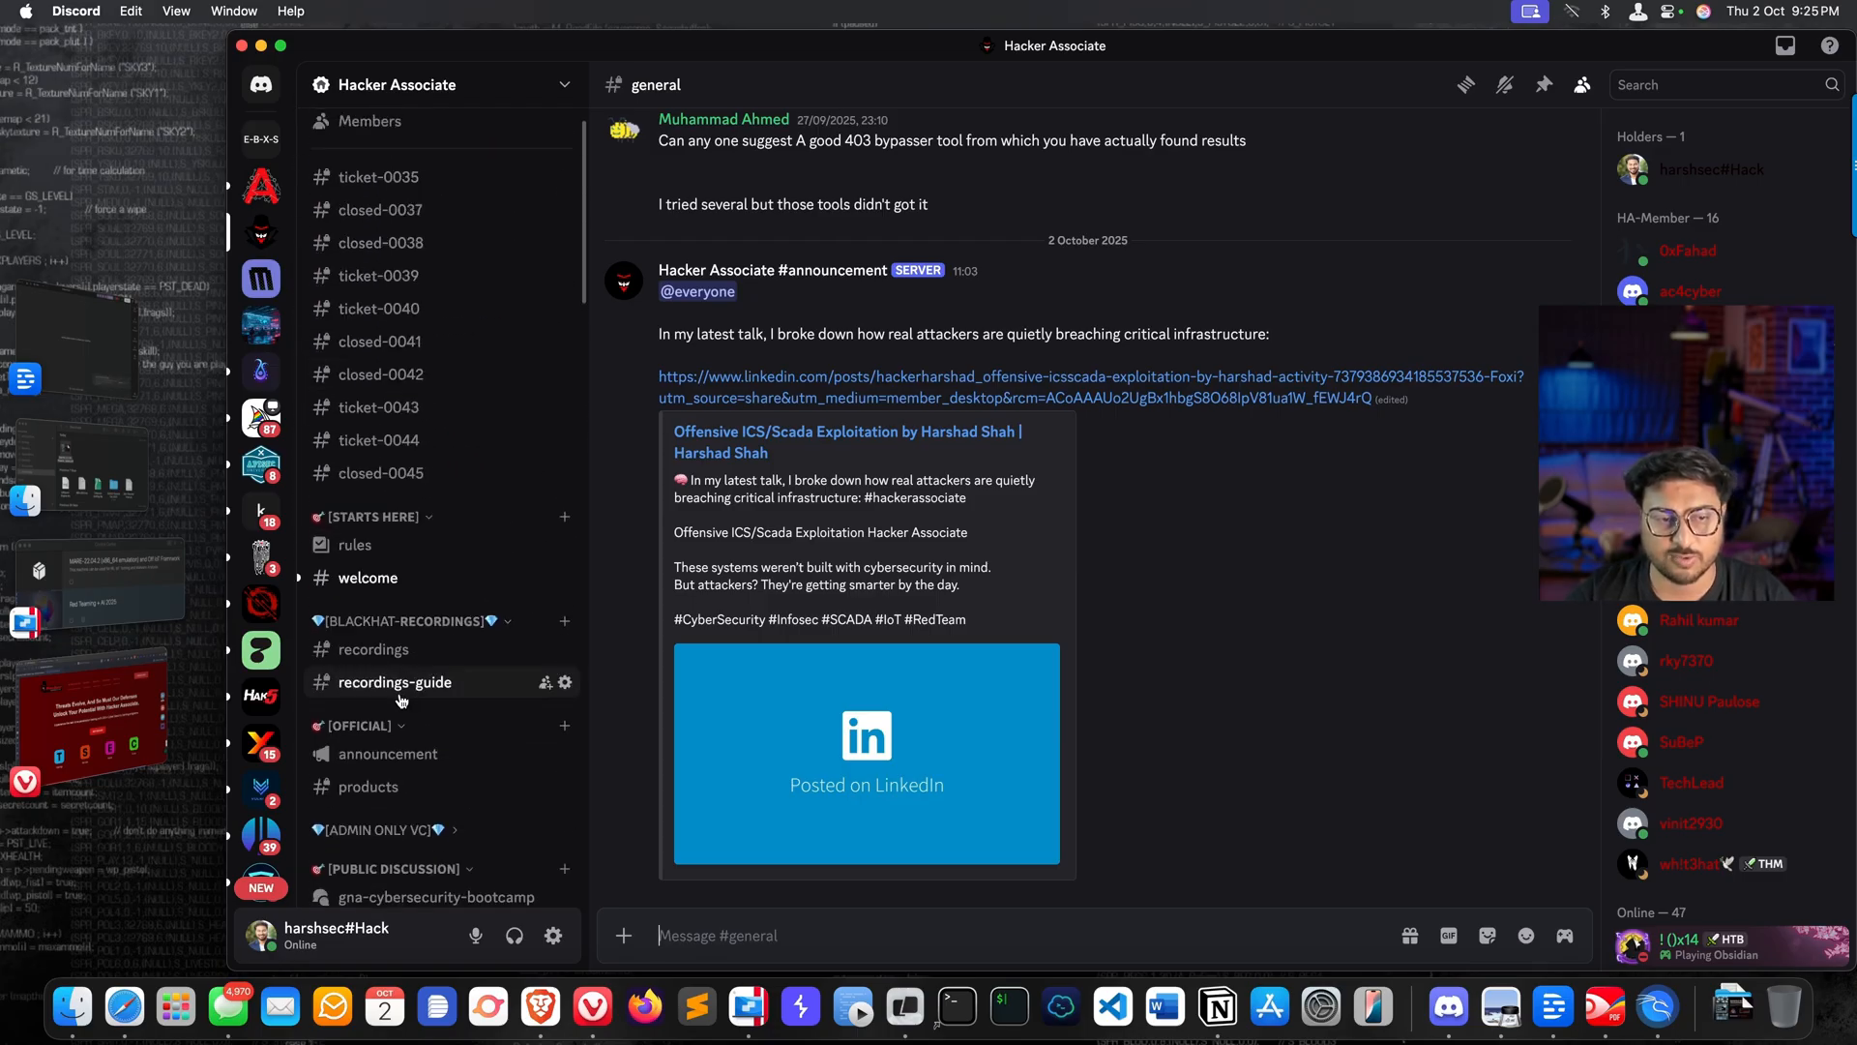
click(395, 681)
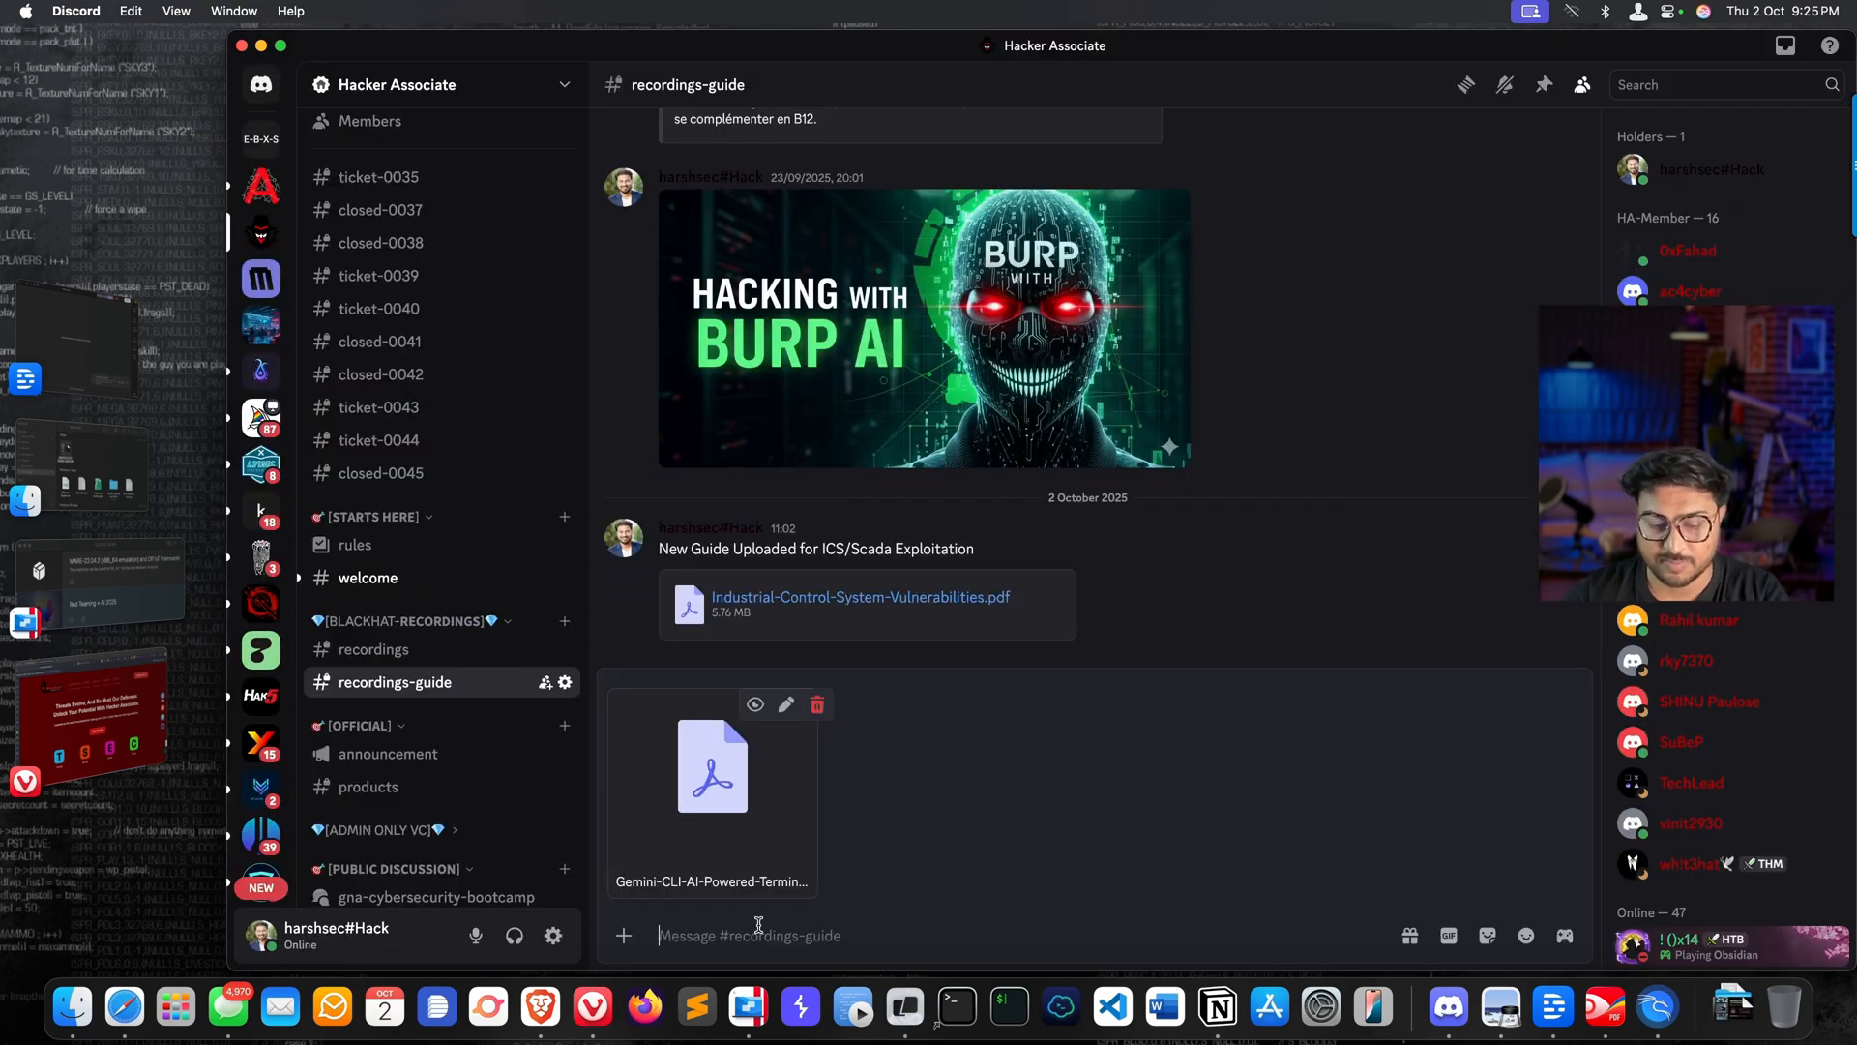
text(Hacking using)
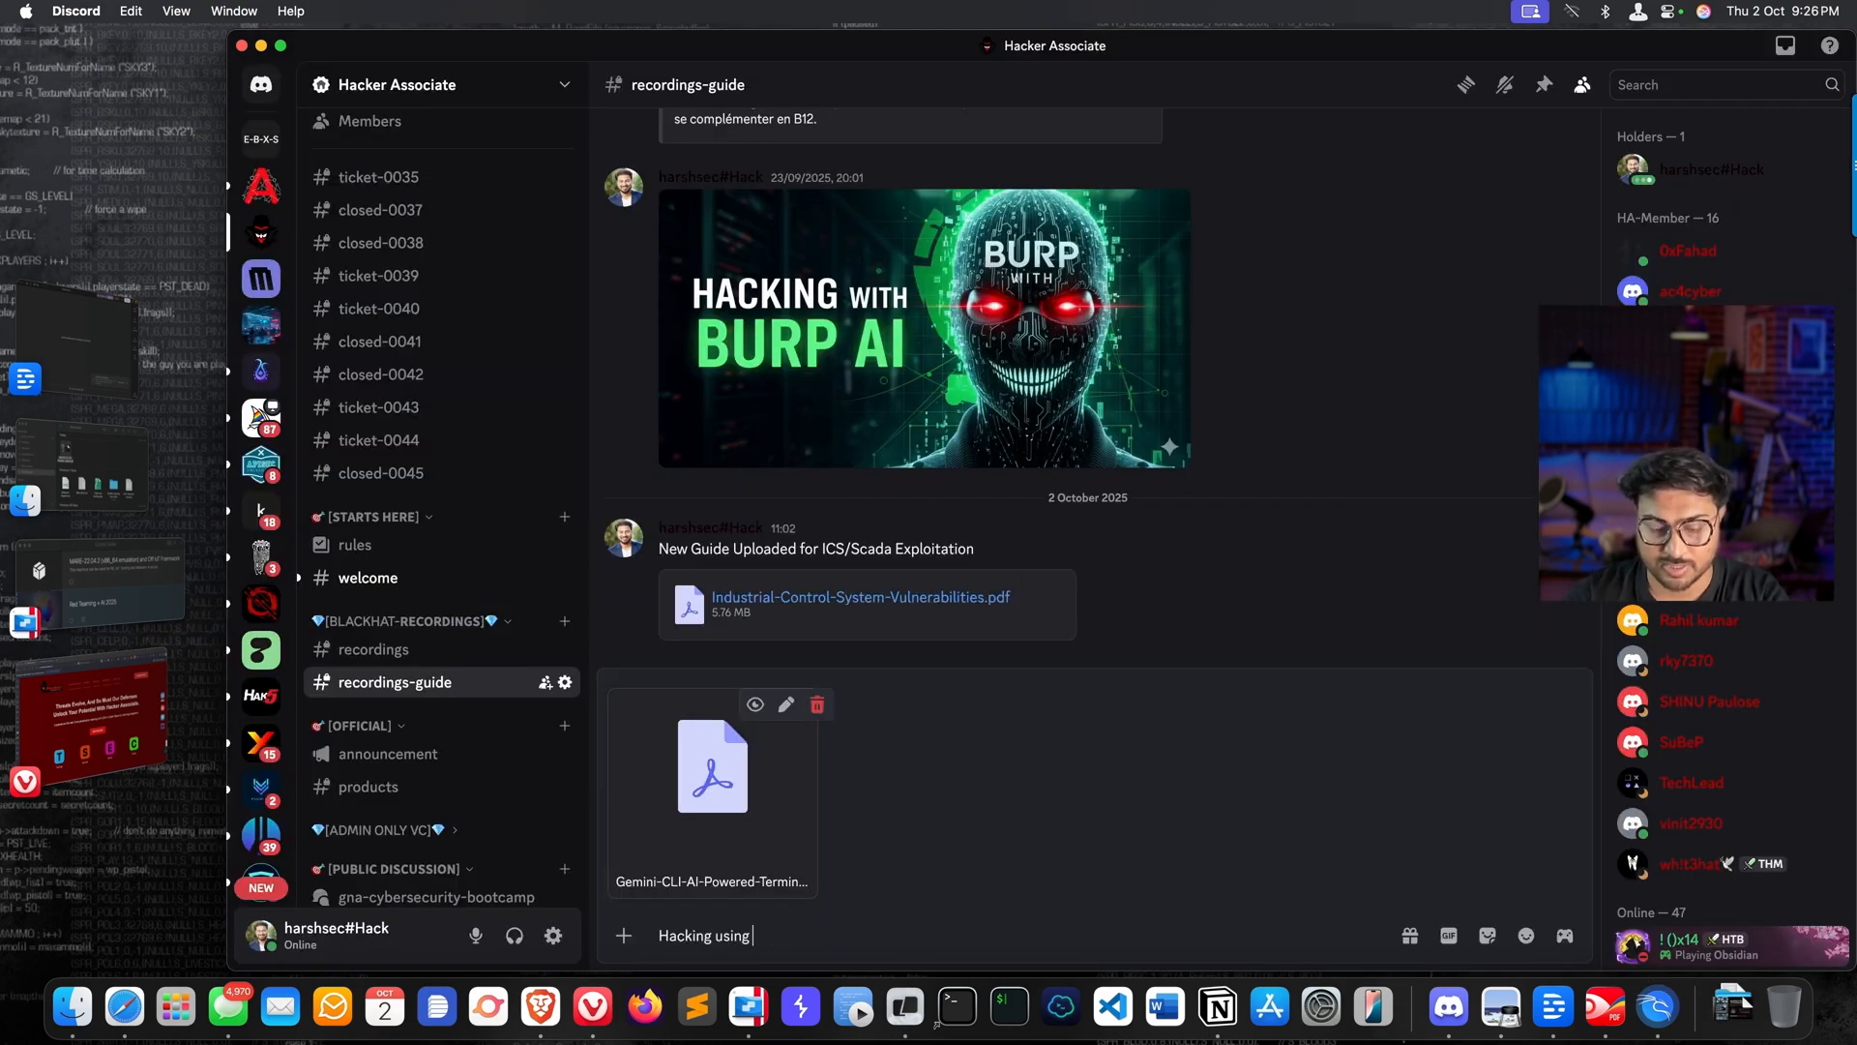
text(Gemini CLI)
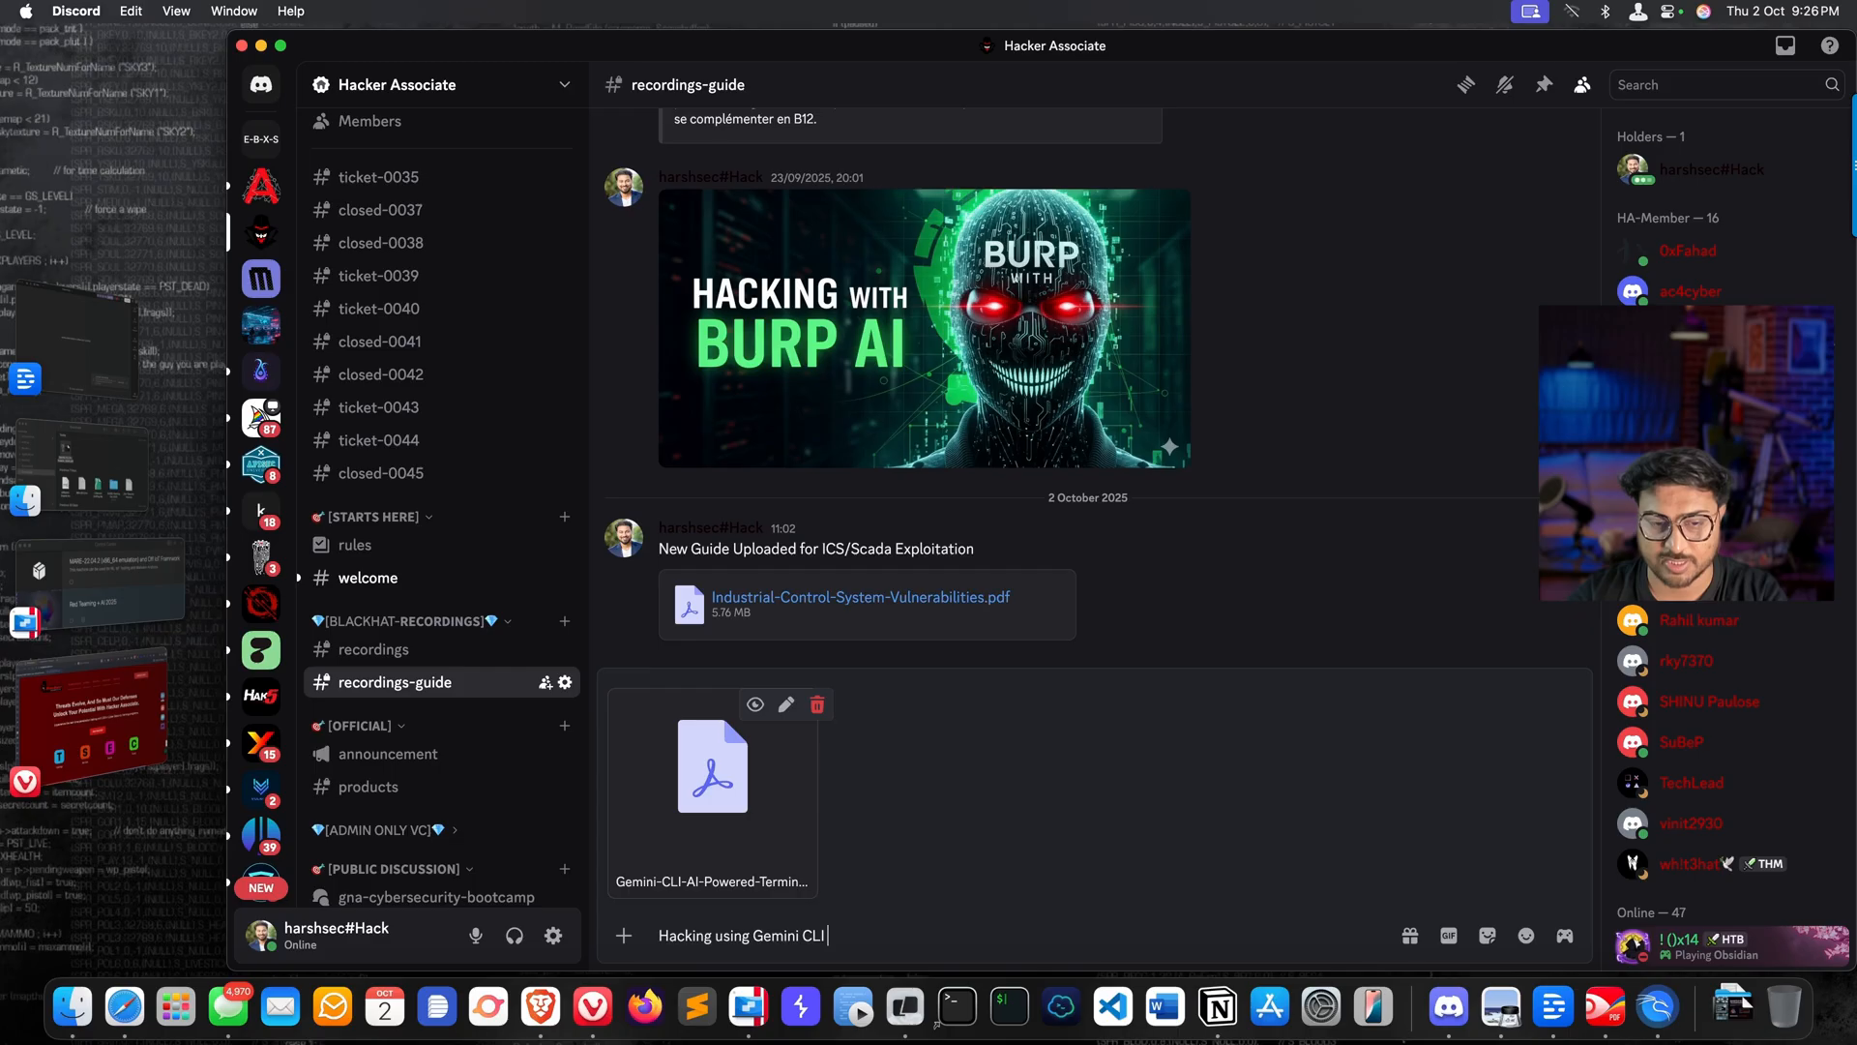
text(: AI Power)
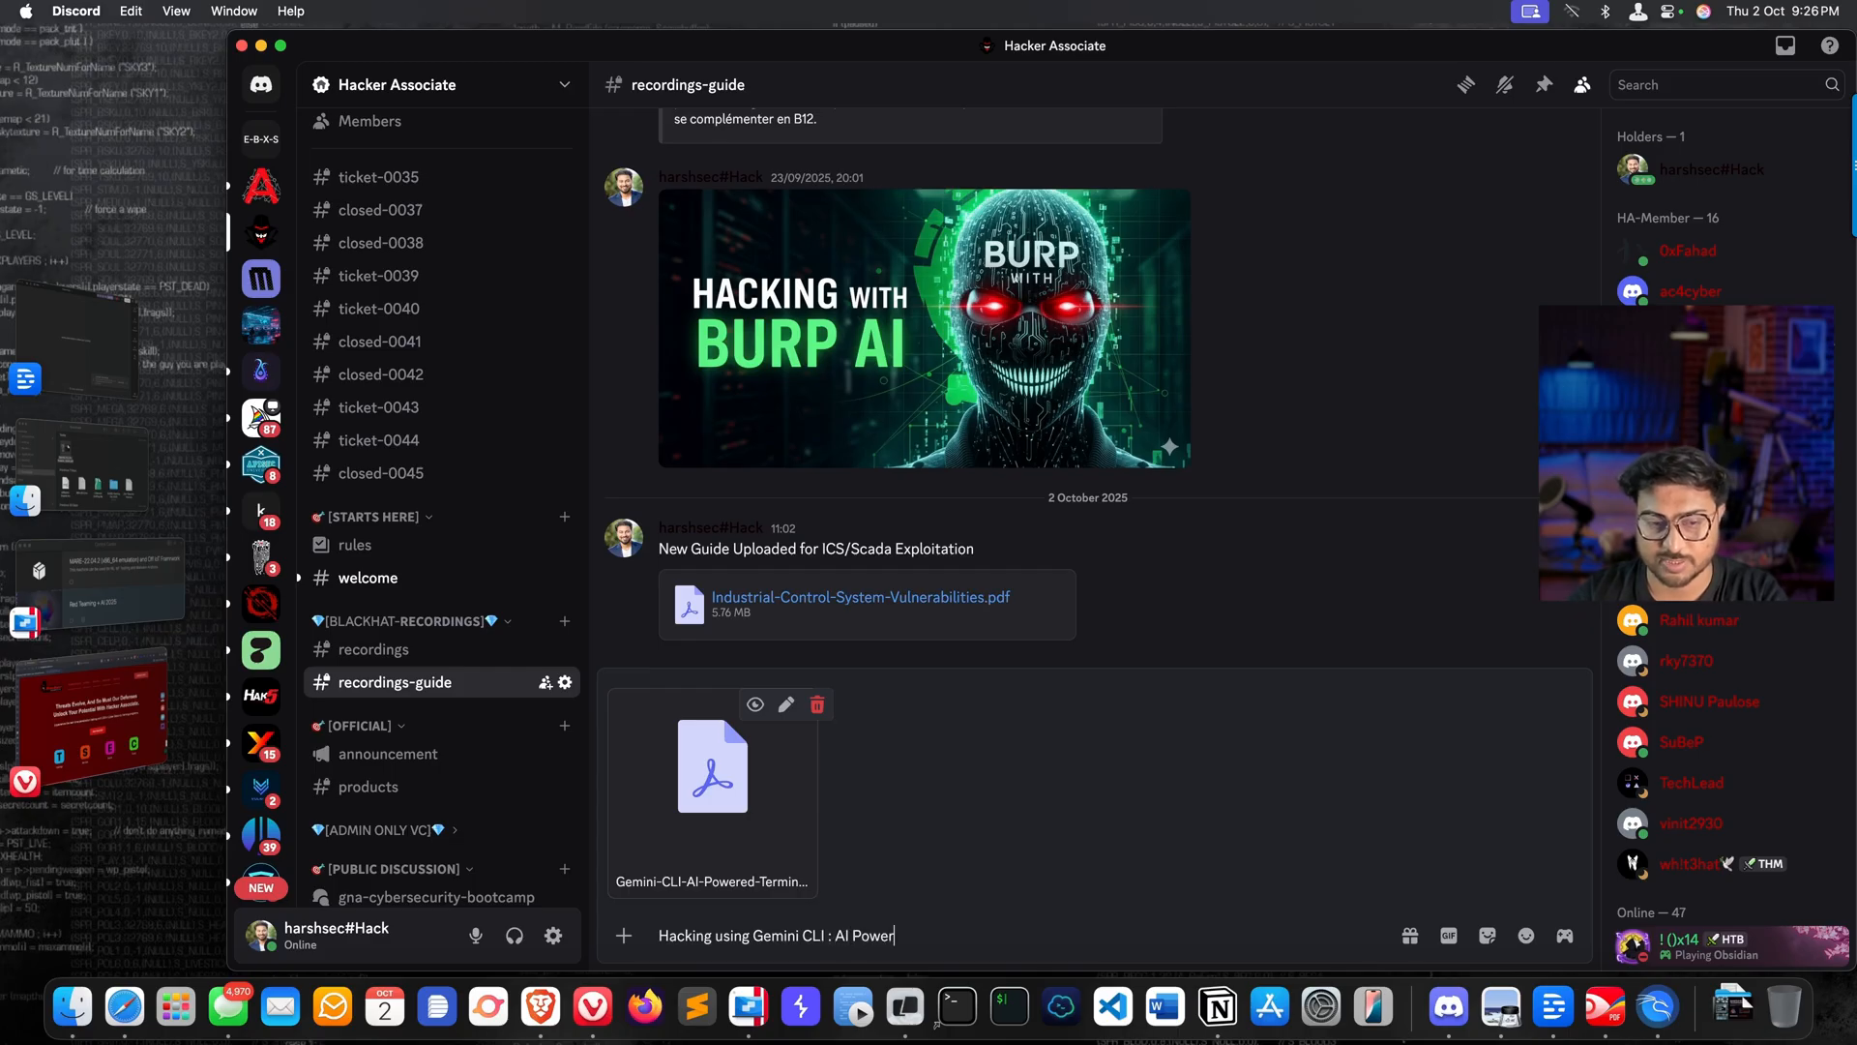
text(ed Assista)
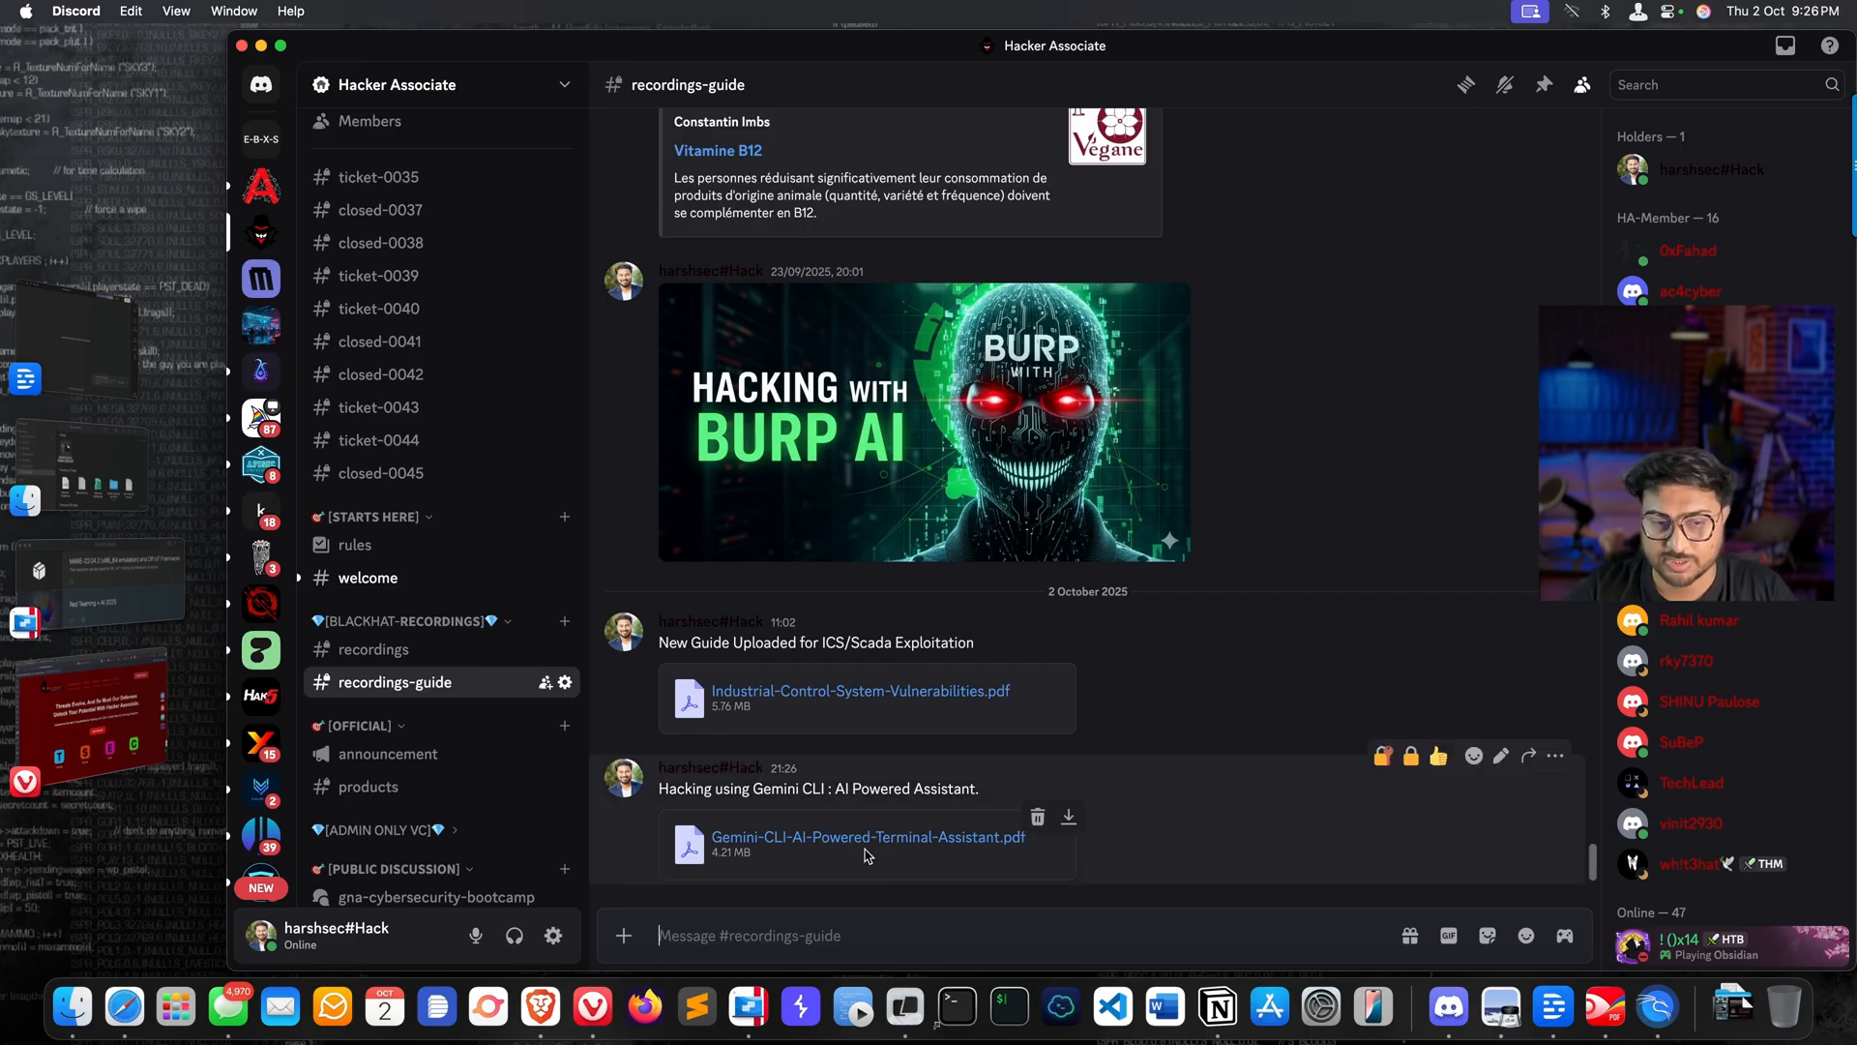
mouse_move(737, 211)
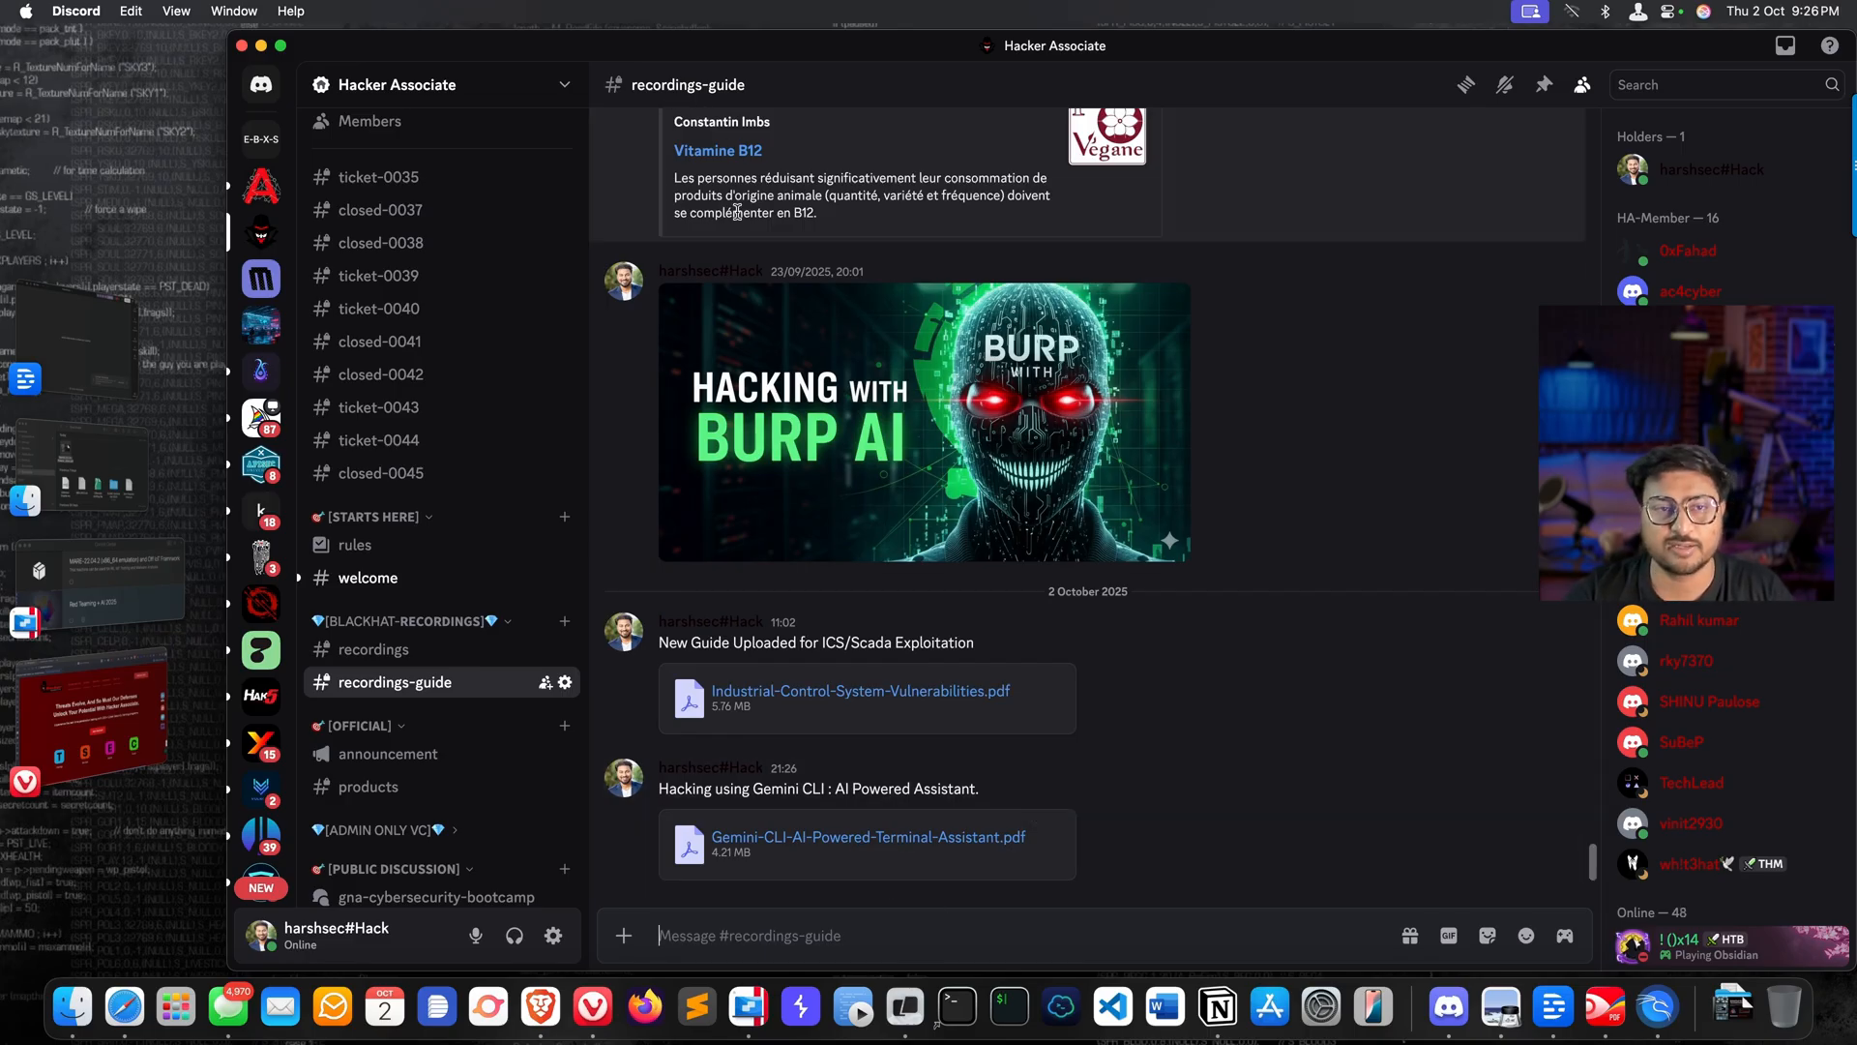
mouse_move(329, 45)
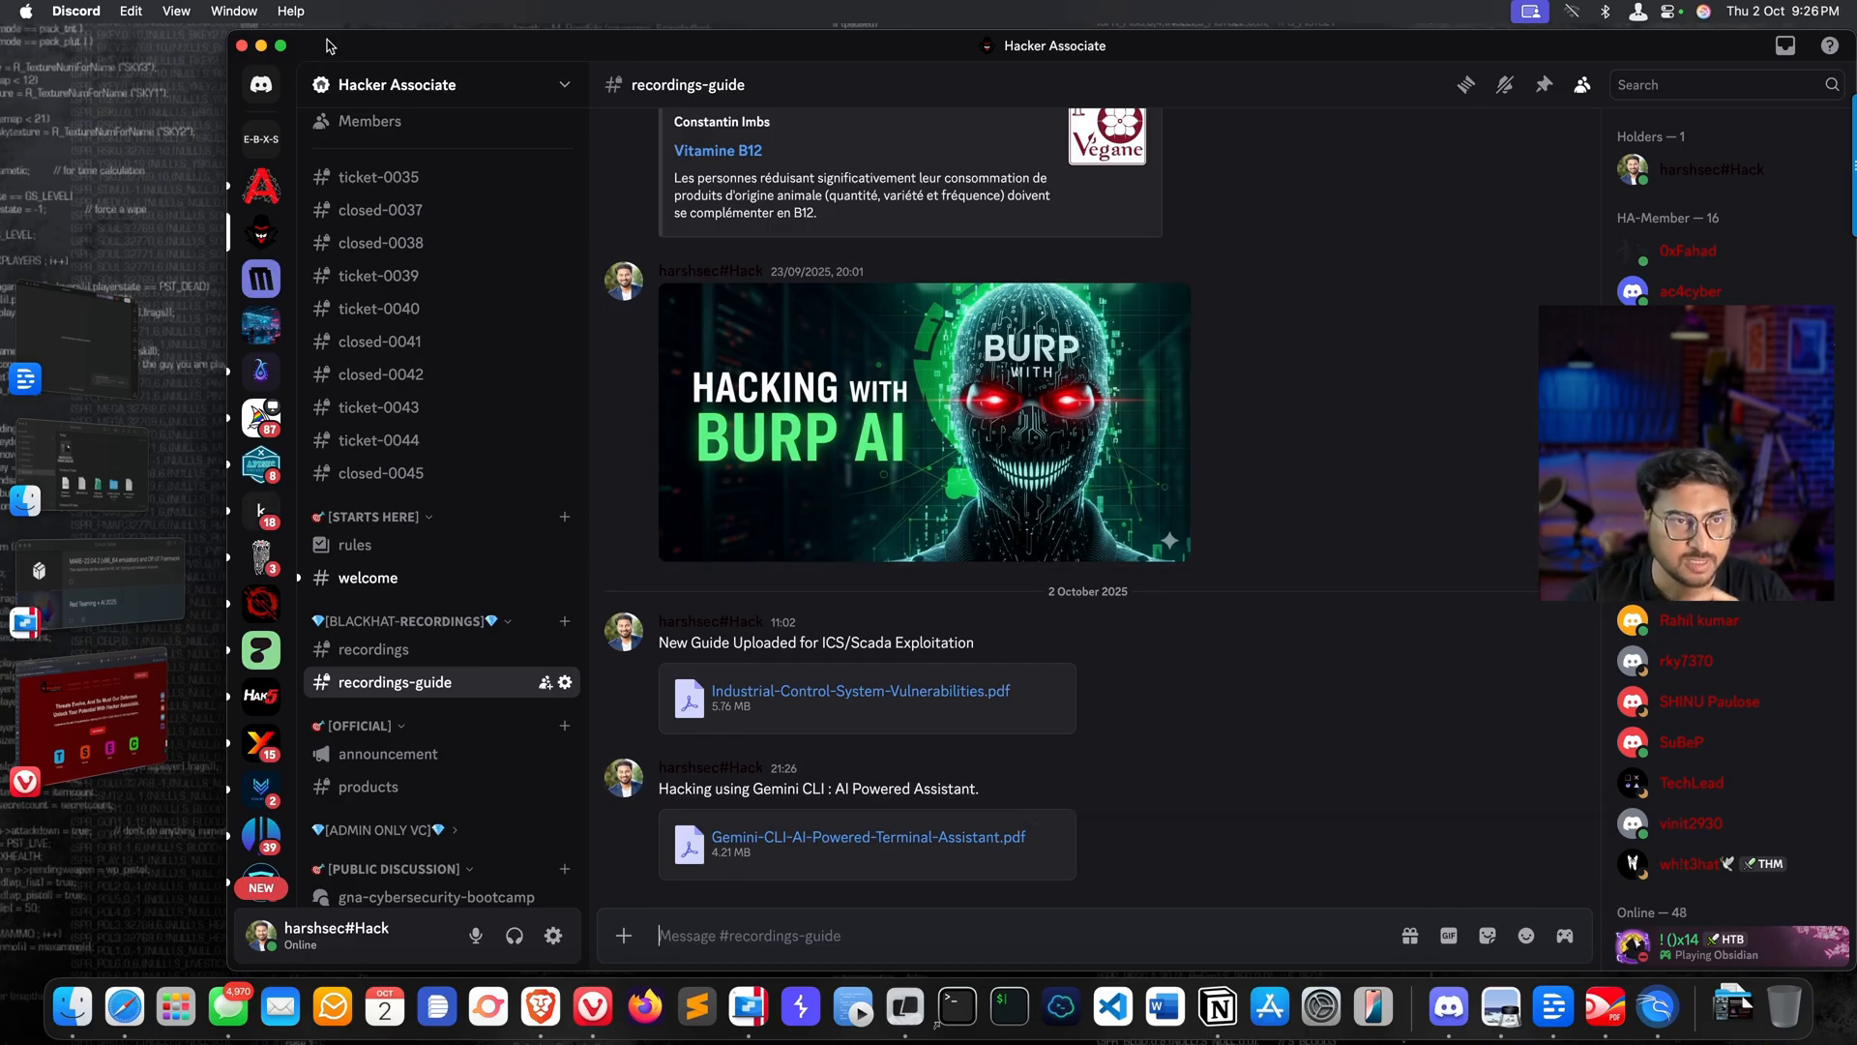
click(592, 1008)
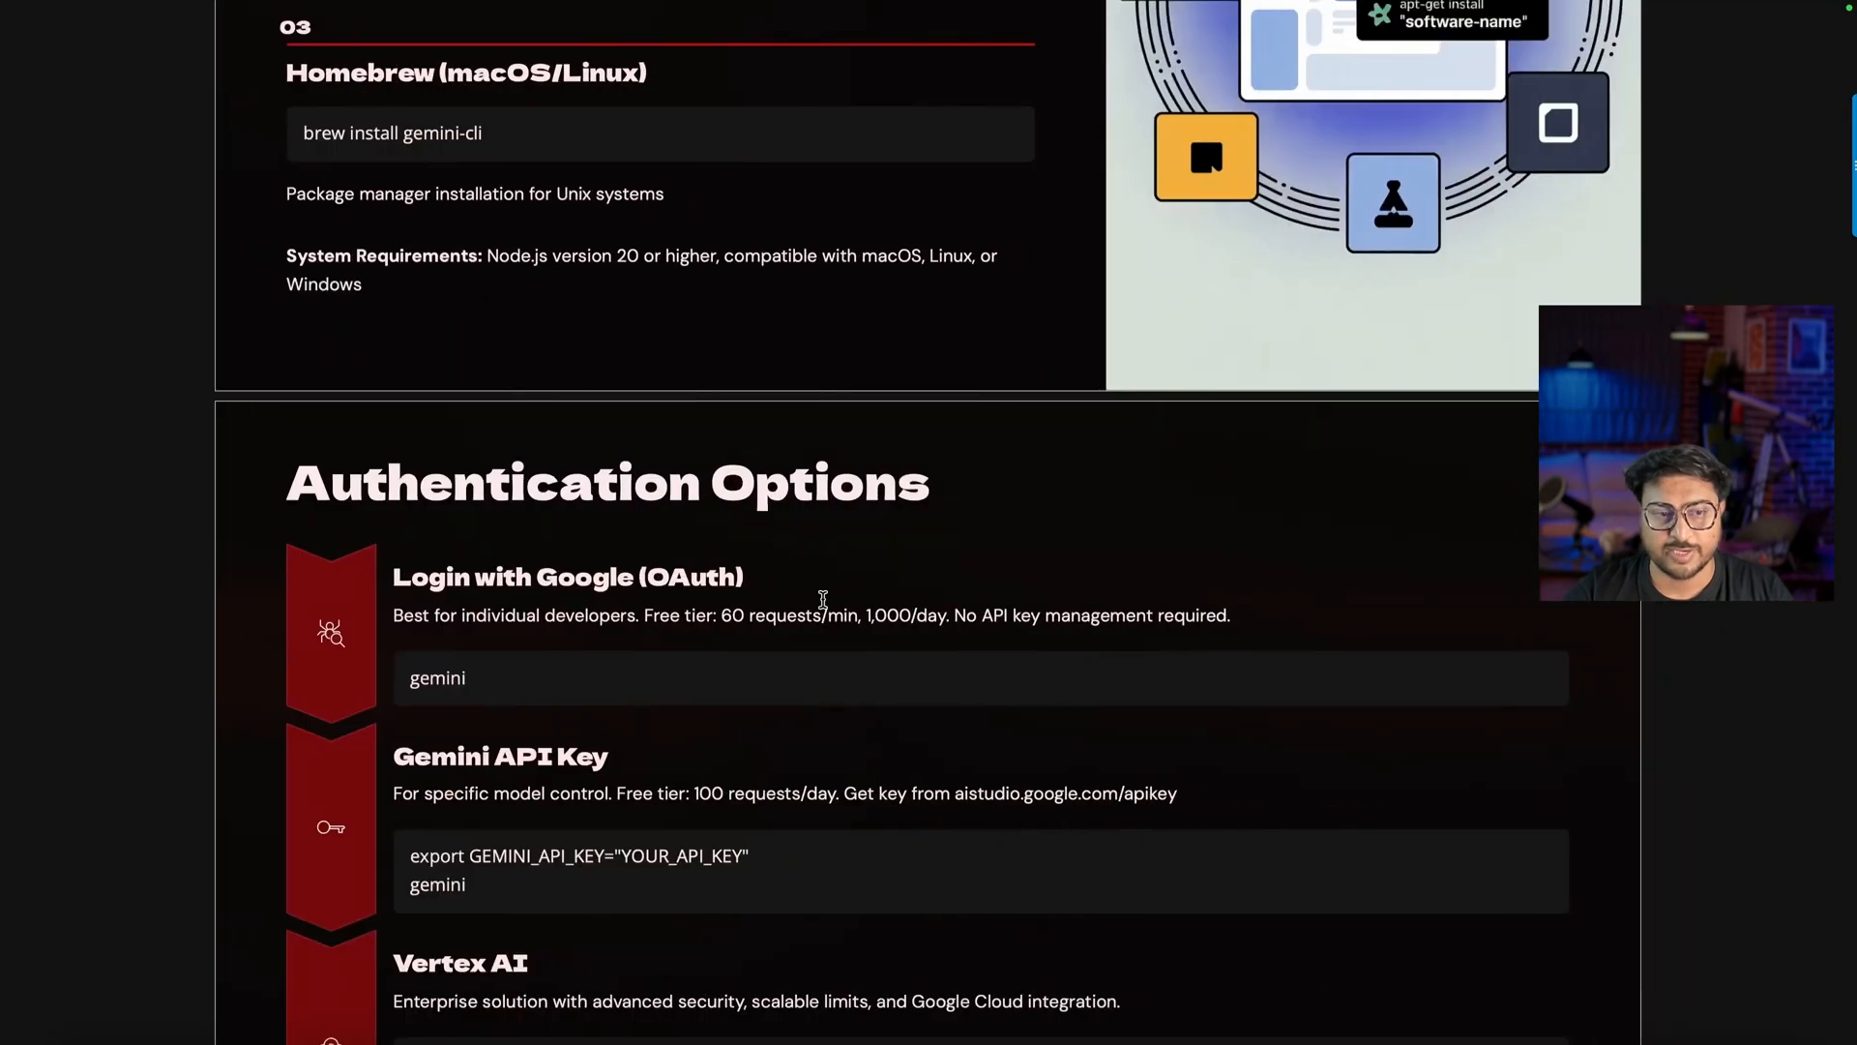
Step: Scroll the PDF to the Authentication Options page with OAuth, API key and Vertex AI
scroll(down, 3)
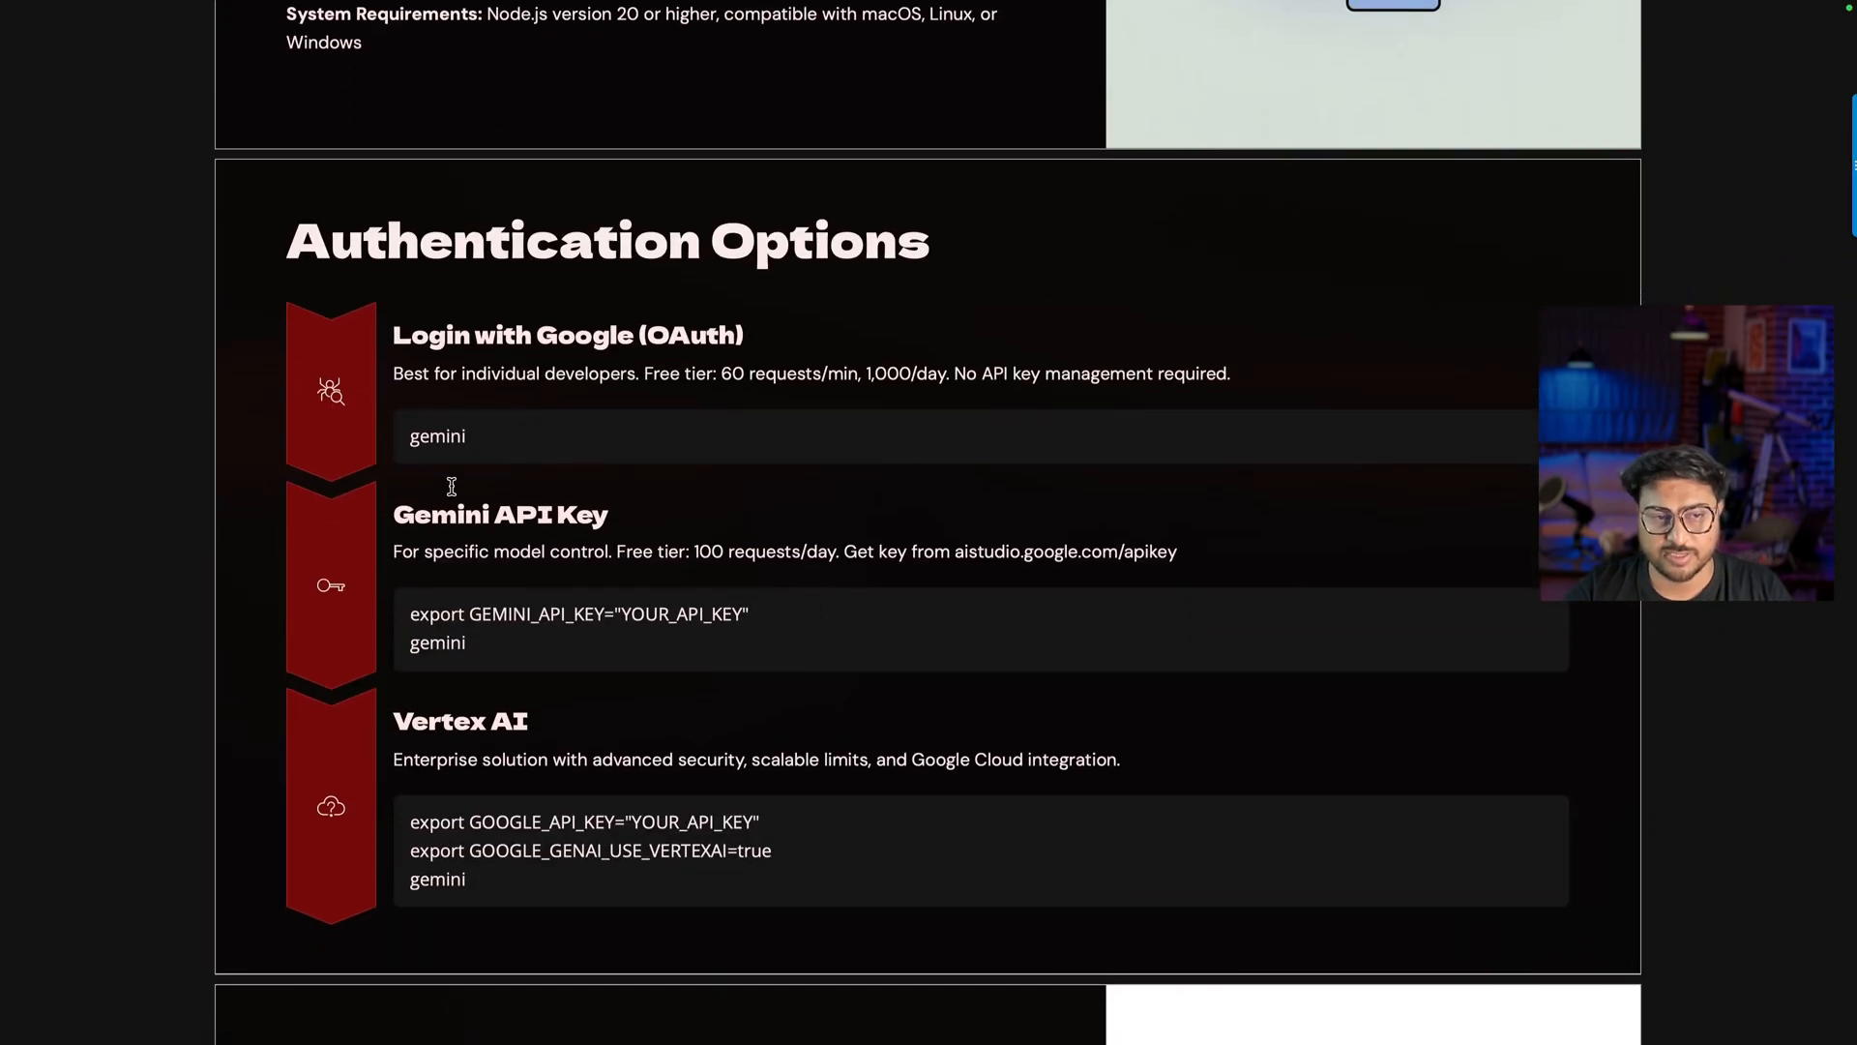
mouse_move(630, 625)
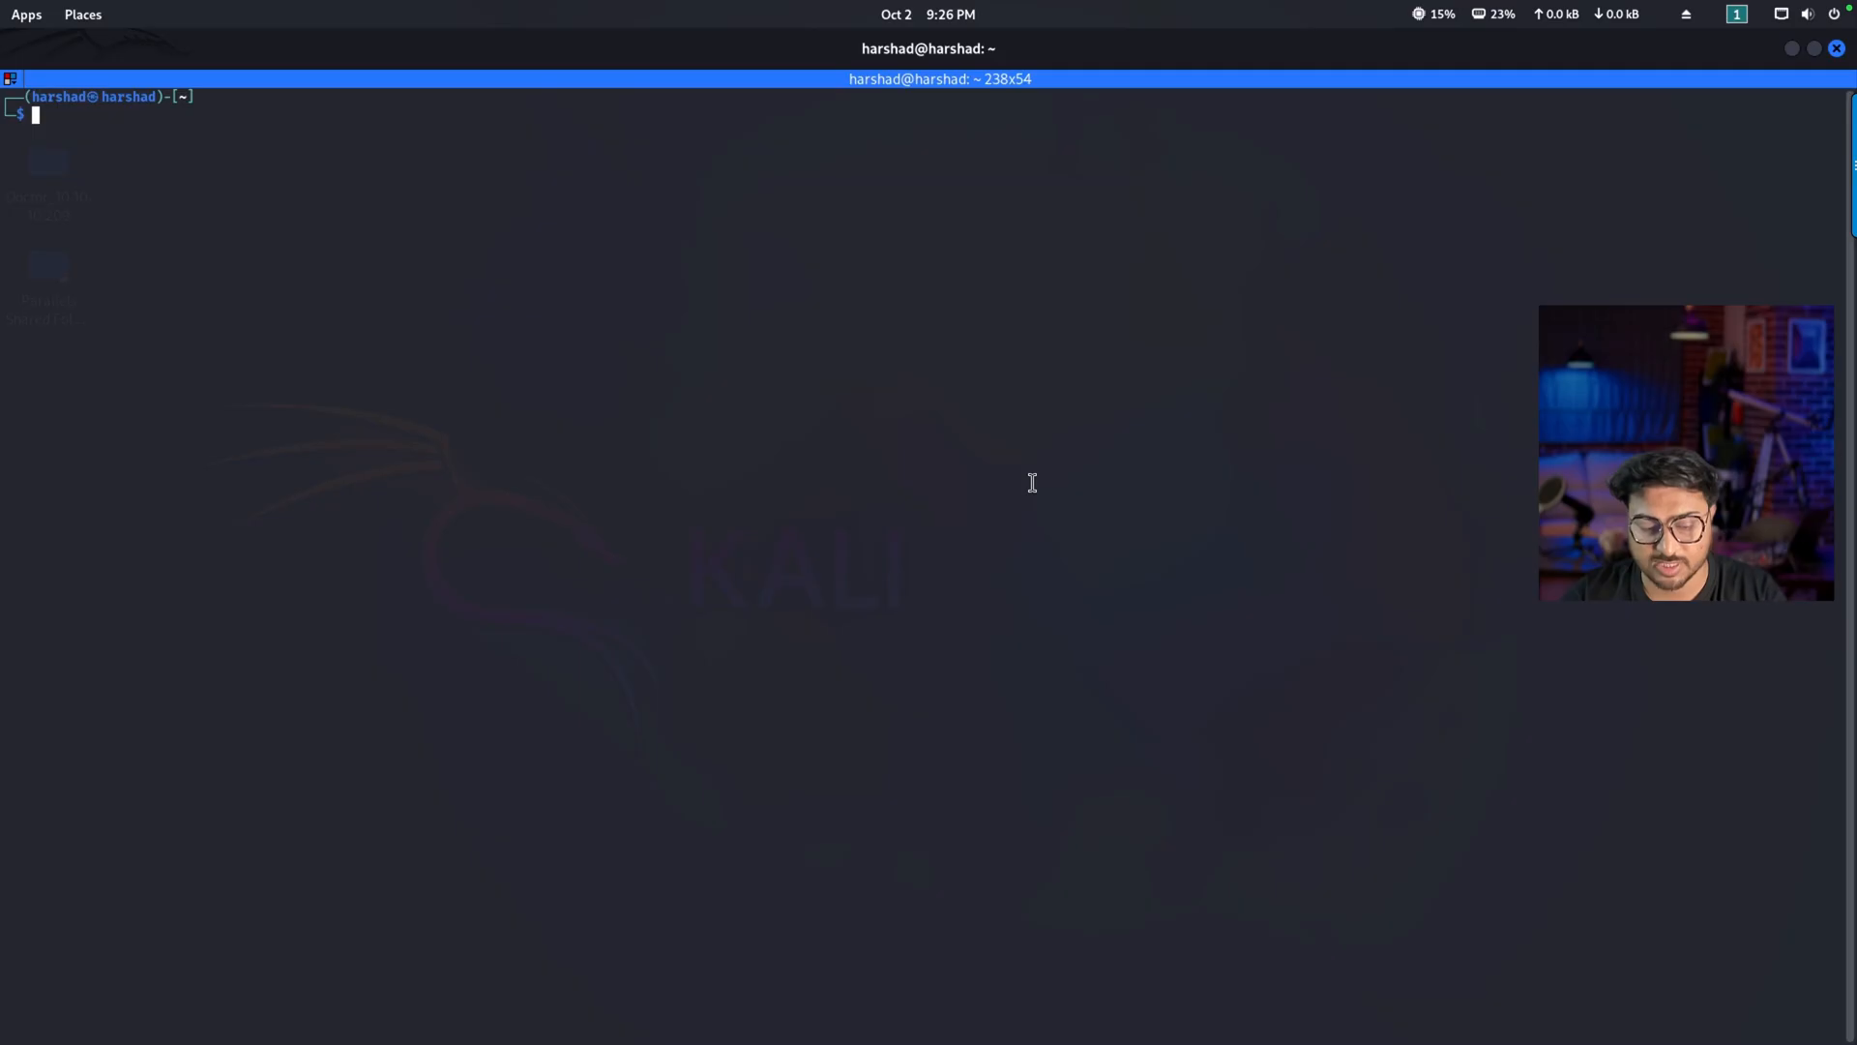
Step: Run gemini --prompt "Test configuration. Please say 'Configuration successful!'" in the Kali terminal
text(gemini --prompt "Test configuration. Please say 'Configuration successful!'")
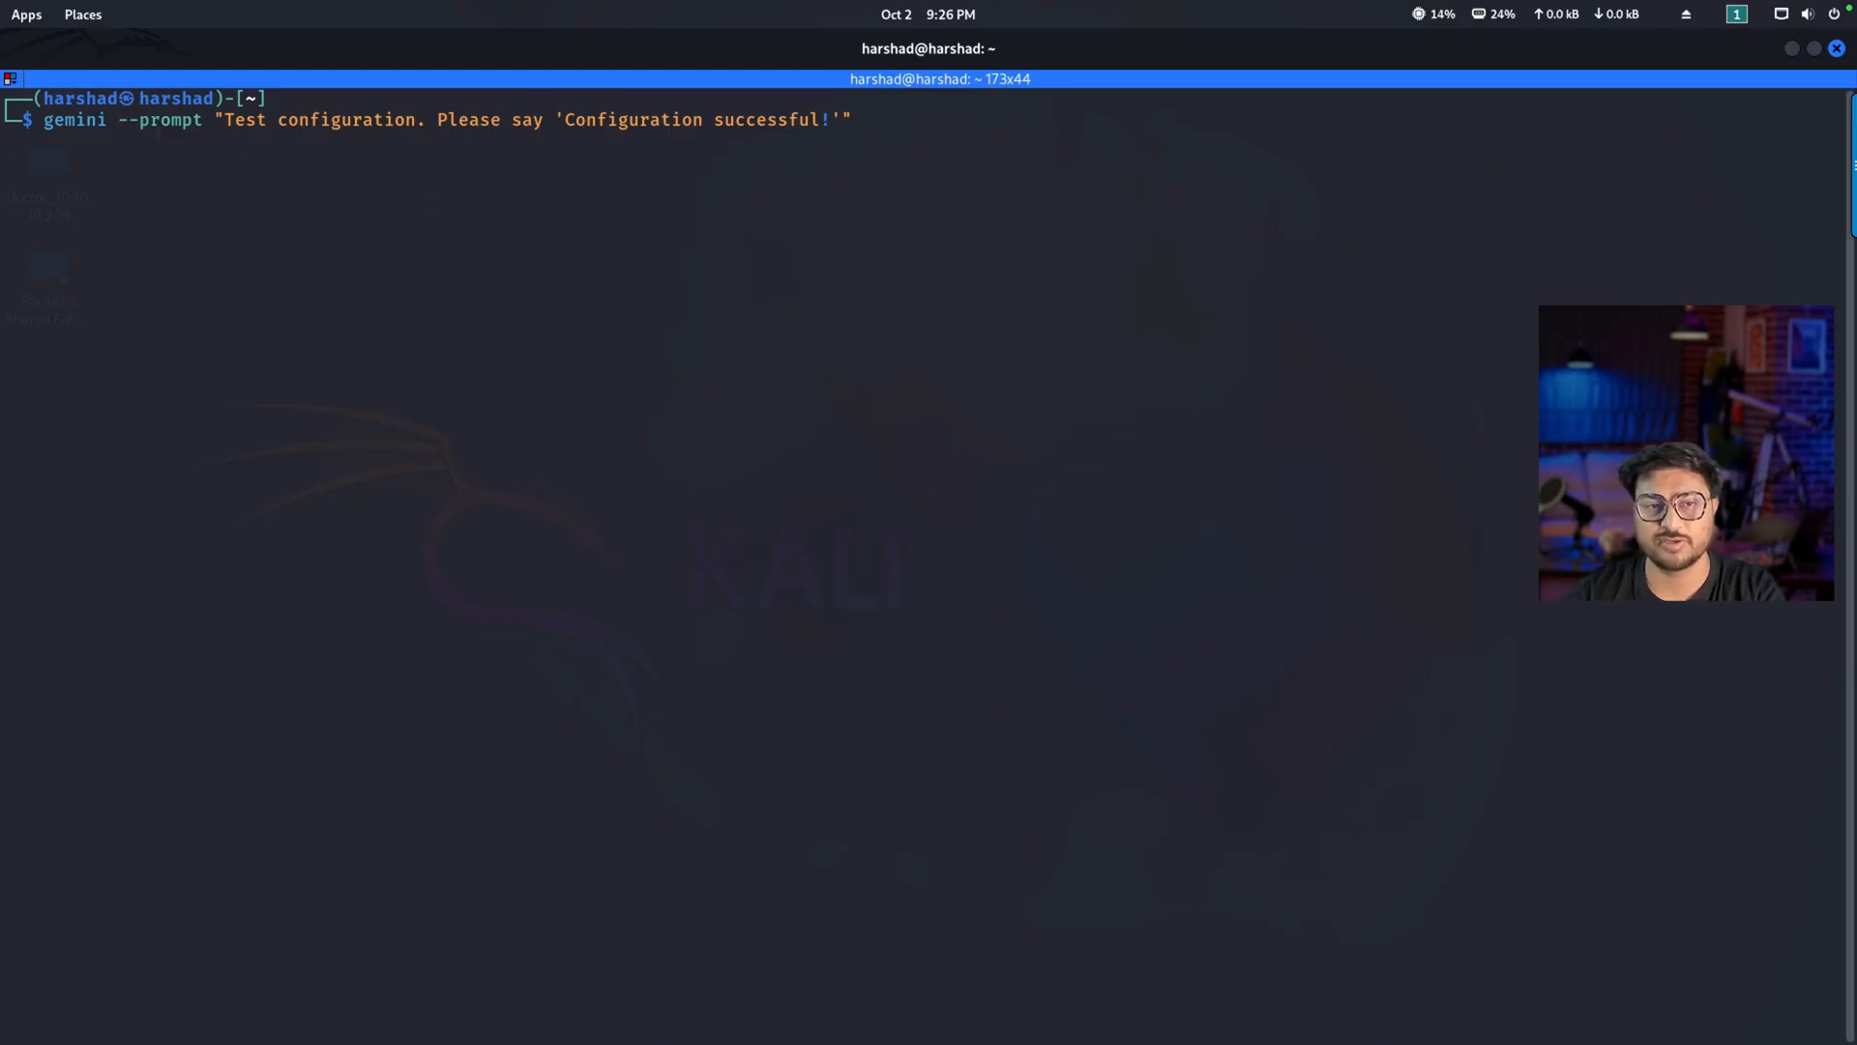
key(Return)
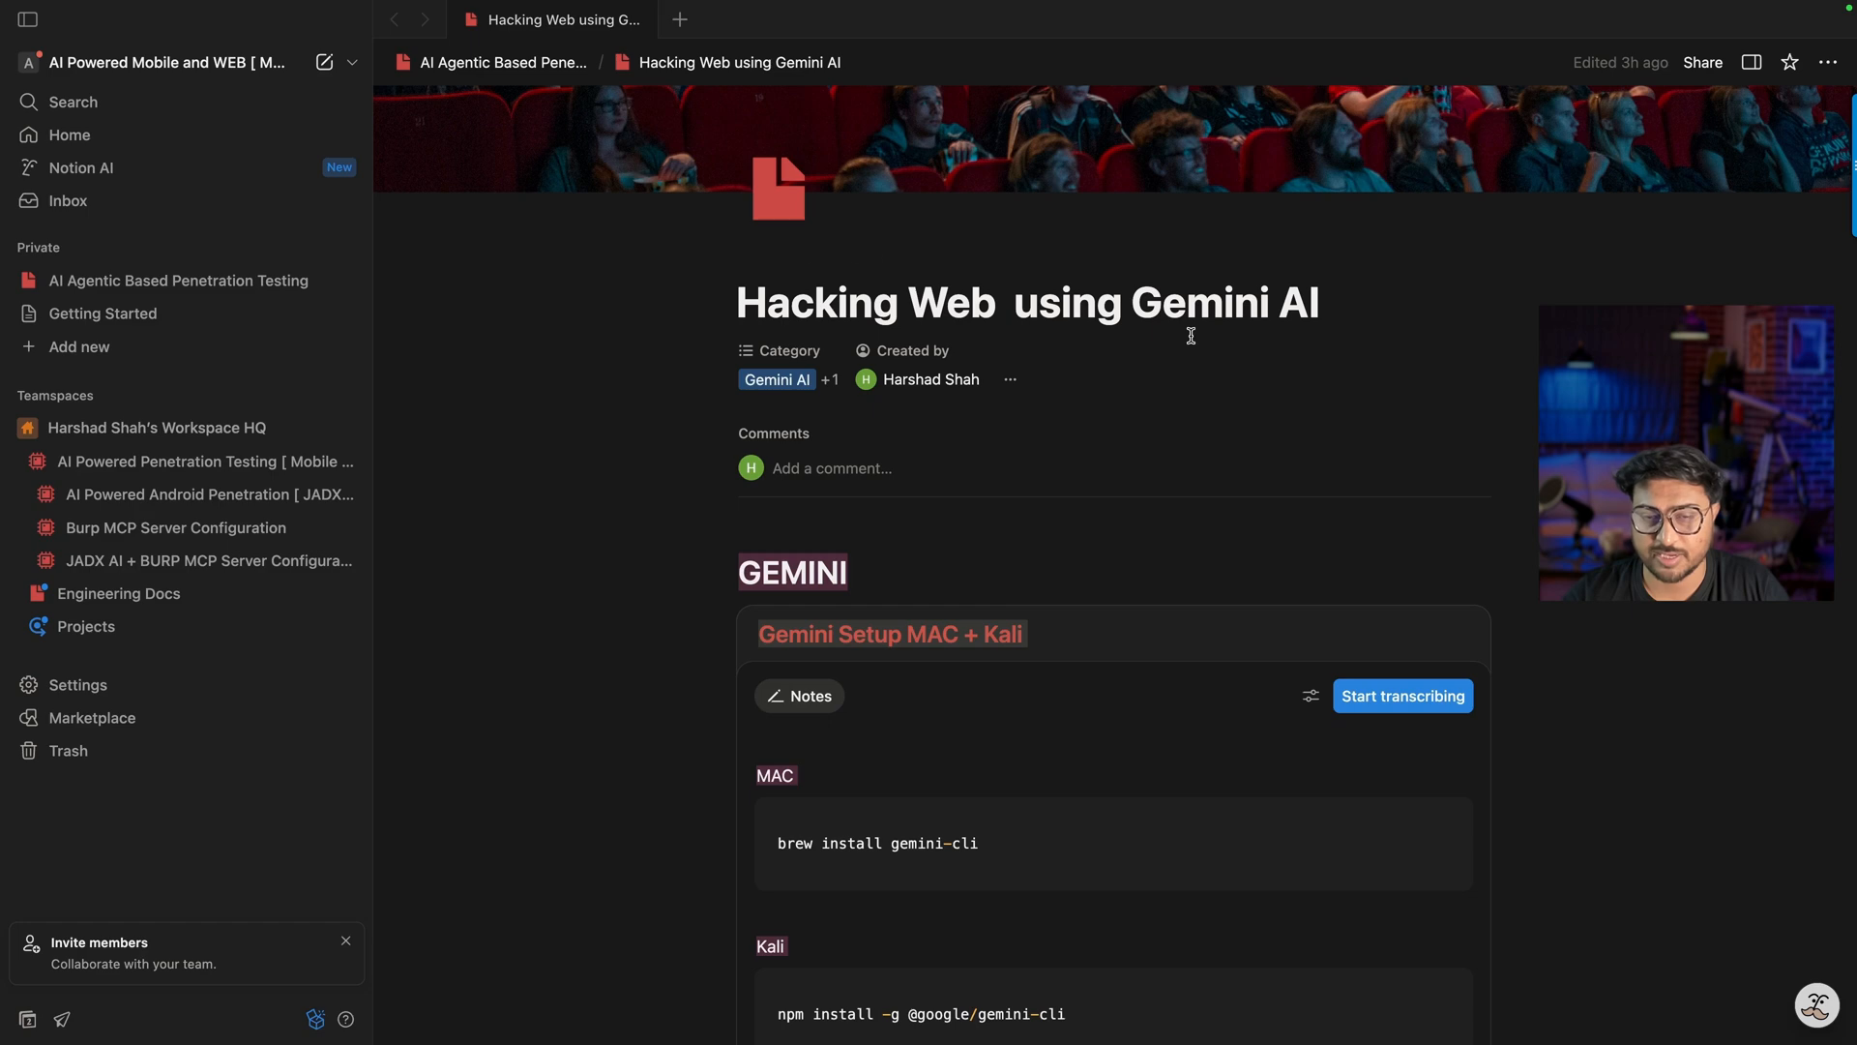
Step: Scroll the Notion notes down to the API Setup section with the aistudio.google.com API keys link
scroll(down, 3)
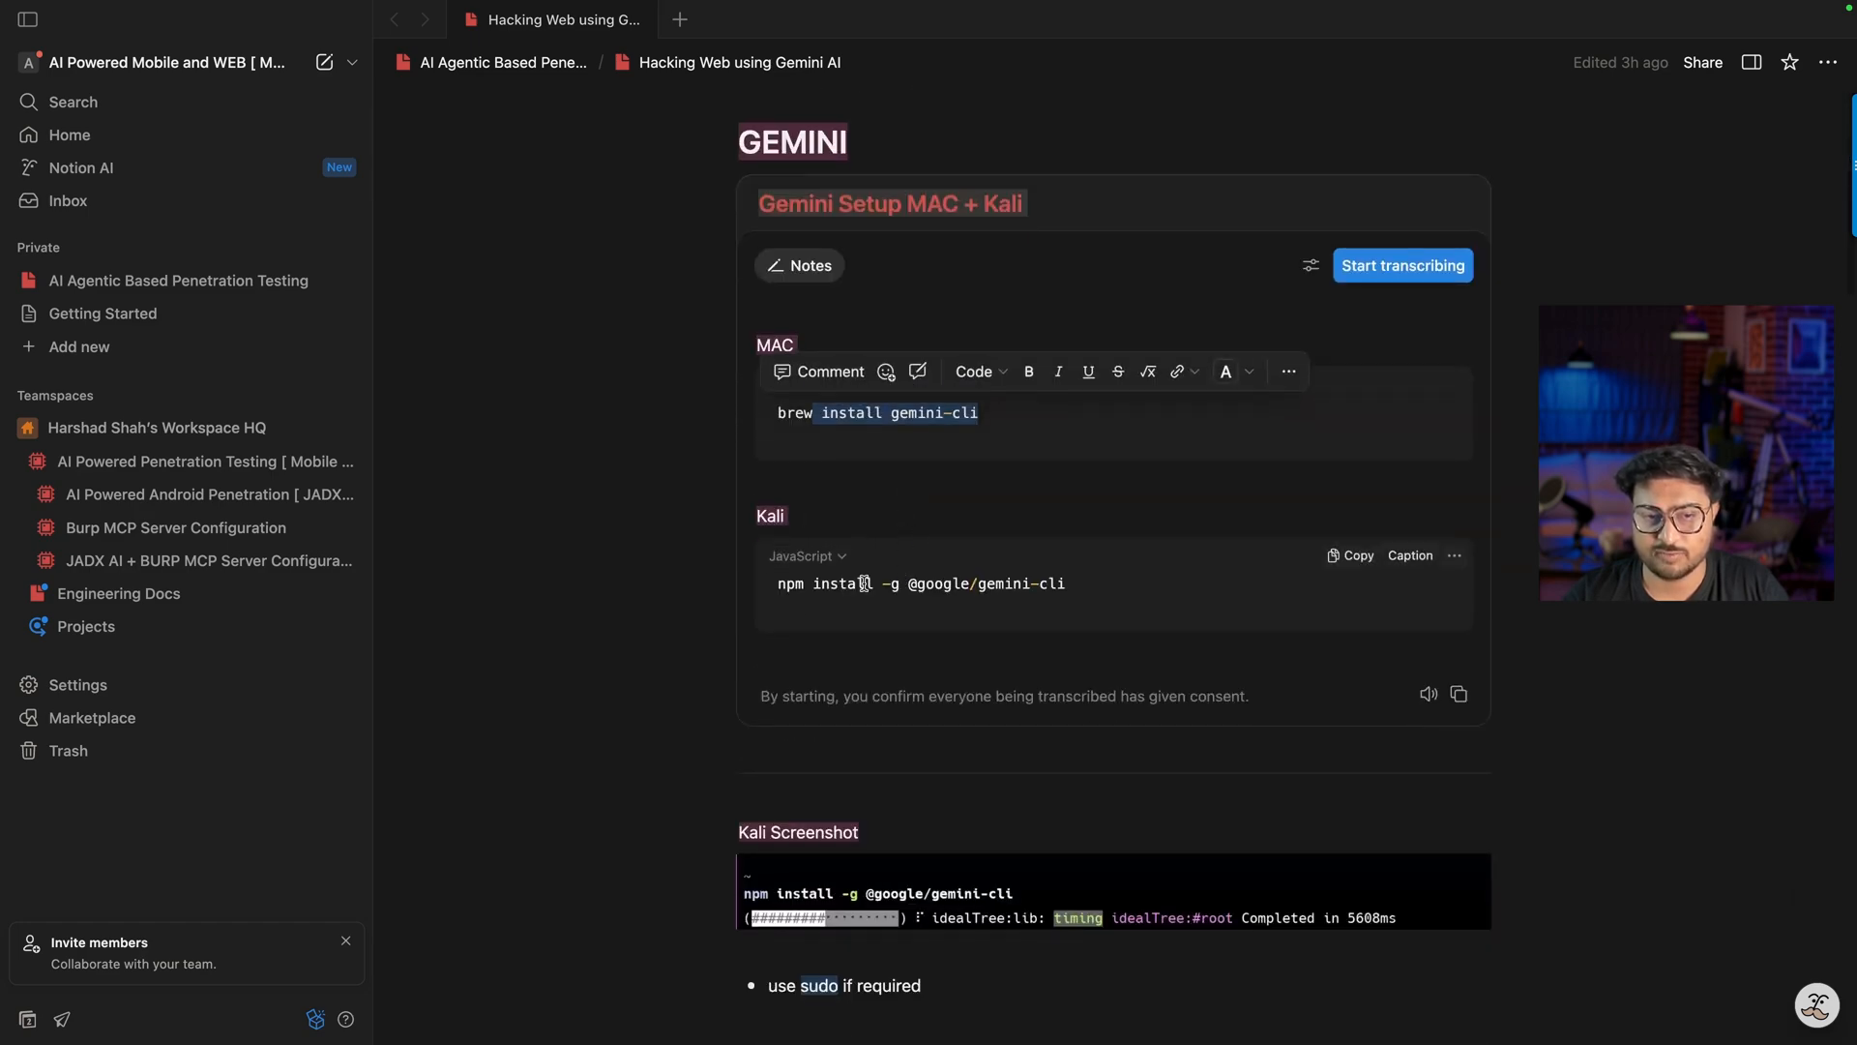
scroll(down, 3)
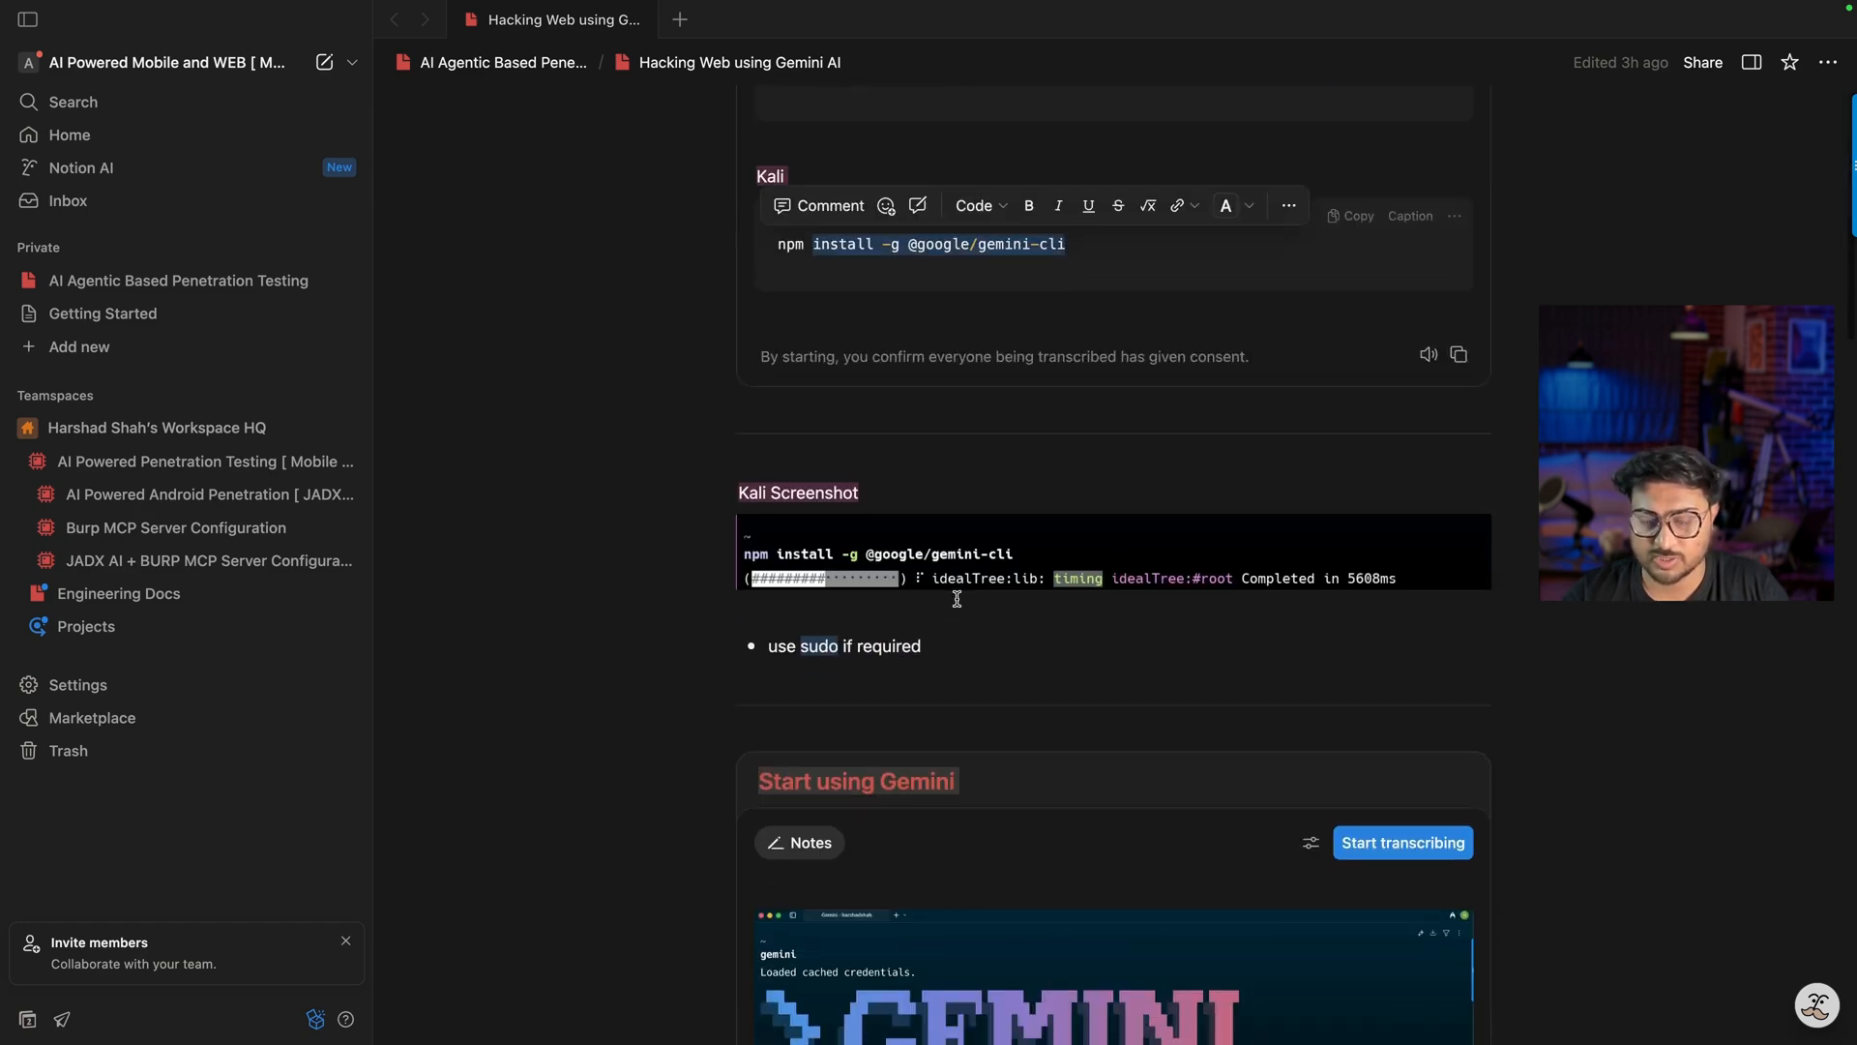
scroll(down, 3)
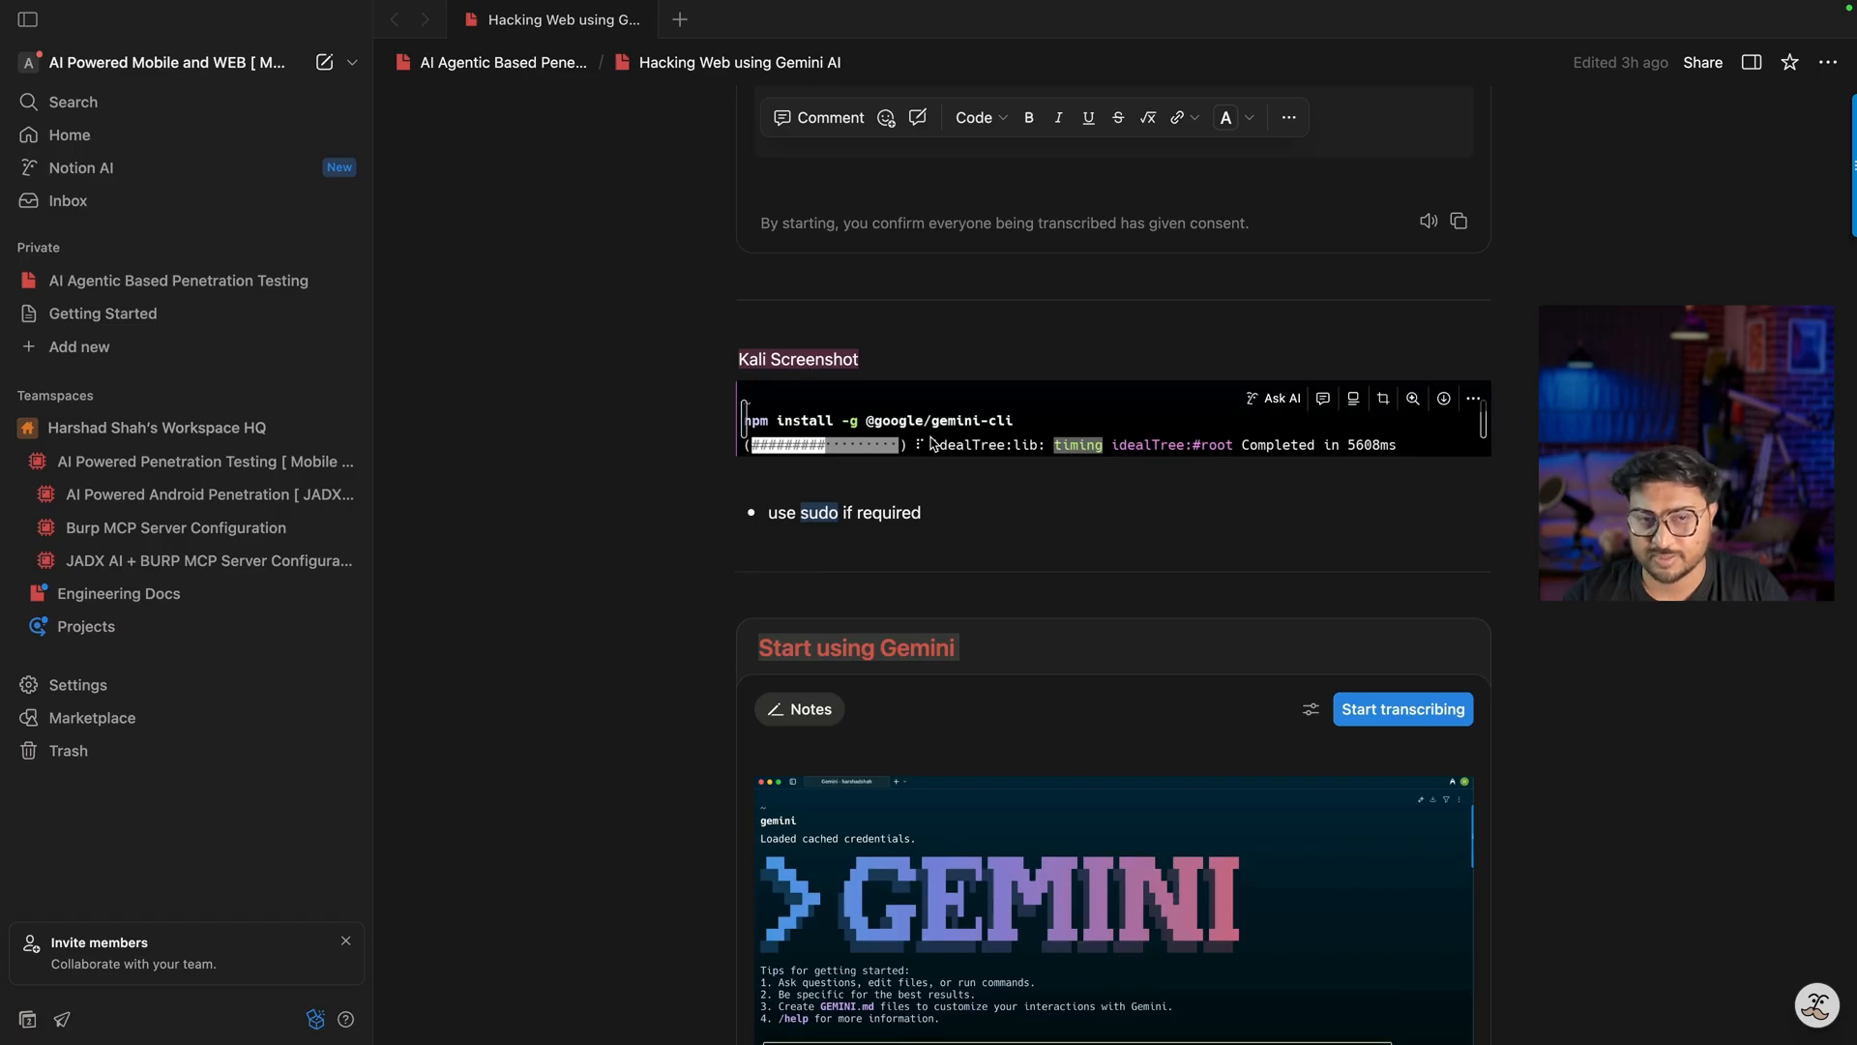
mouse_move(952, 441)
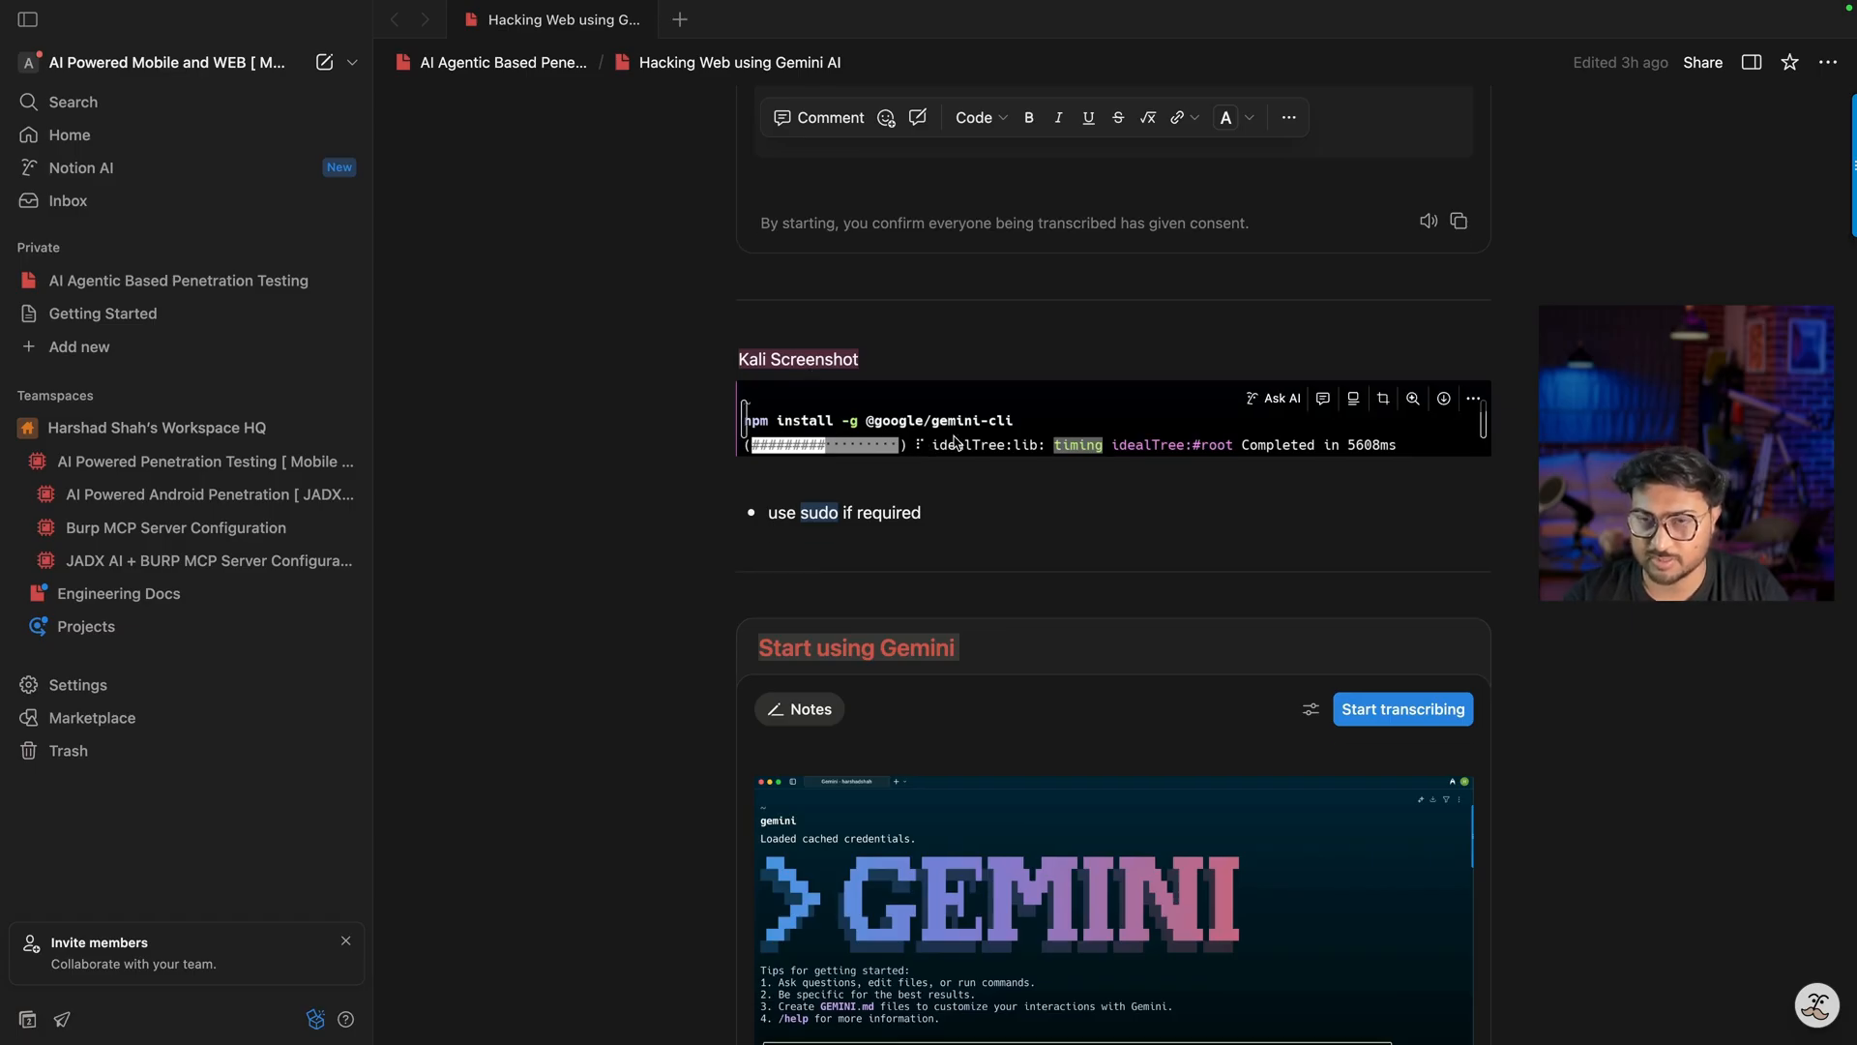
mouse_move(944, 466)
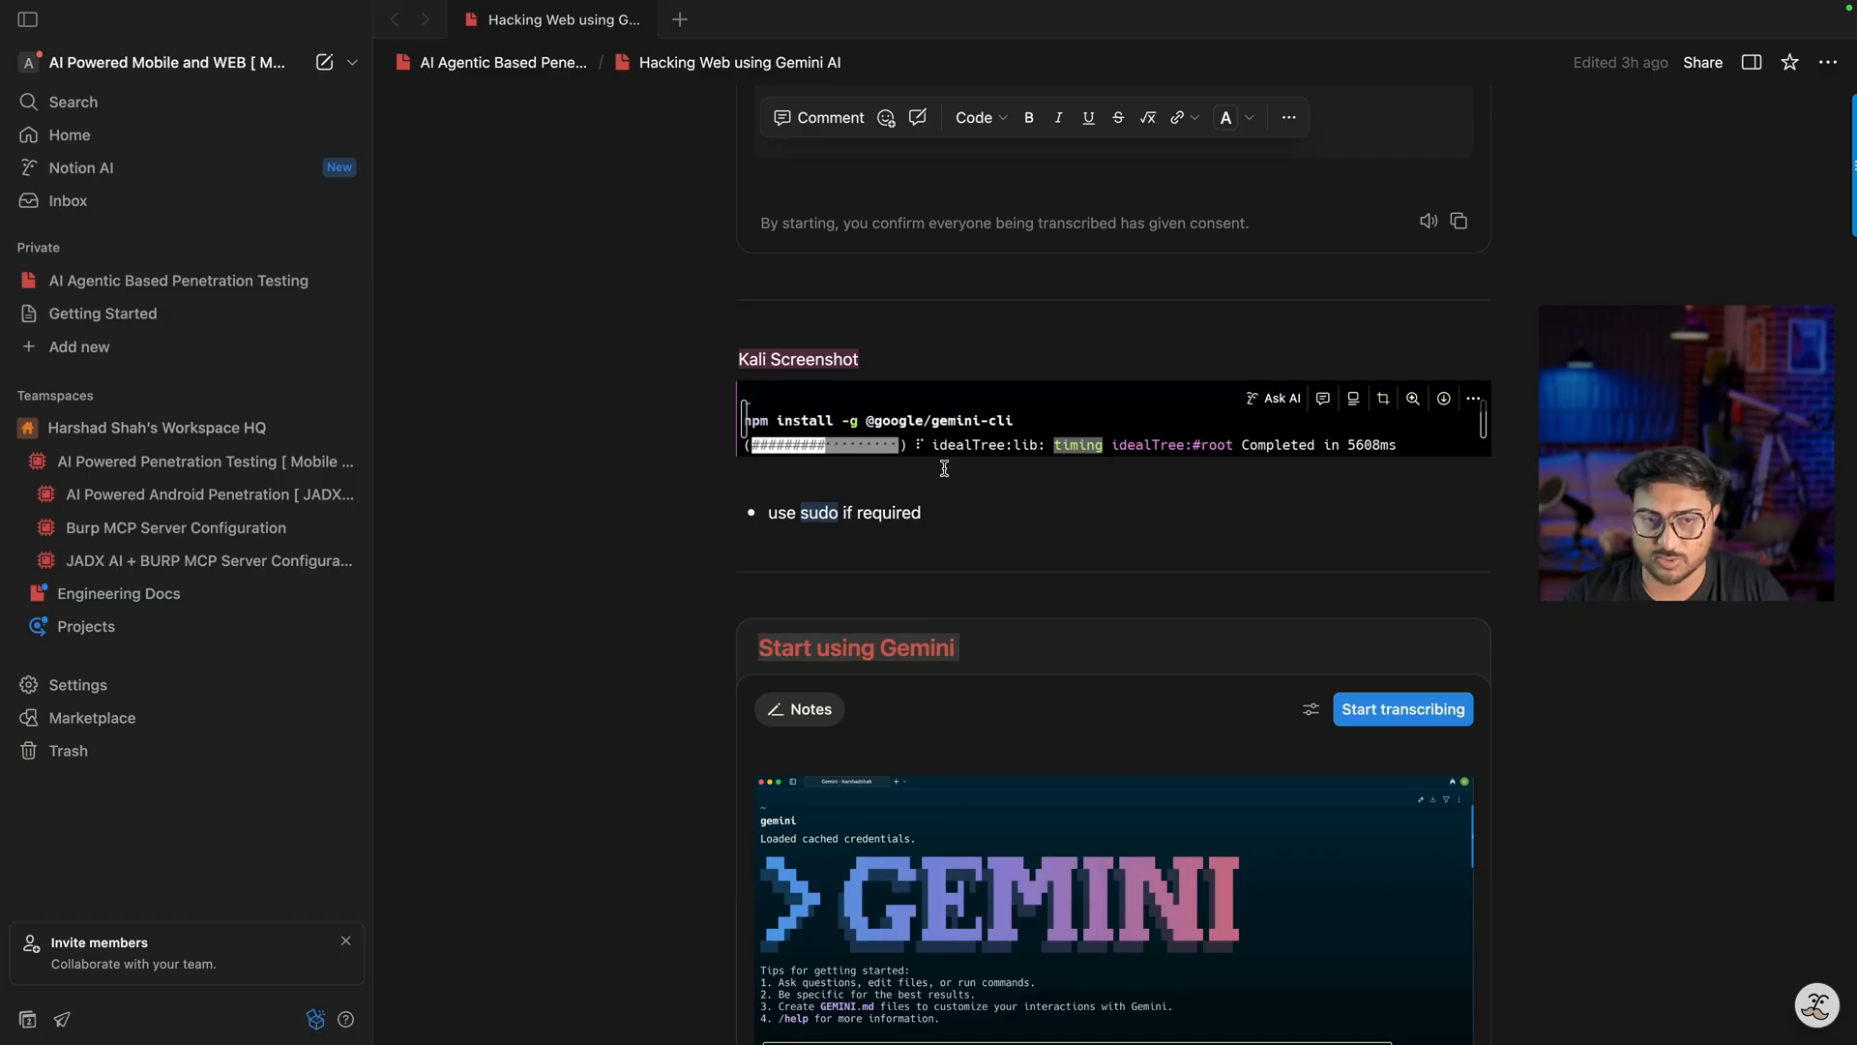
scroll(down, 3)
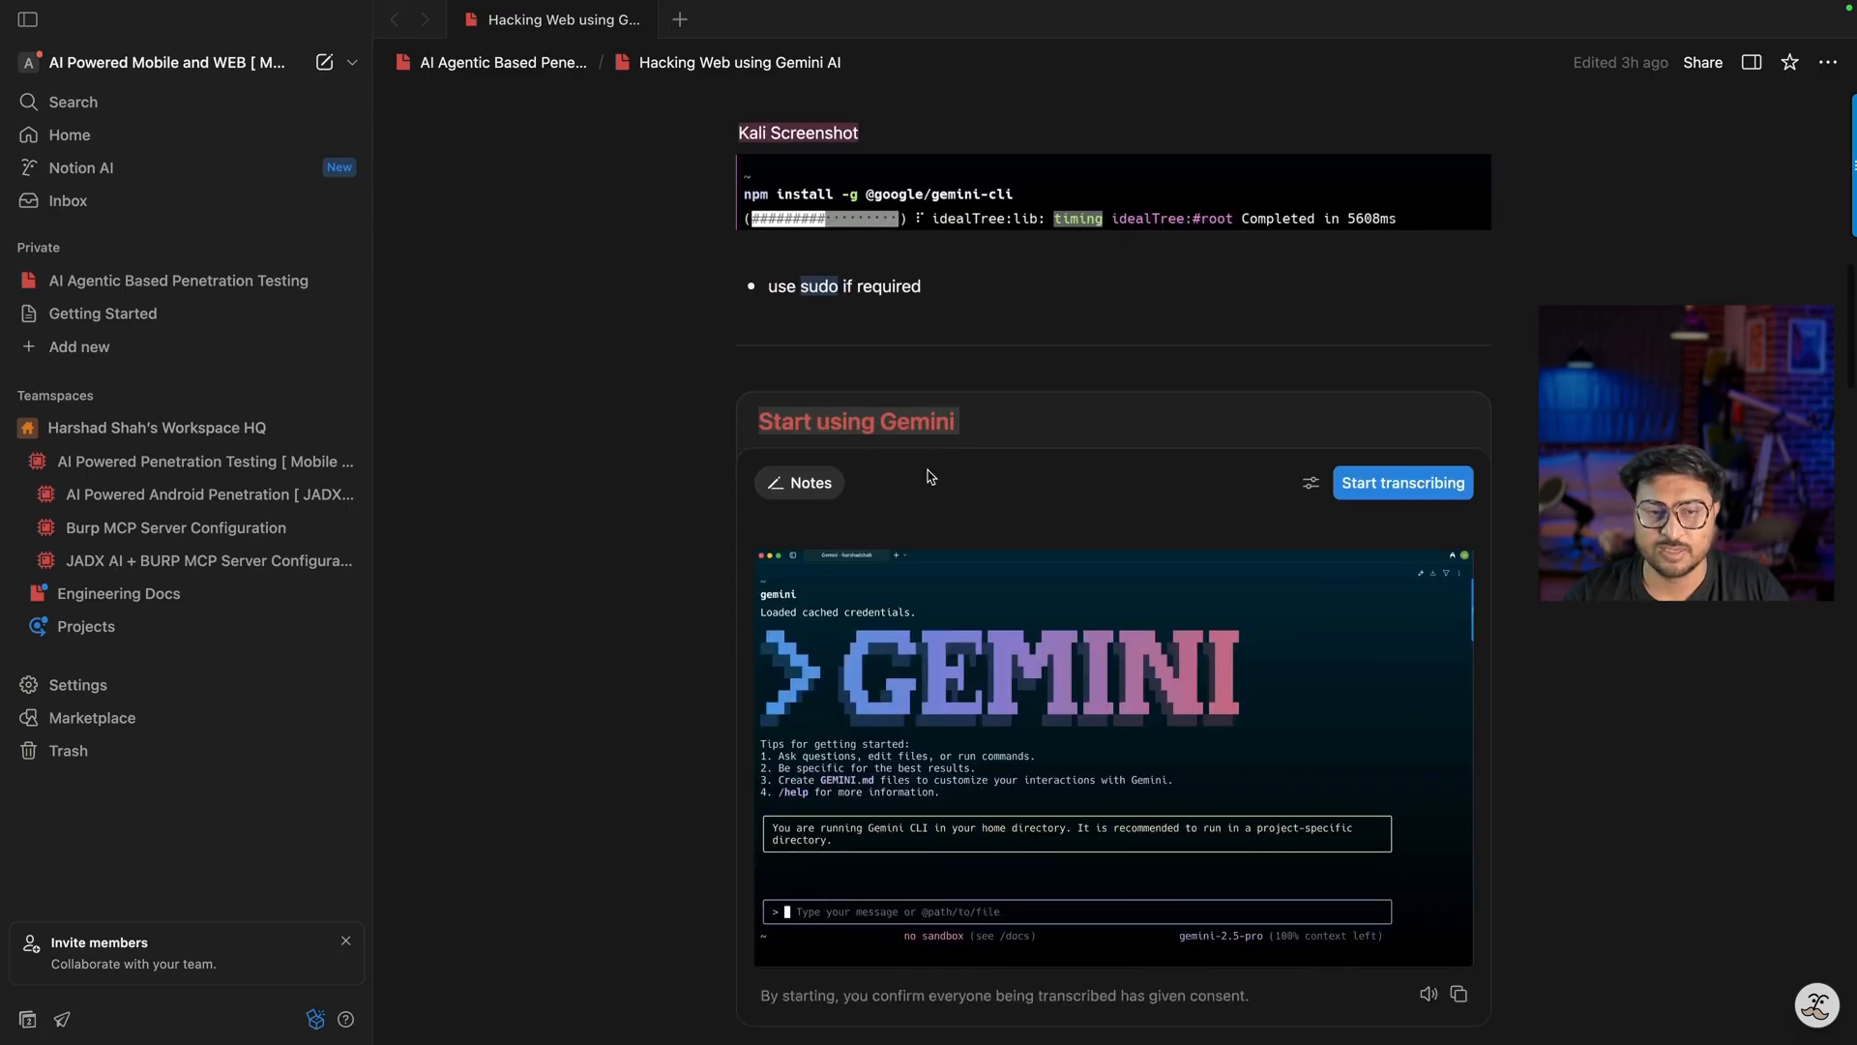
scroll(down, 3)
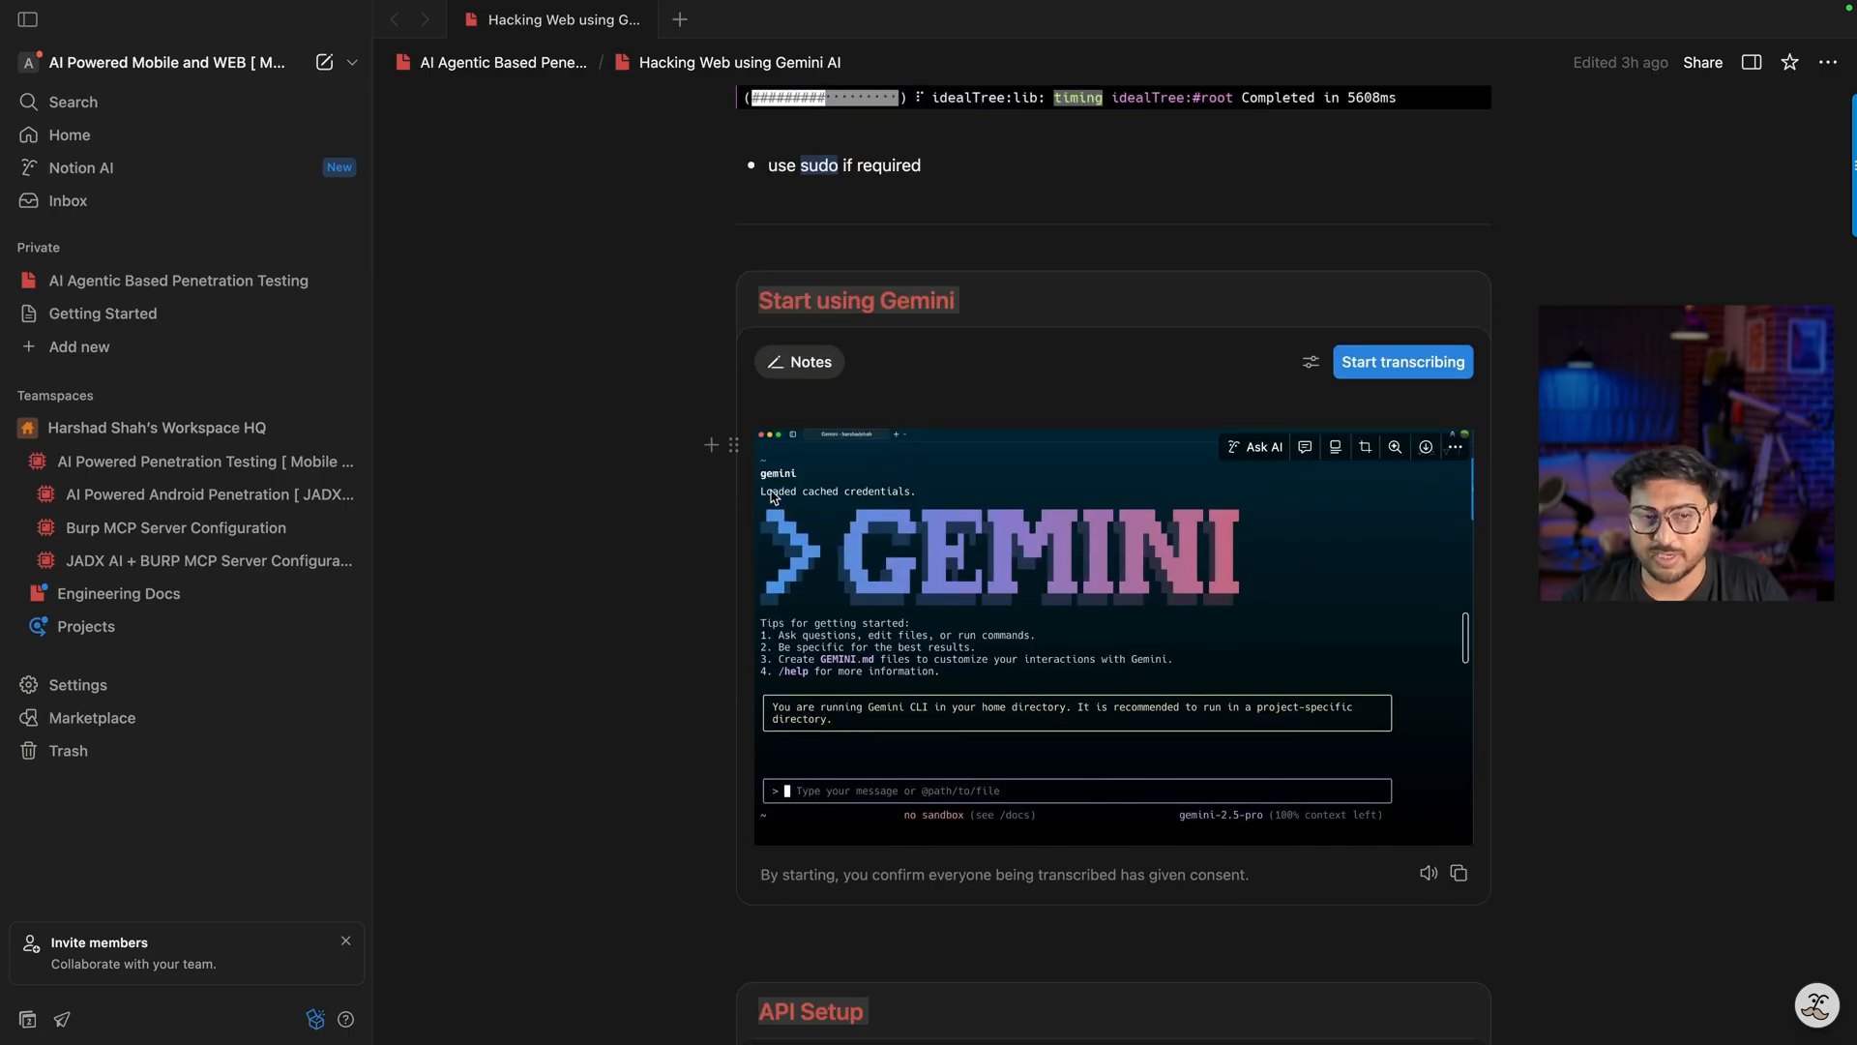
mouse_move(872, 681)
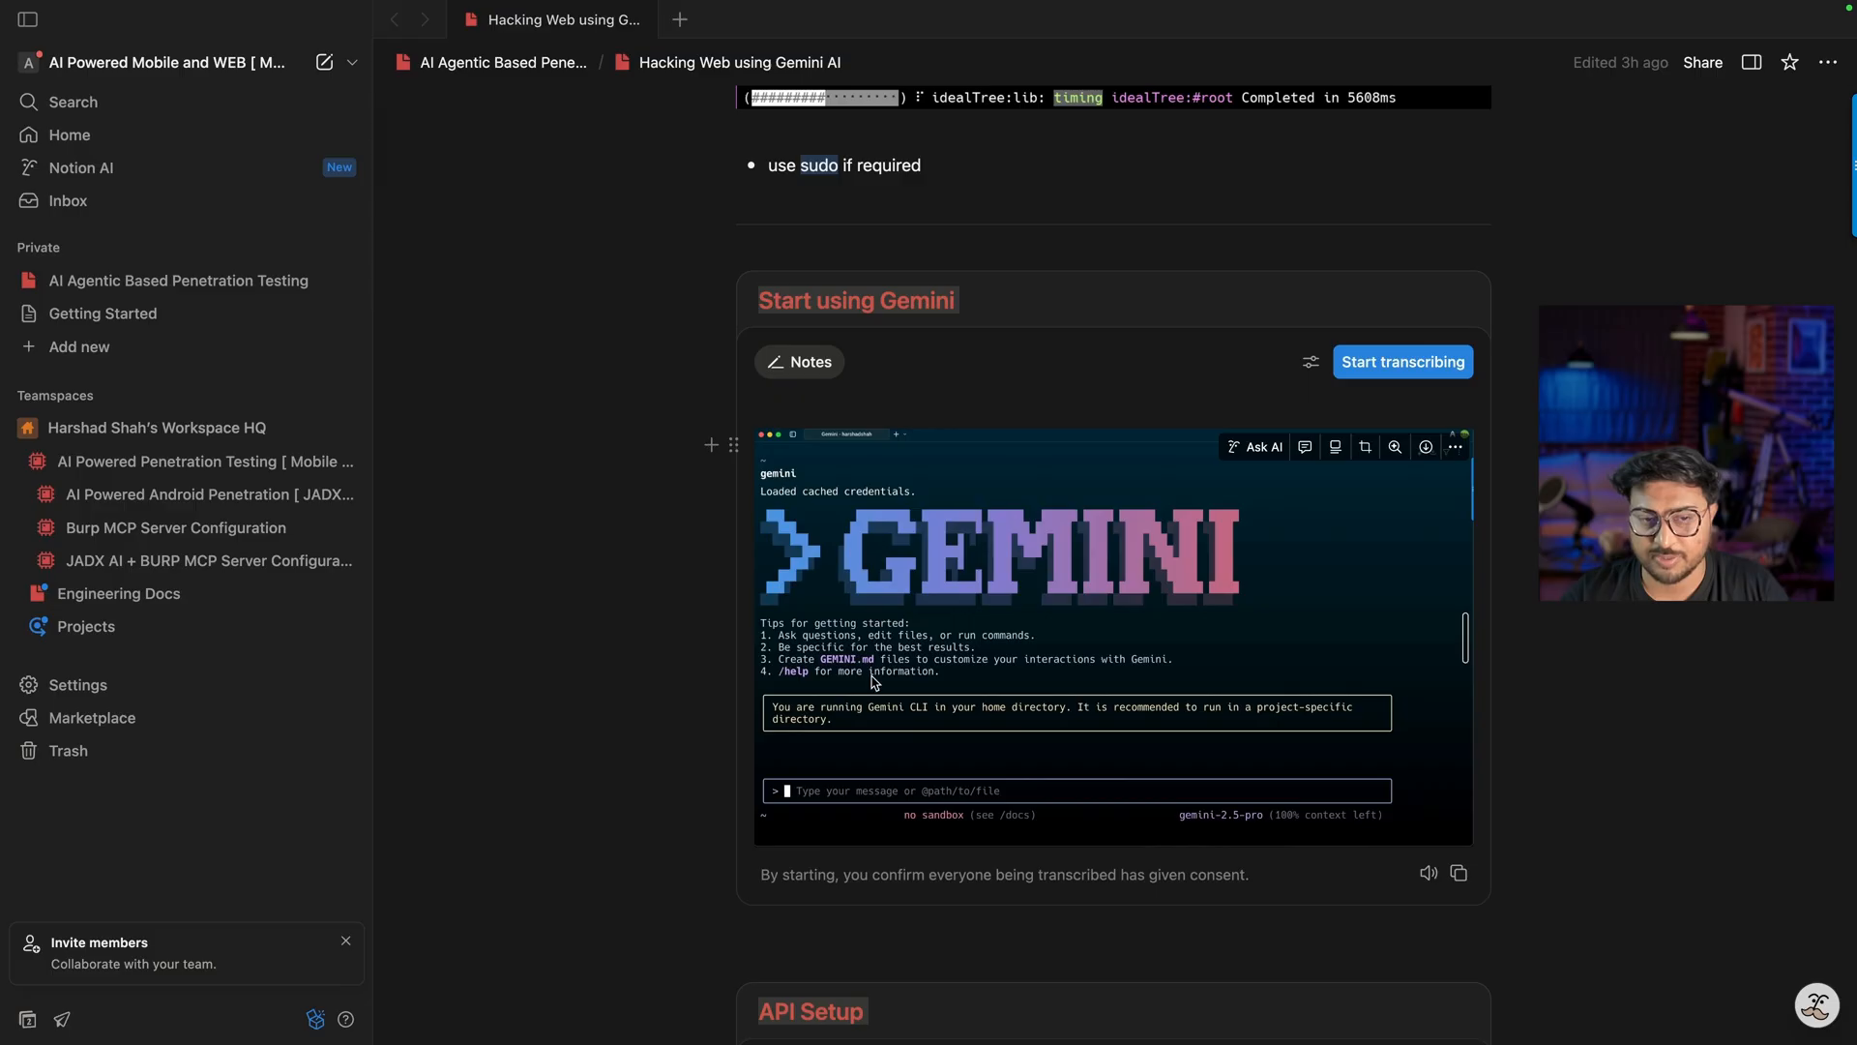
scroll(down, 3)
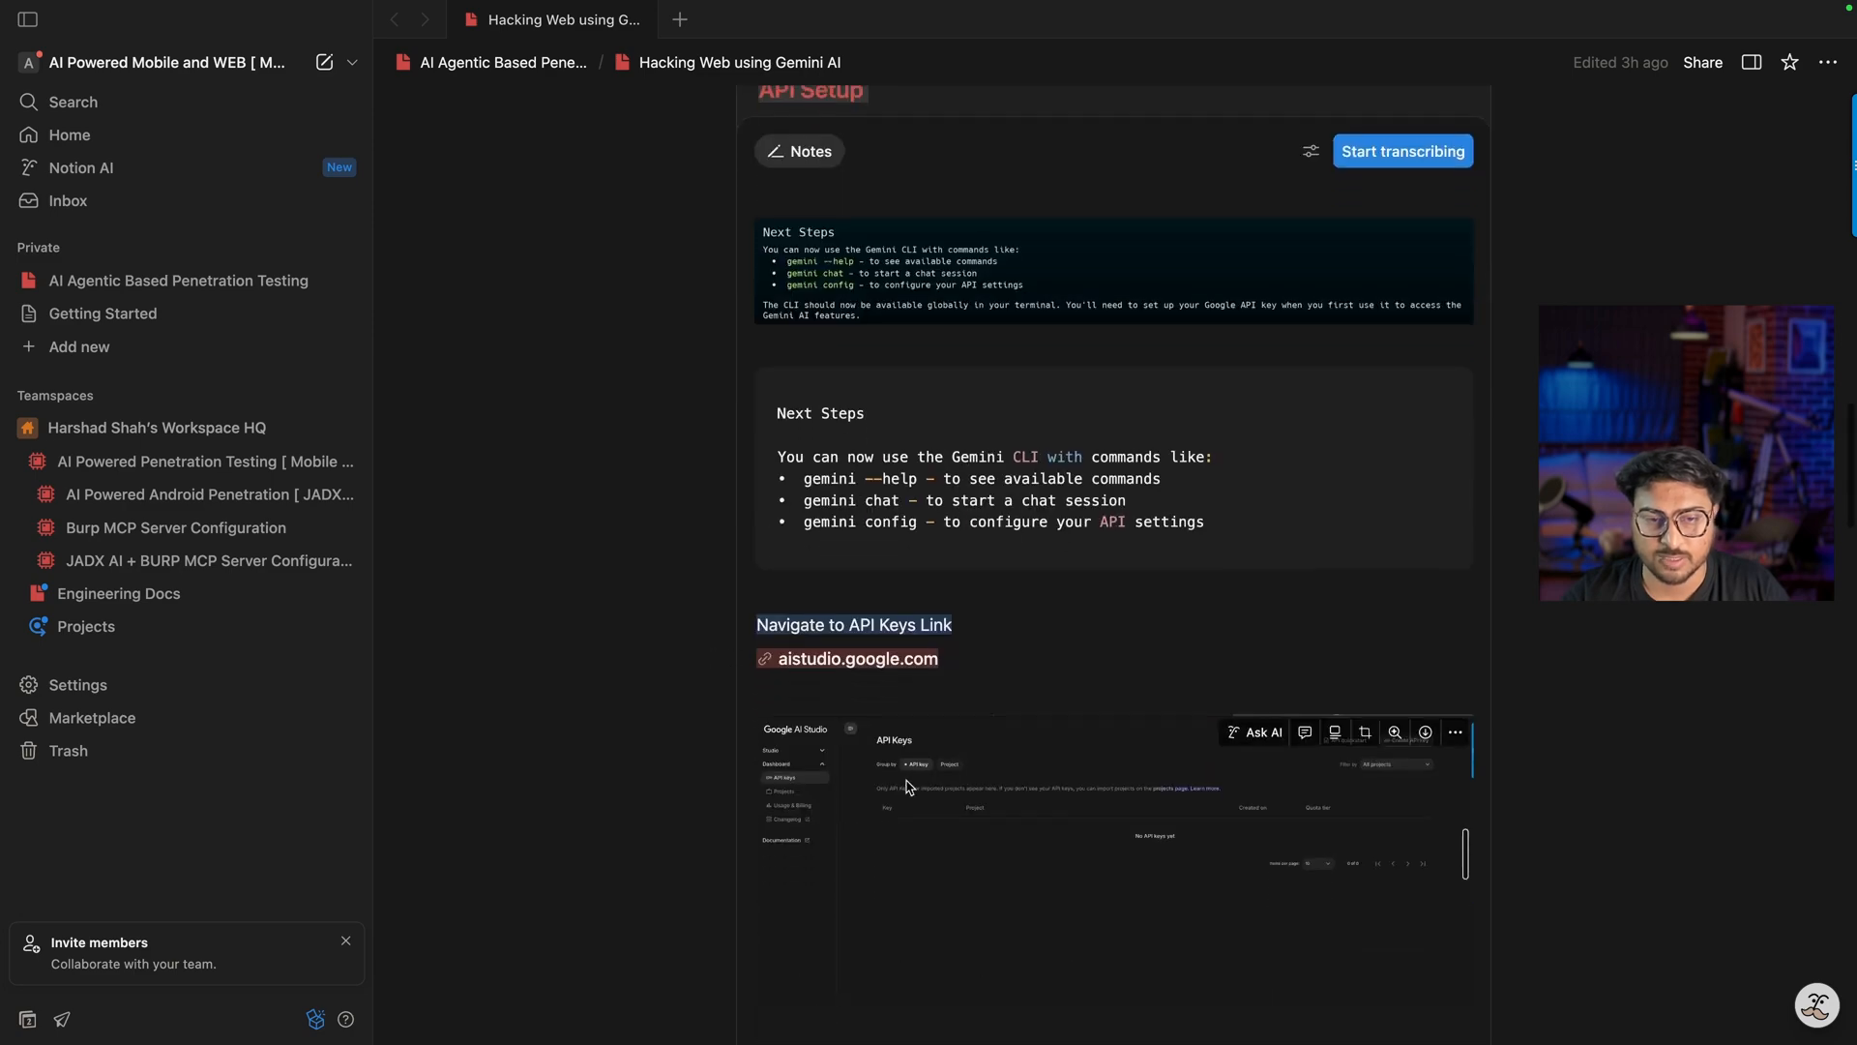
scroll(down, 3)
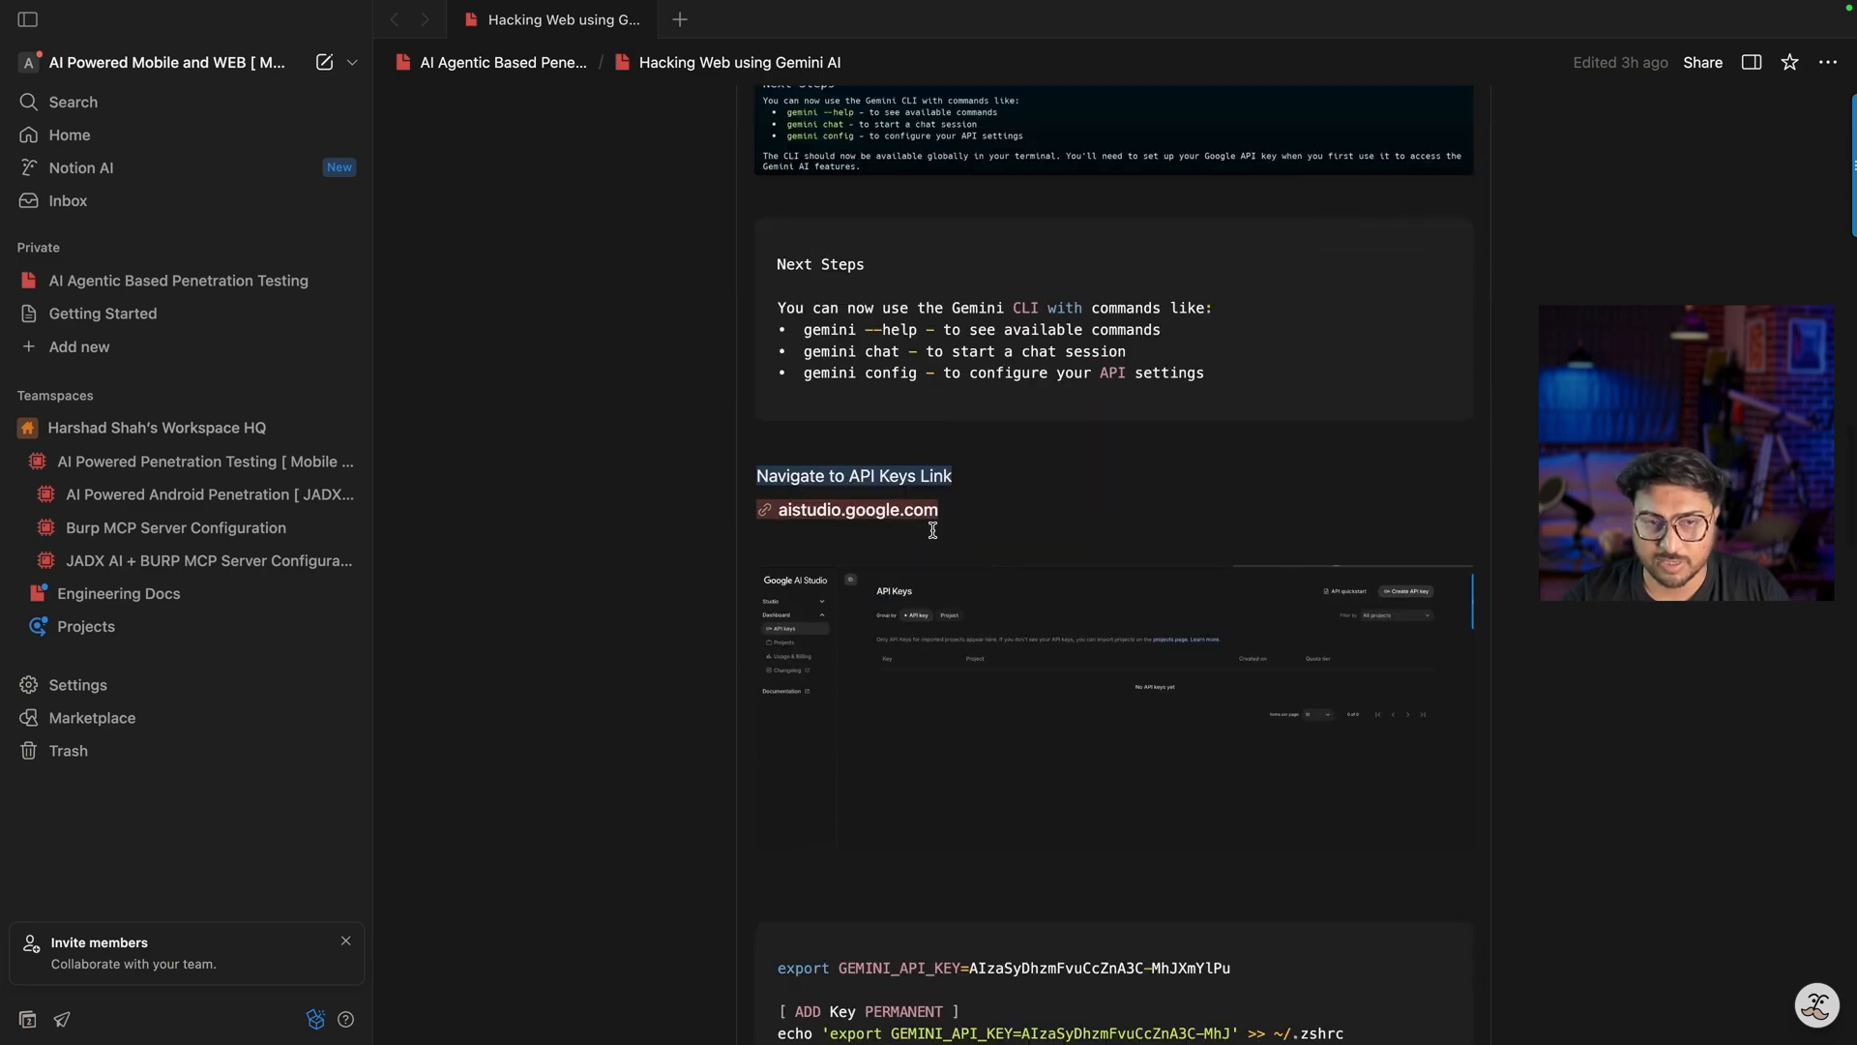
scroll(up, 3)
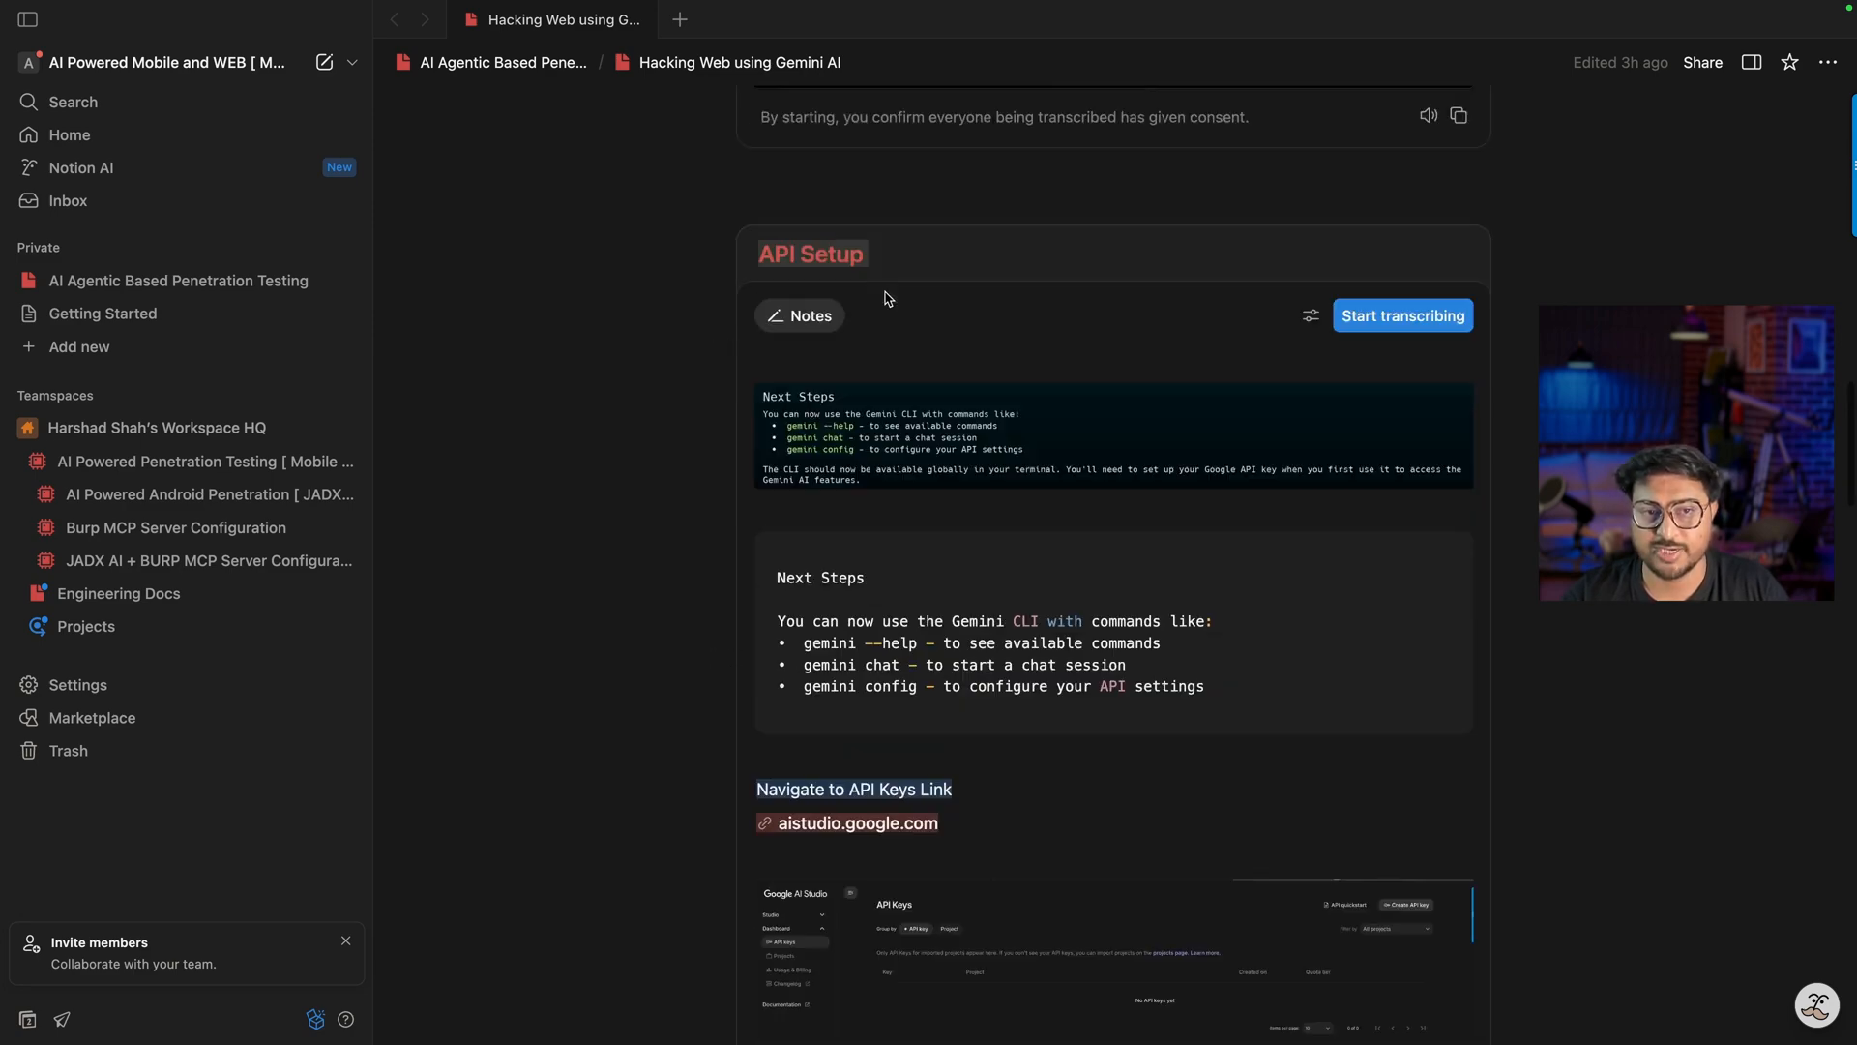
scroll(down, 3)
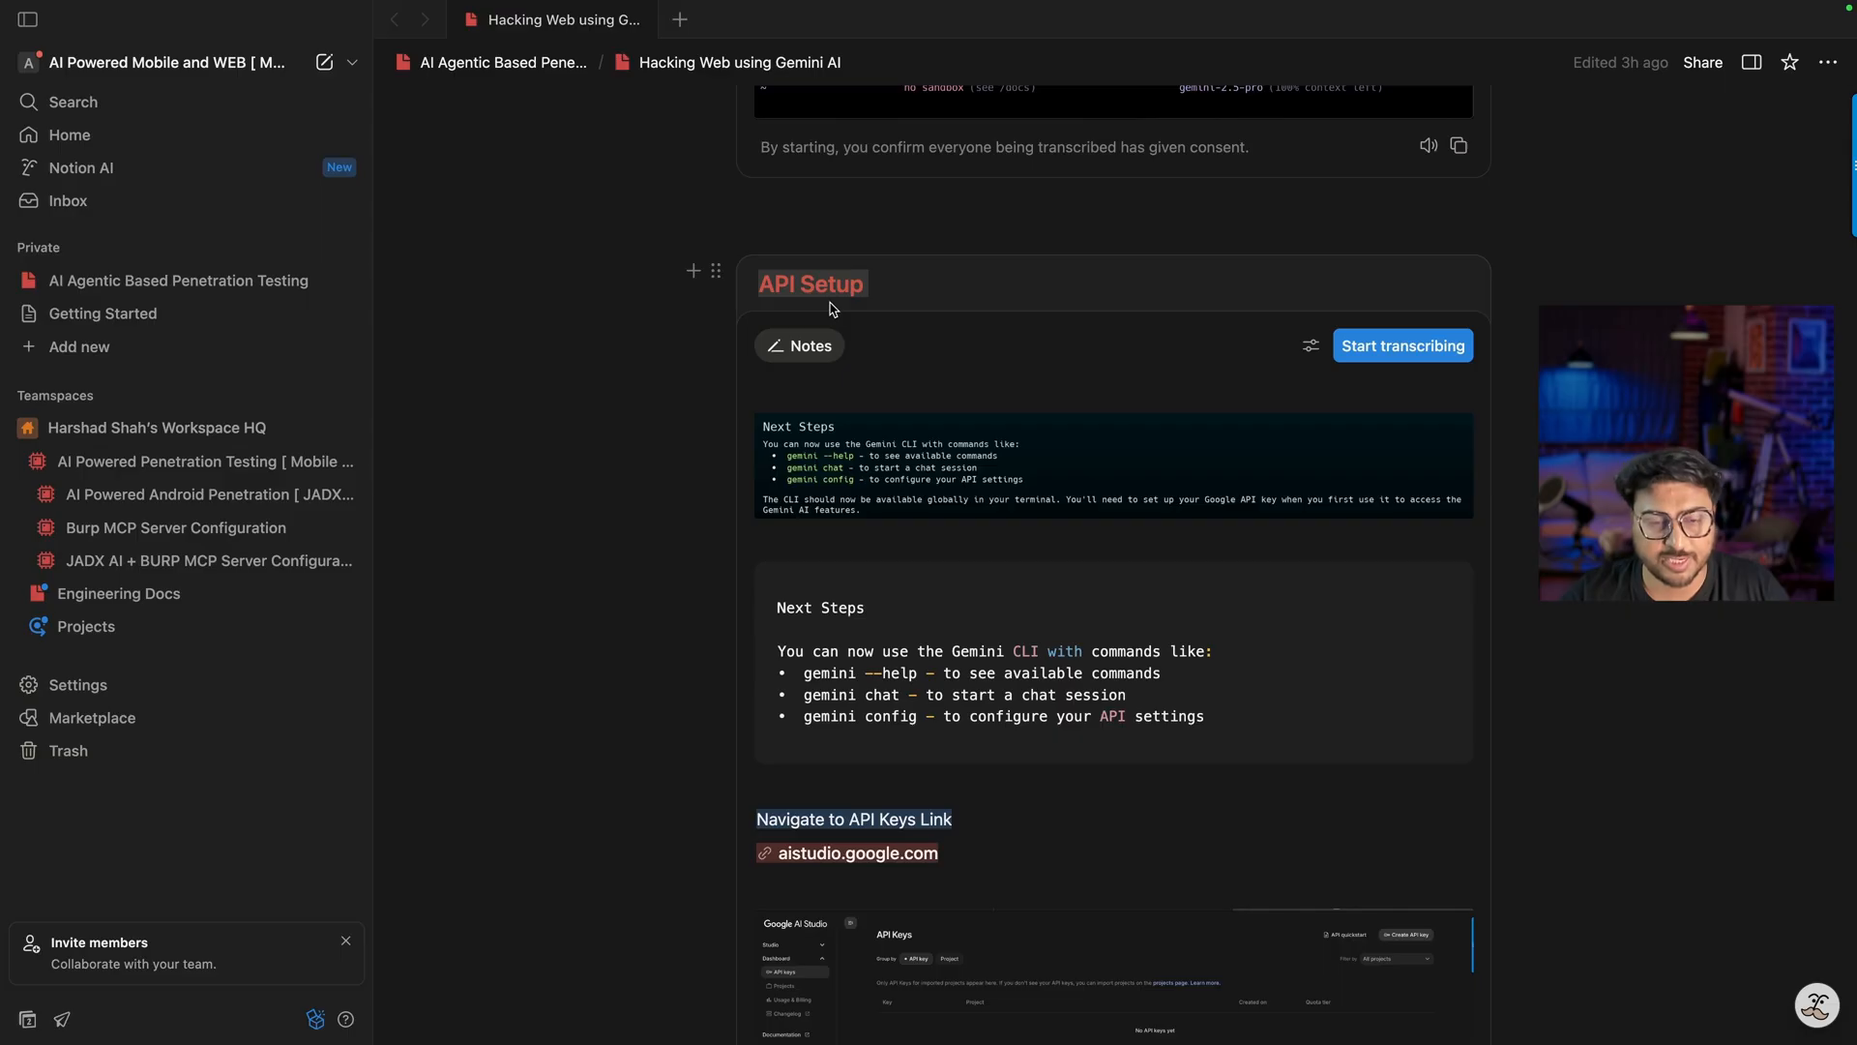
mouse_move(857, 853)
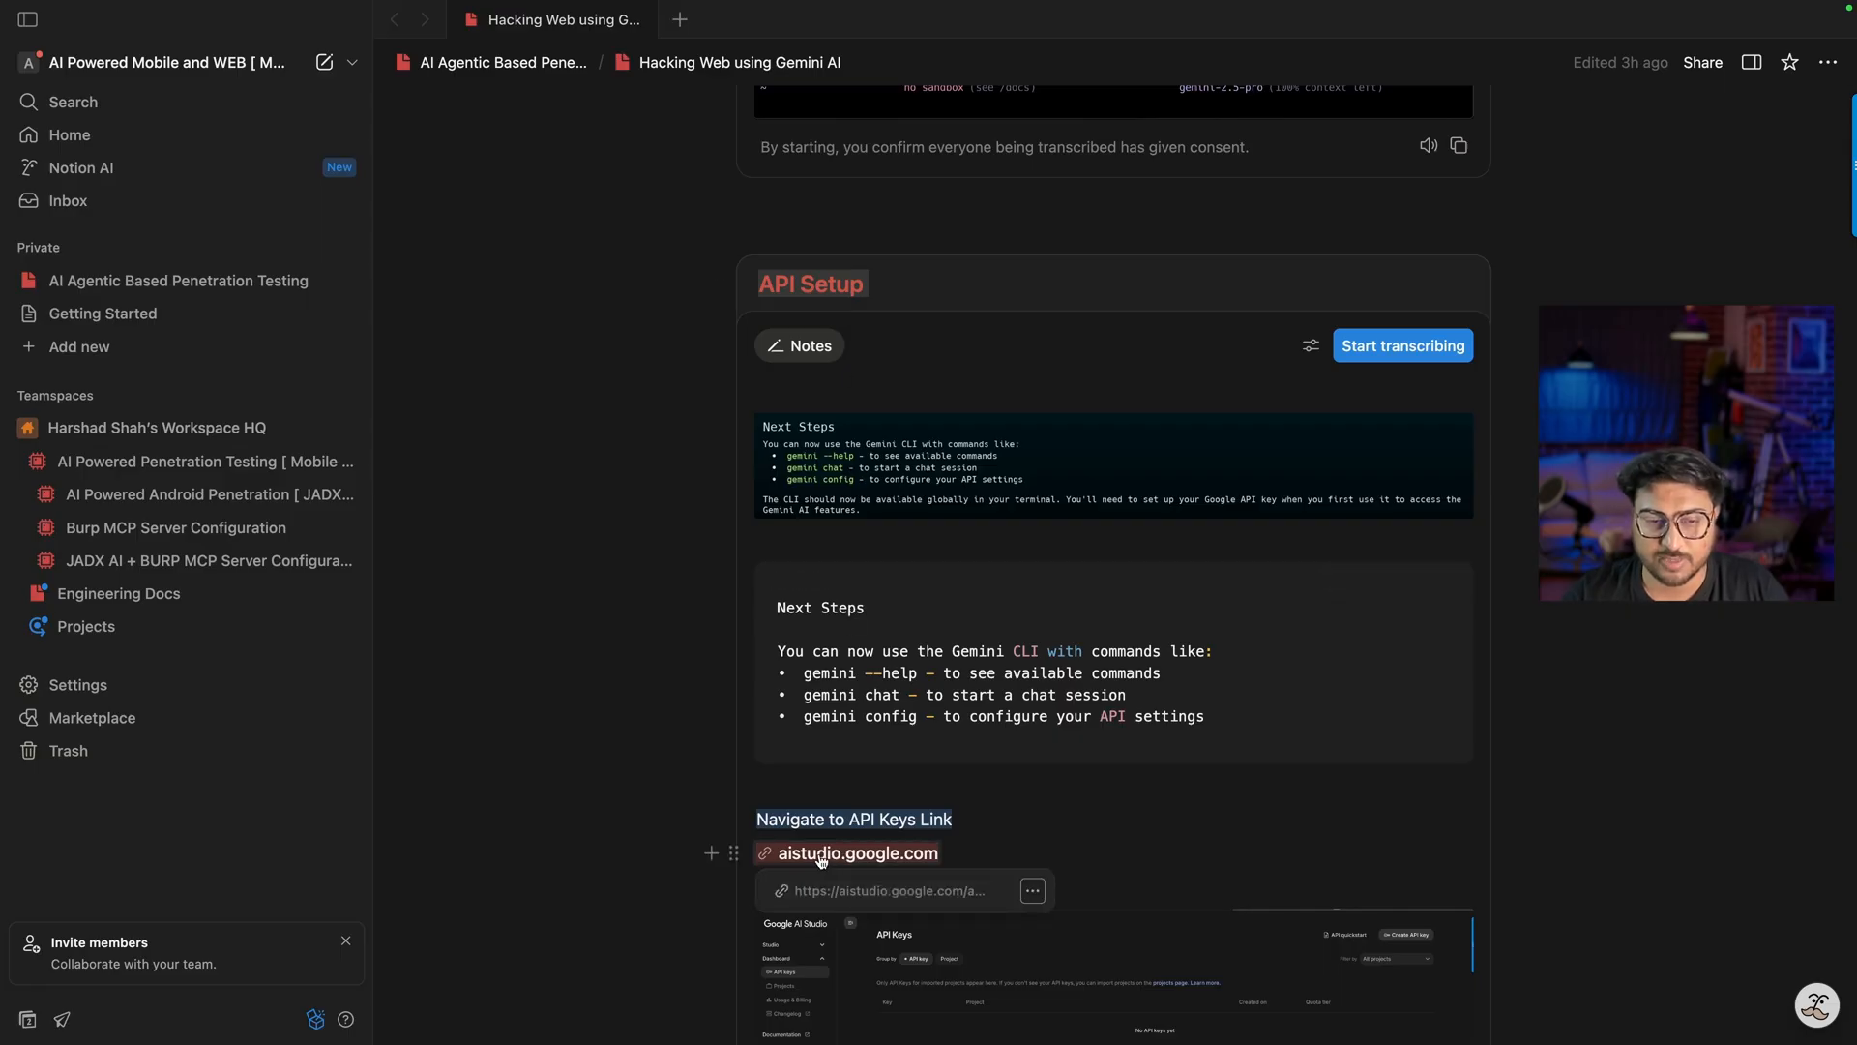
Step: View the AI Studio API Keys page with the WebSec key, then return to the Gemini setup notes
click(857, 853)
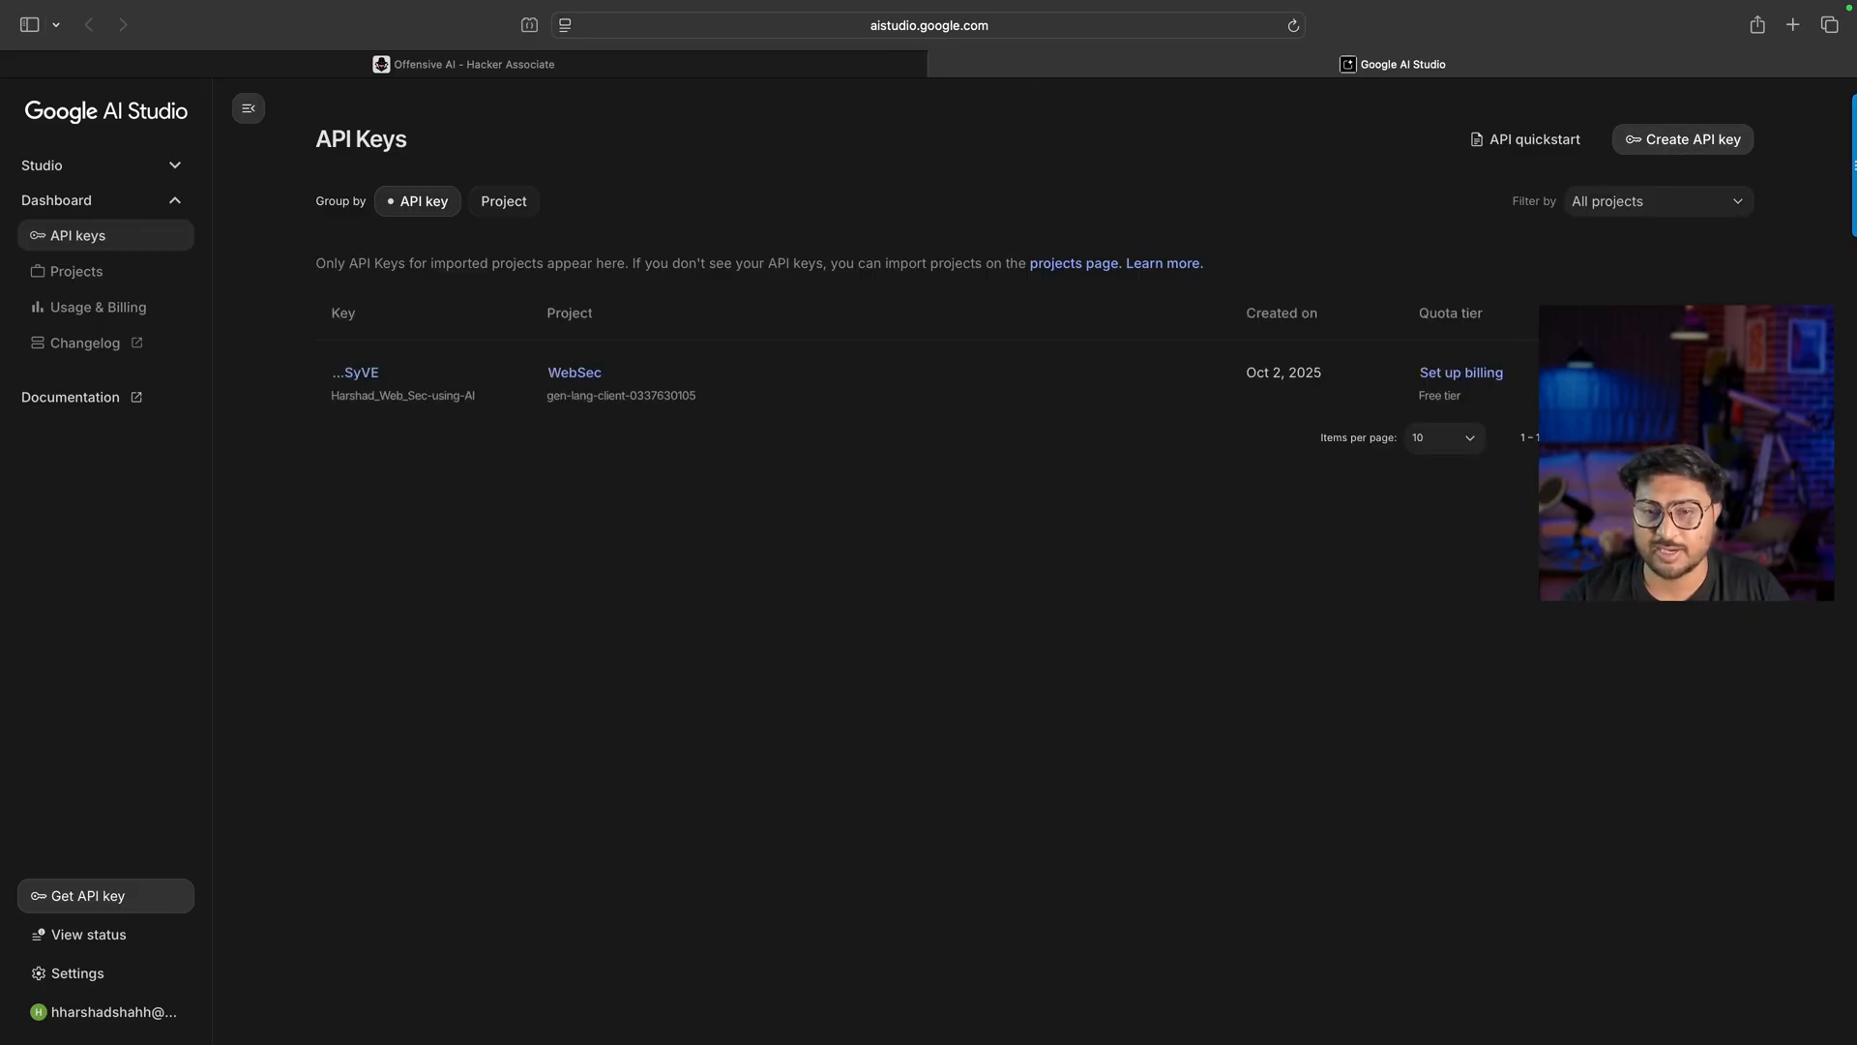
mouse_move(1460, 371)
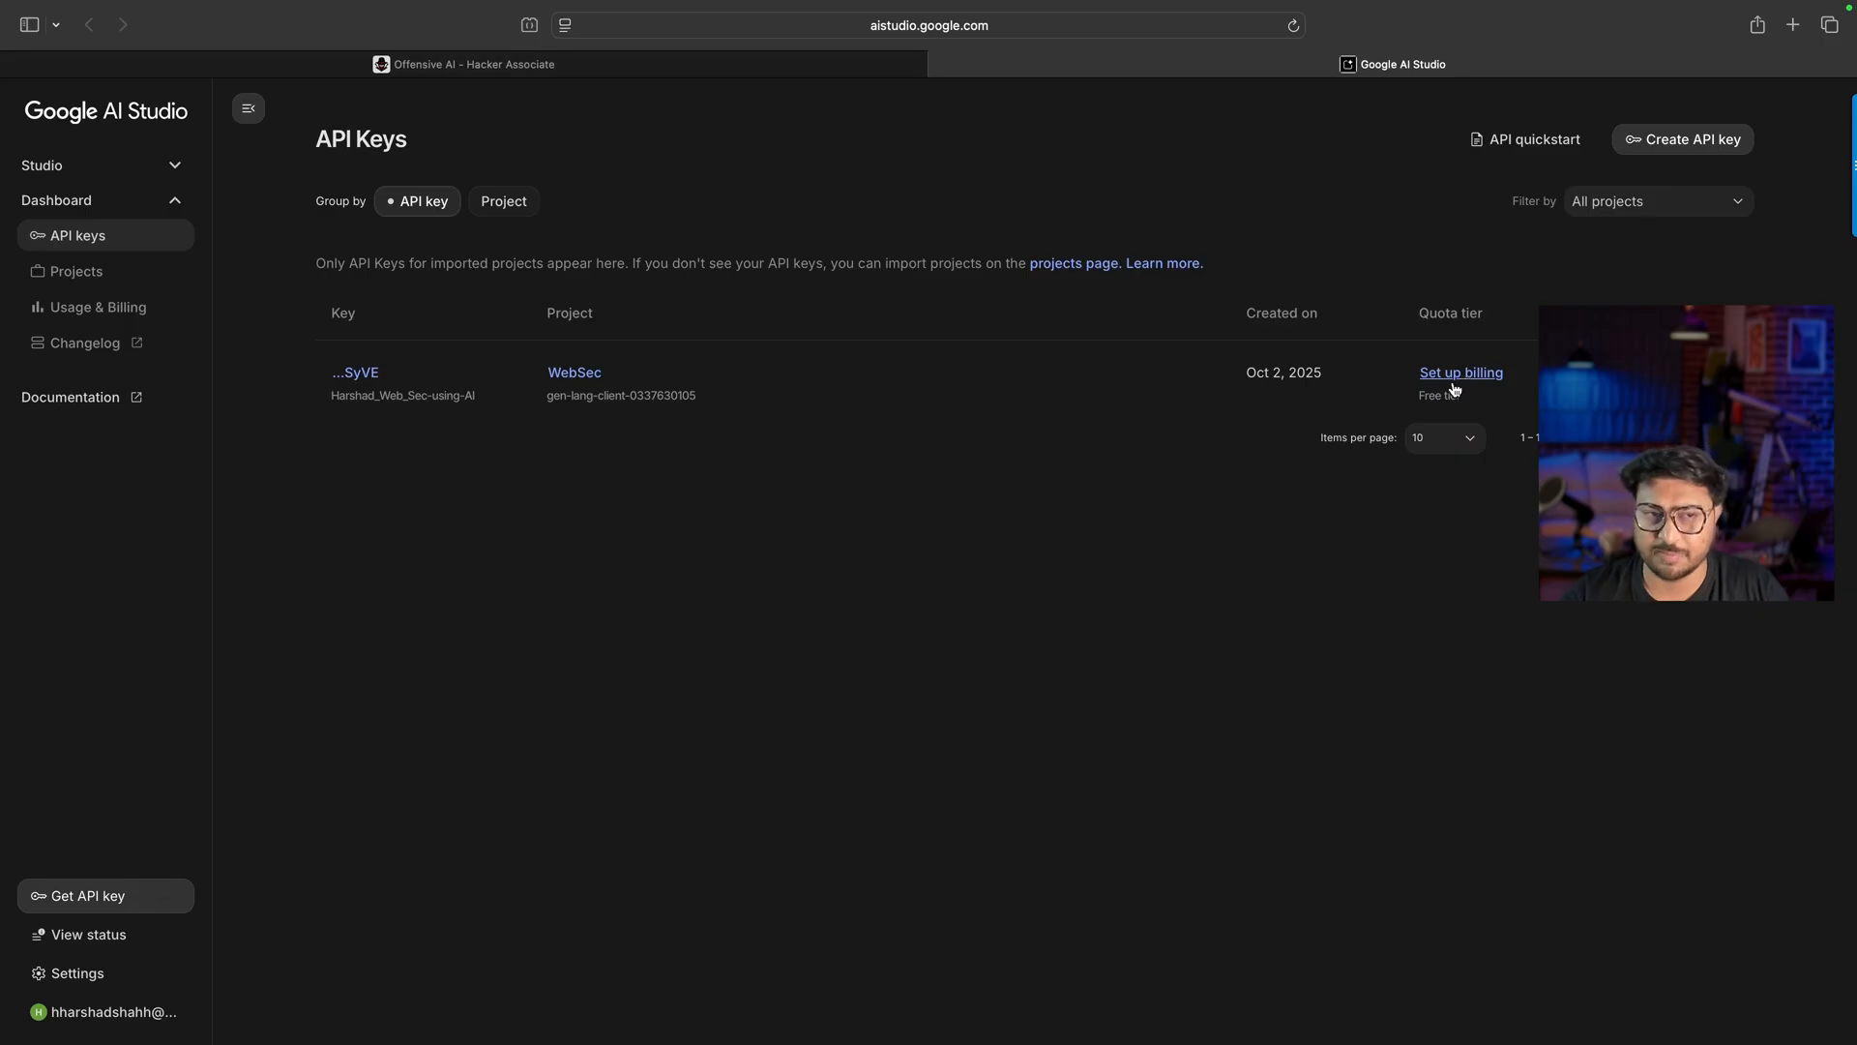
mouse_move(1419, 352)
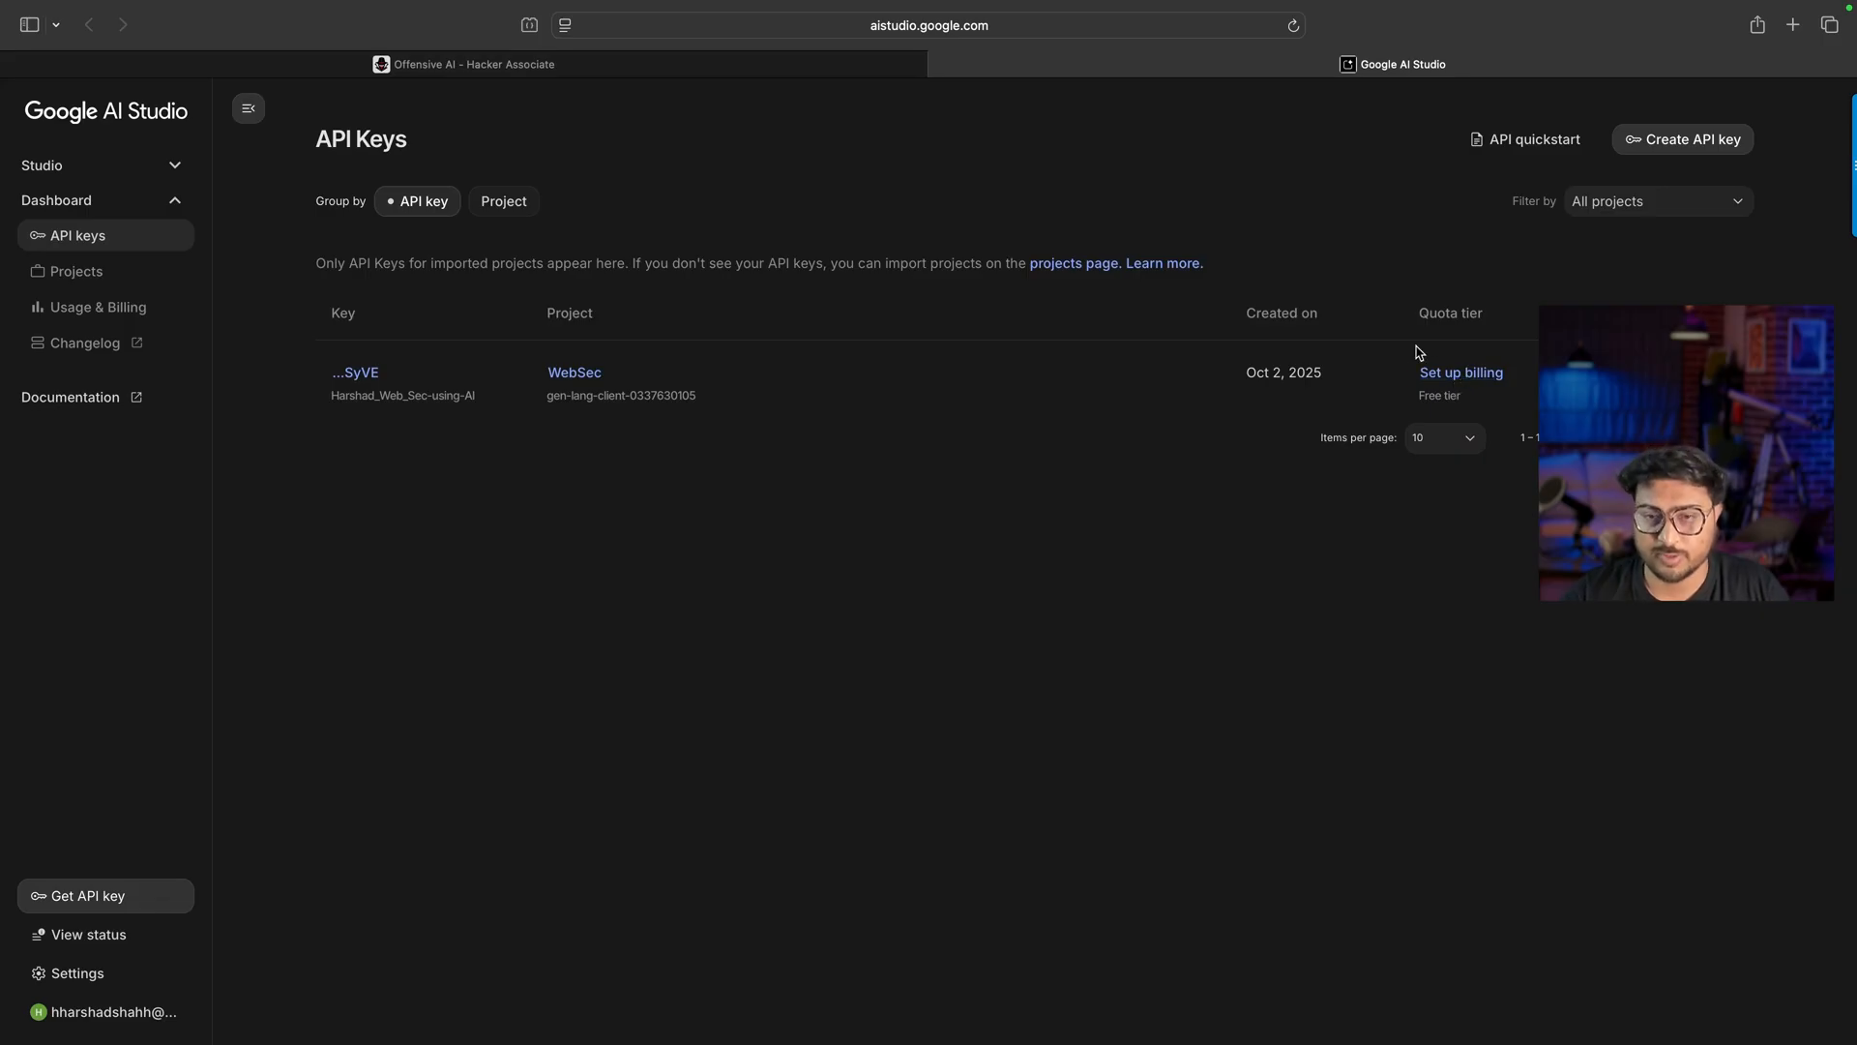
mouse_move(1458, 379)
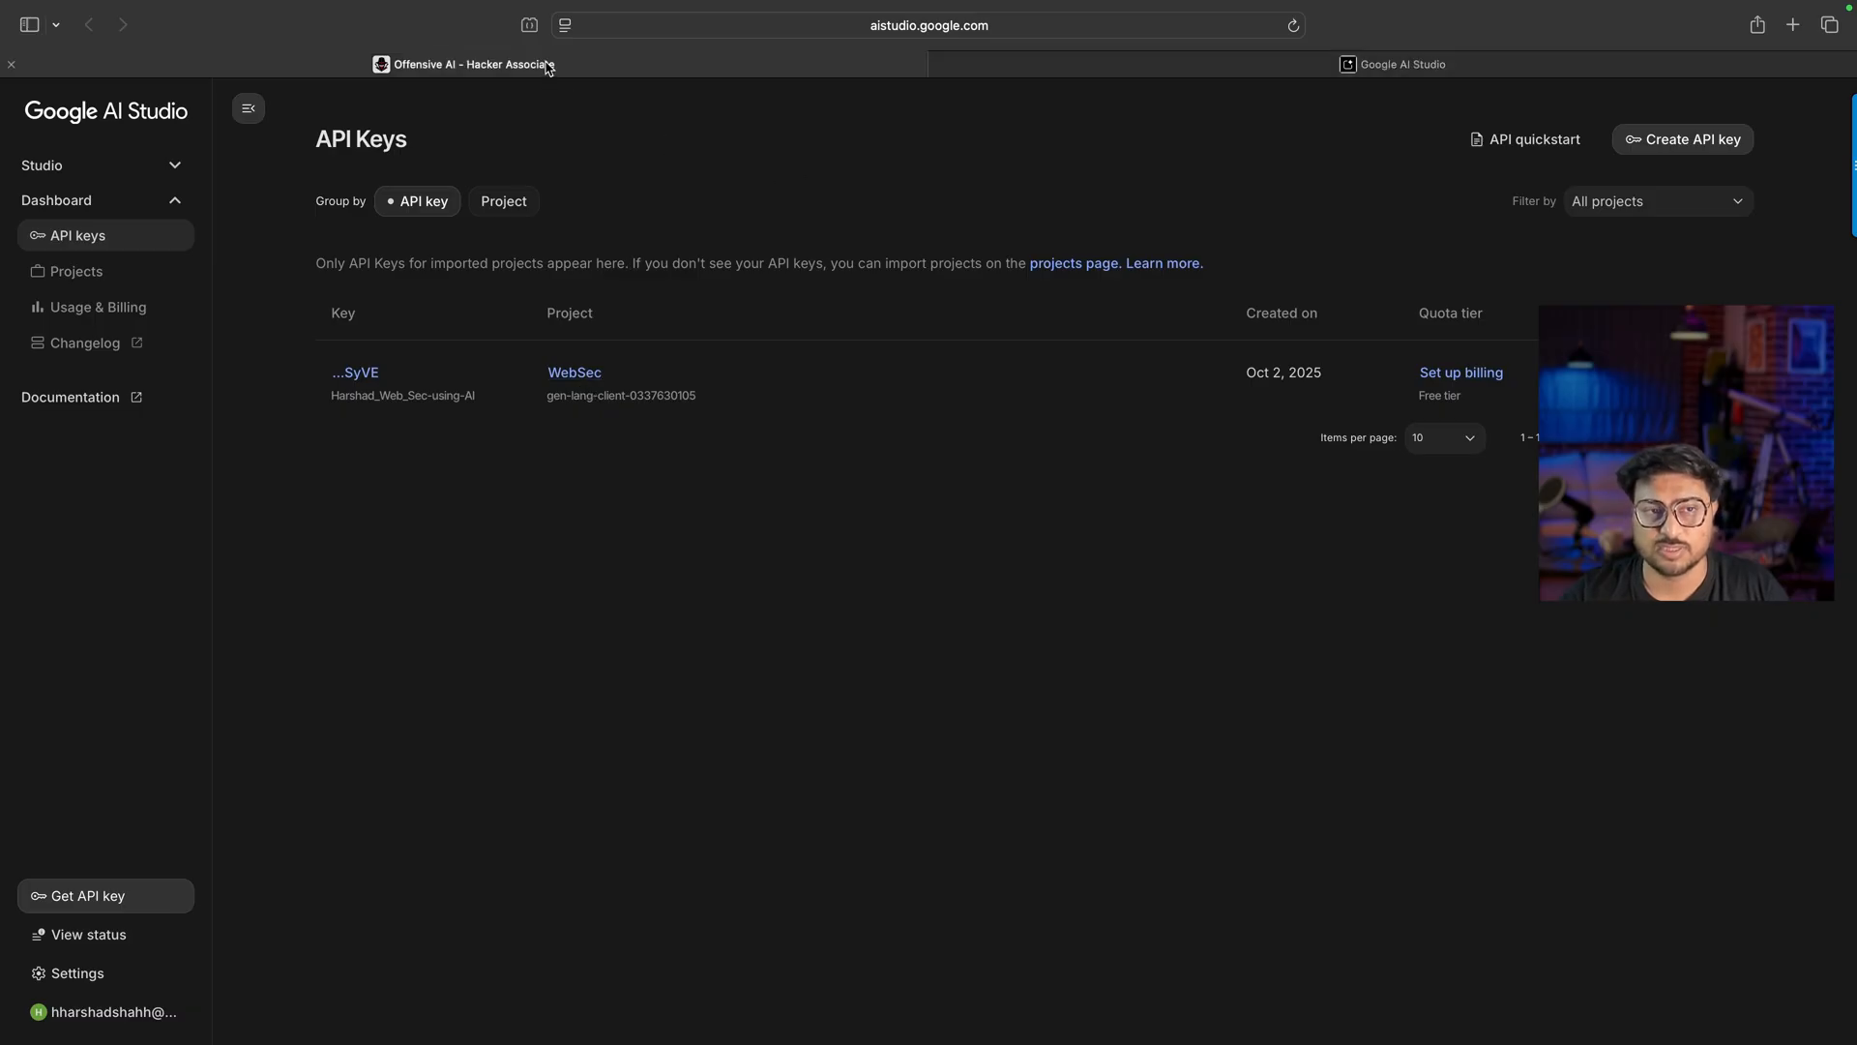
click(463, 64)
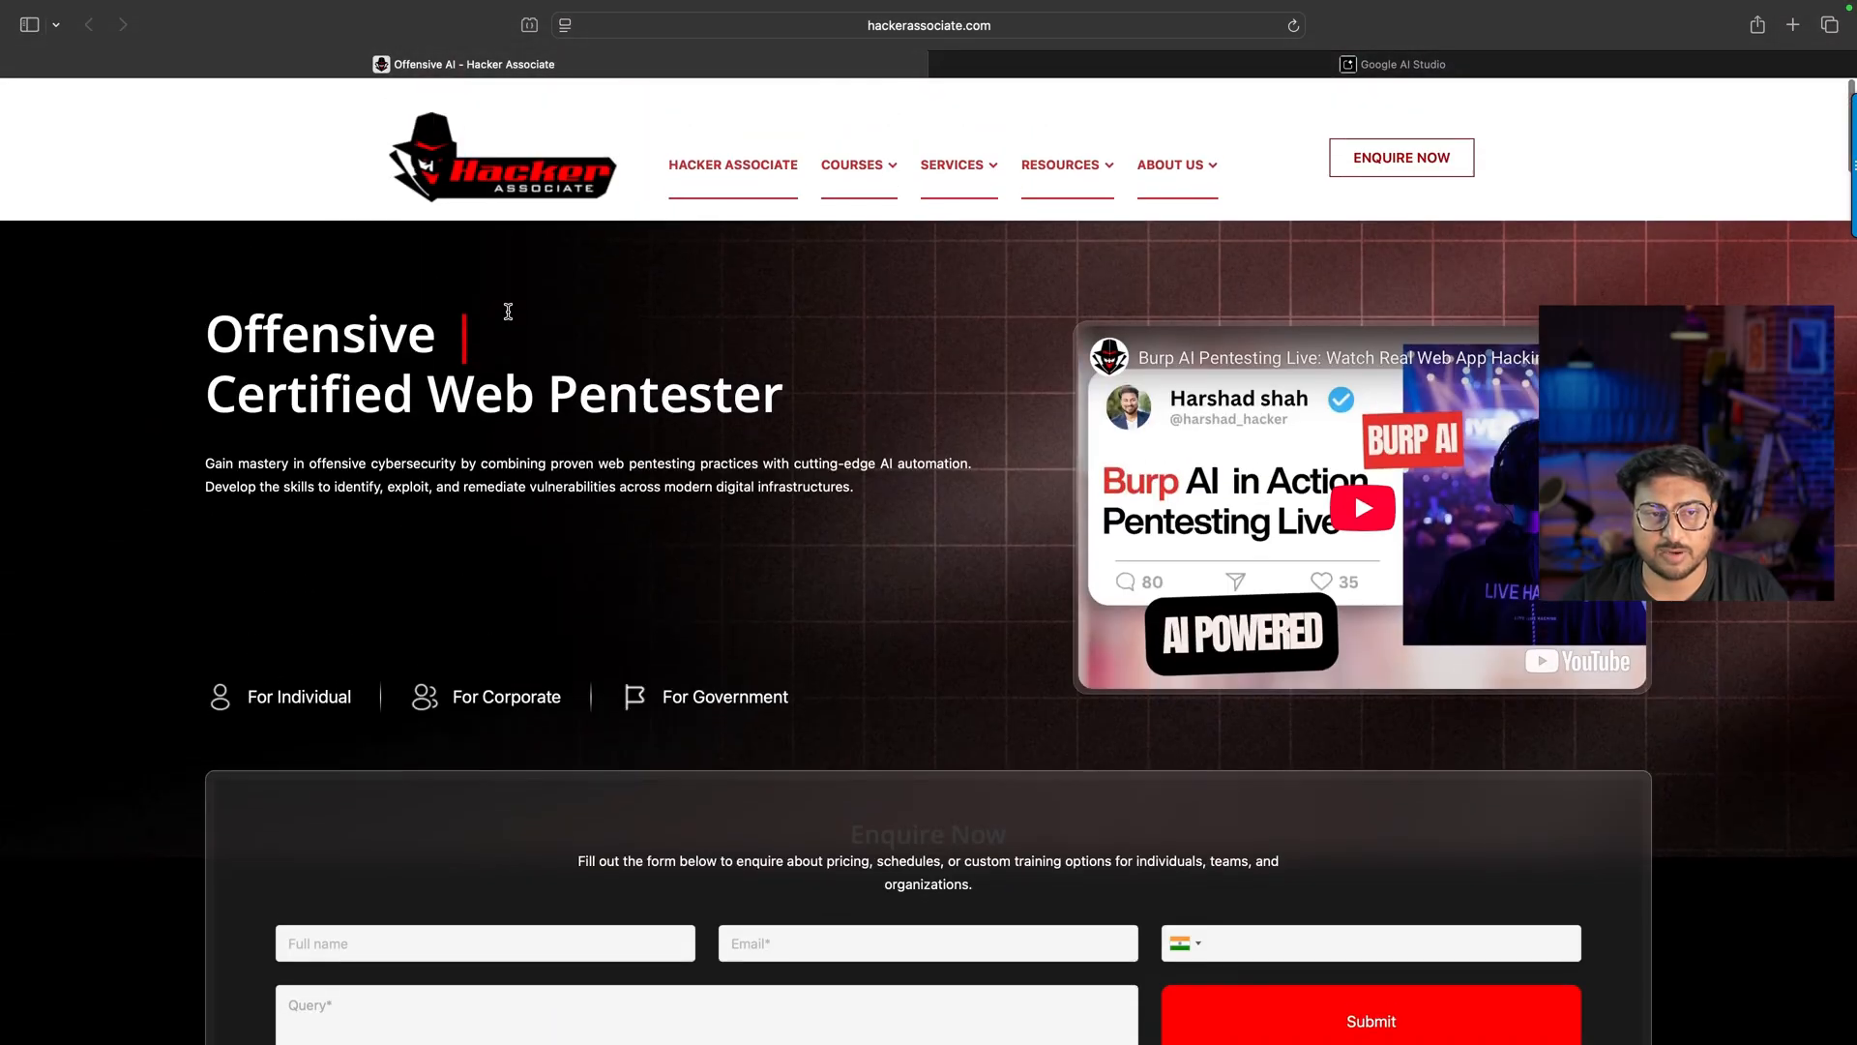
click(1393, 64)
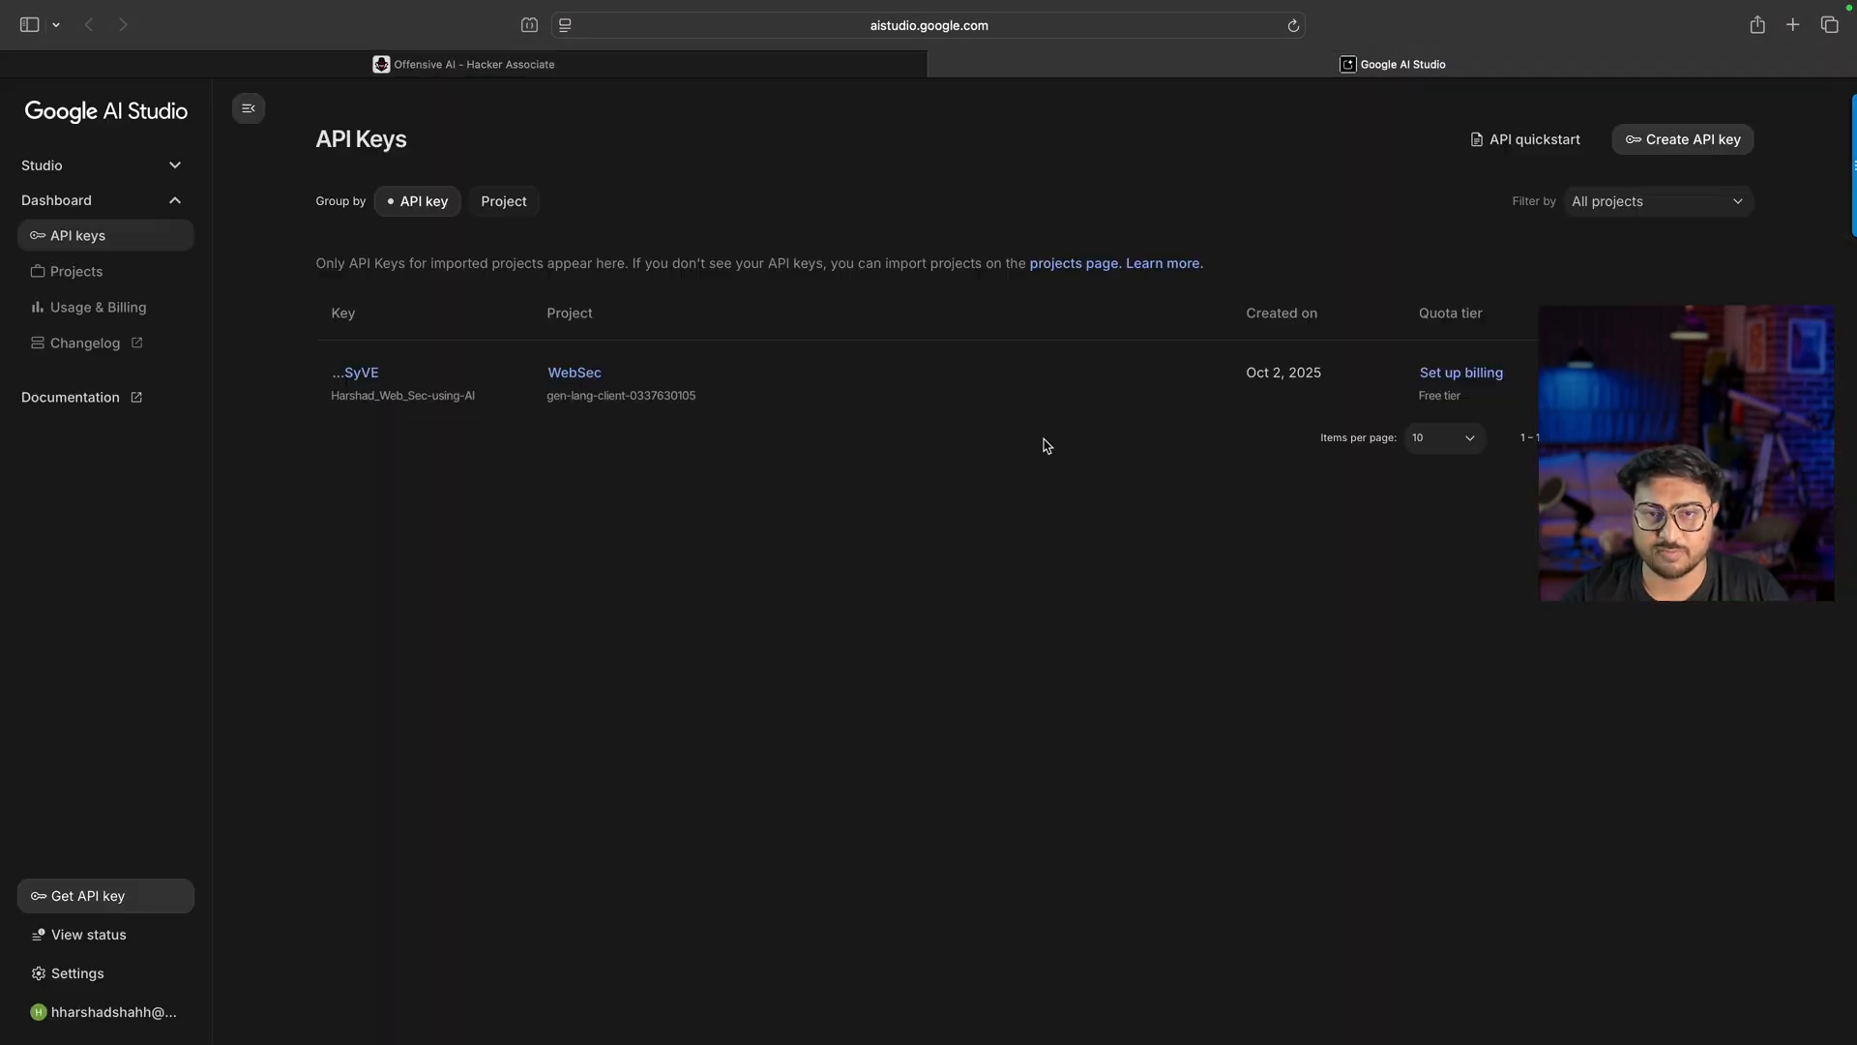
click(499, 19)
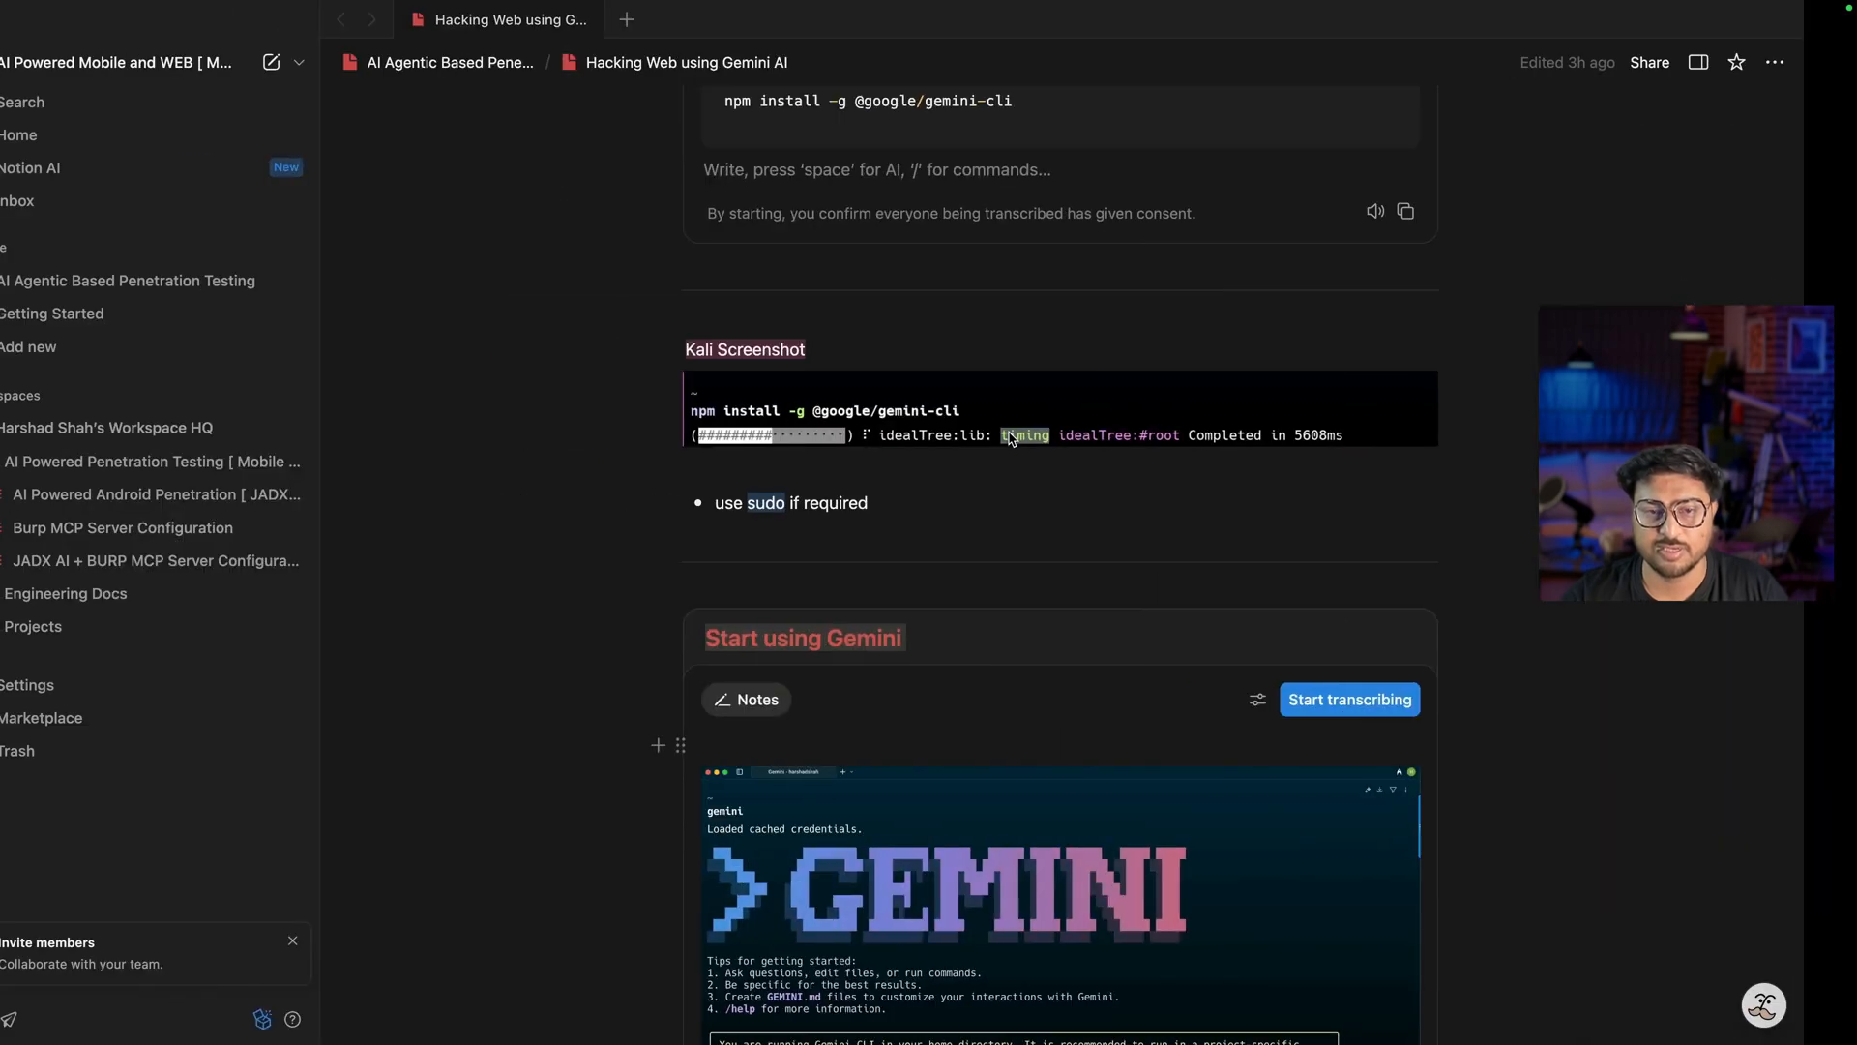
Step: Scroll the notes past the export GEMINI_API_KEY commands to the Configuration successful test output and Method 2 heading
scroll(down, 3)
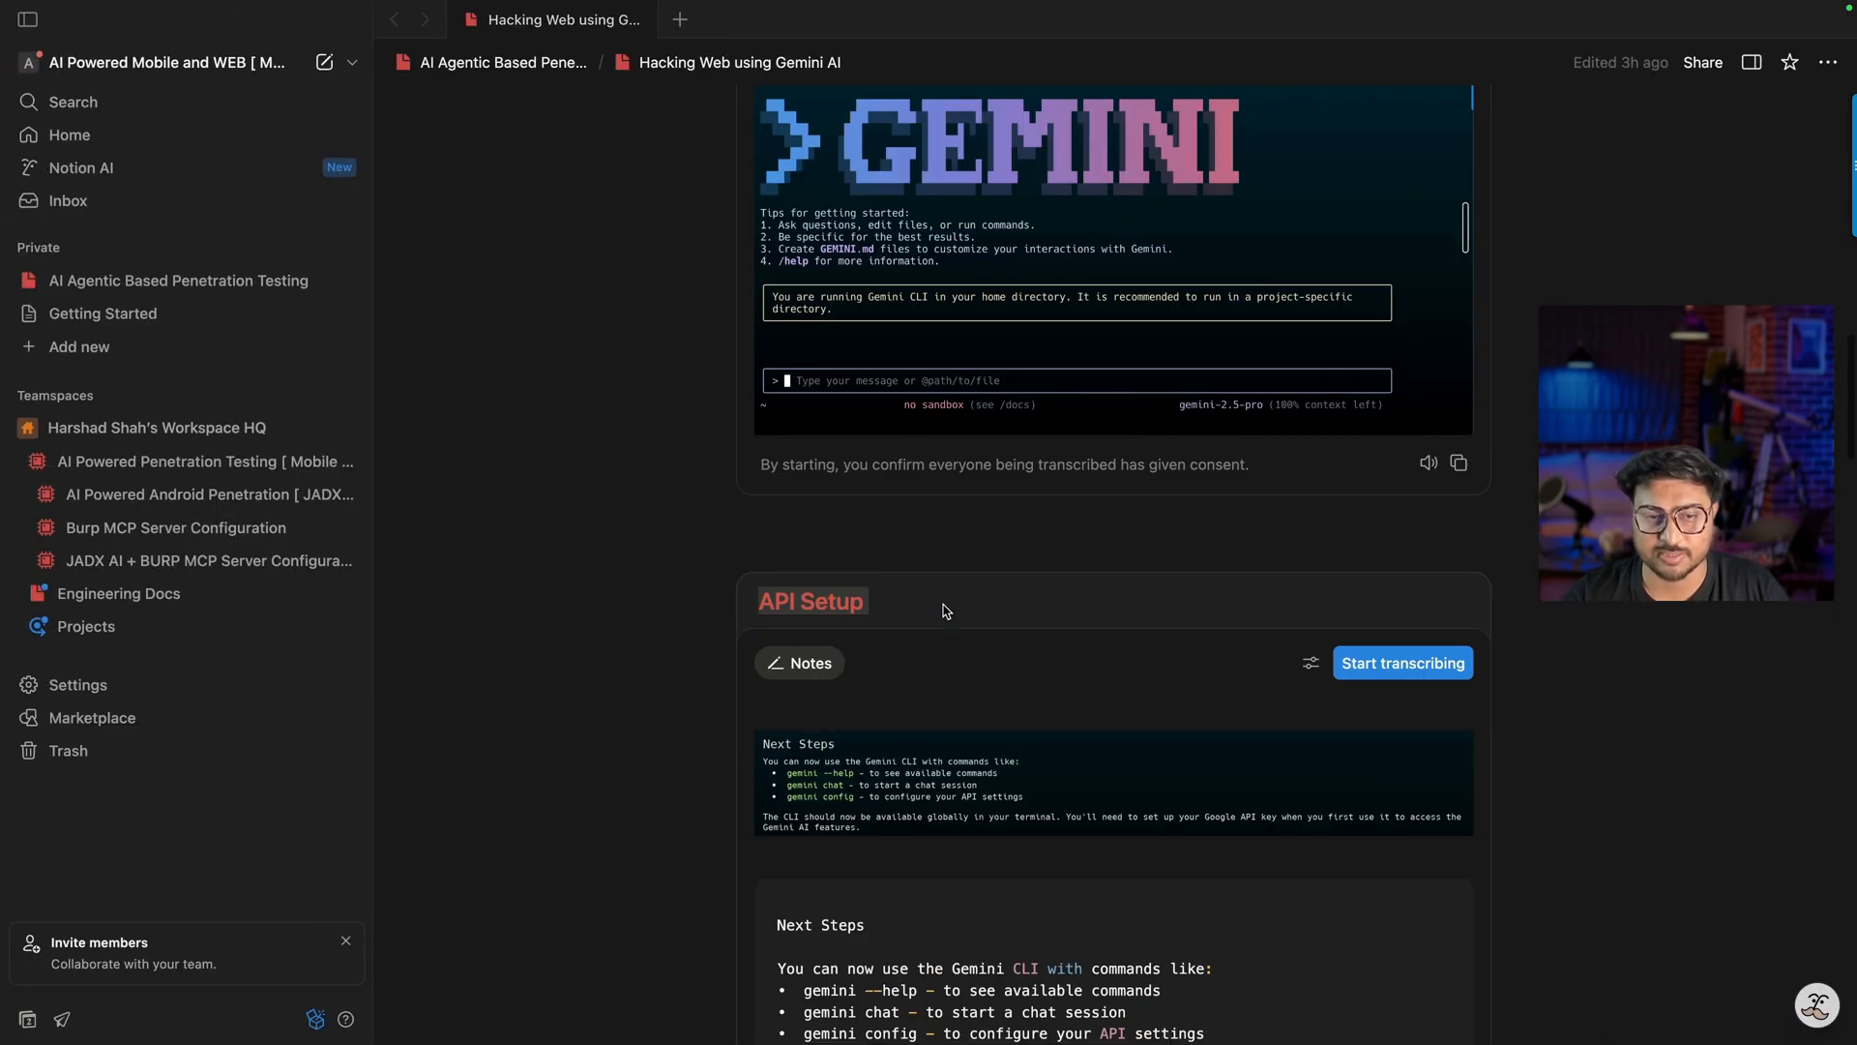
scroll(down, 3)
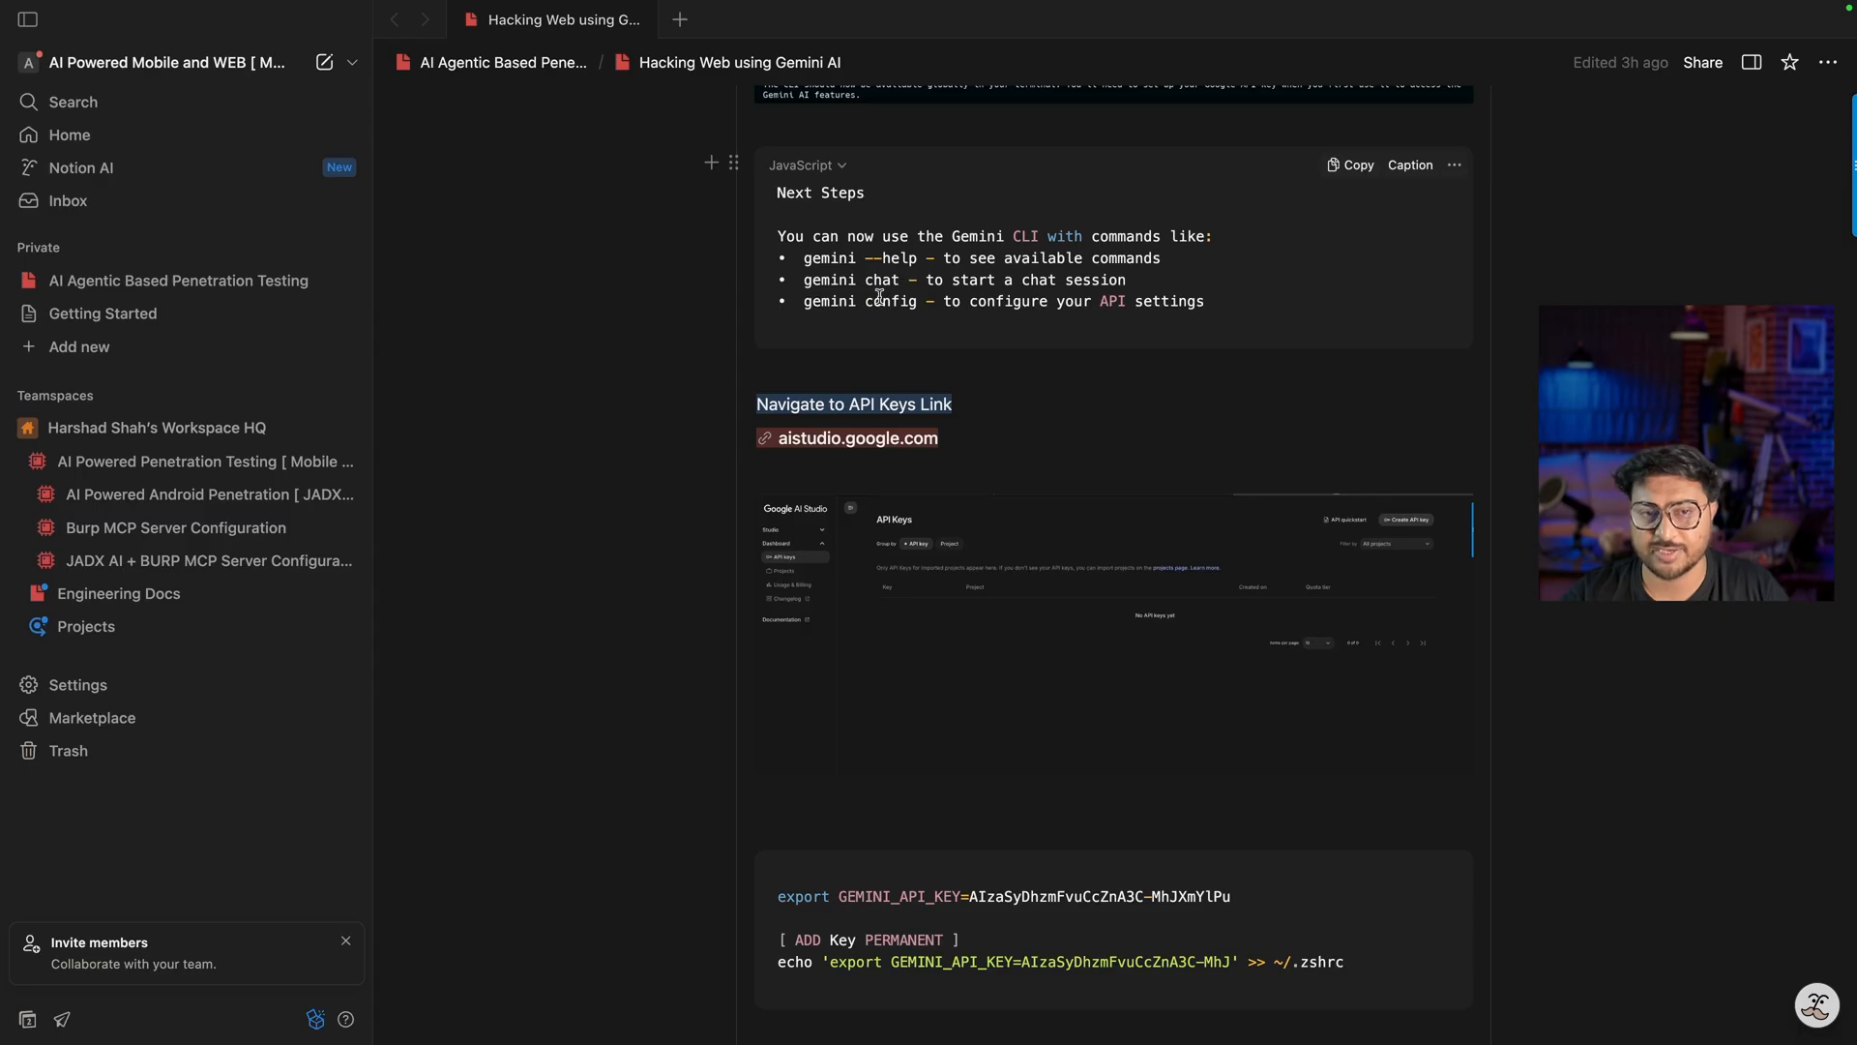
mouse_move(870, 317)
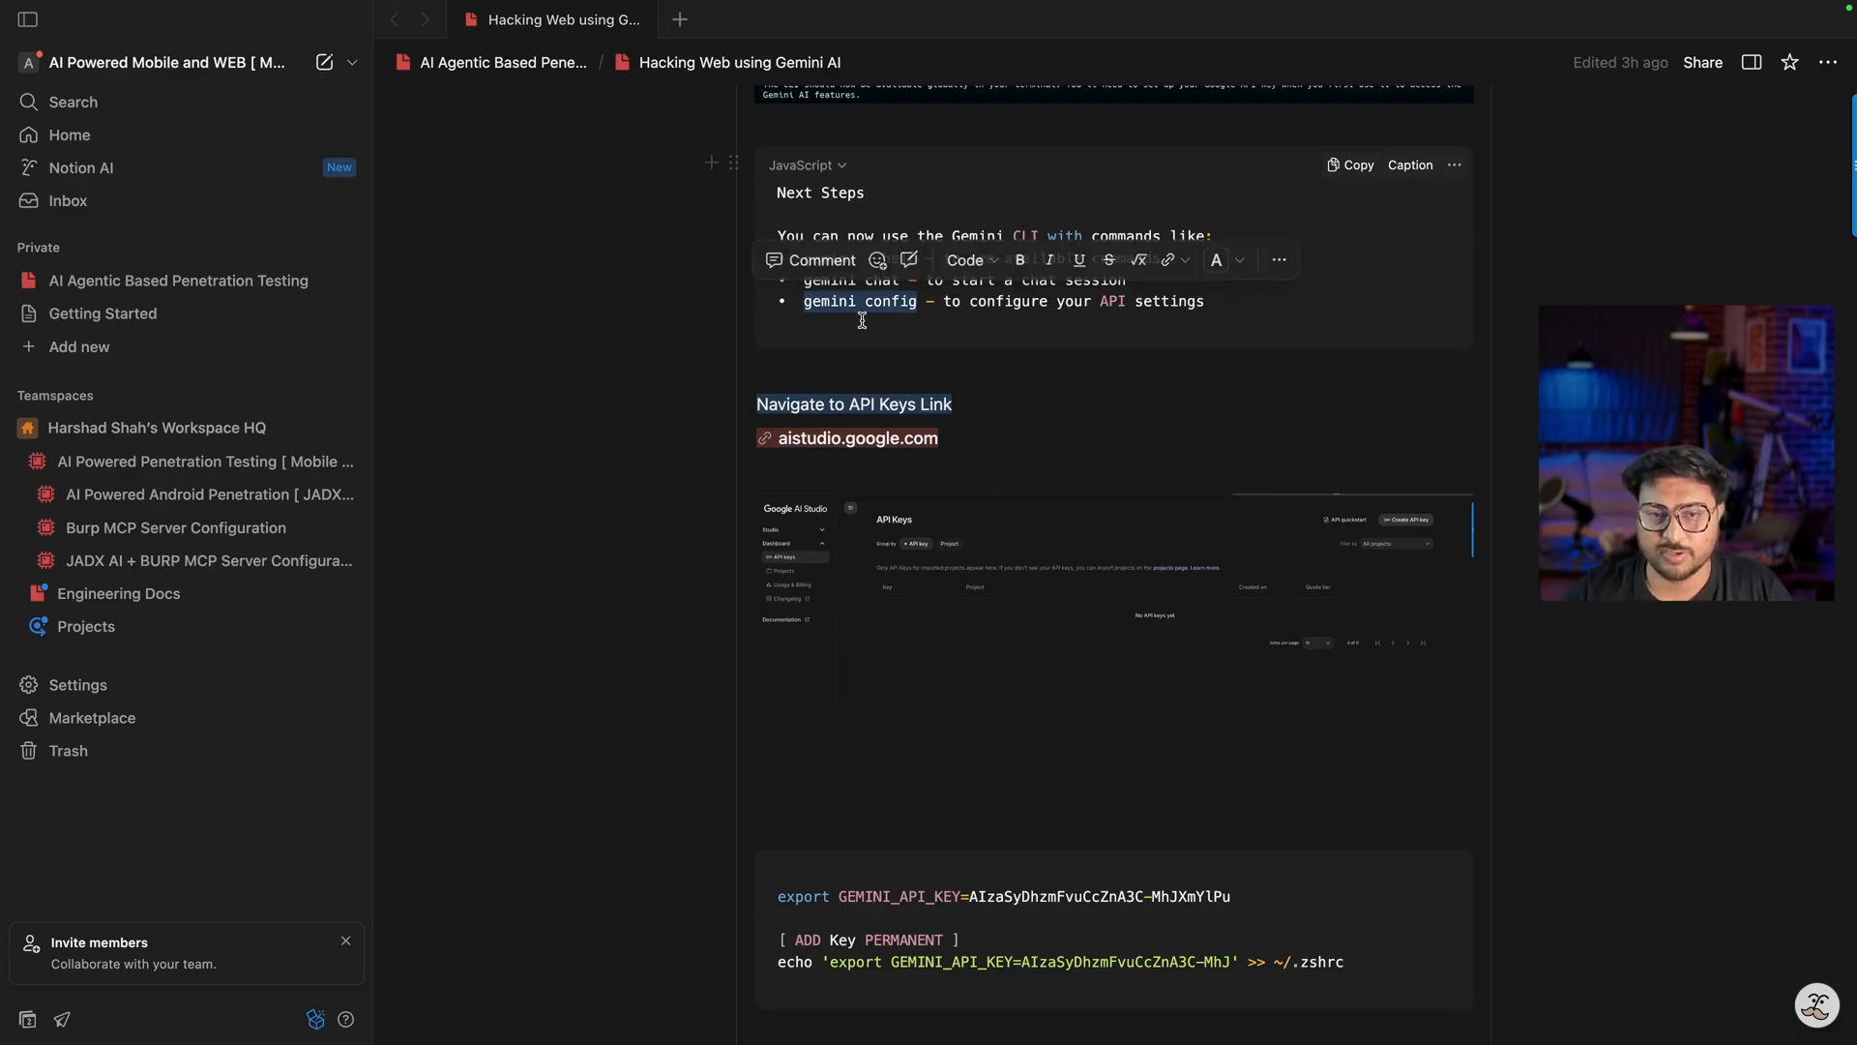
scroll(down, 3)
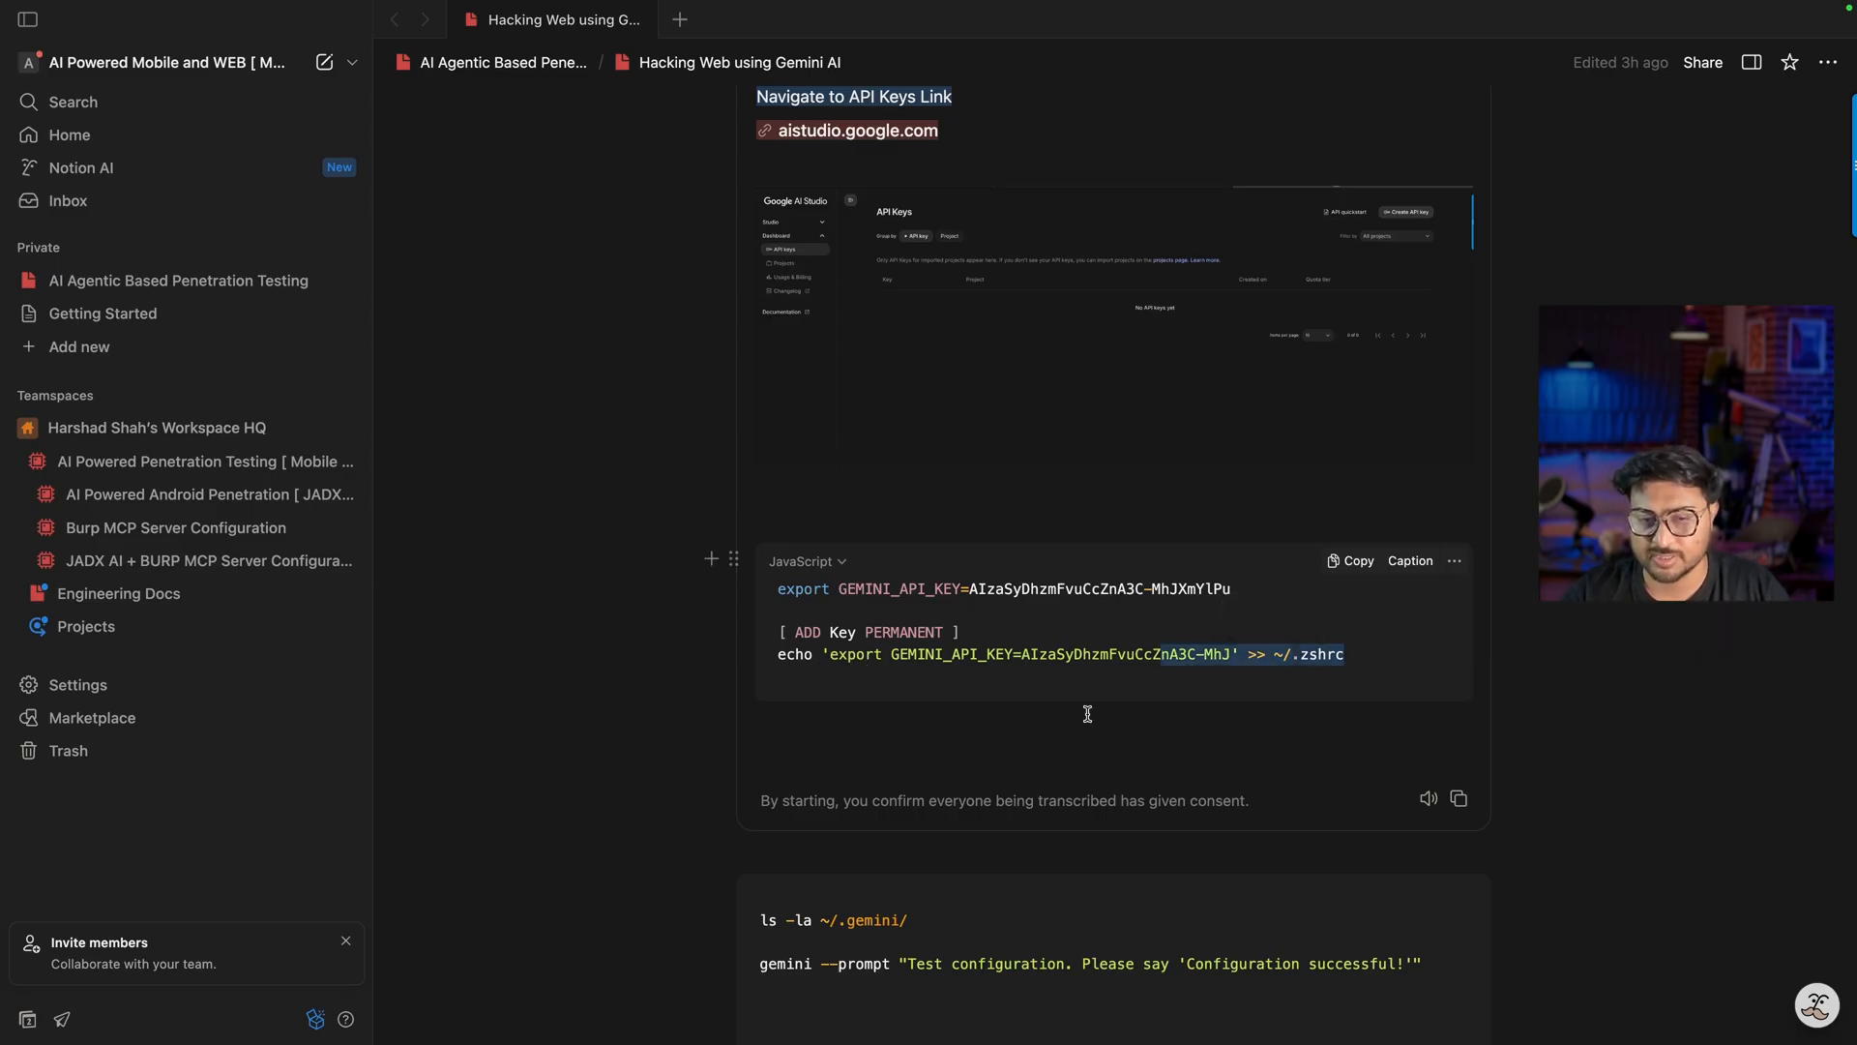
scroll(down, 3)
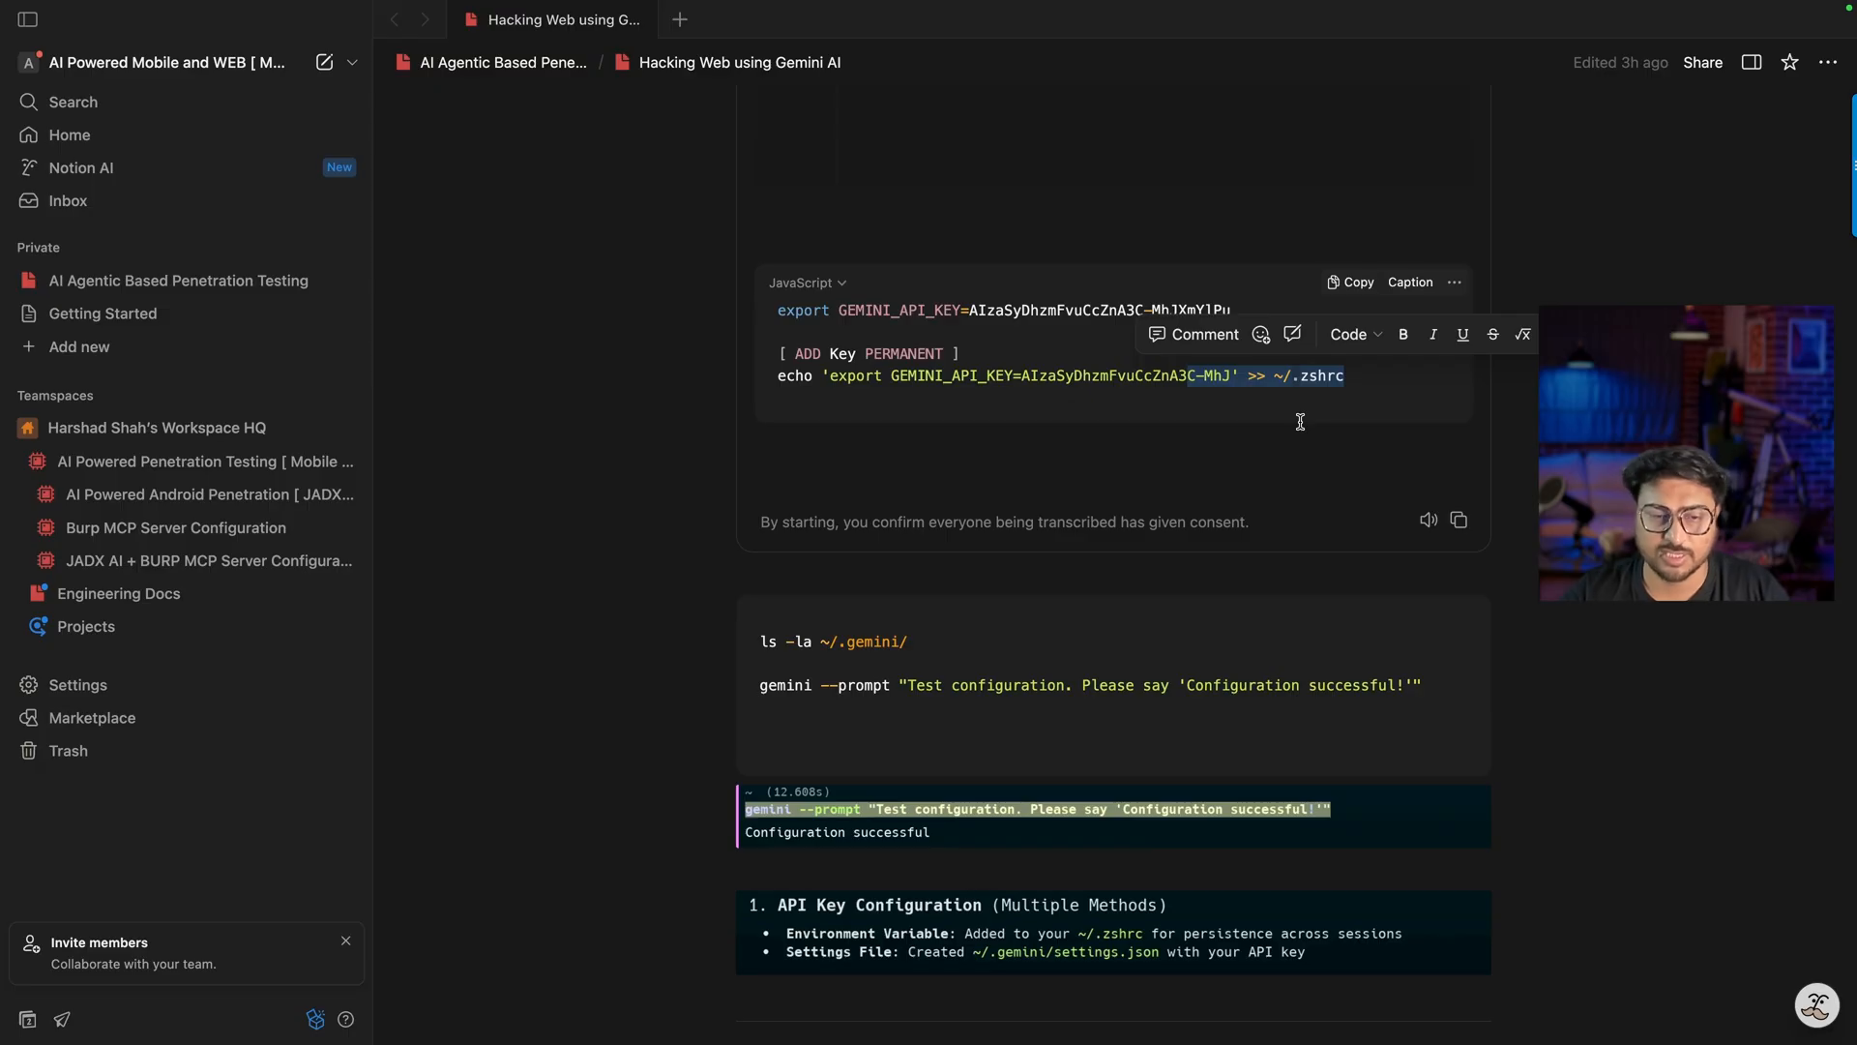
scroll(down, 3)
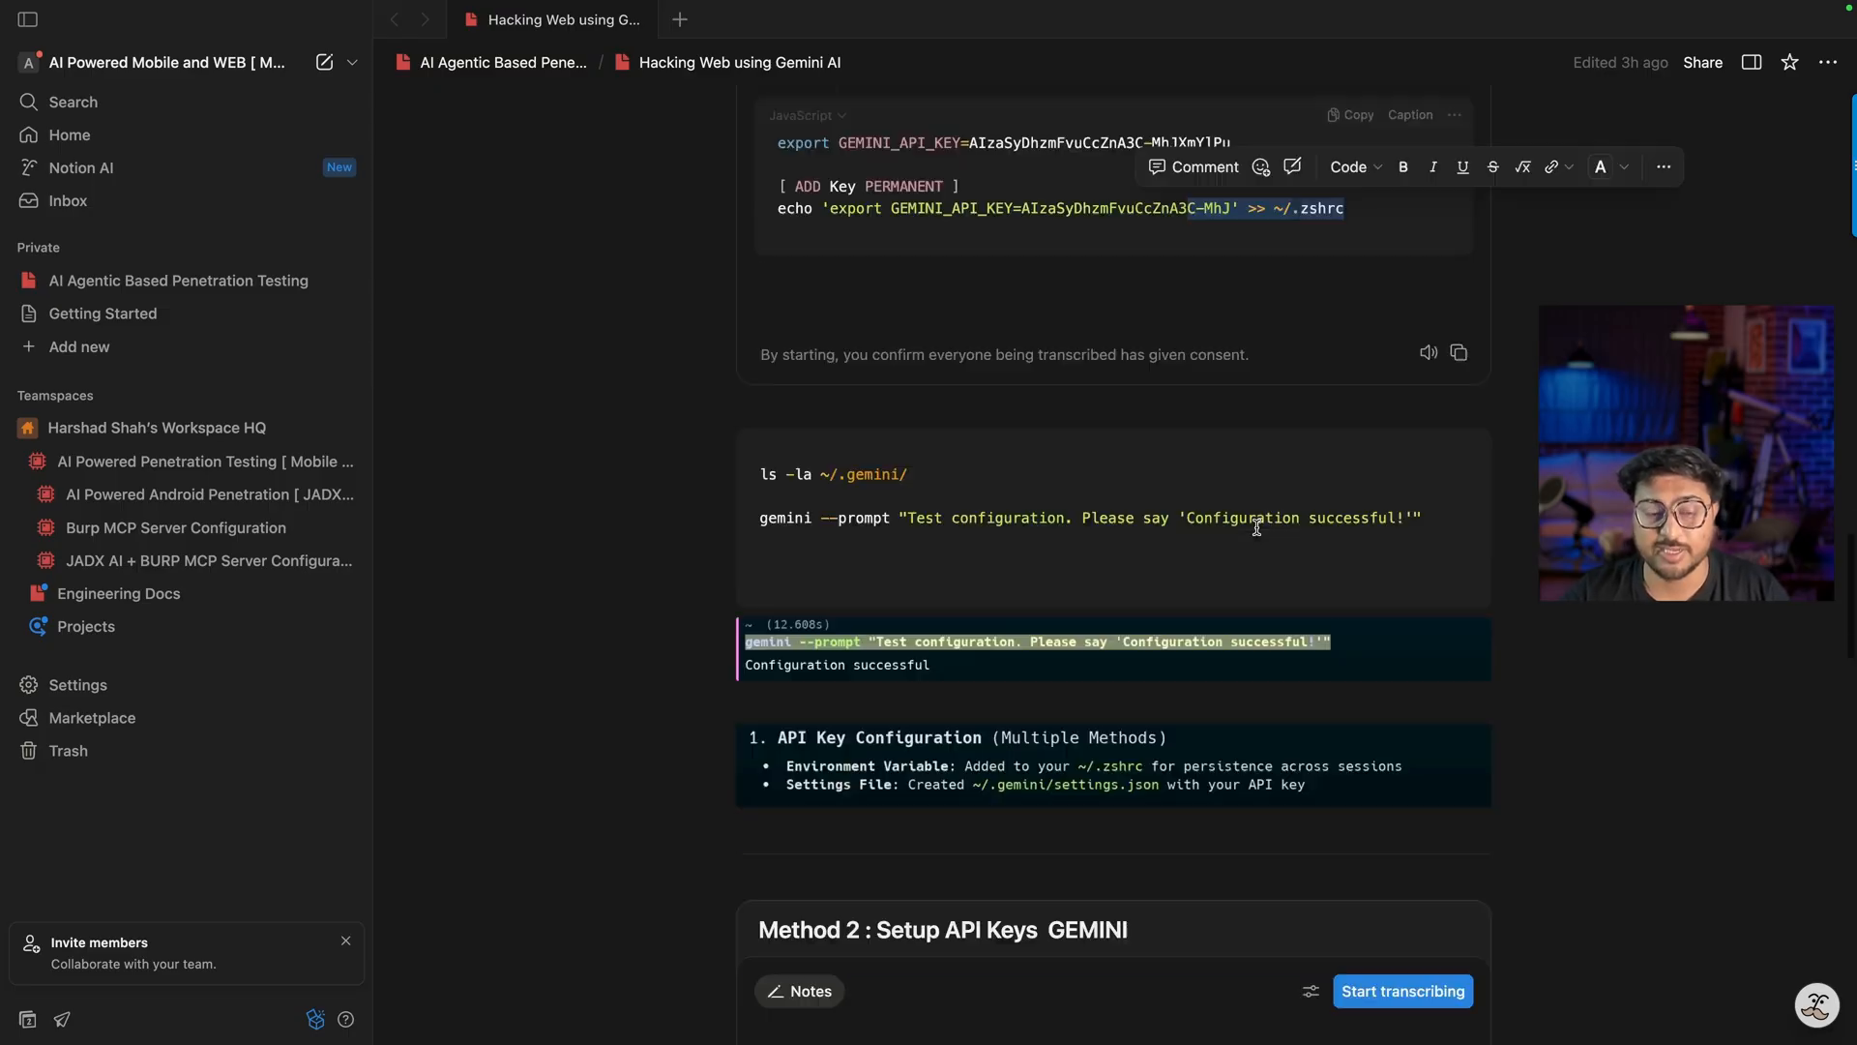
scroll(down, 3)
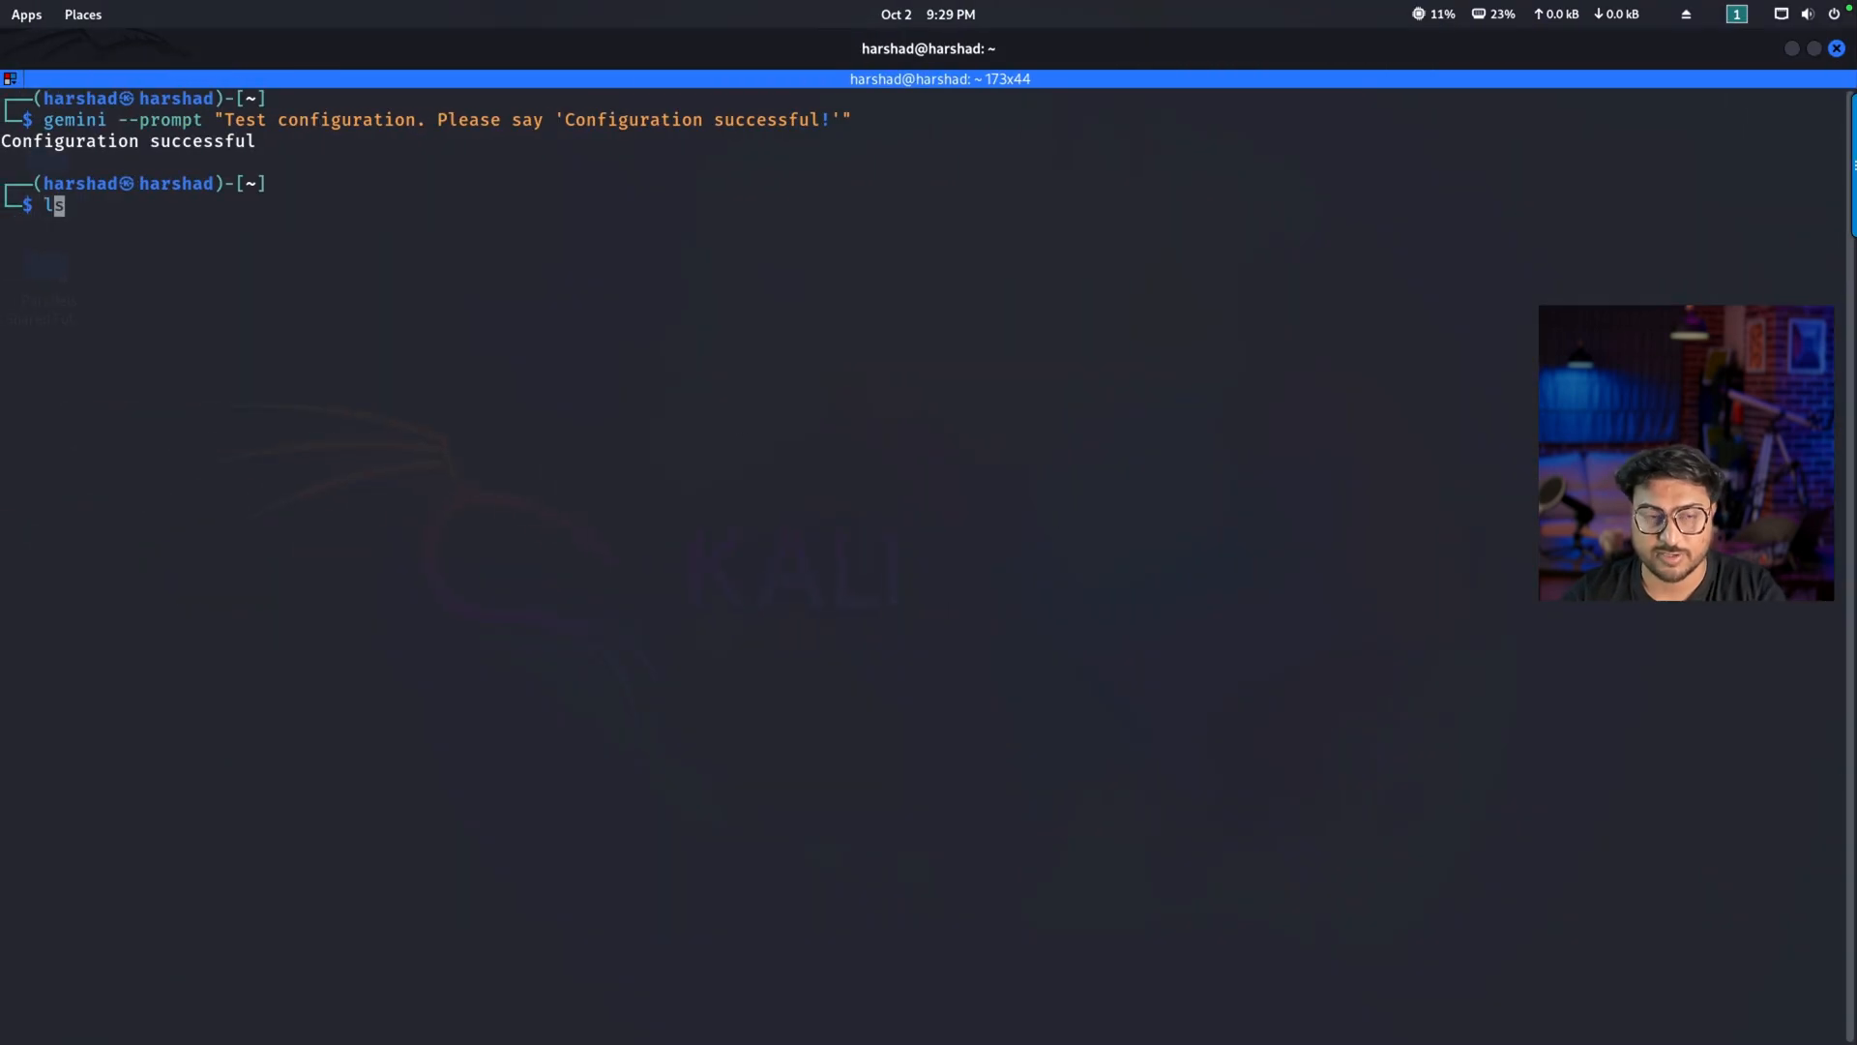
Step: Review the gemini --prompt output then return to the setup notes
key(Return)
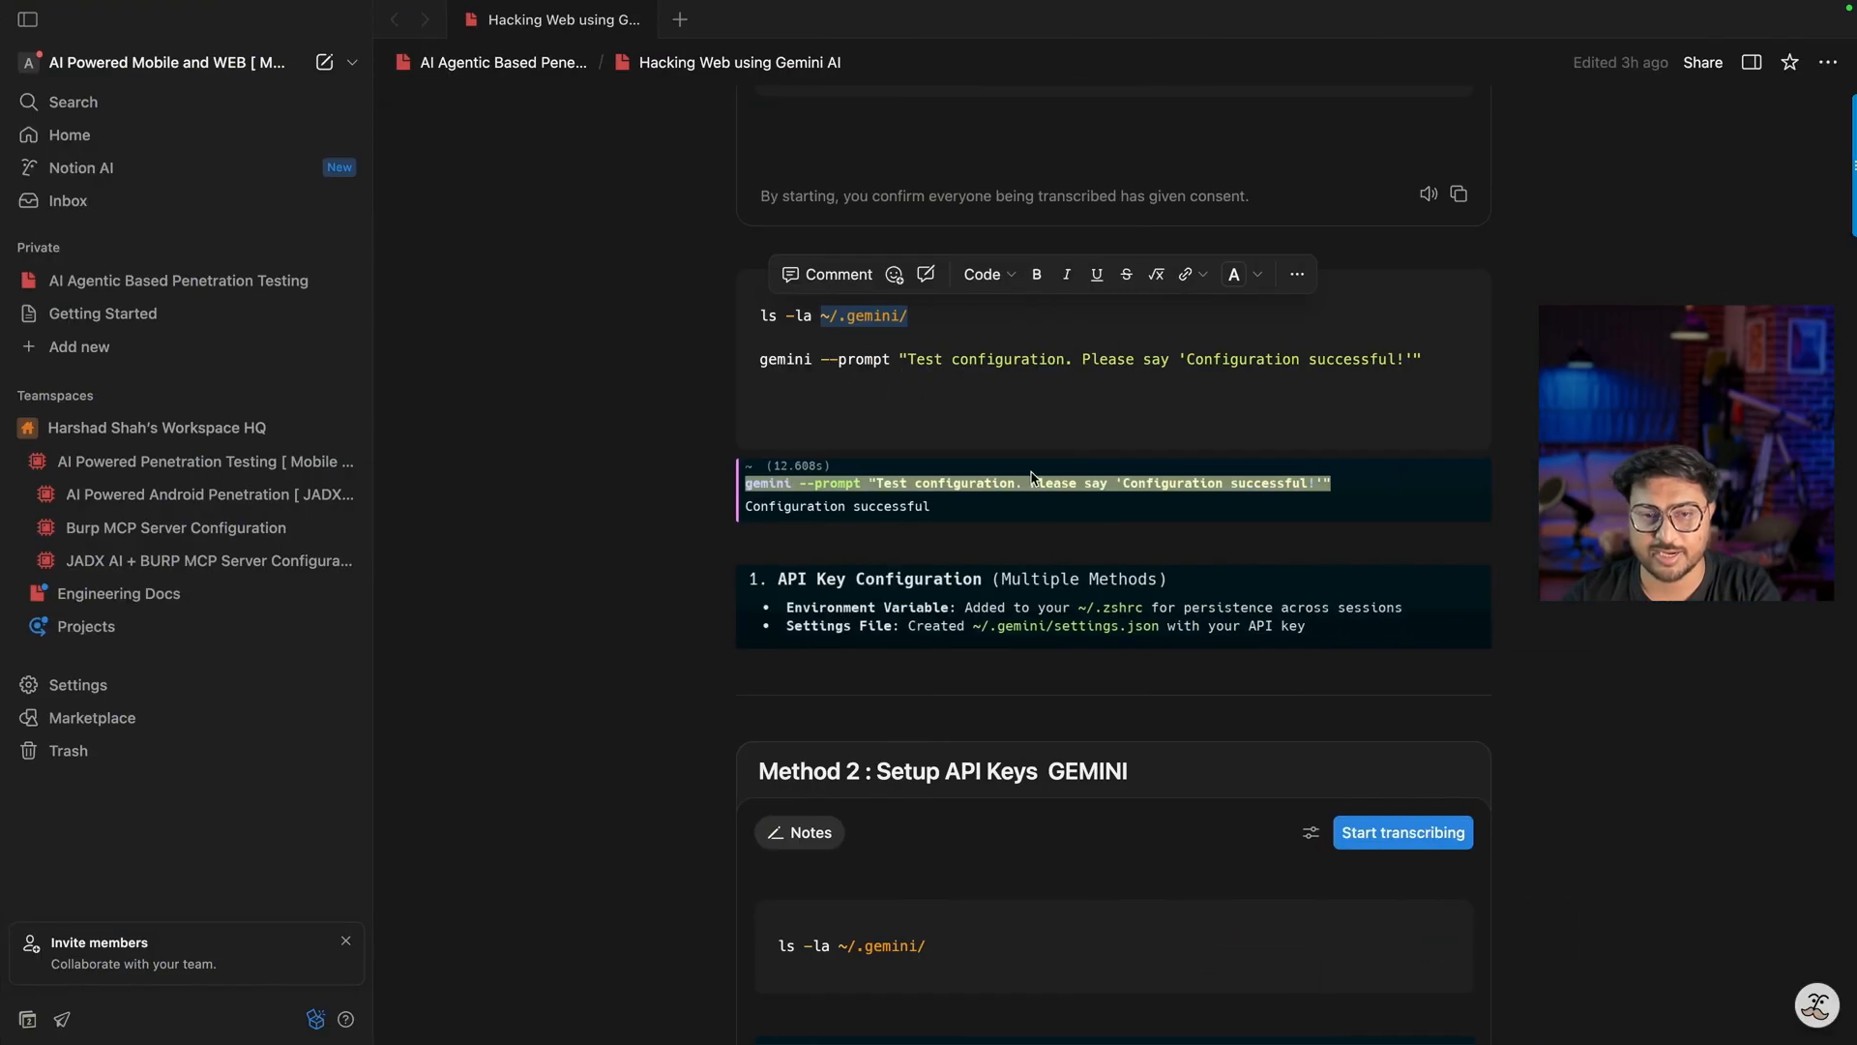
Step: Scroll through Method 2: the settings.json API key, the Paris test answer and the Successfully configured bullet
scroll(down, 3)
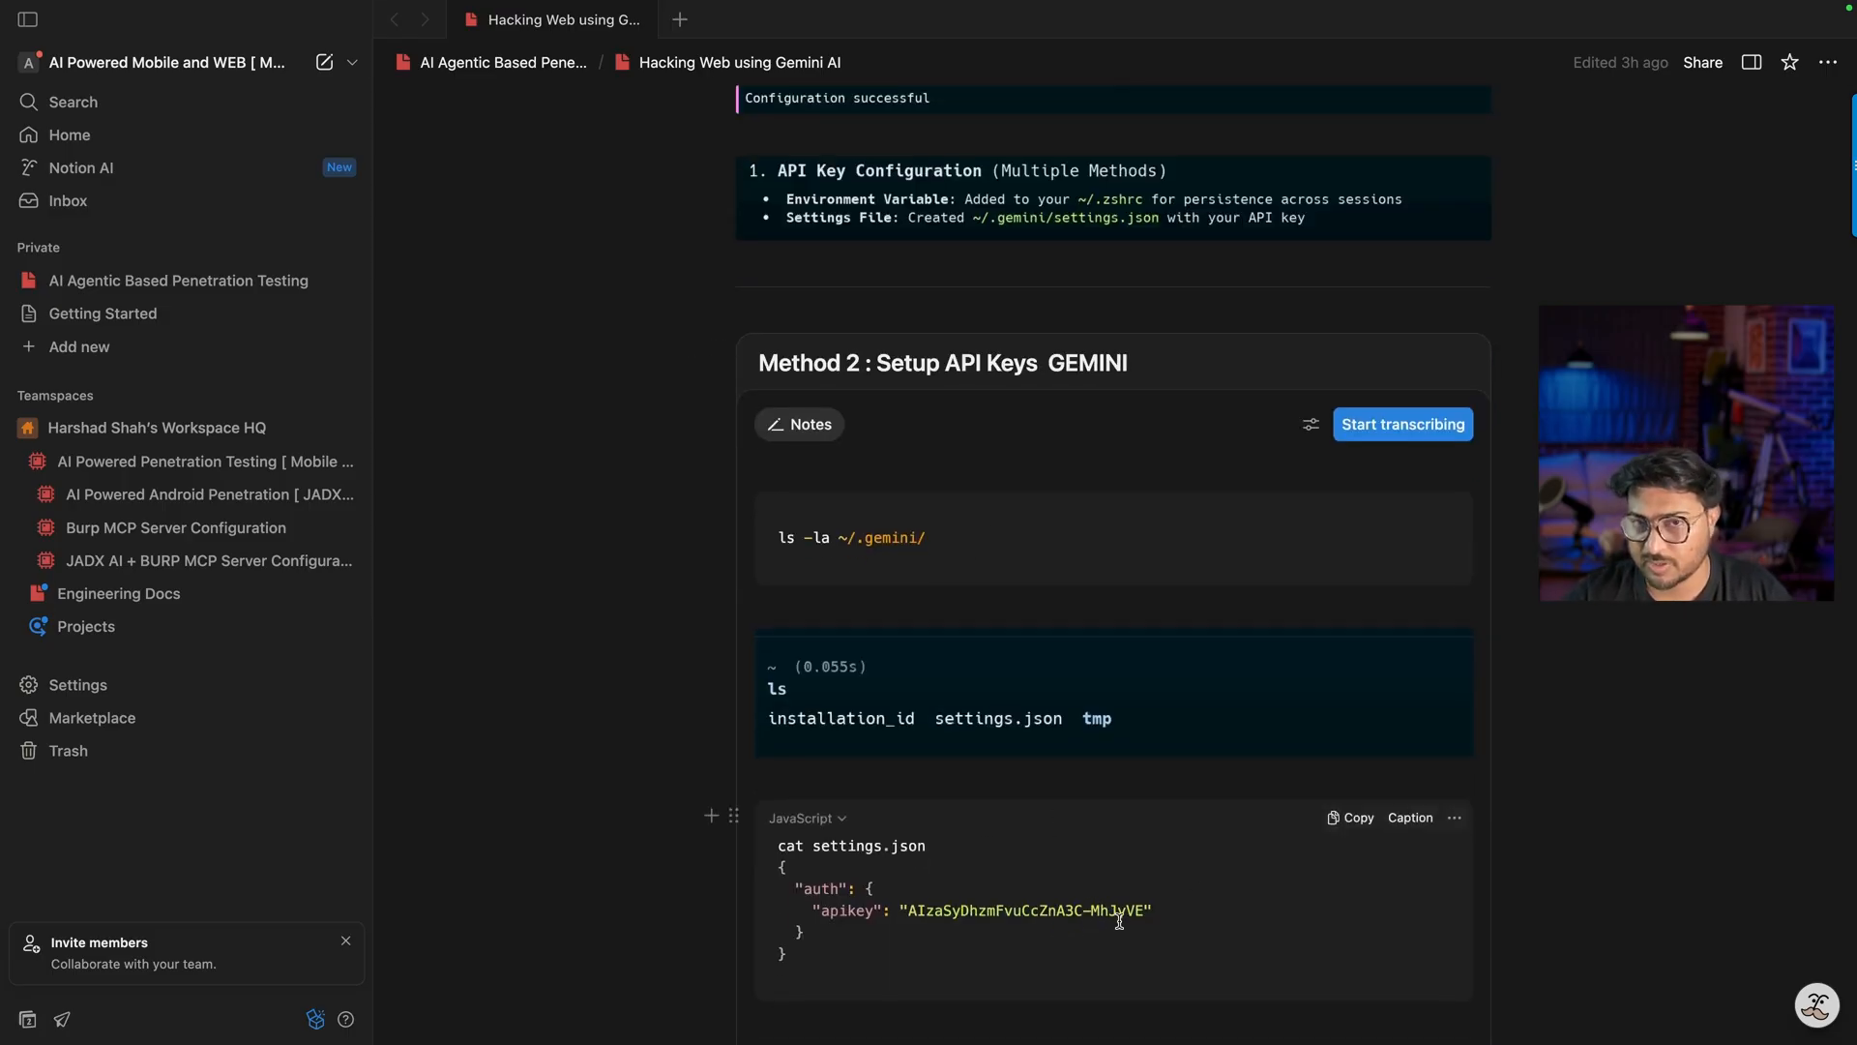
mouse_move(1010, 879)
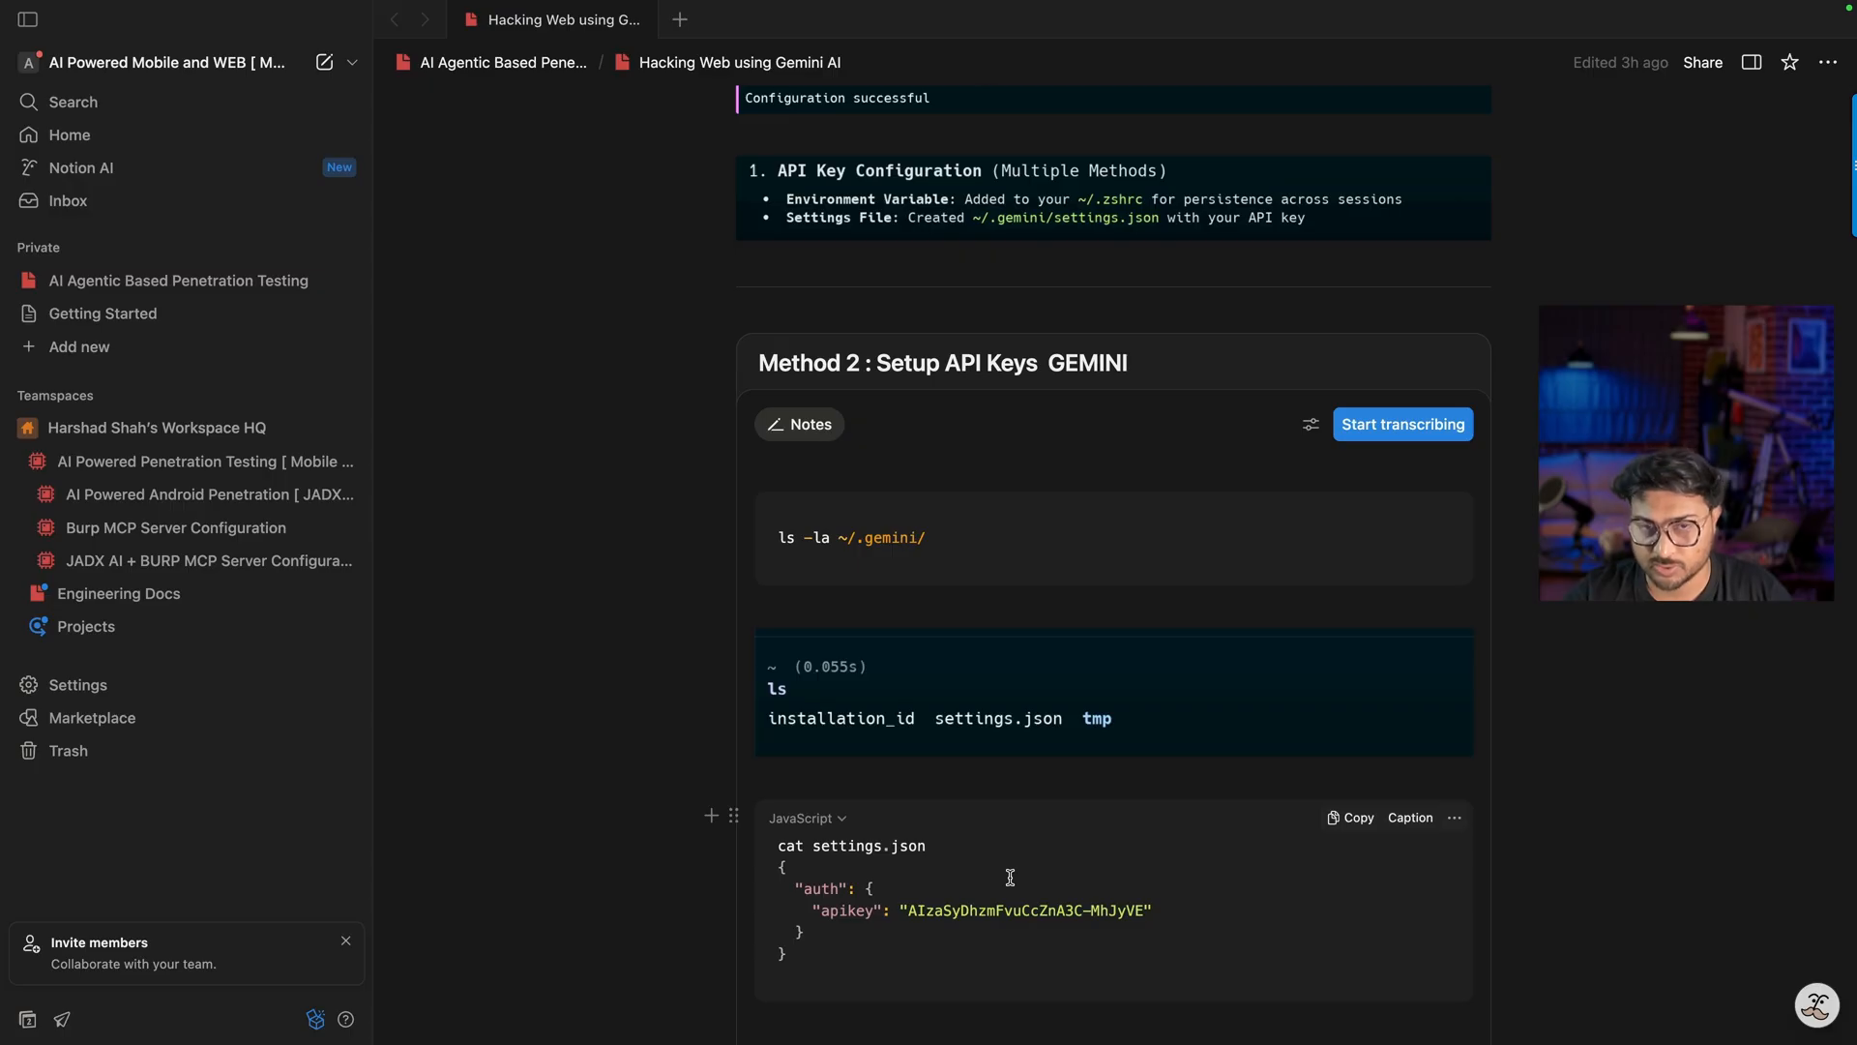
scroll(down, 3)
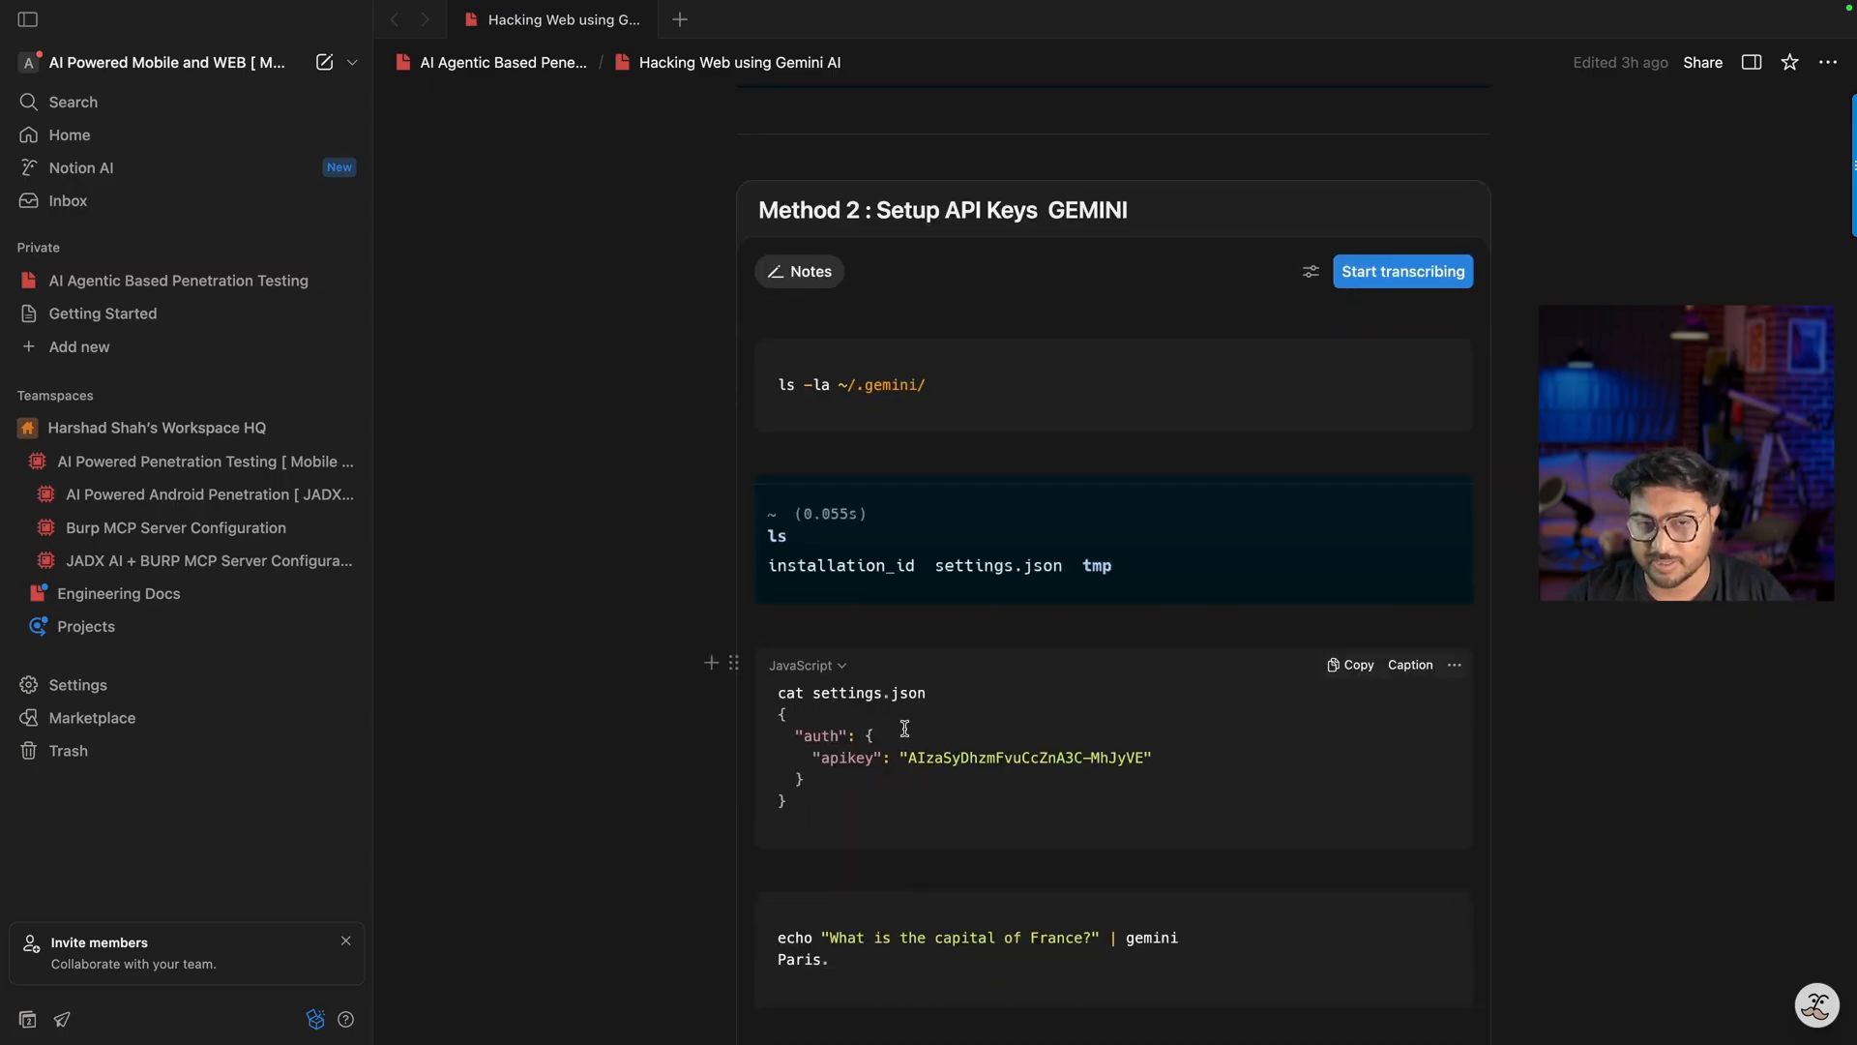
scroll(up, 3)
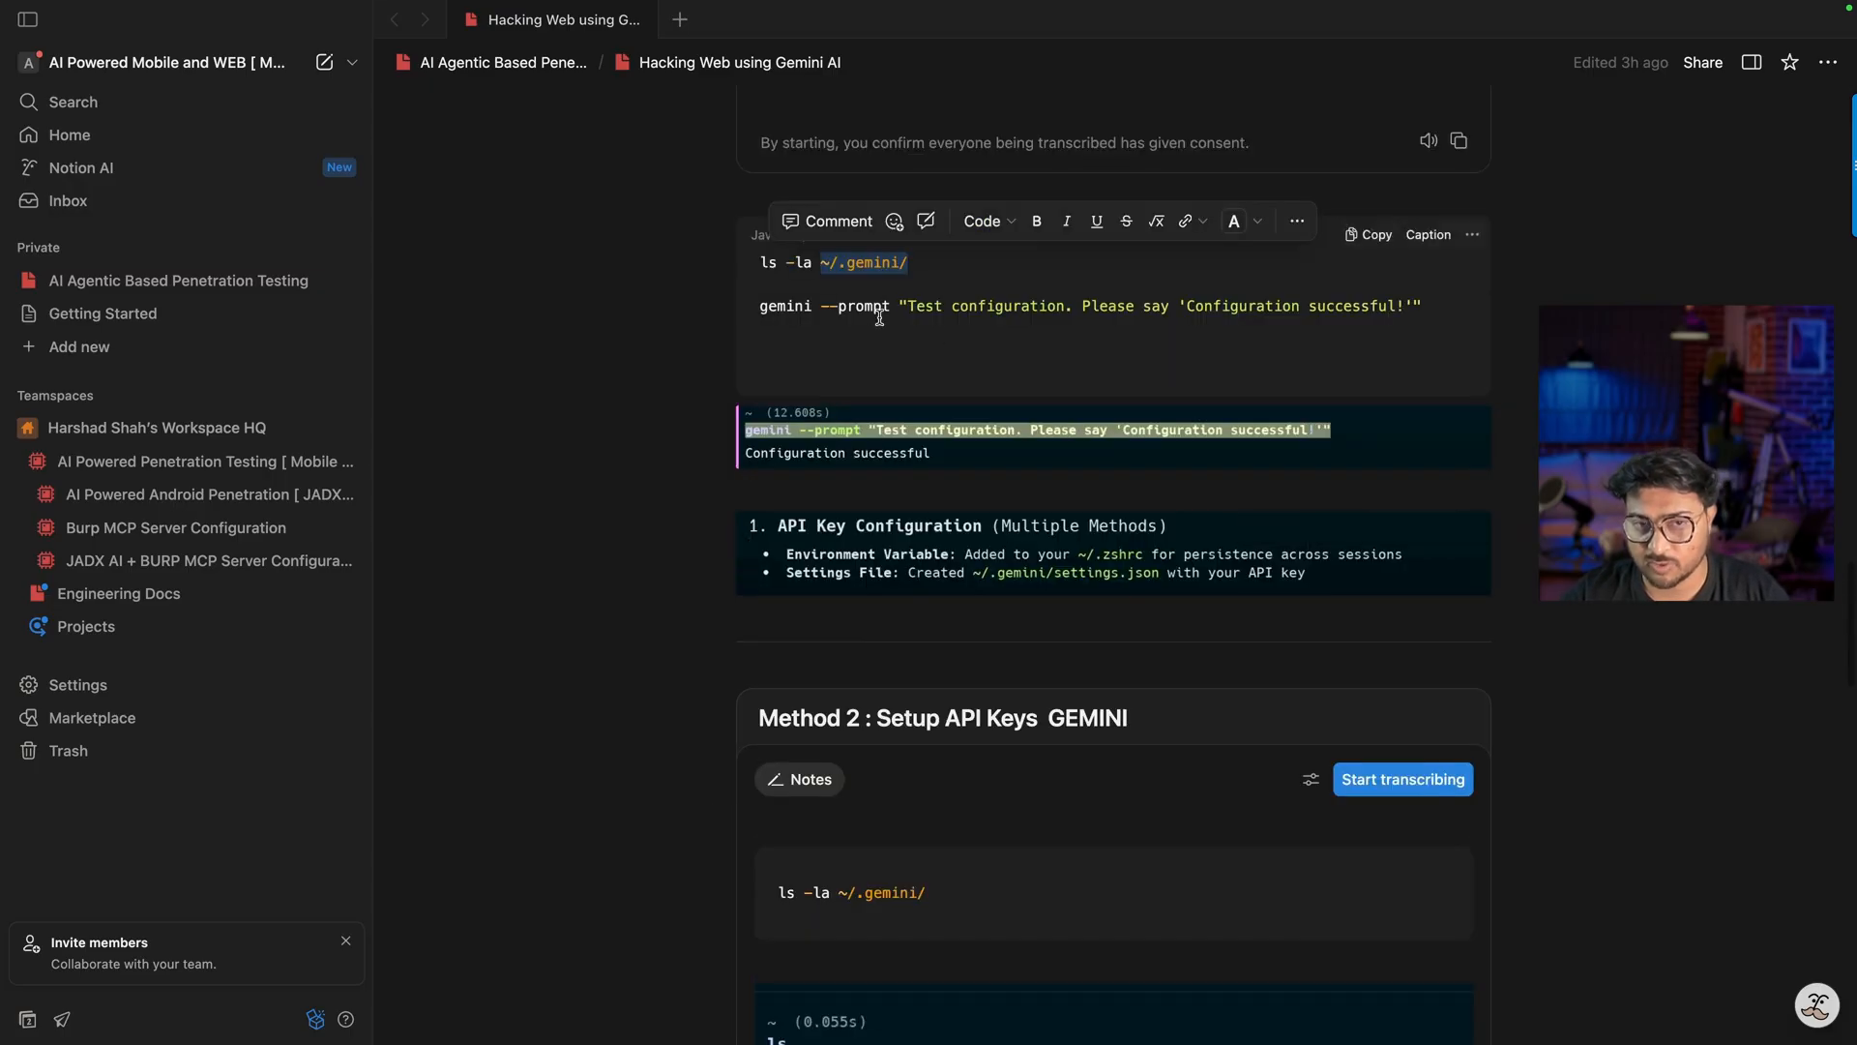
scroll(up, 3)
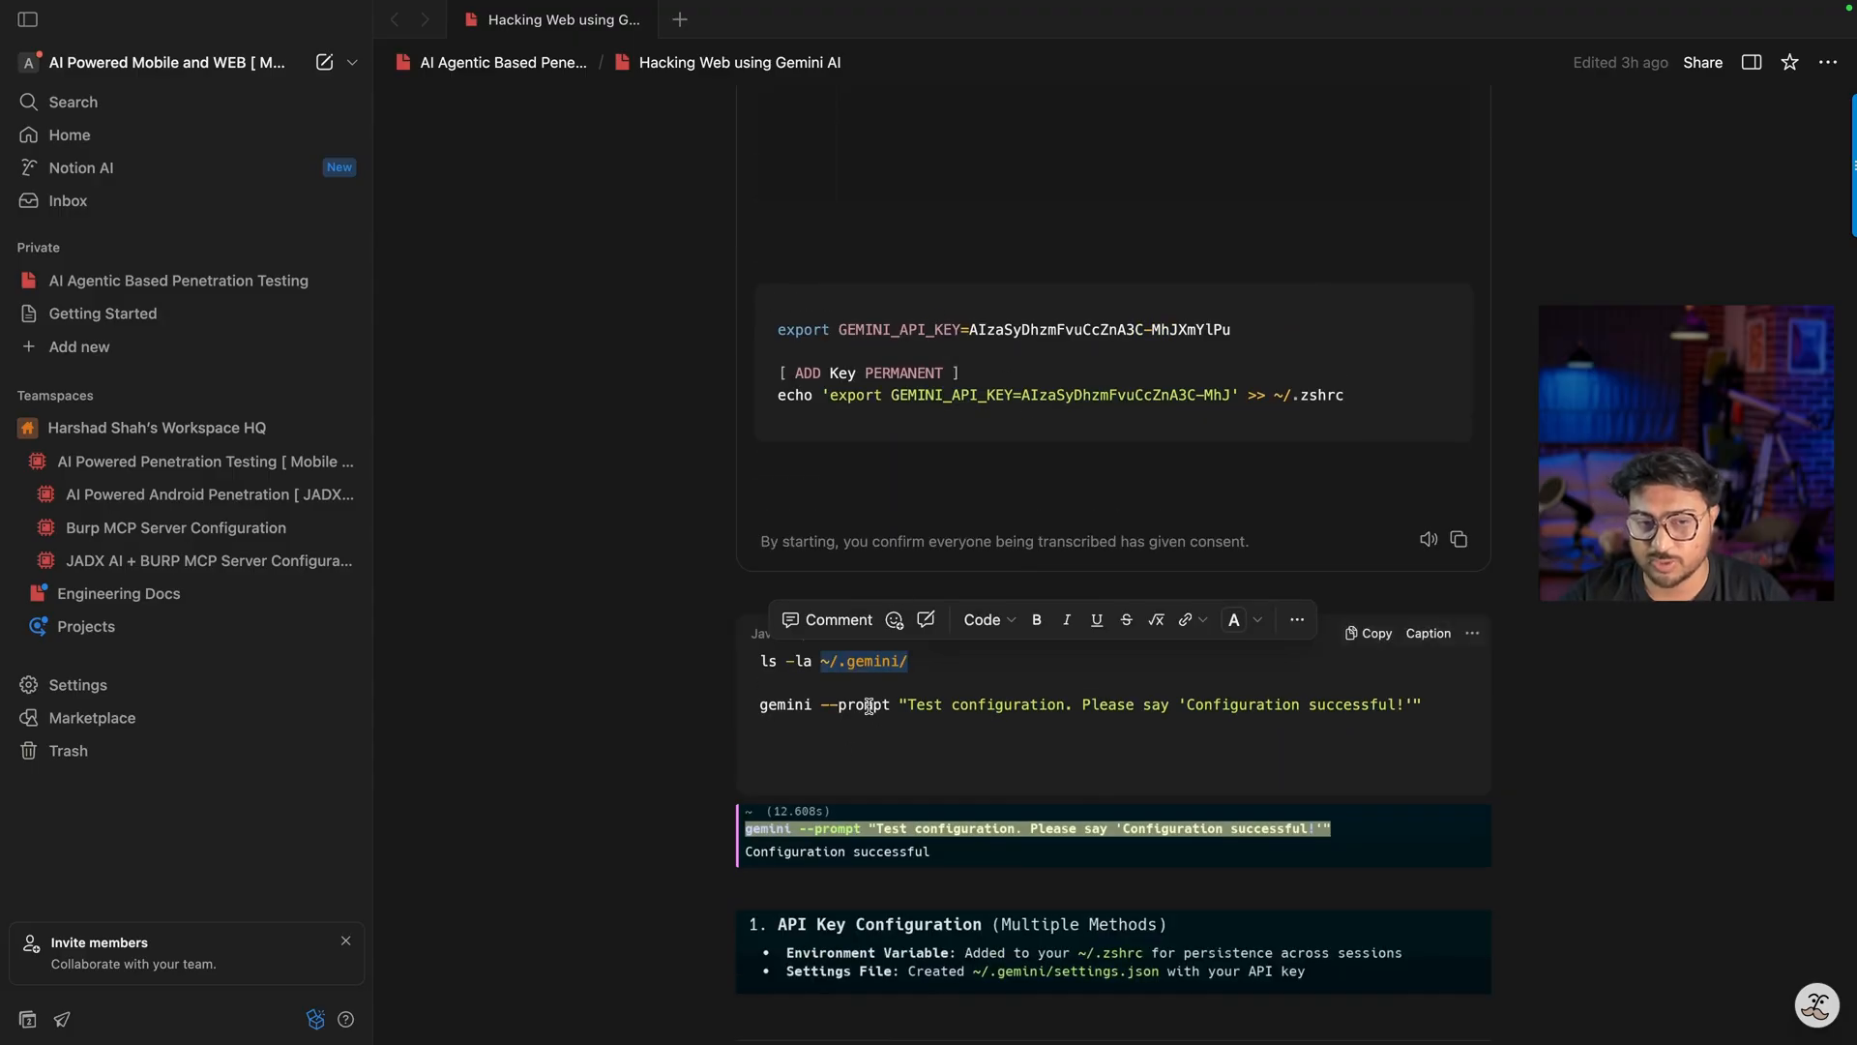
scroll(down, 3)
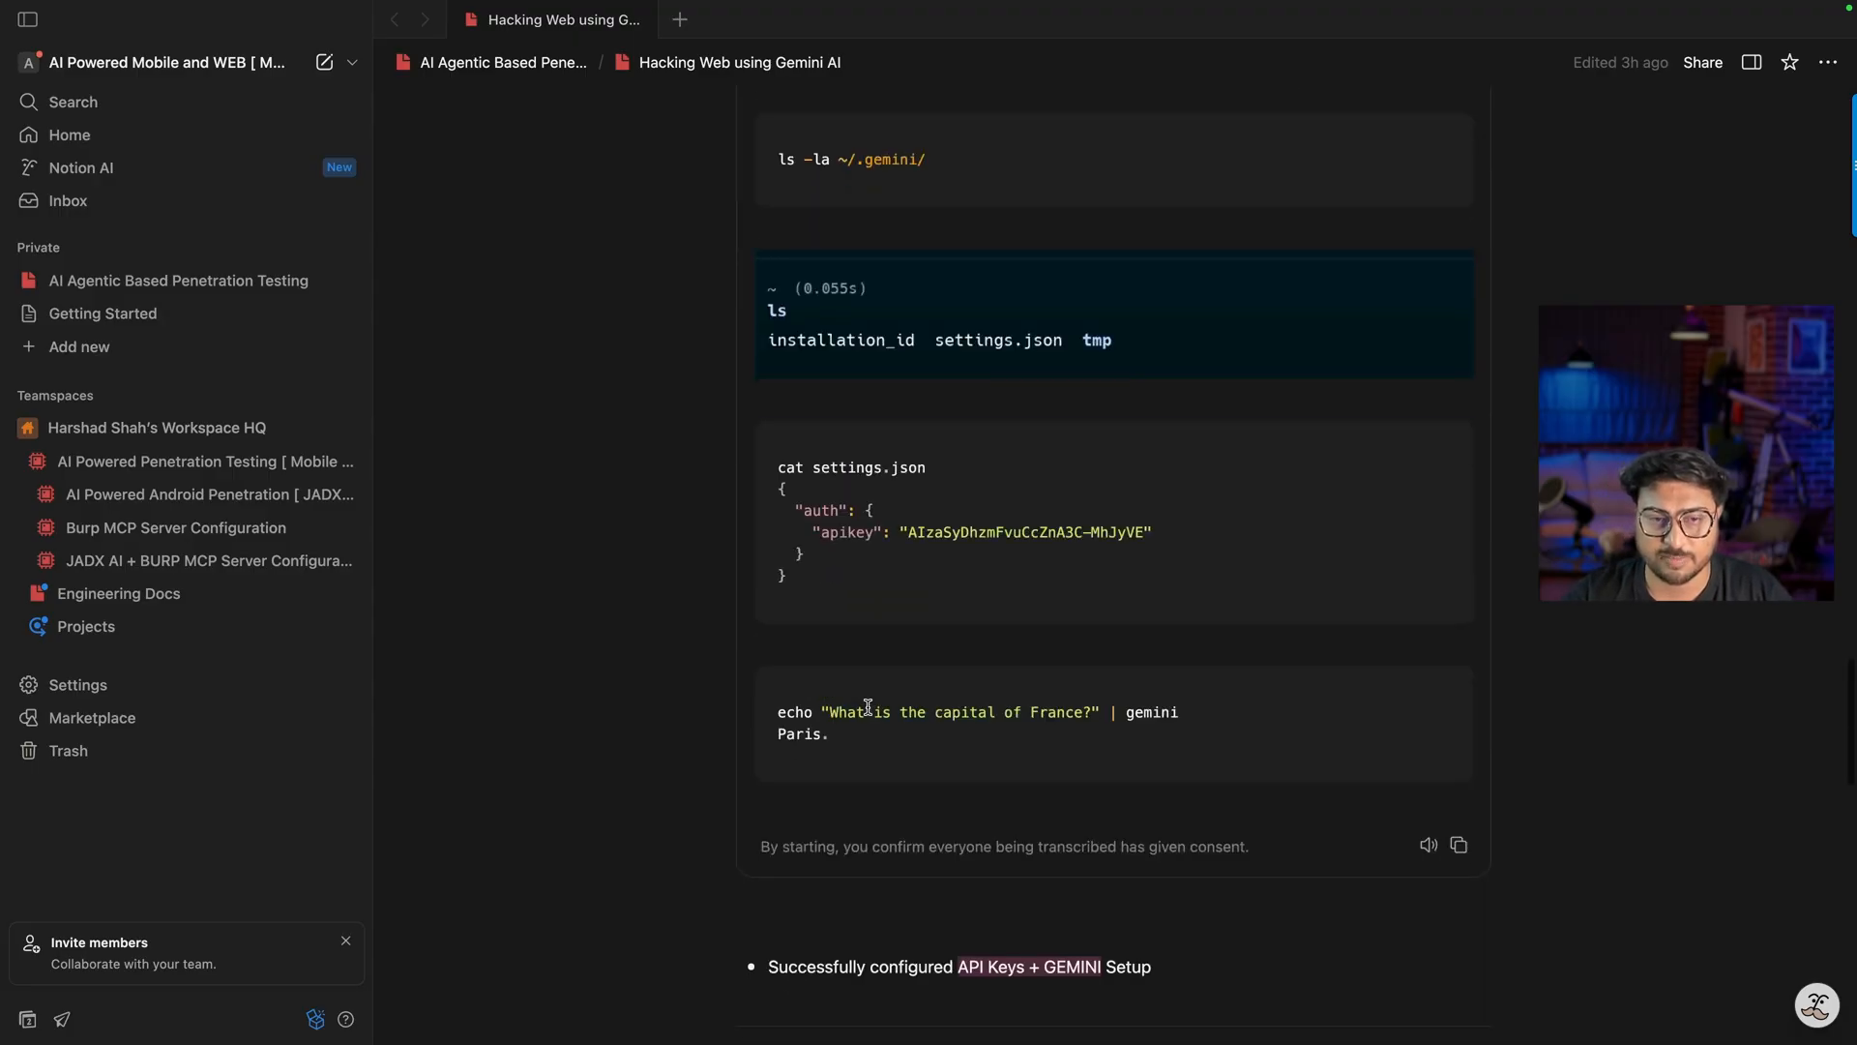
scroll(down, 3)
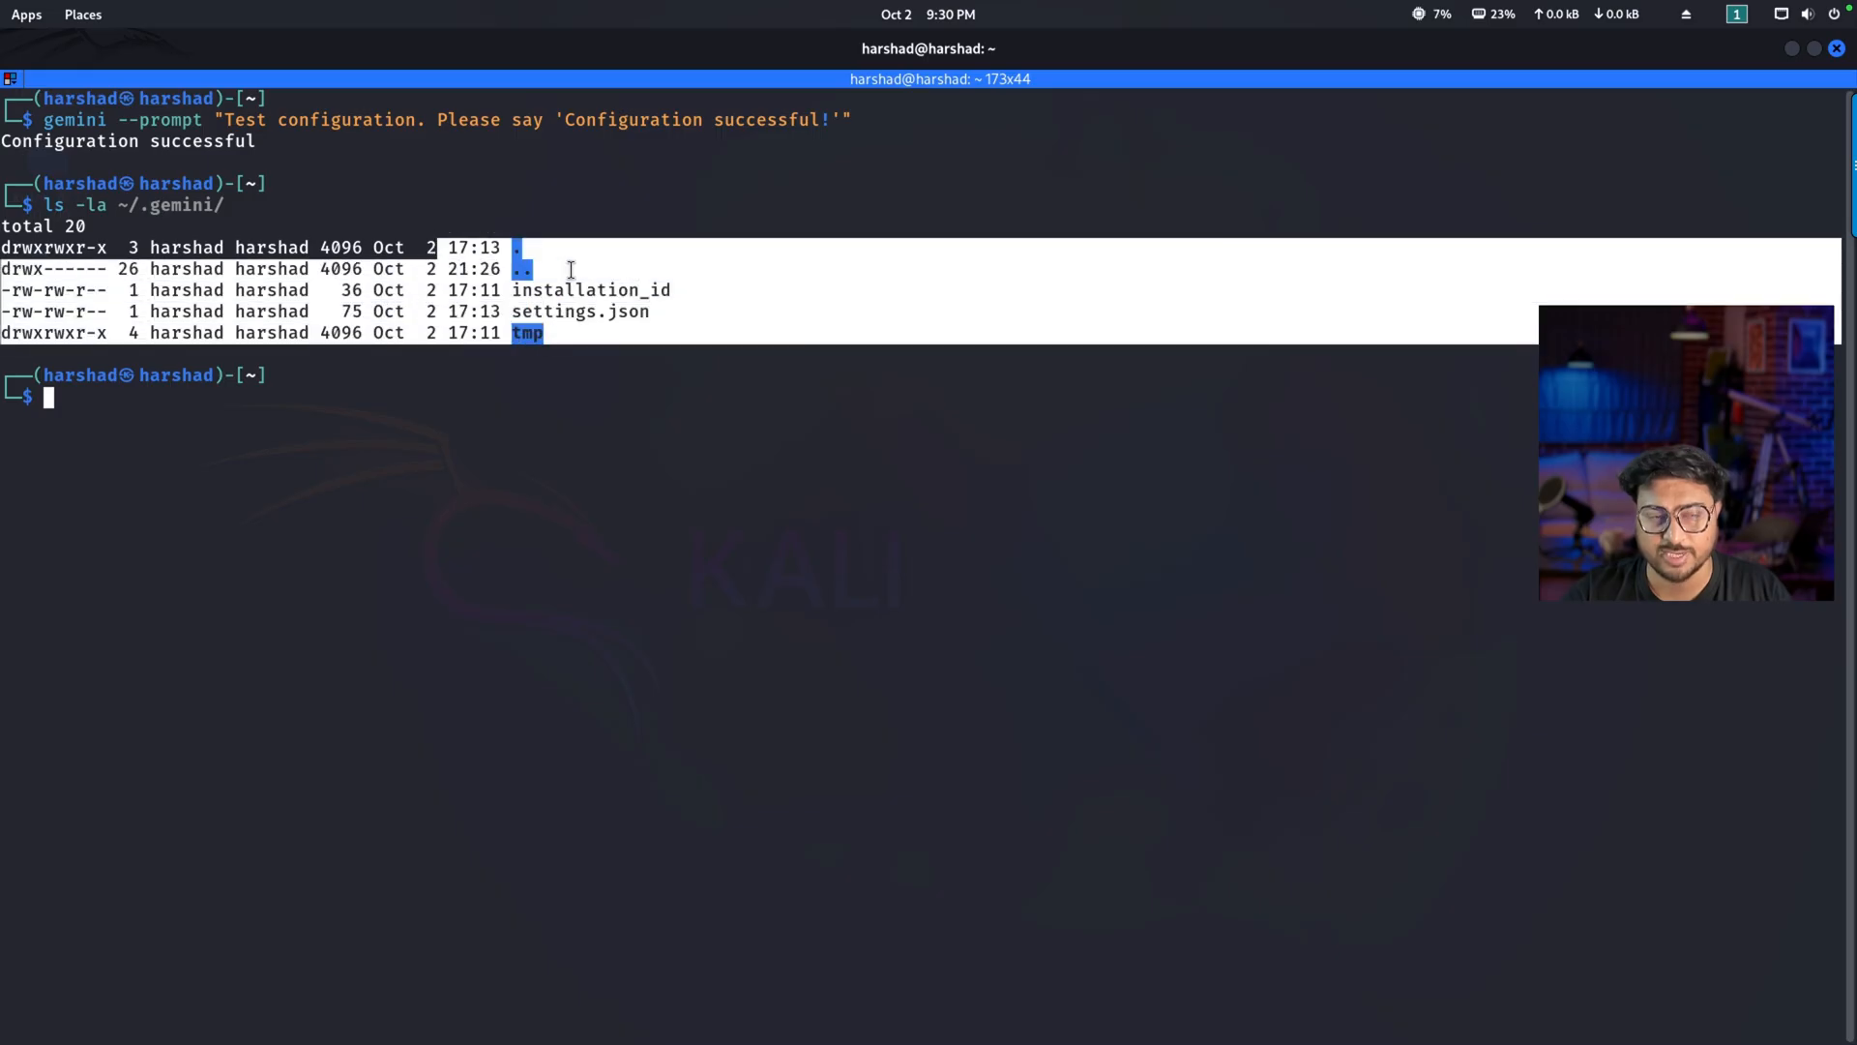
Step: Deselect the ~/.gemini listing and enter 'gemini' at the prompt
click(230, 443)
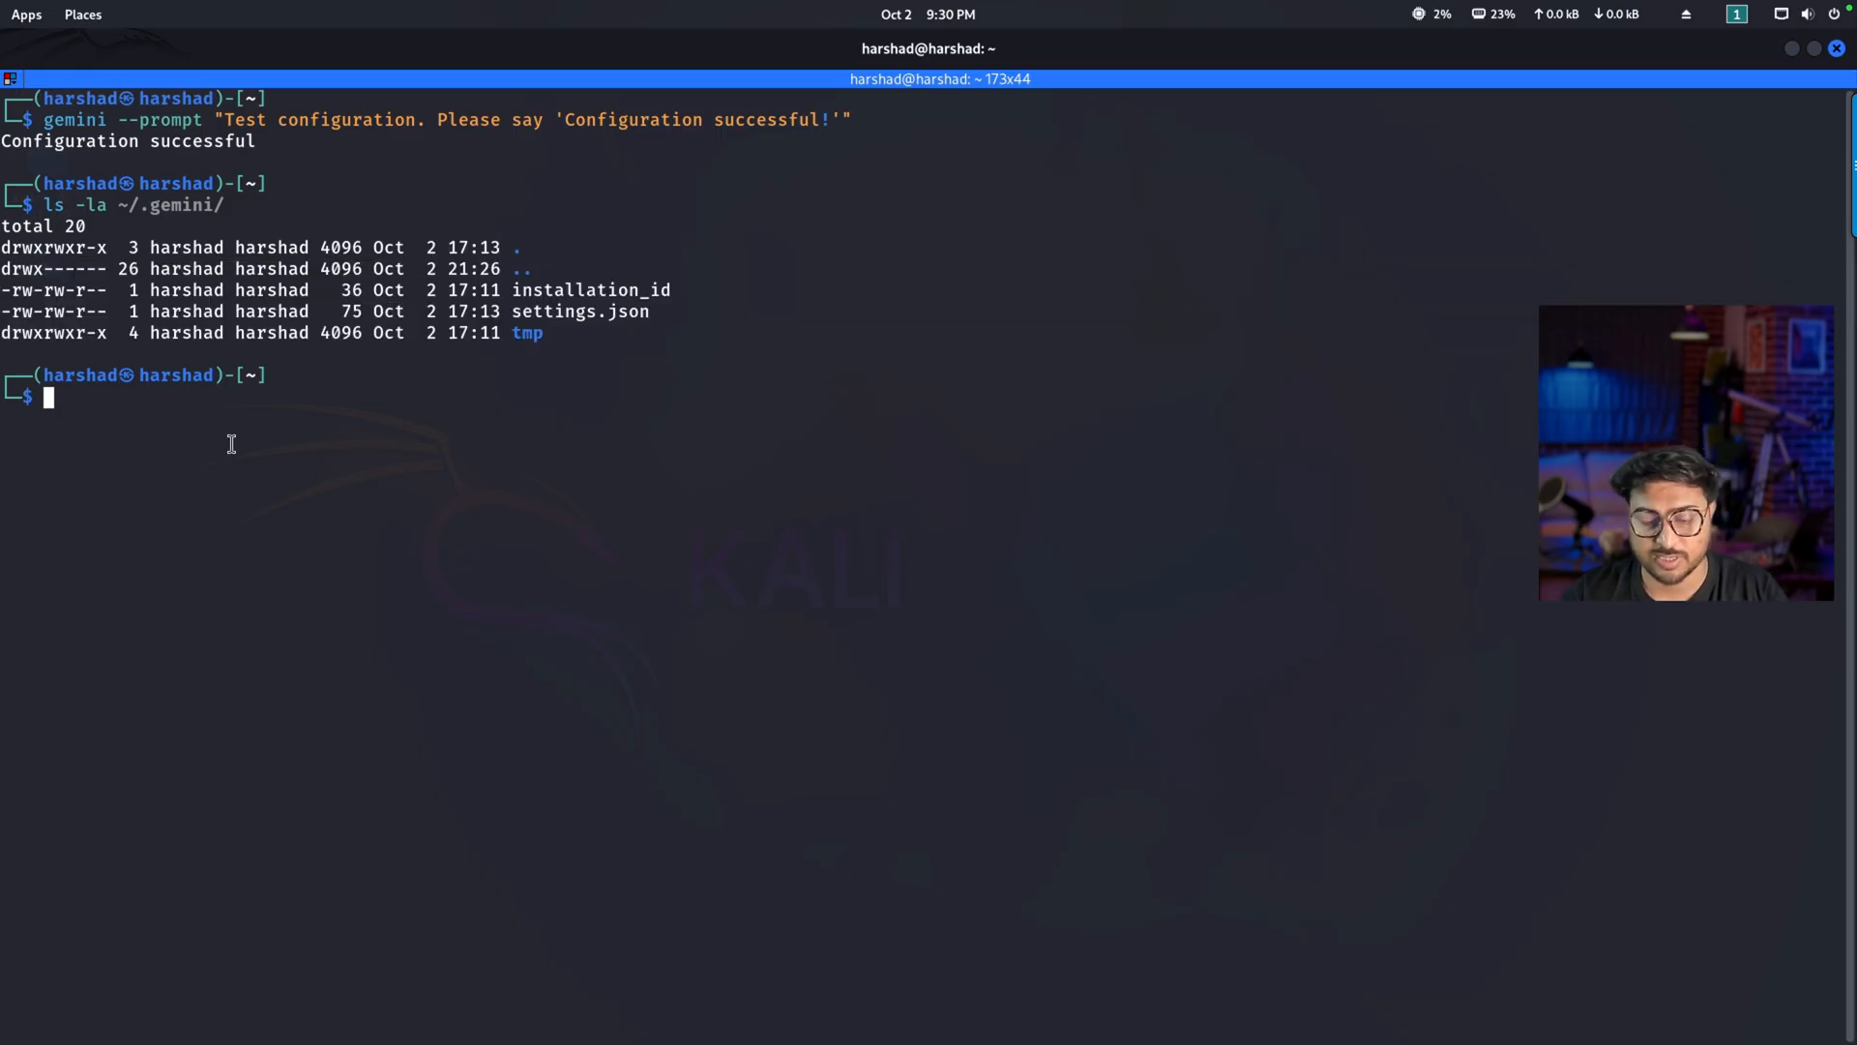
text(gemini)
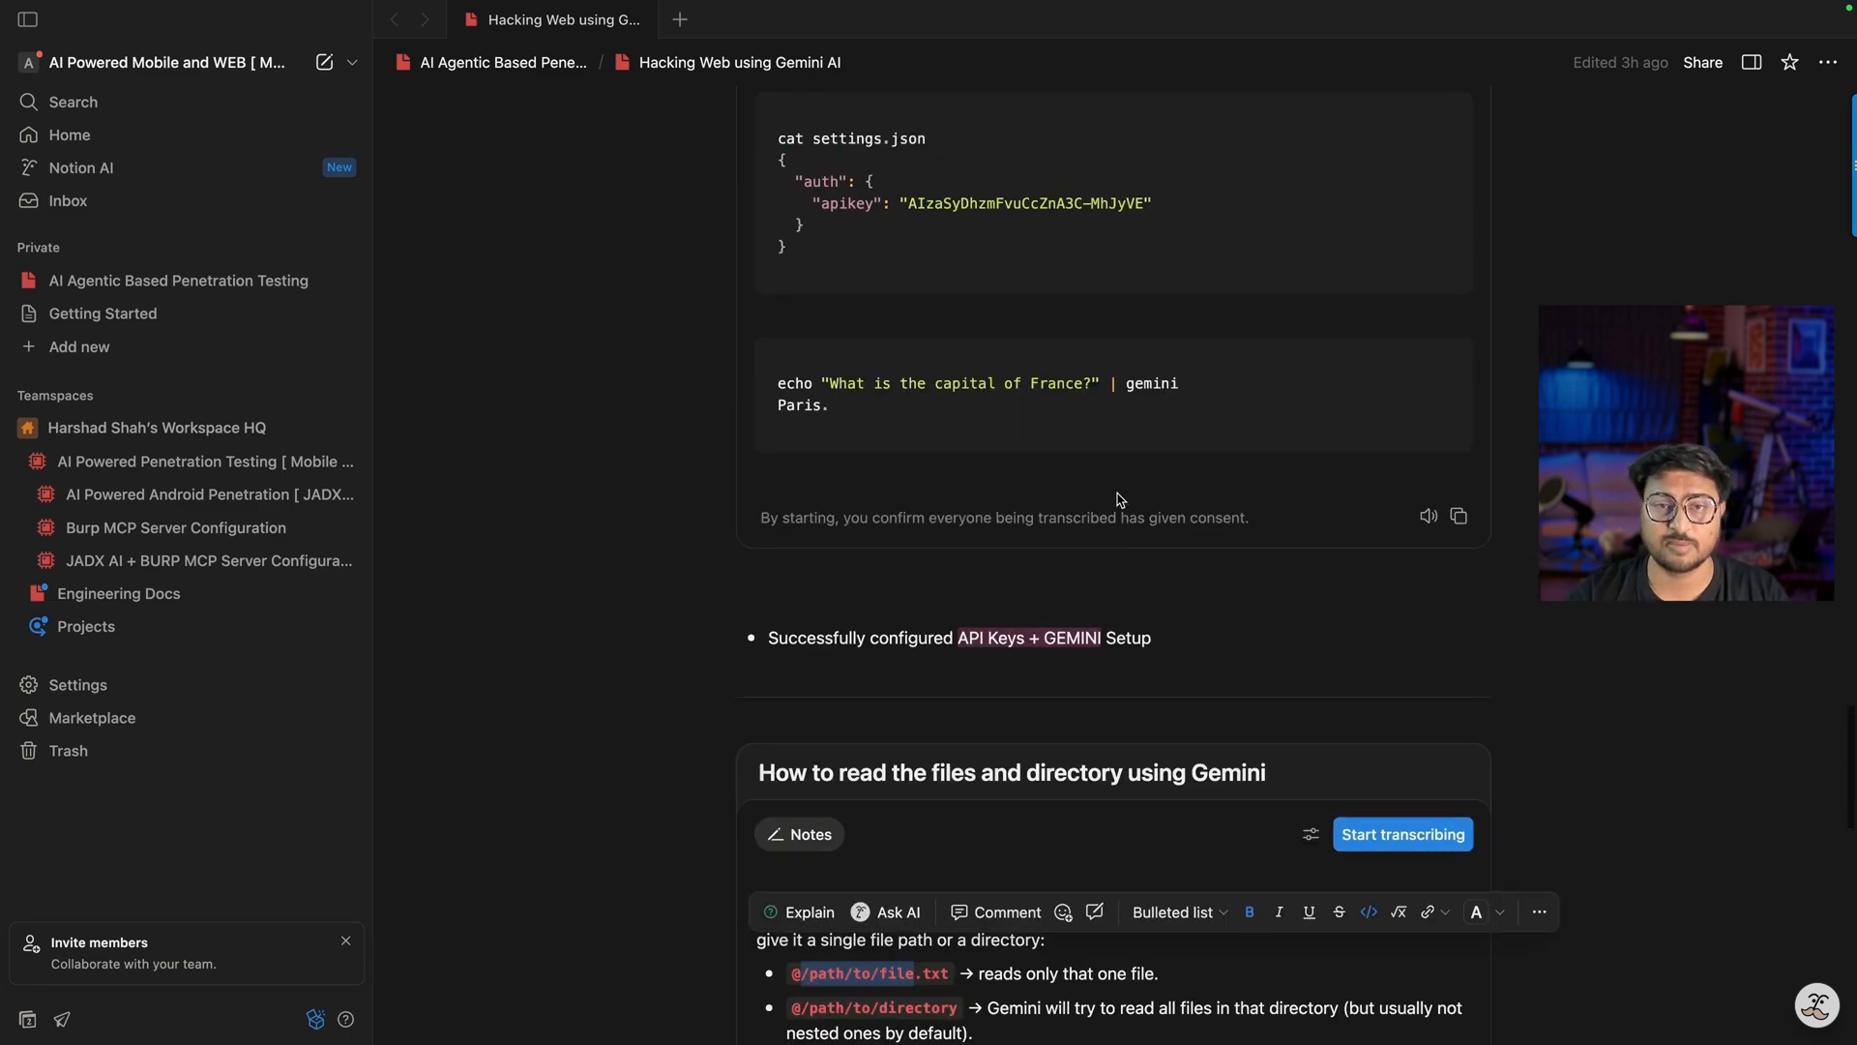
Step: Scroll back up to the Hacking Web using Gemini AI page title and setup section
scroll(up, 3)
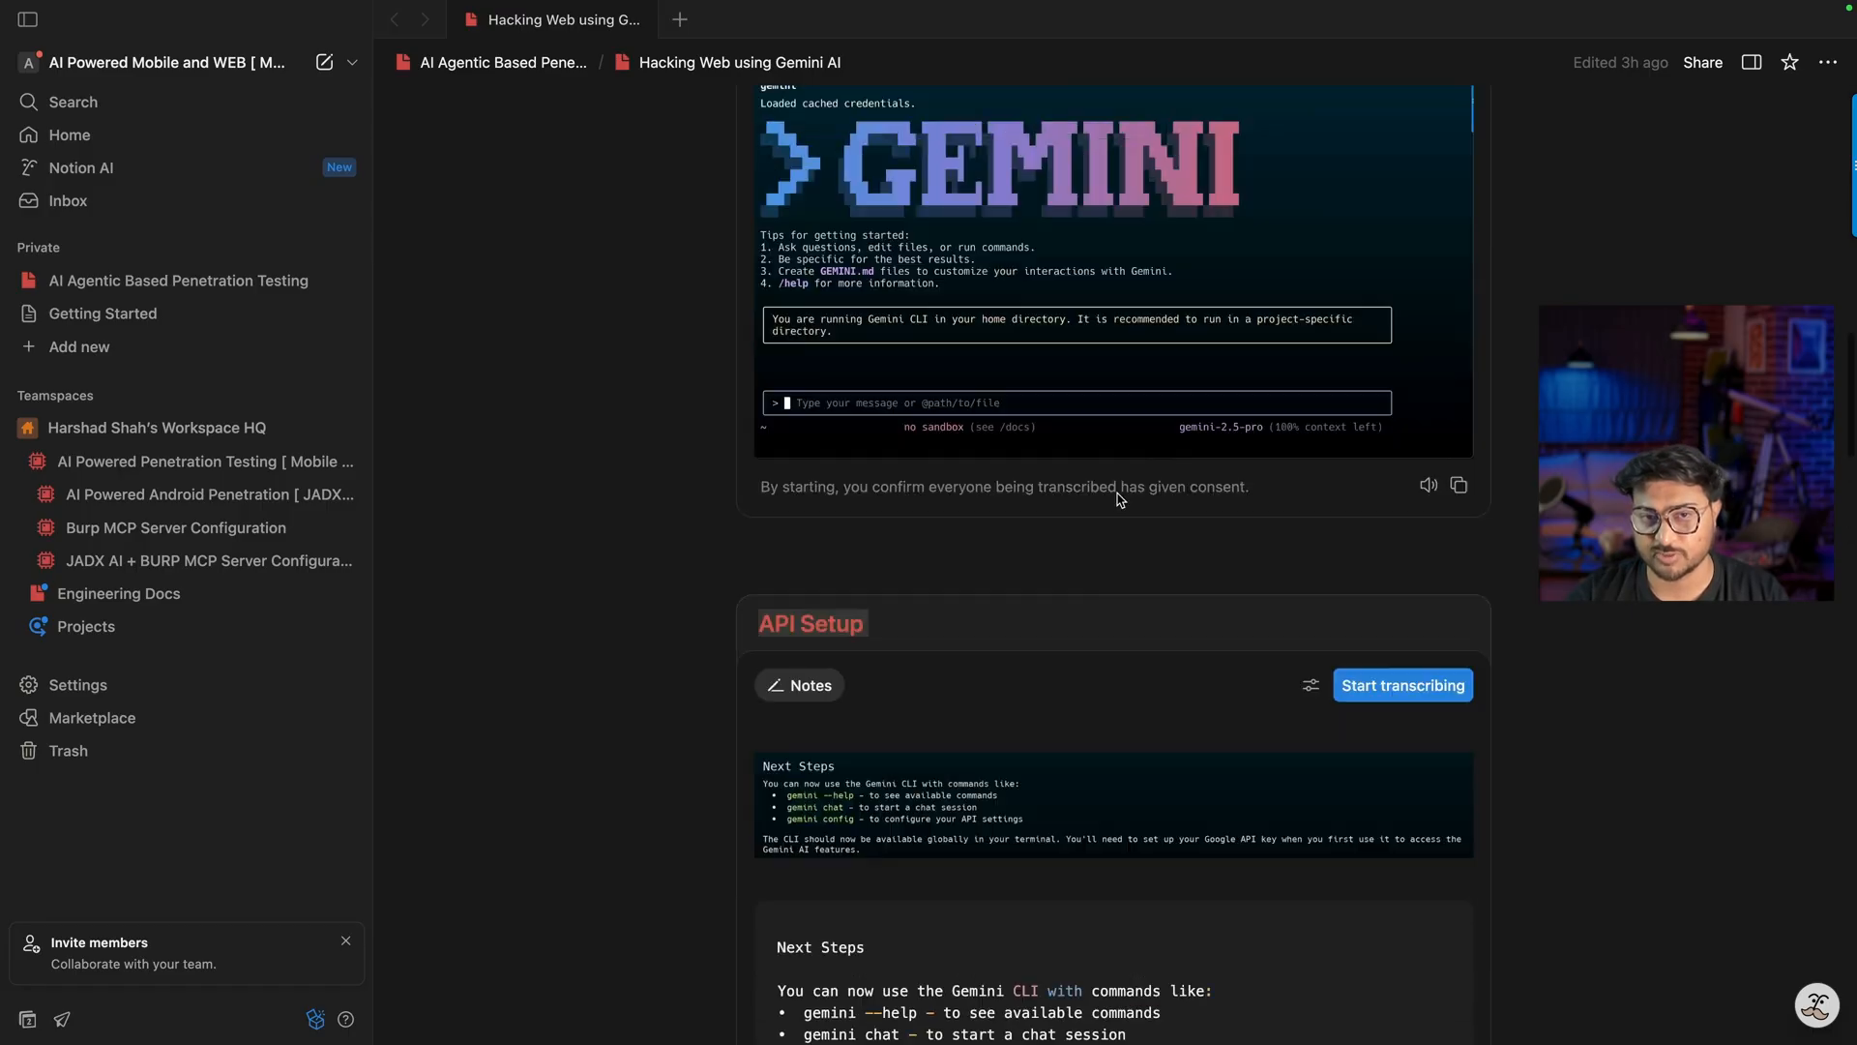
scroll(up, 3)
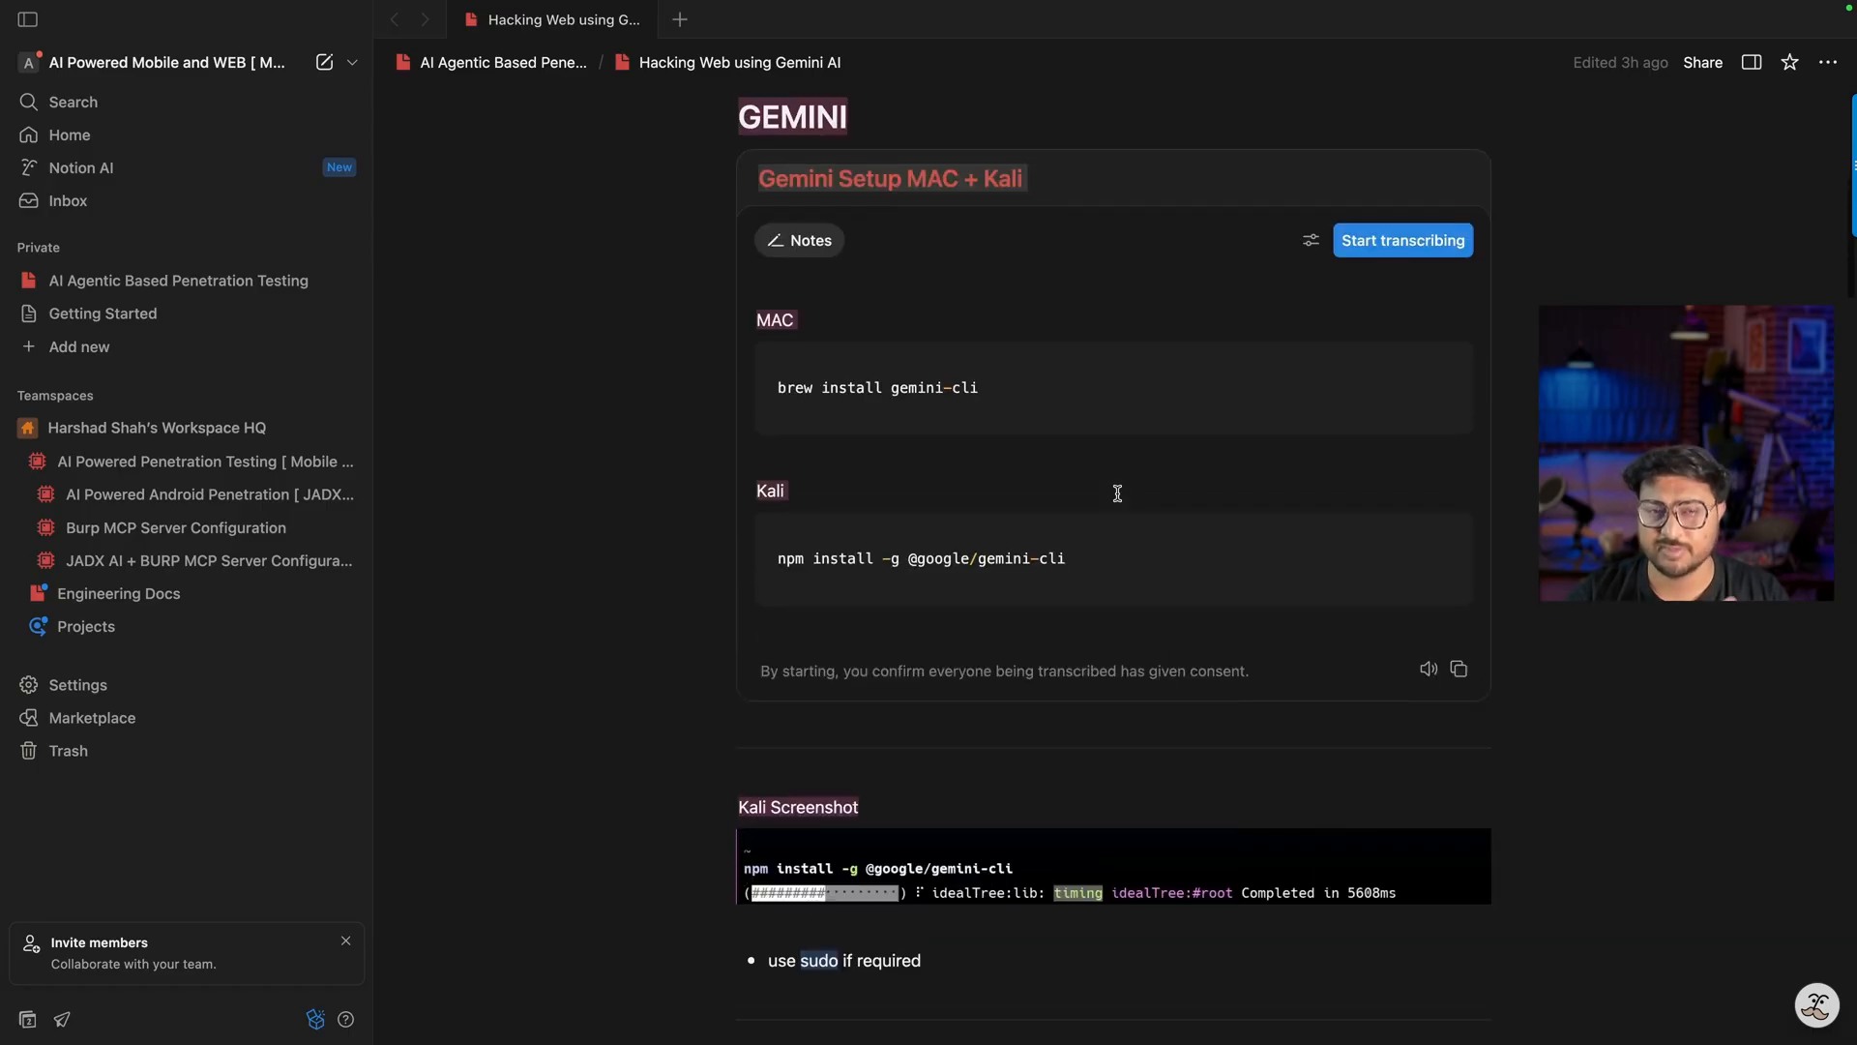
scroll(up, 3)
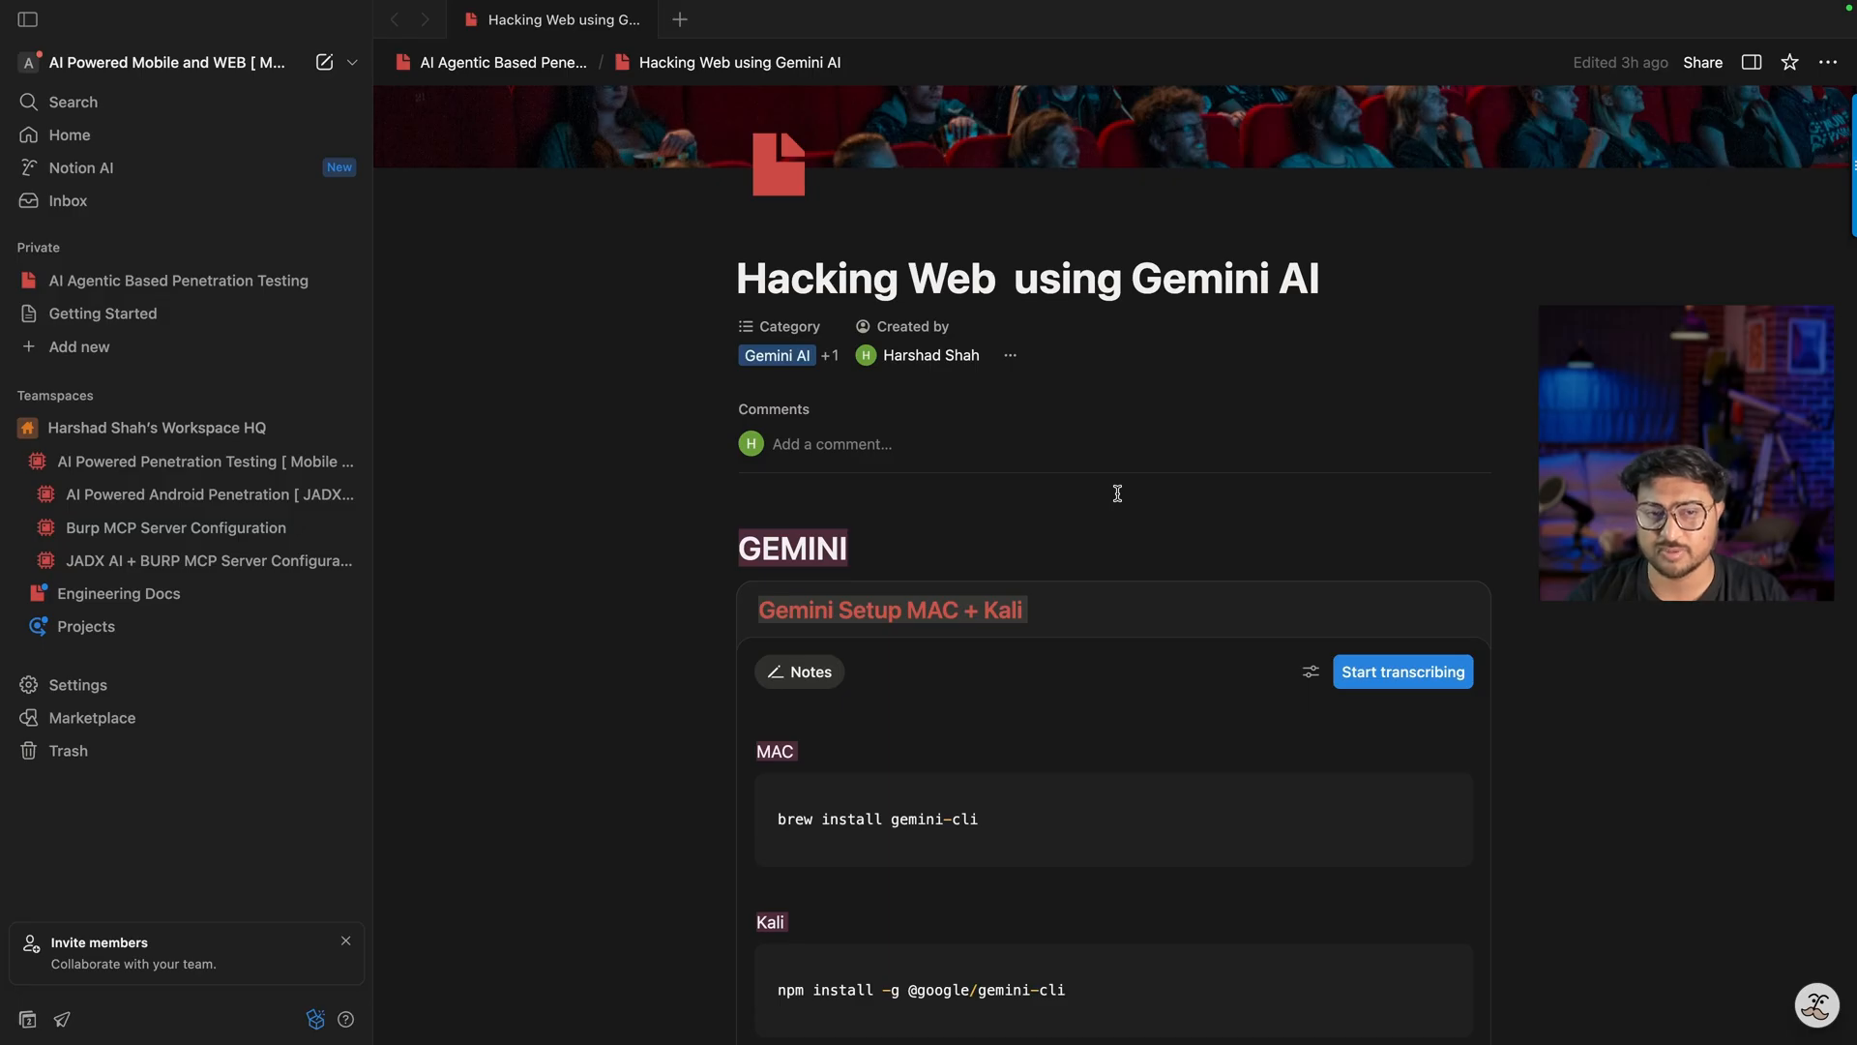